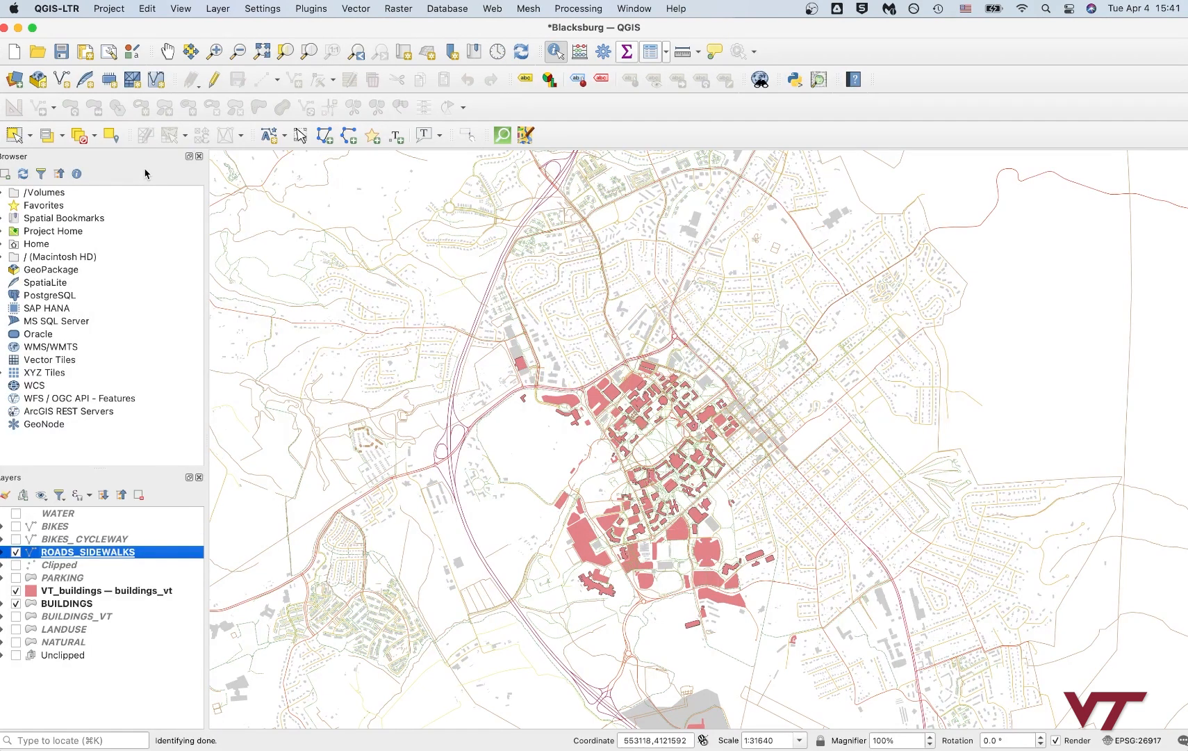
mouse_move(172, 122)
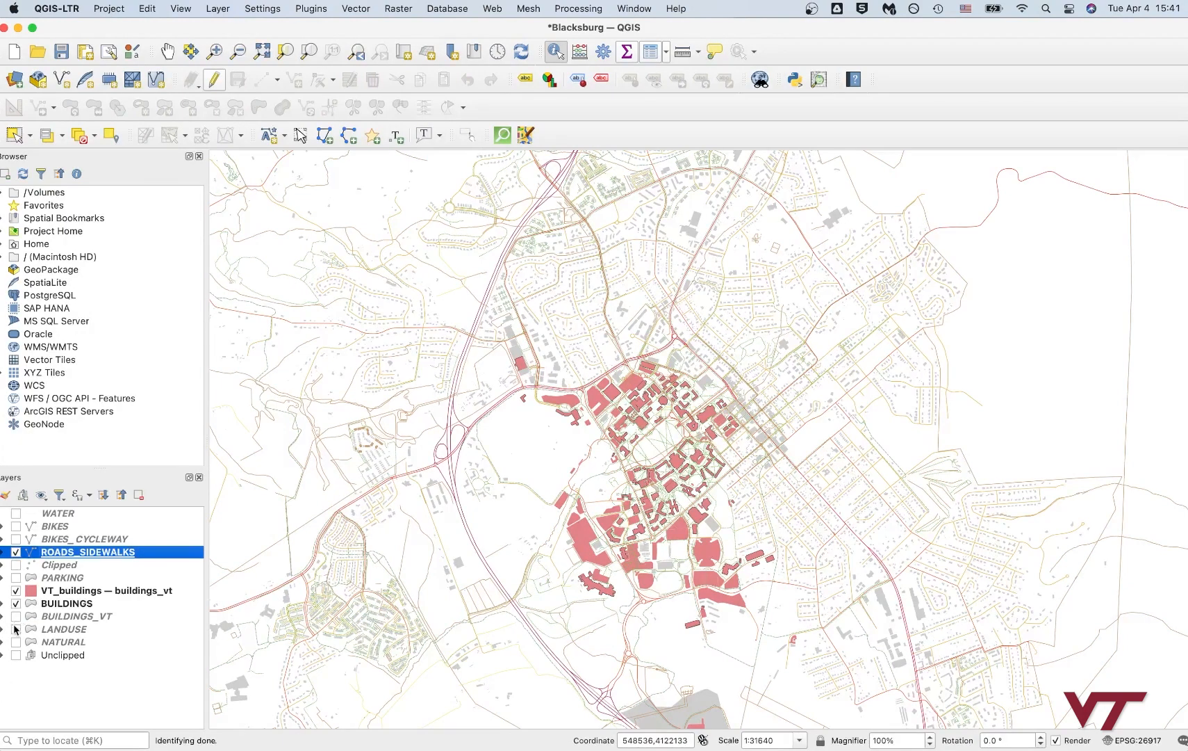
Step: After toggling the natural areas layer, create a new print layout named VT-roads via Project > New Print Layout
left_click(15, 628)
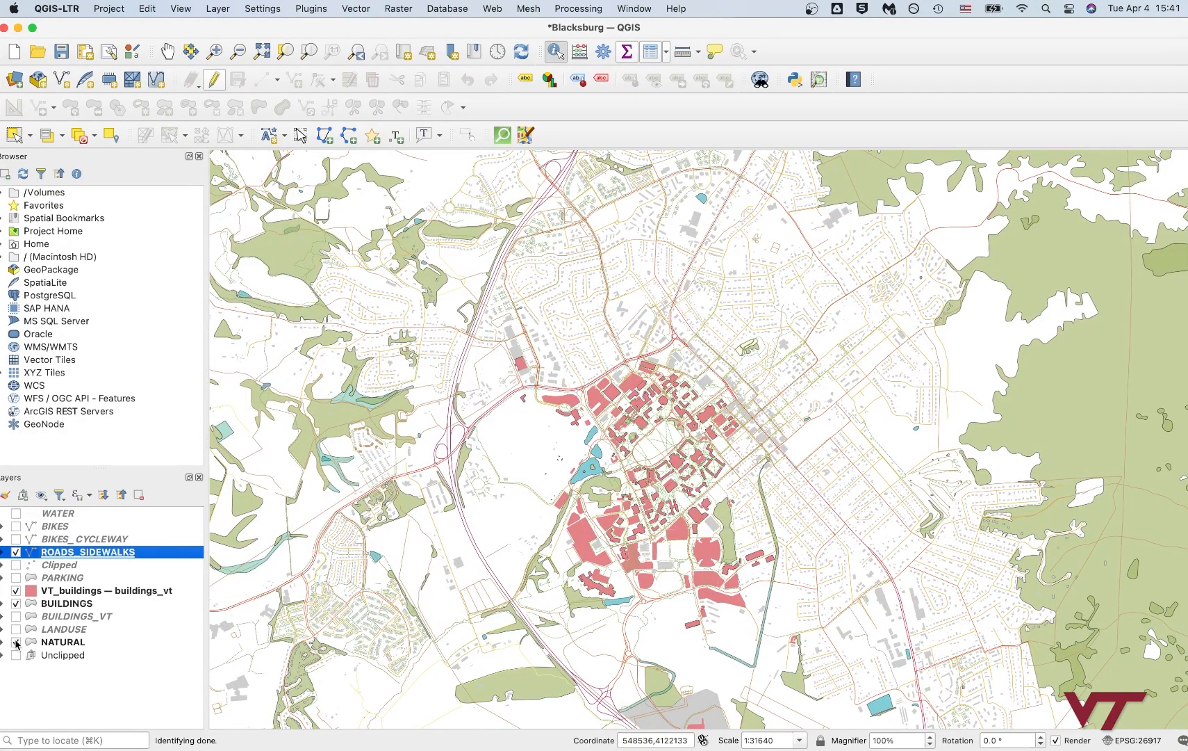
left_click(16, 641)
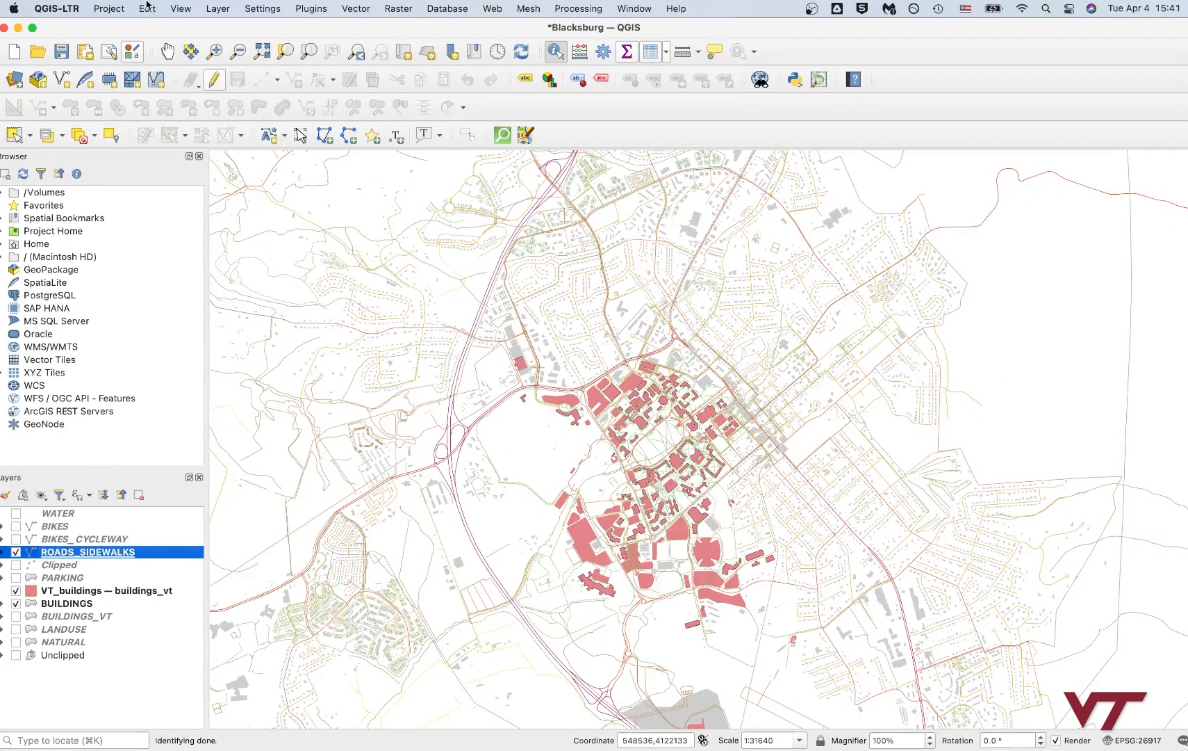
left_click(180, 8)
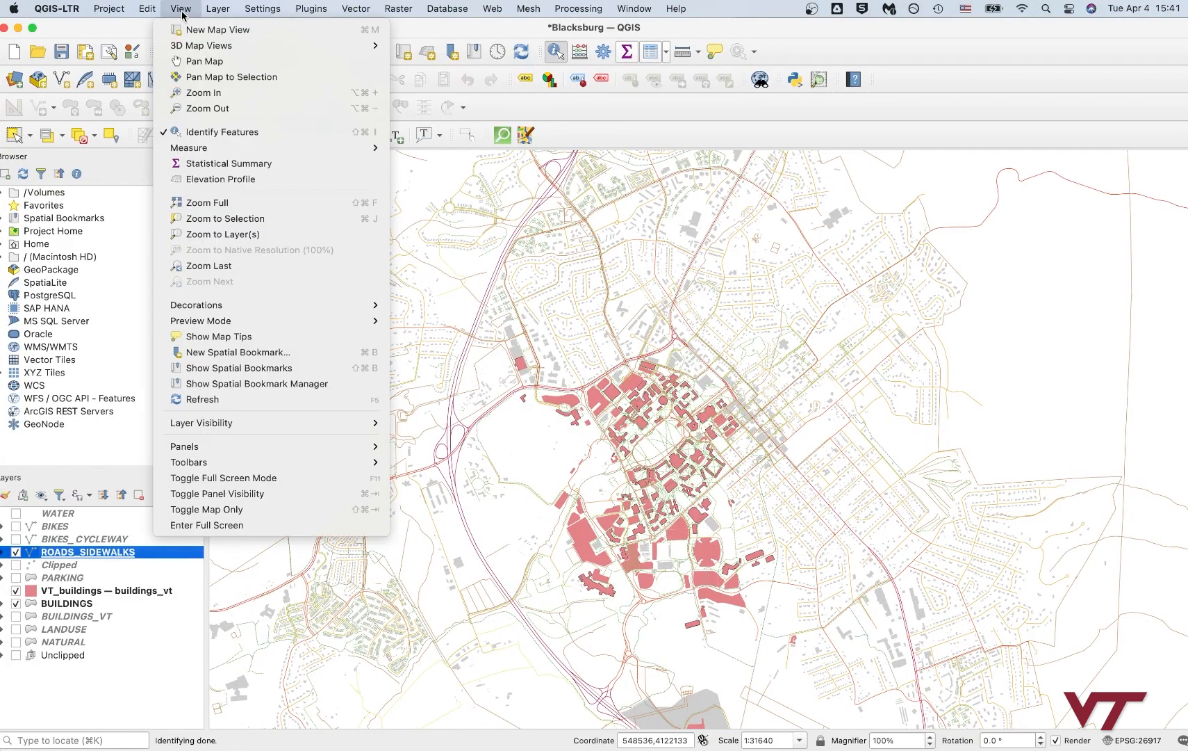
left_click(108, 8)
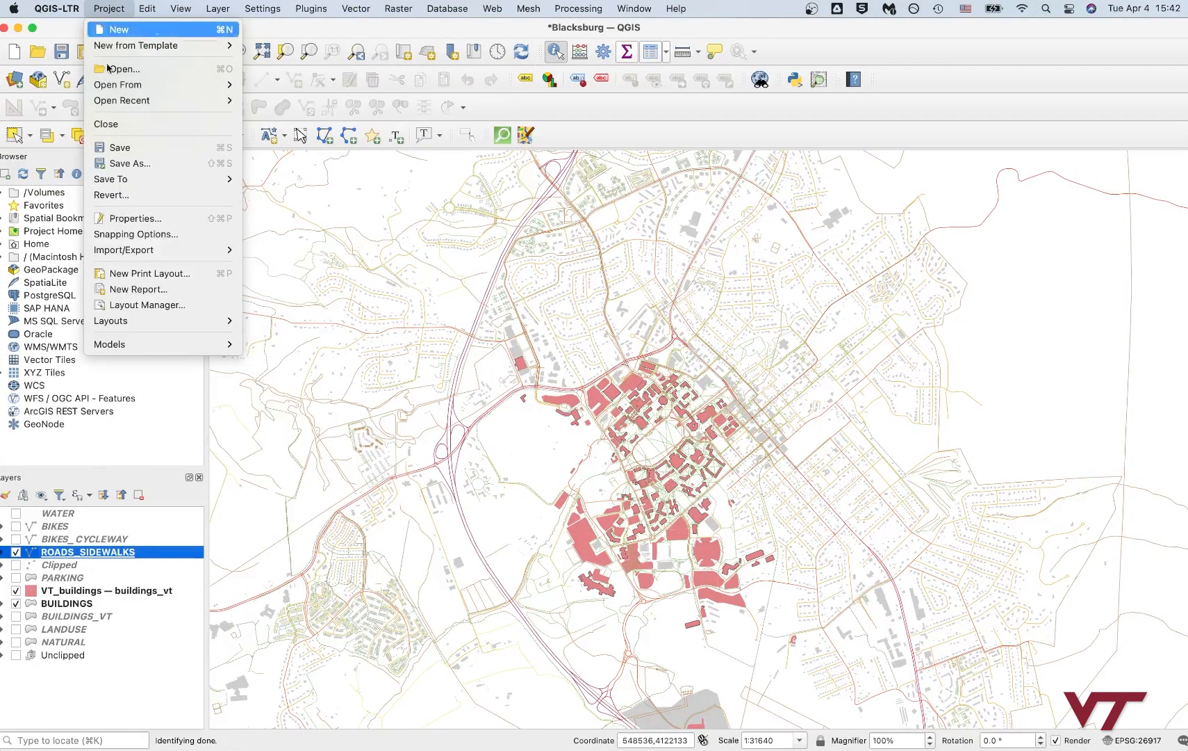
mouse_move(148, 272)
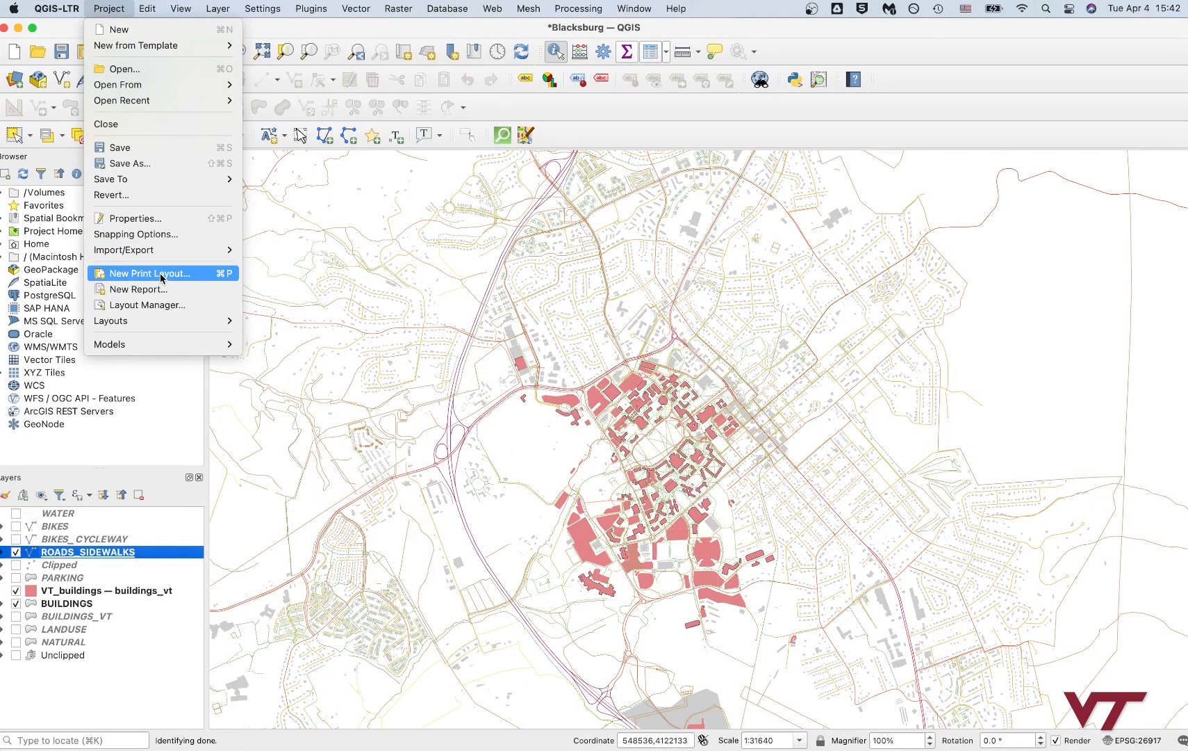
left_click(149, 272)
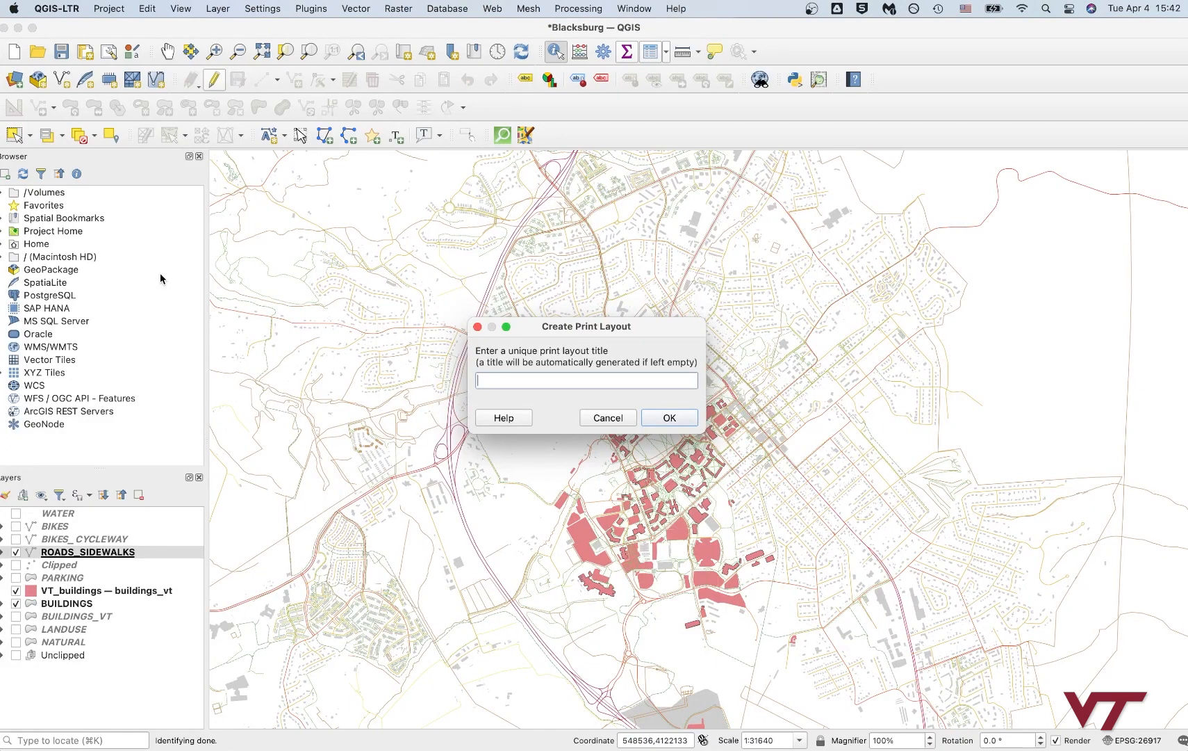
type("VT-")
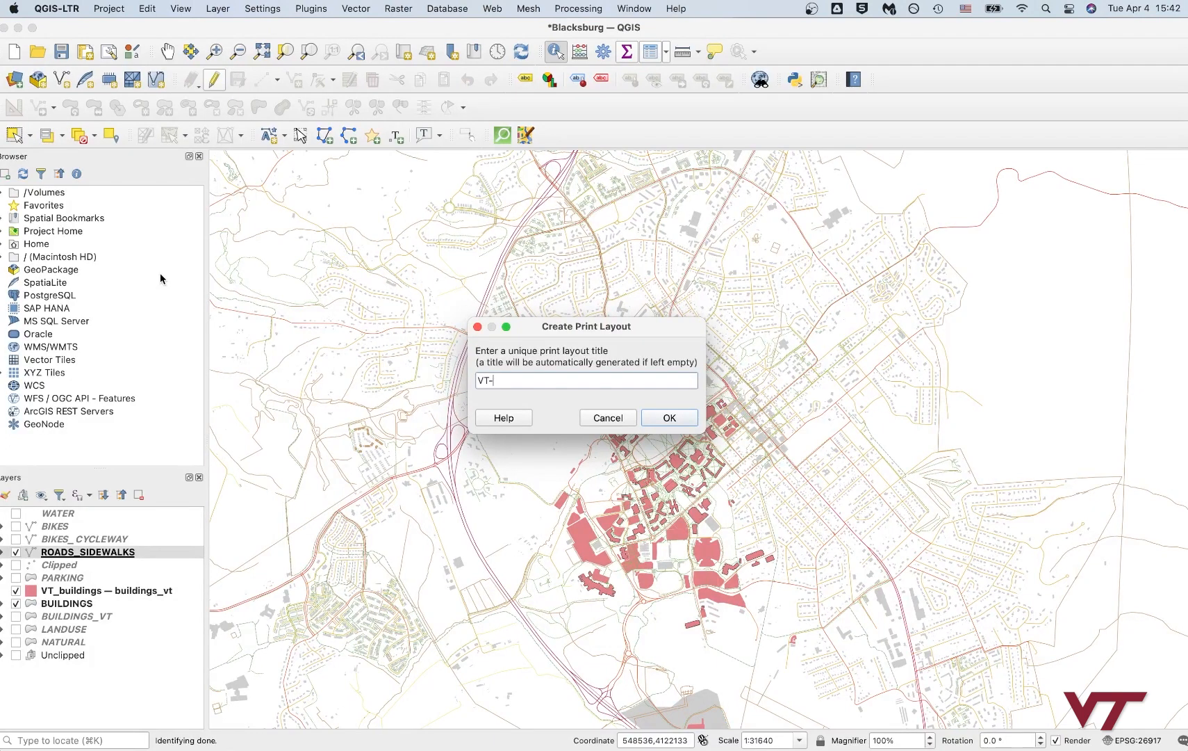
type("roads")
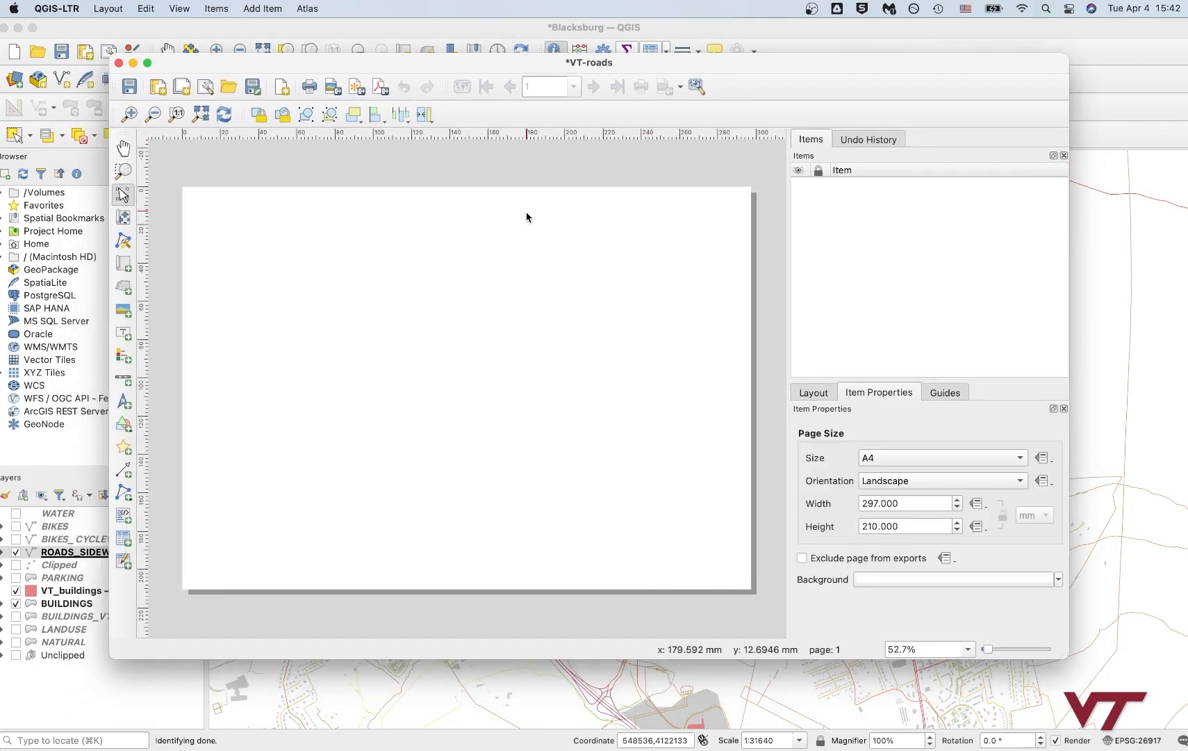
mouse_move(538, 371)
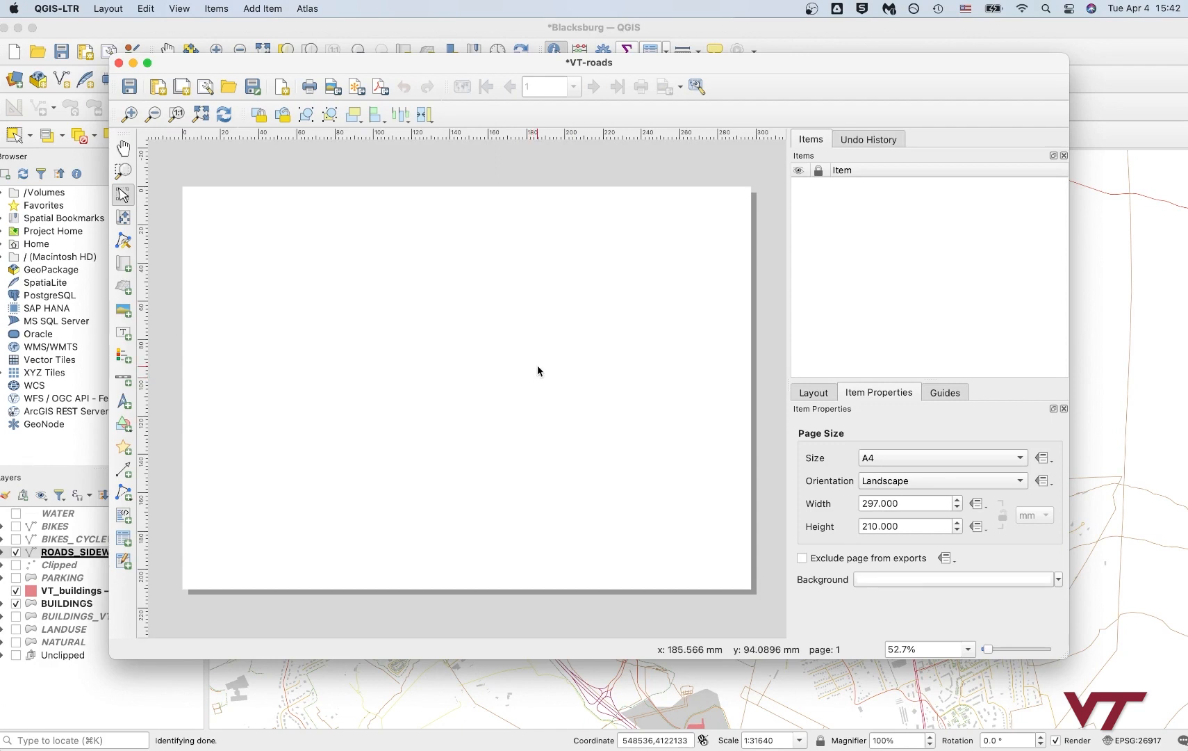
mouse_move(912, 465)
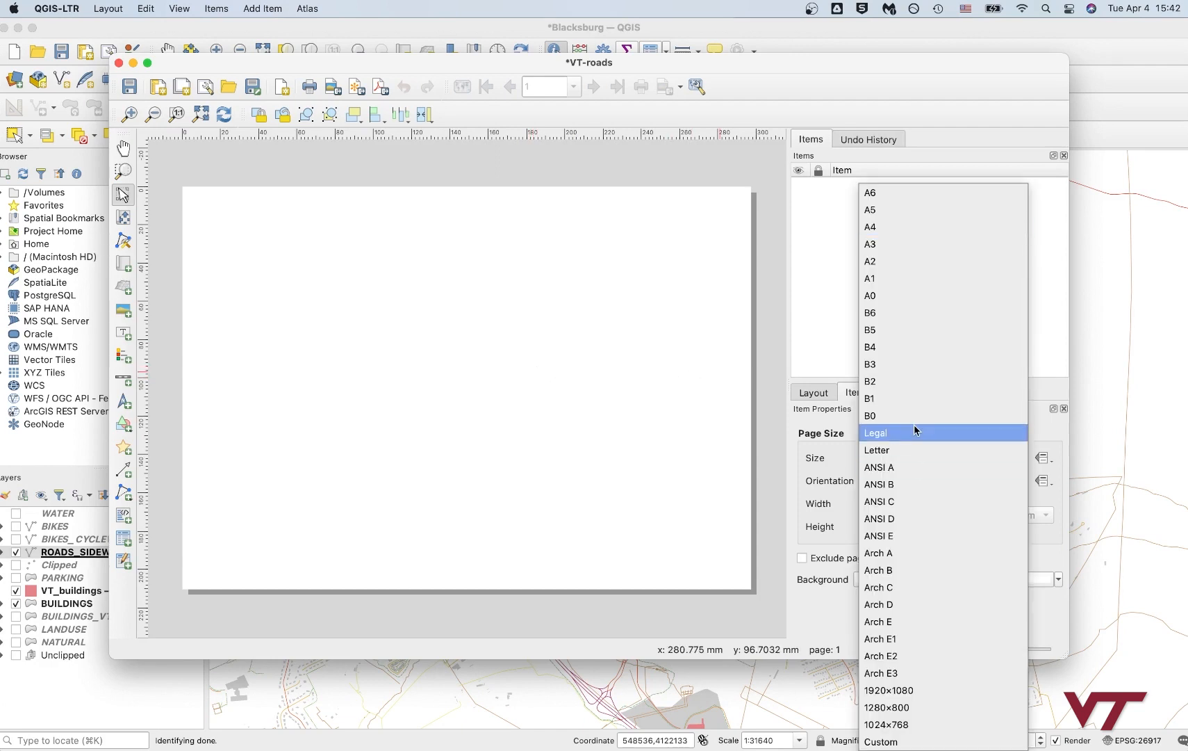
Step: Give the page a Custom size measured in inches, 17 wide by 11 high
left_click(874, 433)
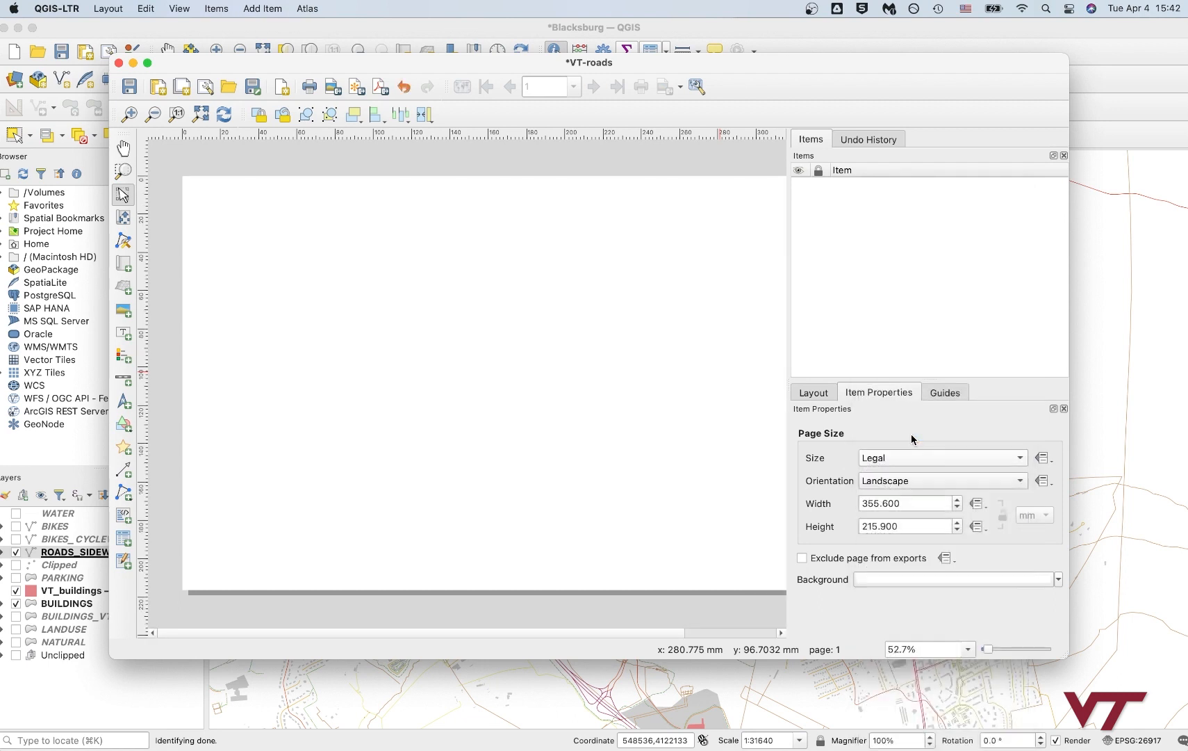
left_click(942, 457)
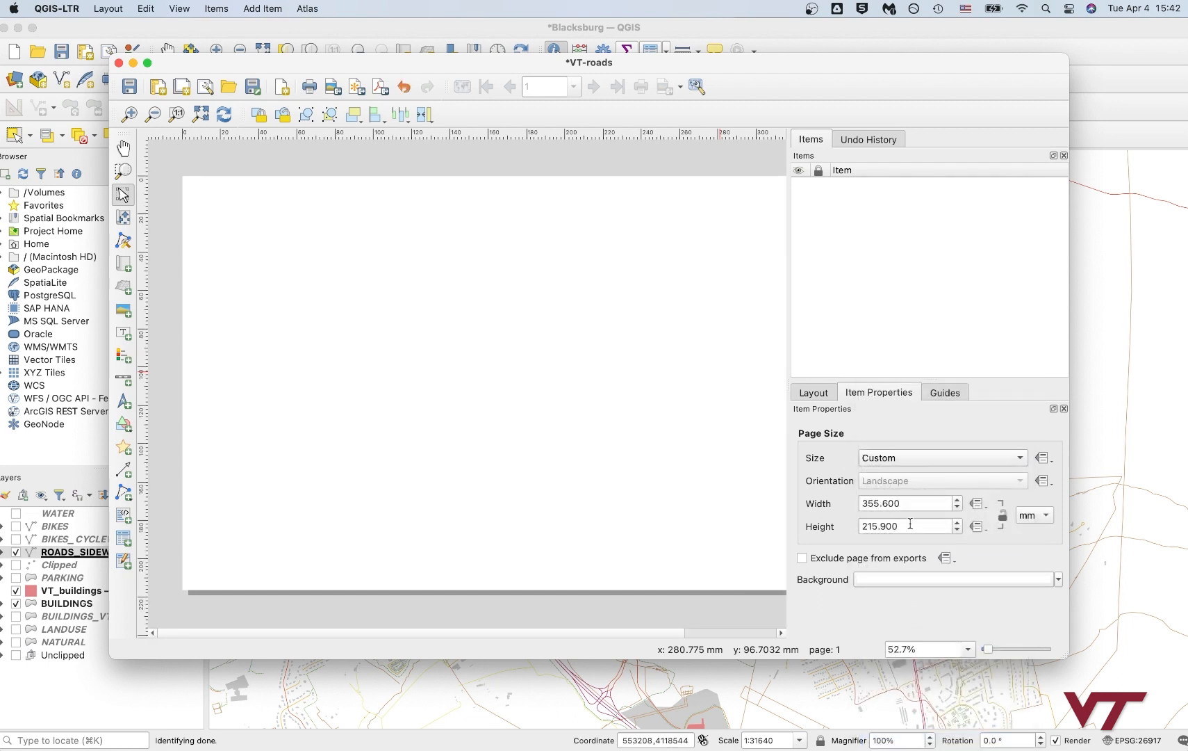
left_click(1033, 515)
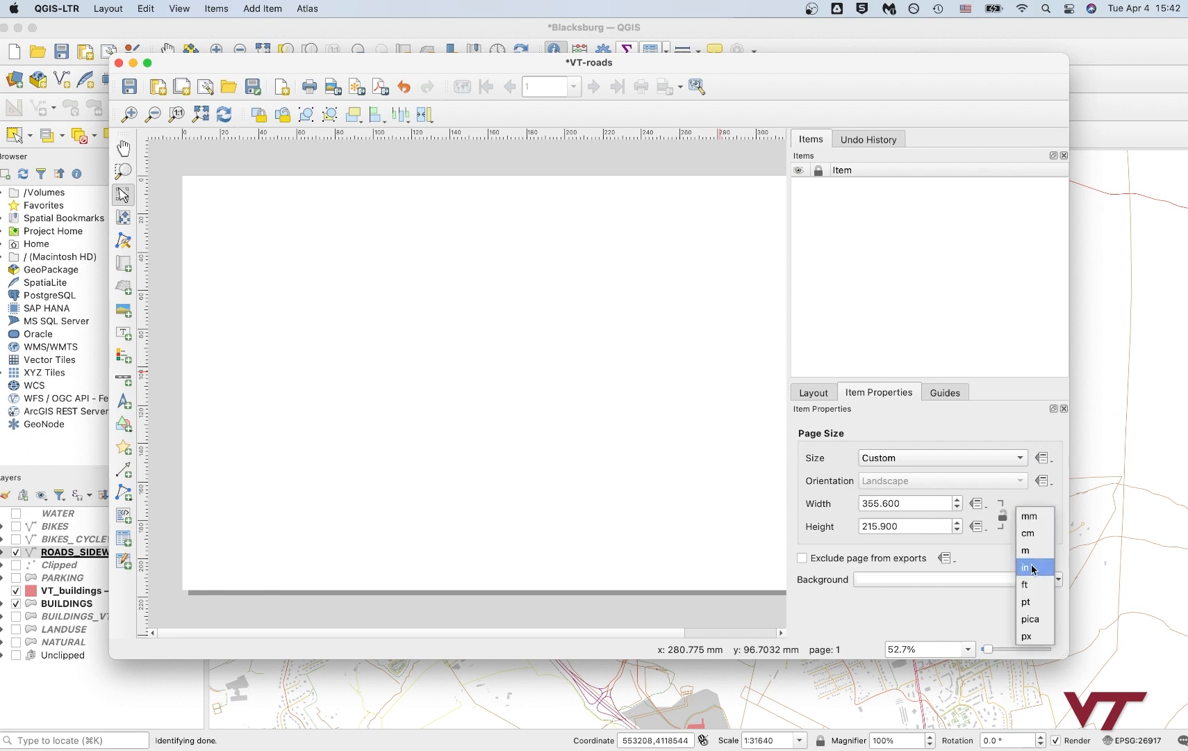
left_click(1025, 568)
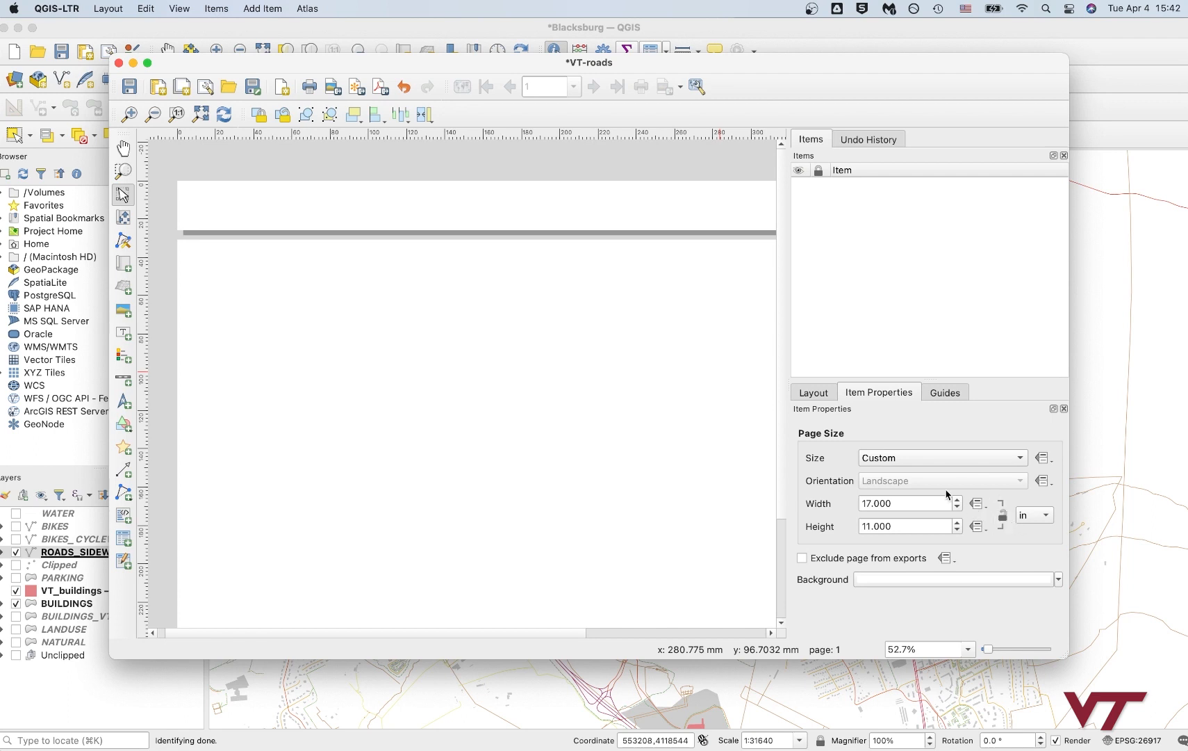
left_click(814, 392)
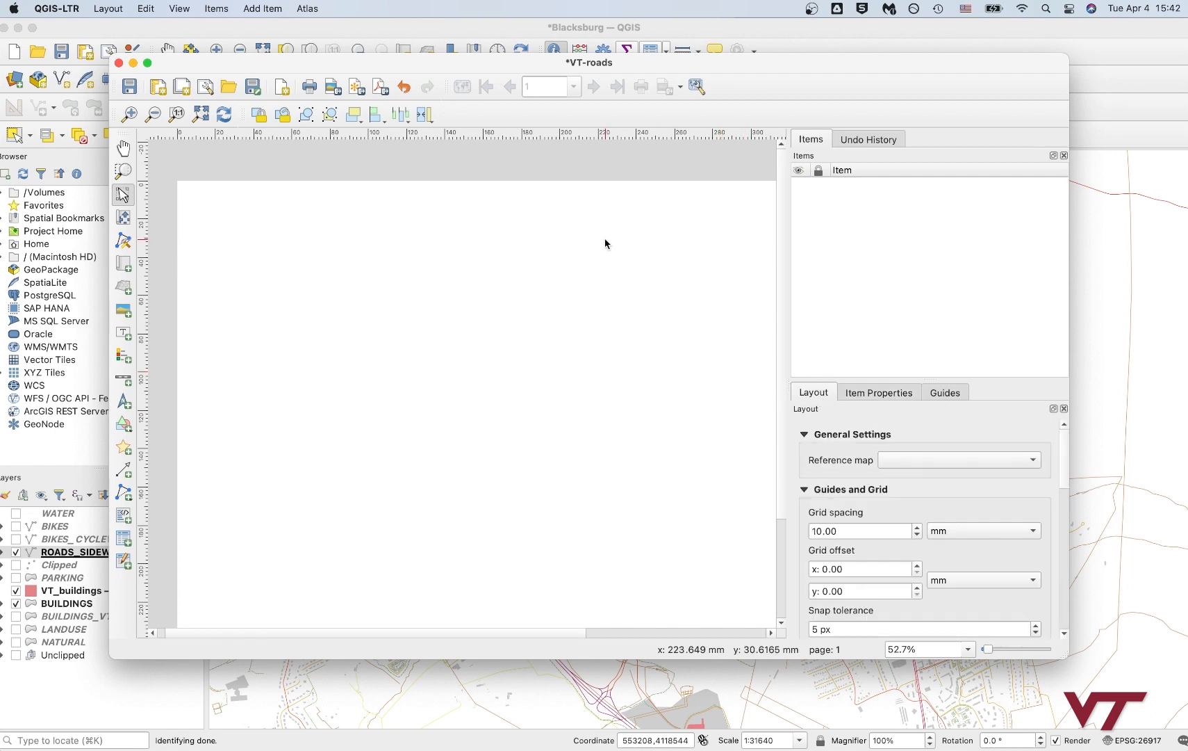
mouse_move(557, 282)
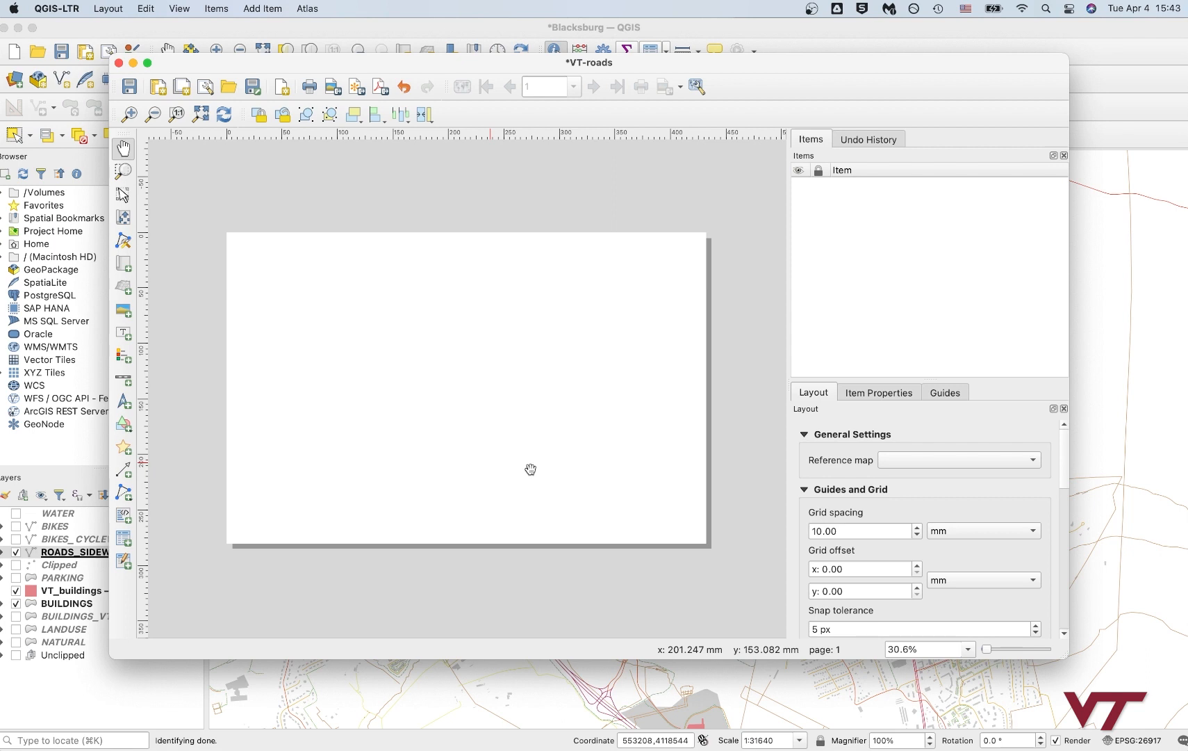
mouse_move(379, 341)
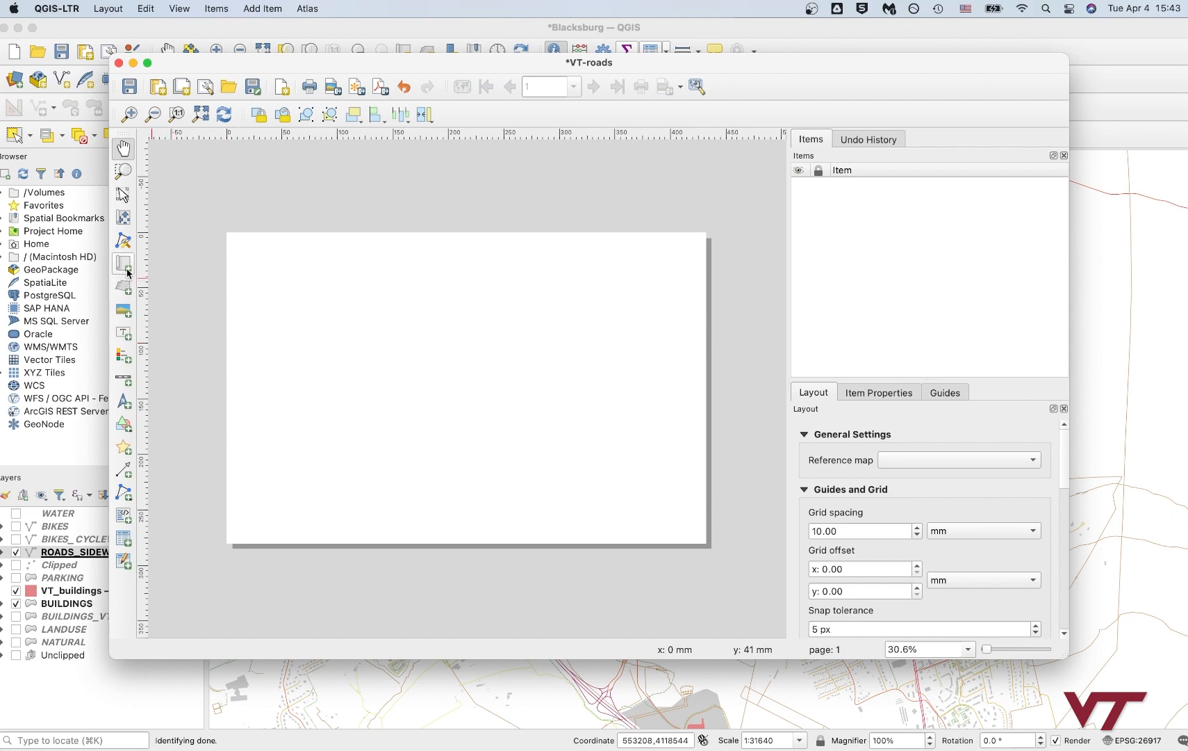
mouse_move(122, 264)
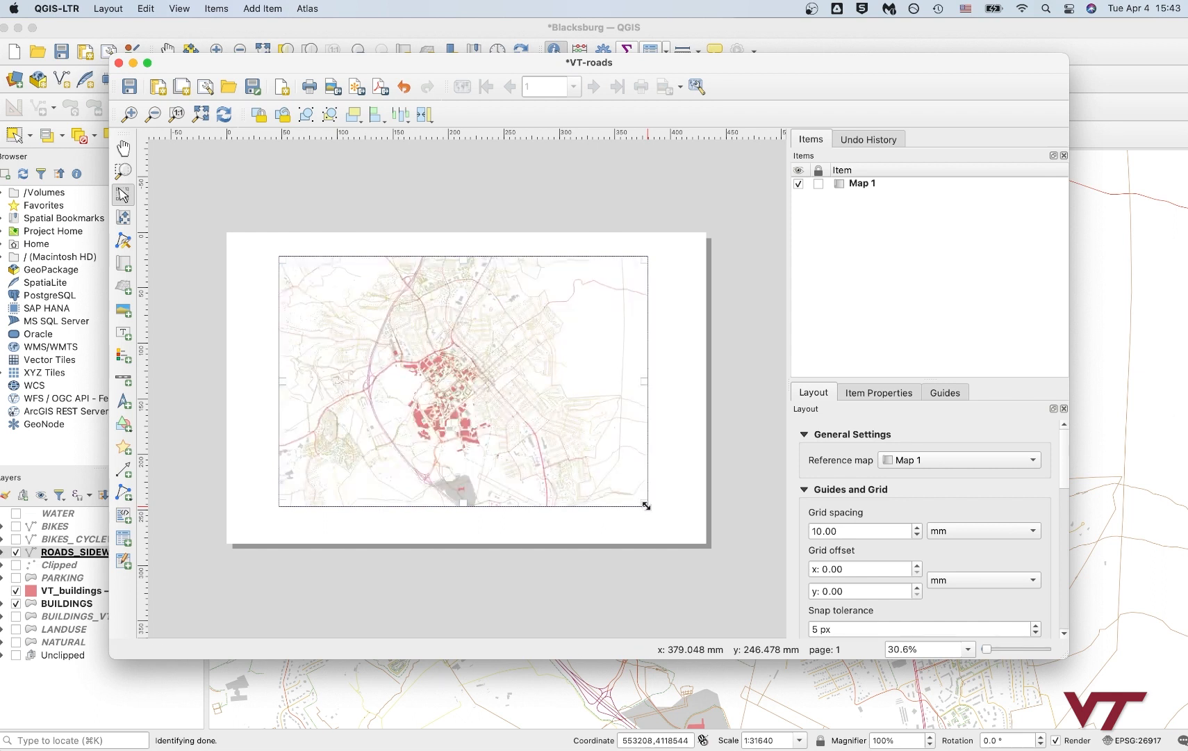
mouse_move(543, 456)
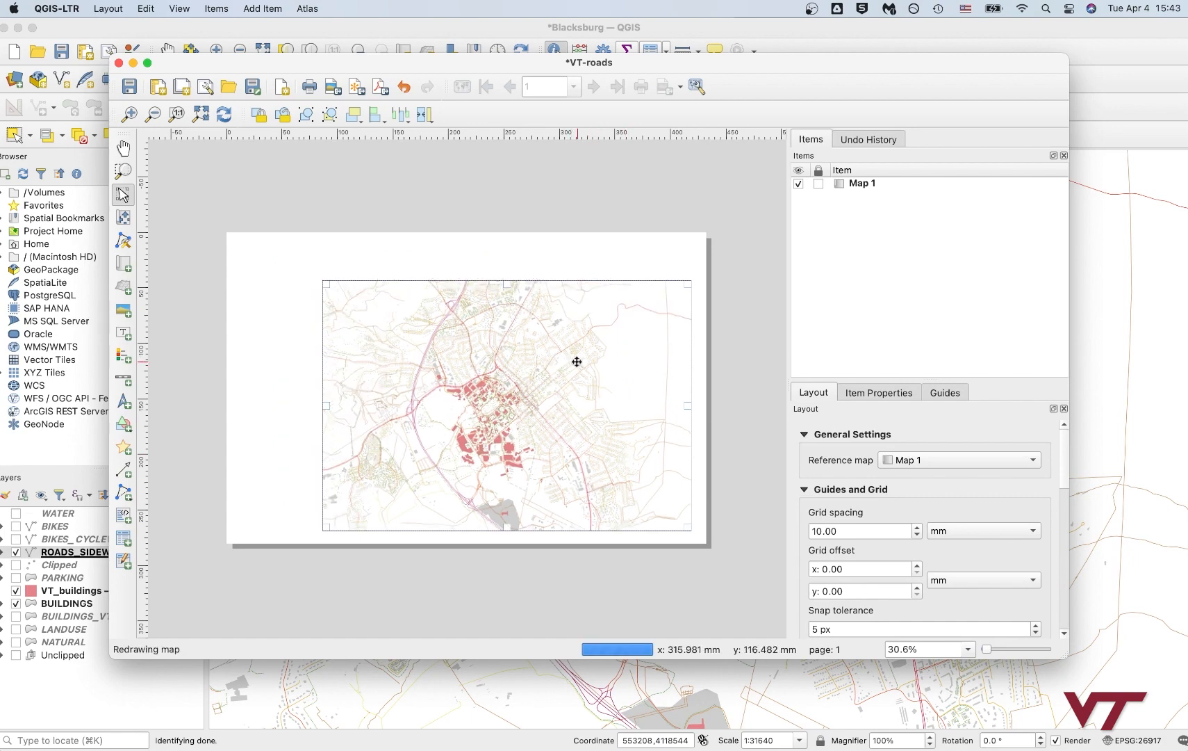
mouse_move(641, 368)
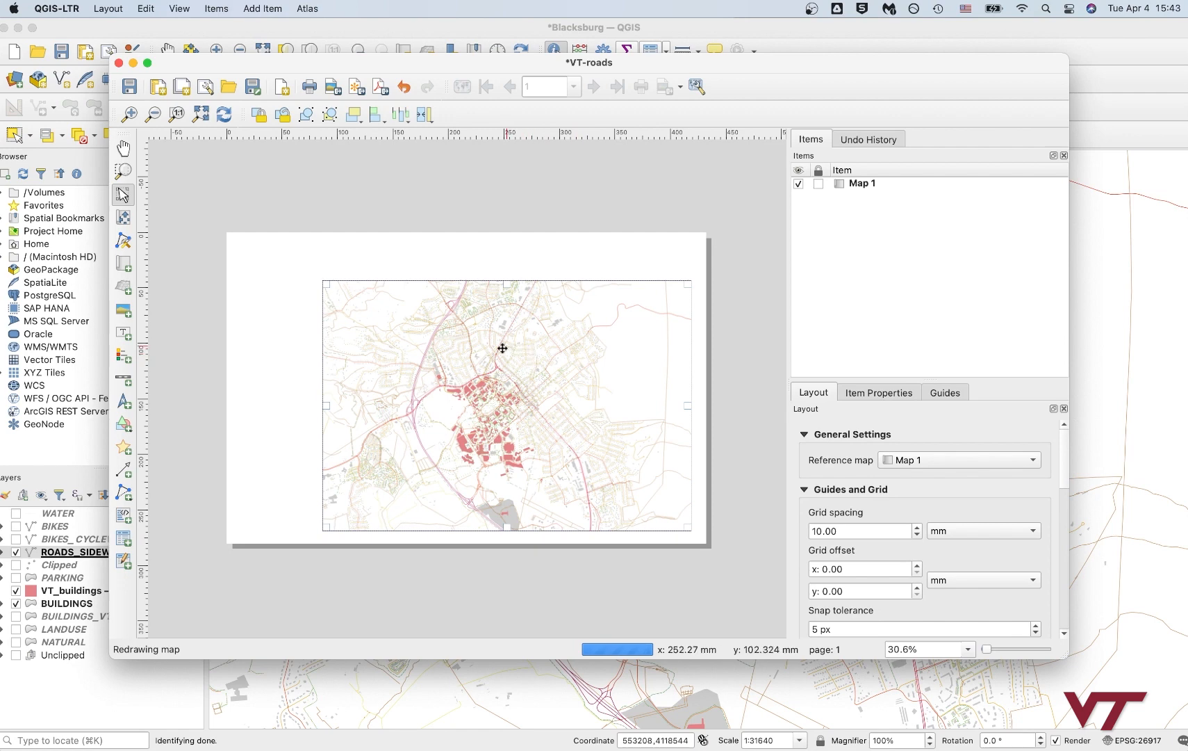
mouse_move(651, 238)
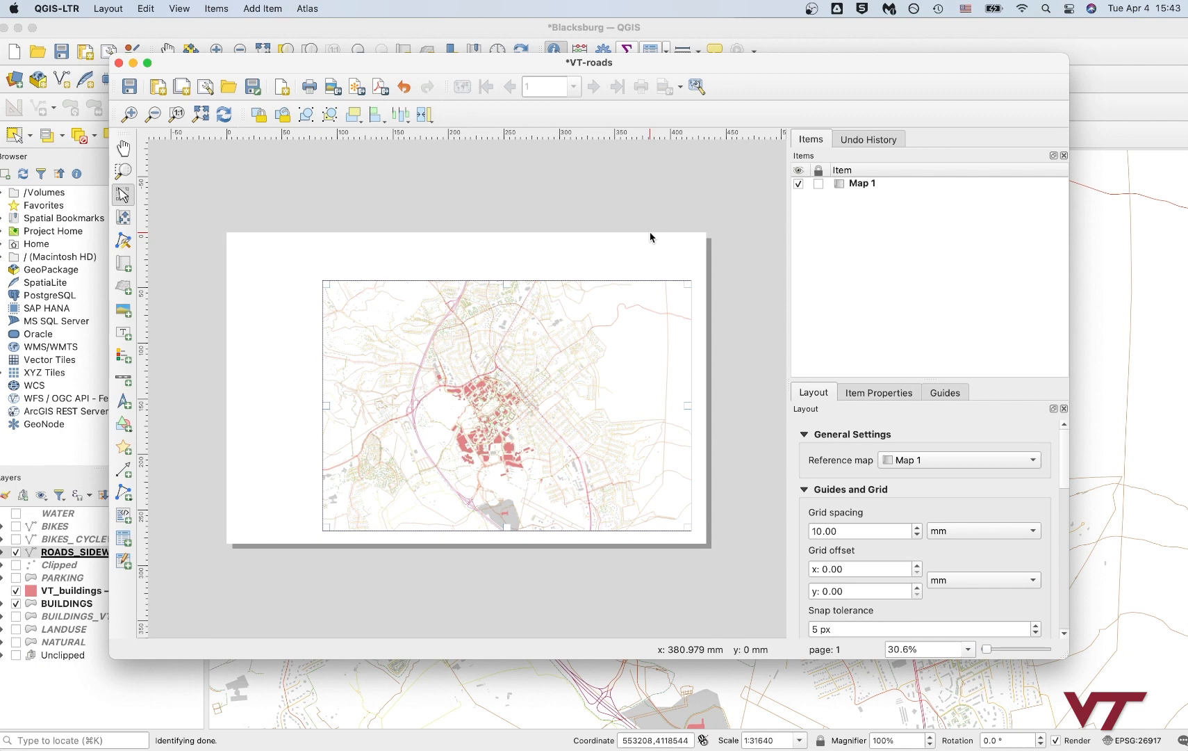
mouse_move(512, 282)
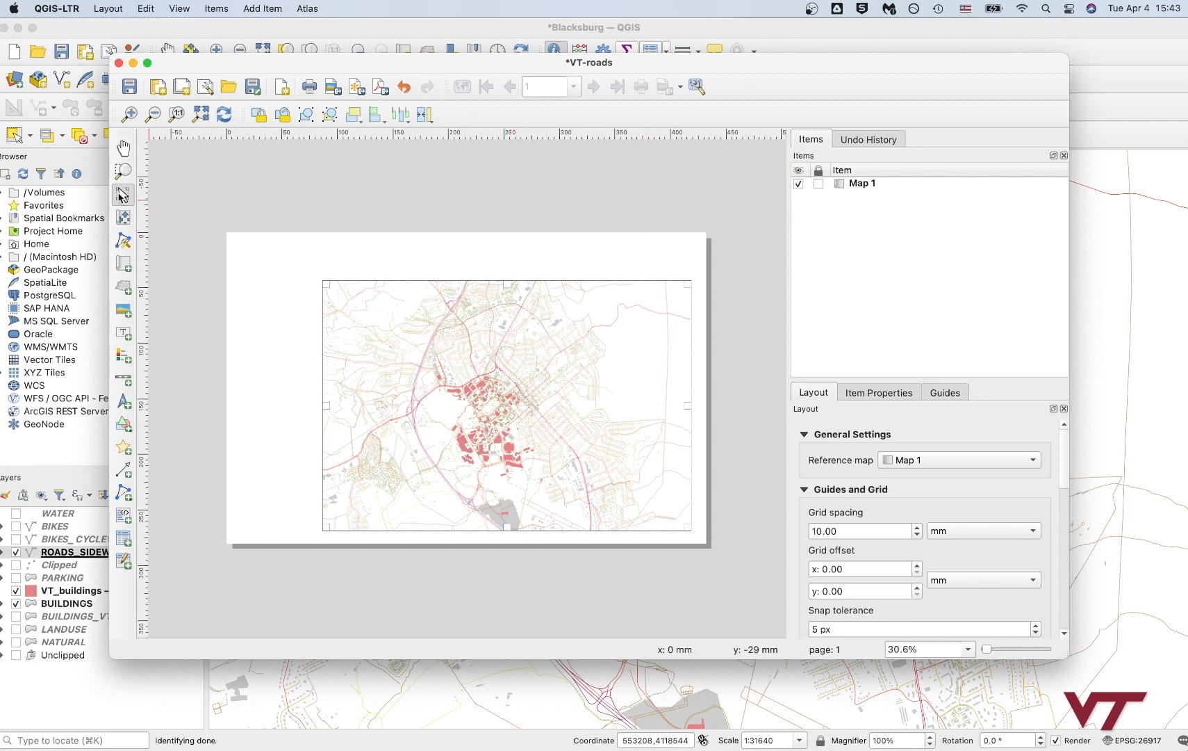
mouse_move(122, 195)
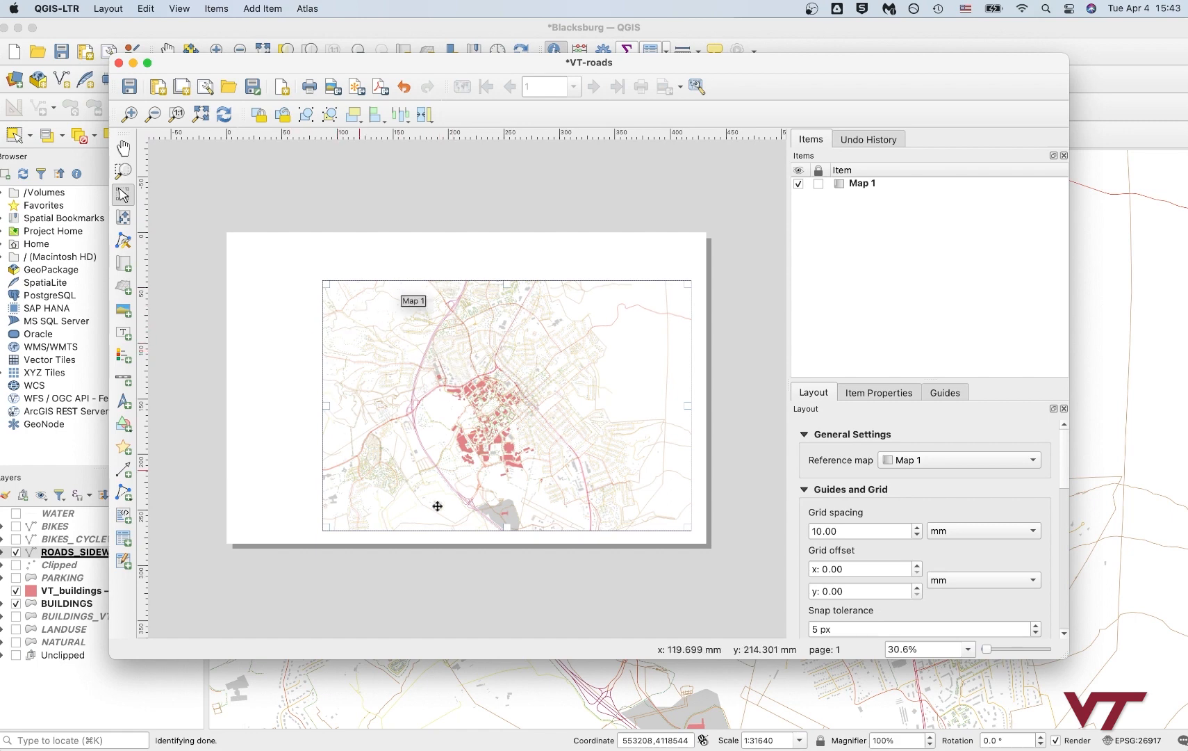
mouse_move(491, 418)
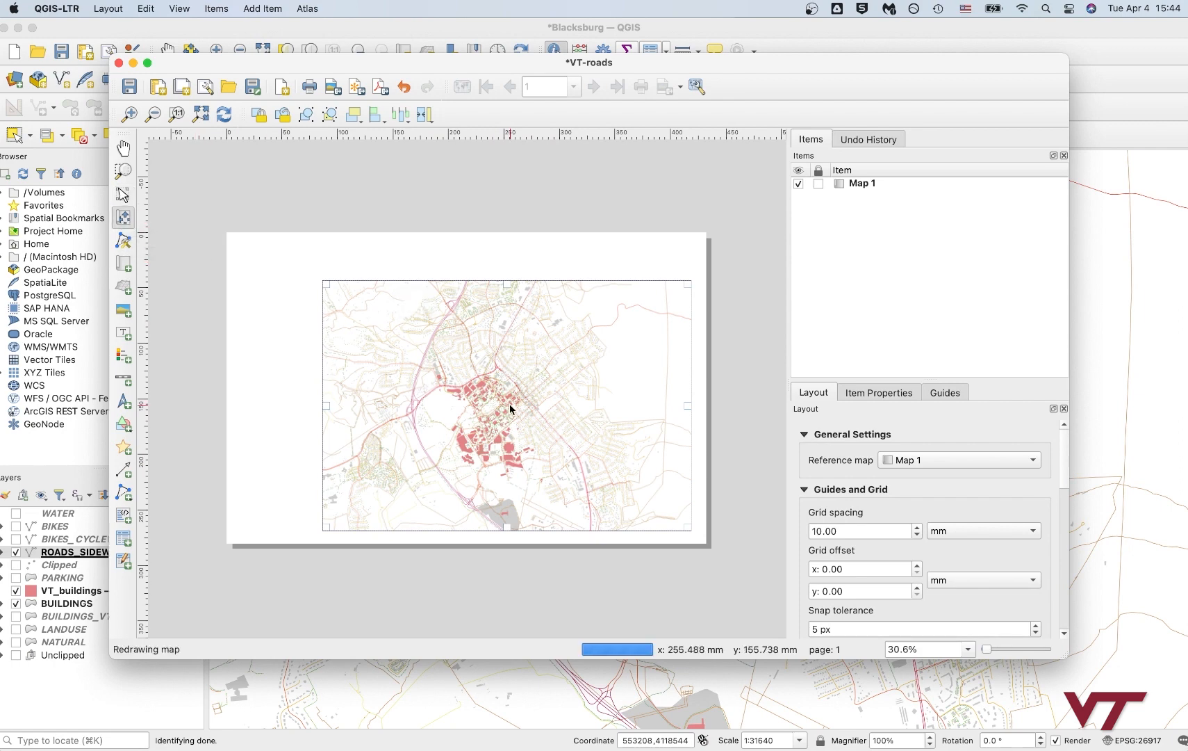
mouse_move(492, 410)
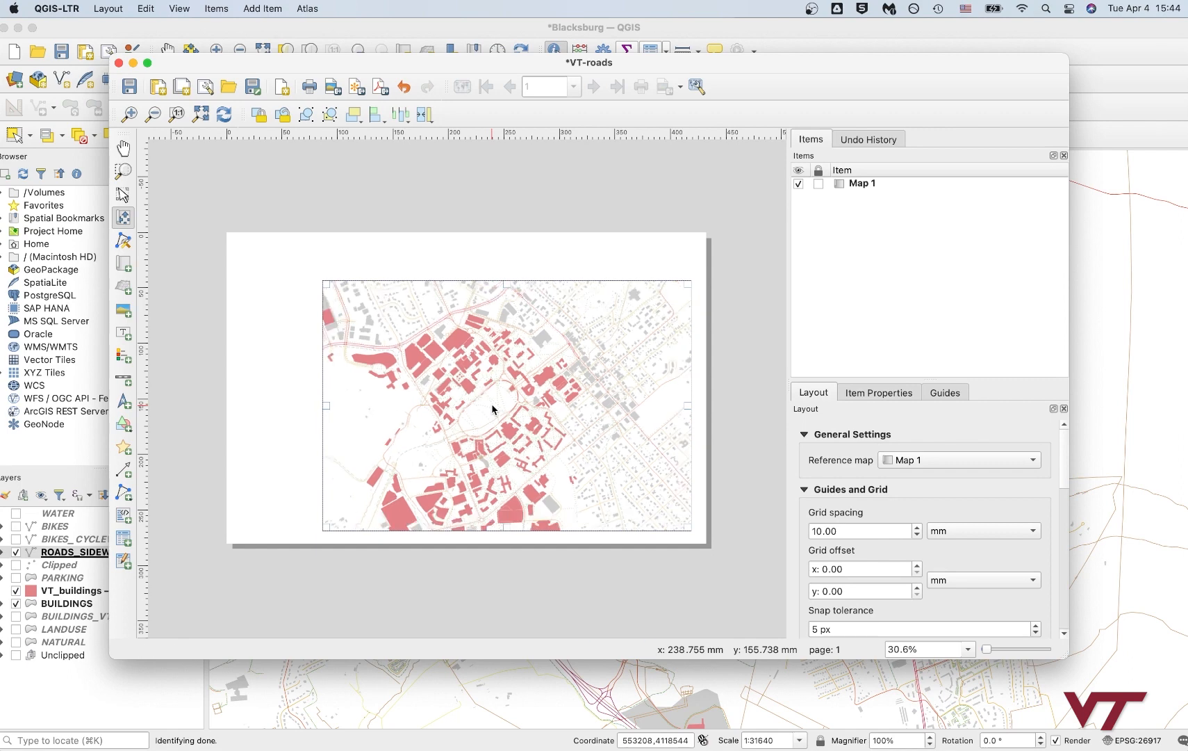
mouse_move(492, 410)
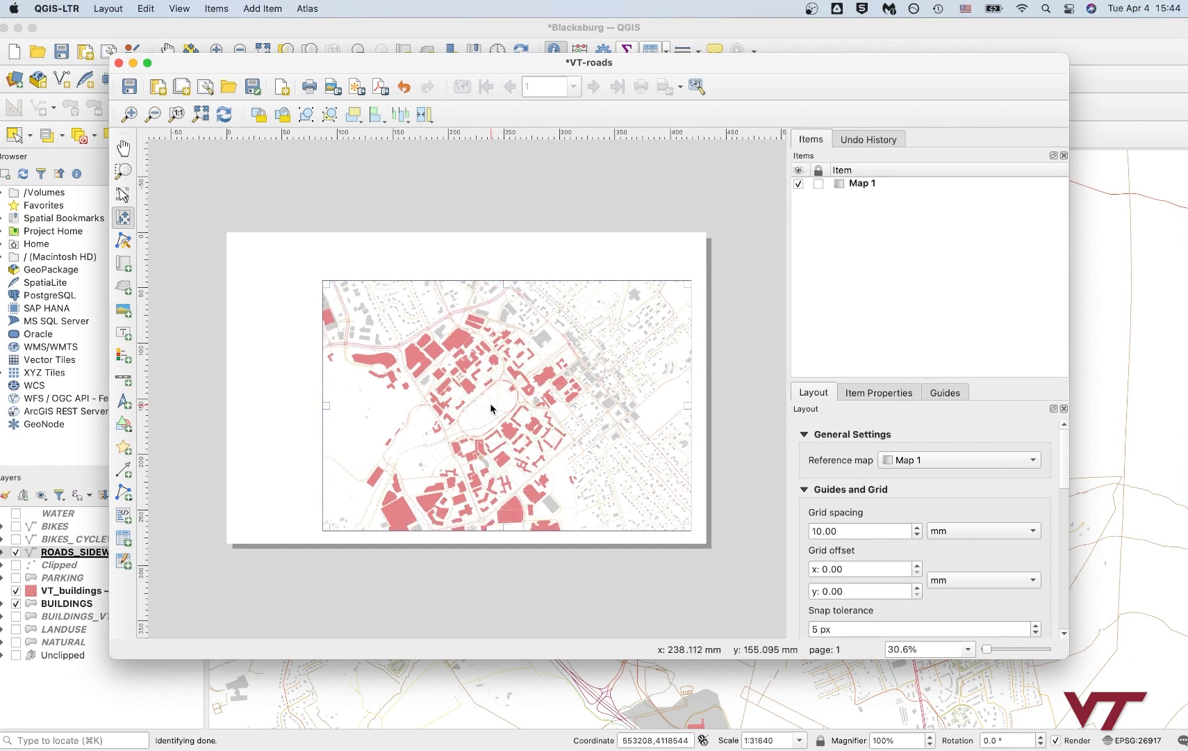
mouse_move(122, 195)
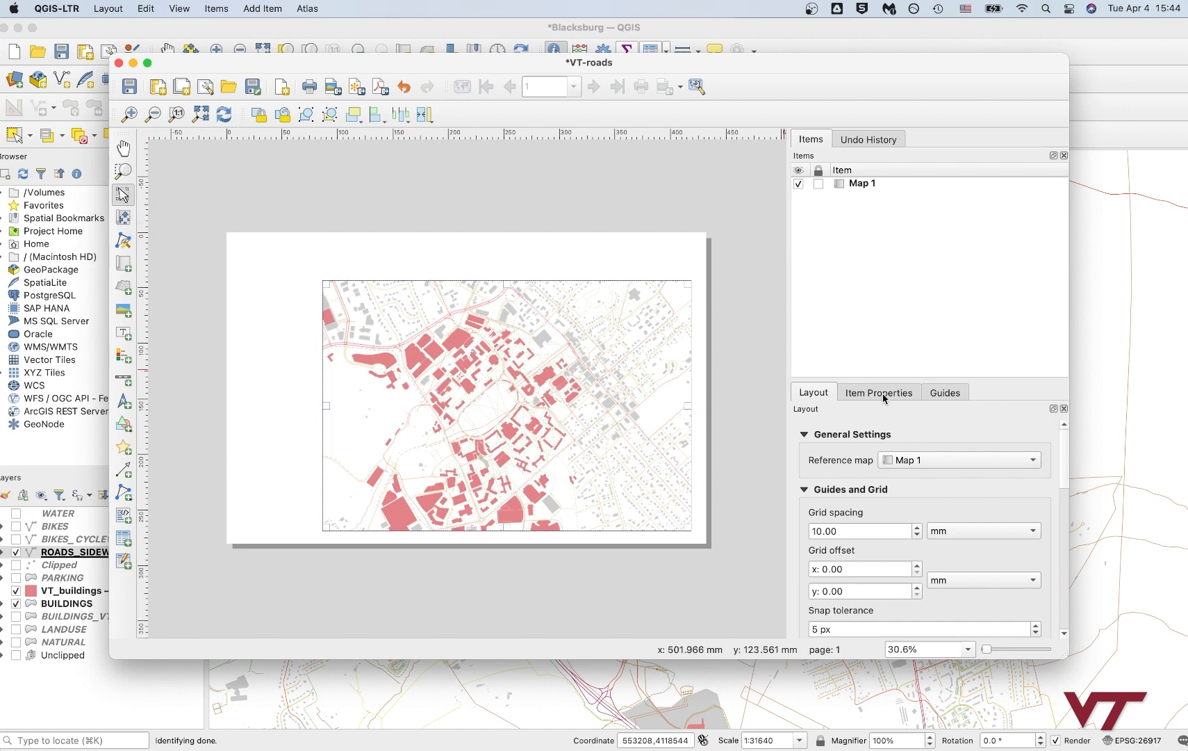
Step: Replace Map 1's Scale value in Item Properties with 12000
left_click(878, 392)
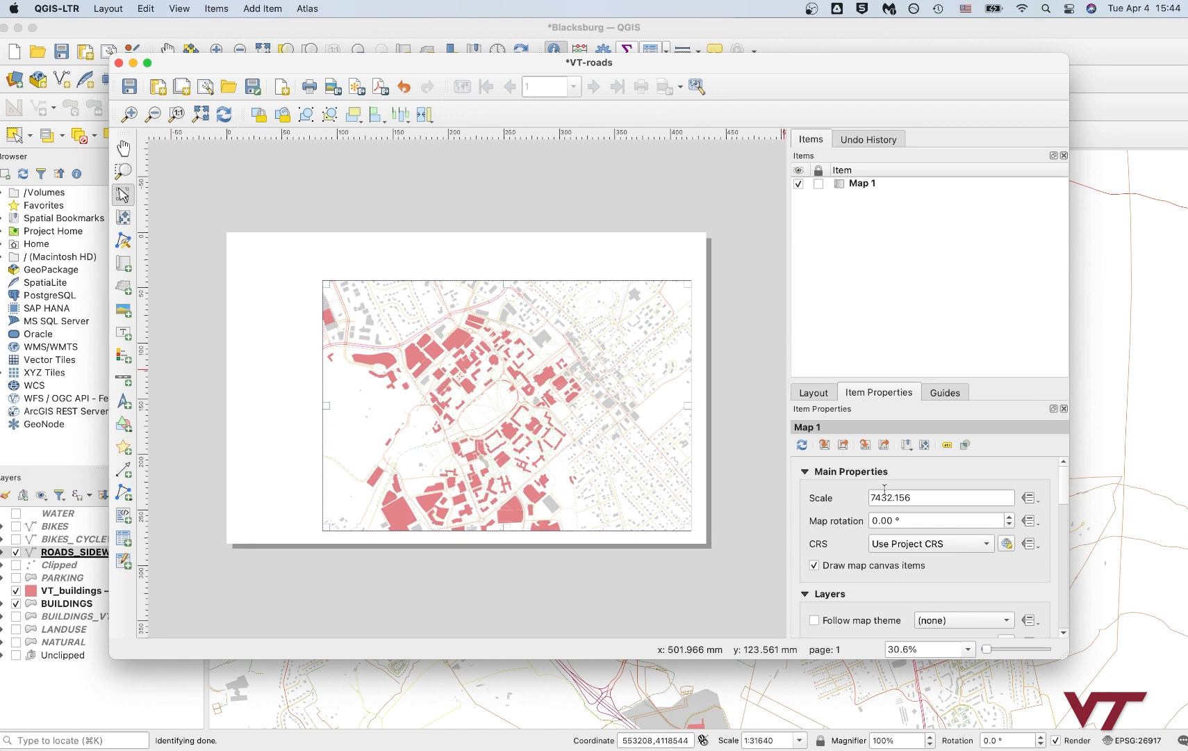
left_click(939, 497)
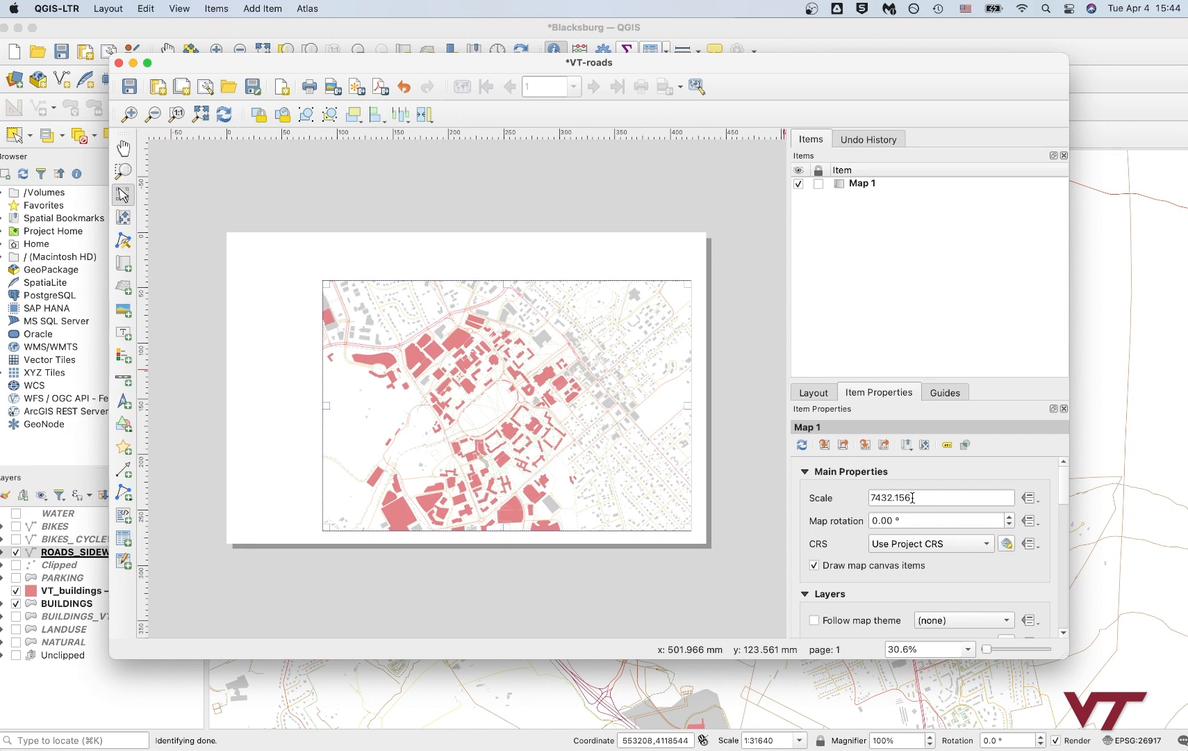
triple_click(940, 498)
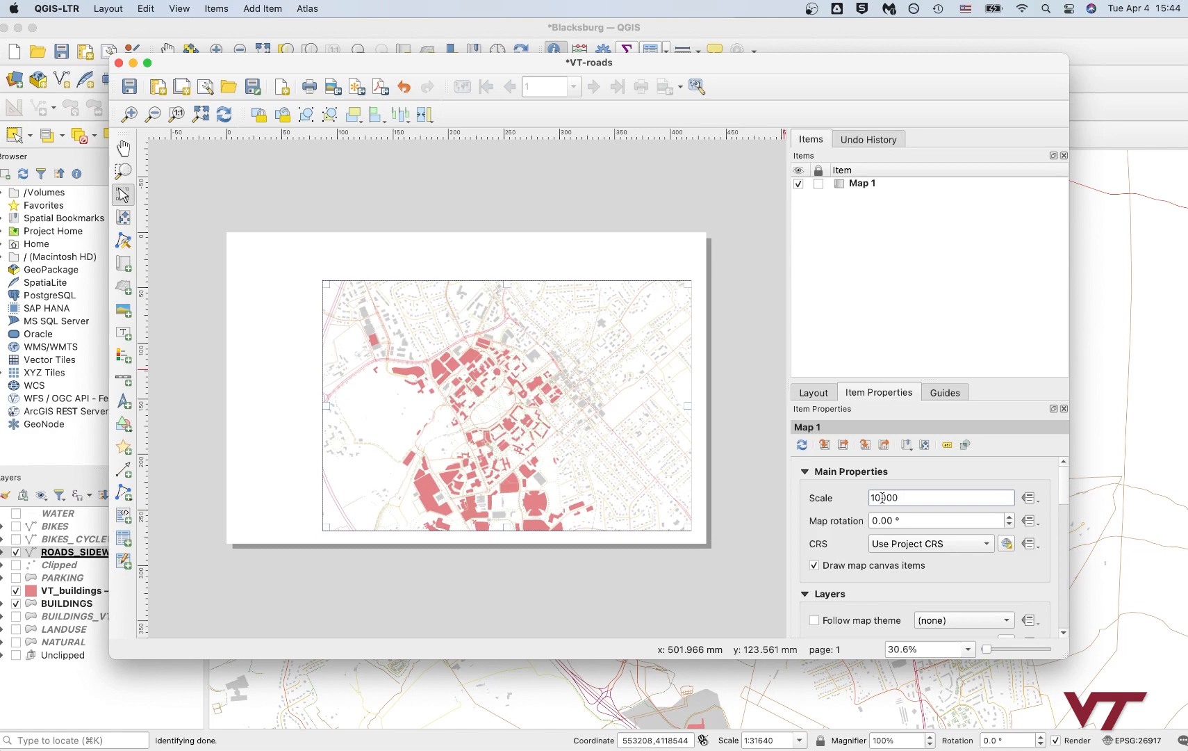
type("12000")
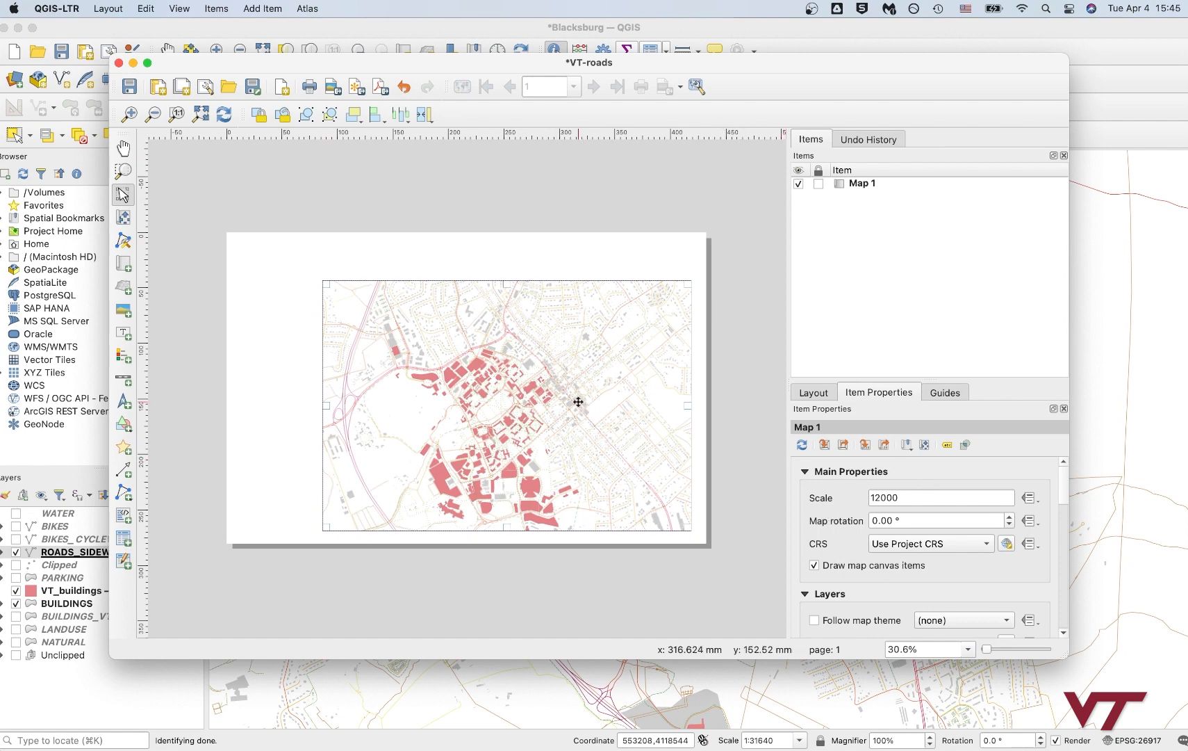
left_click(940, 497)
type("14000")
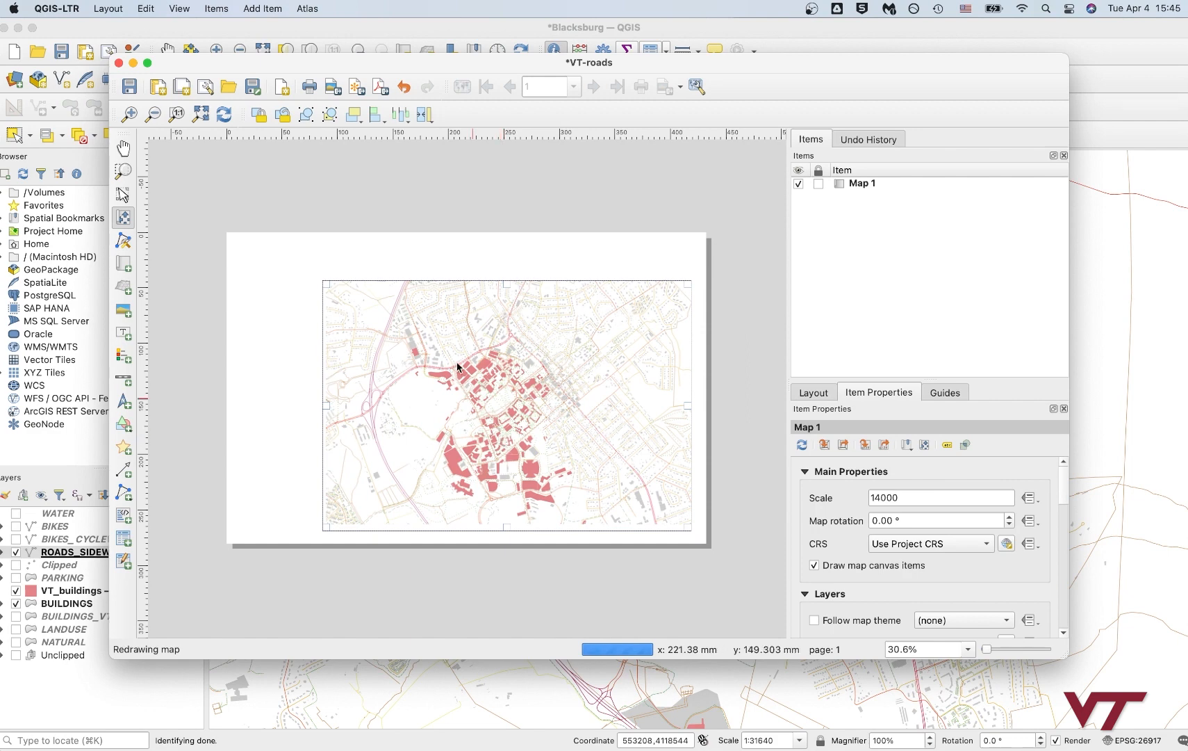
mouse_move(406, 439)
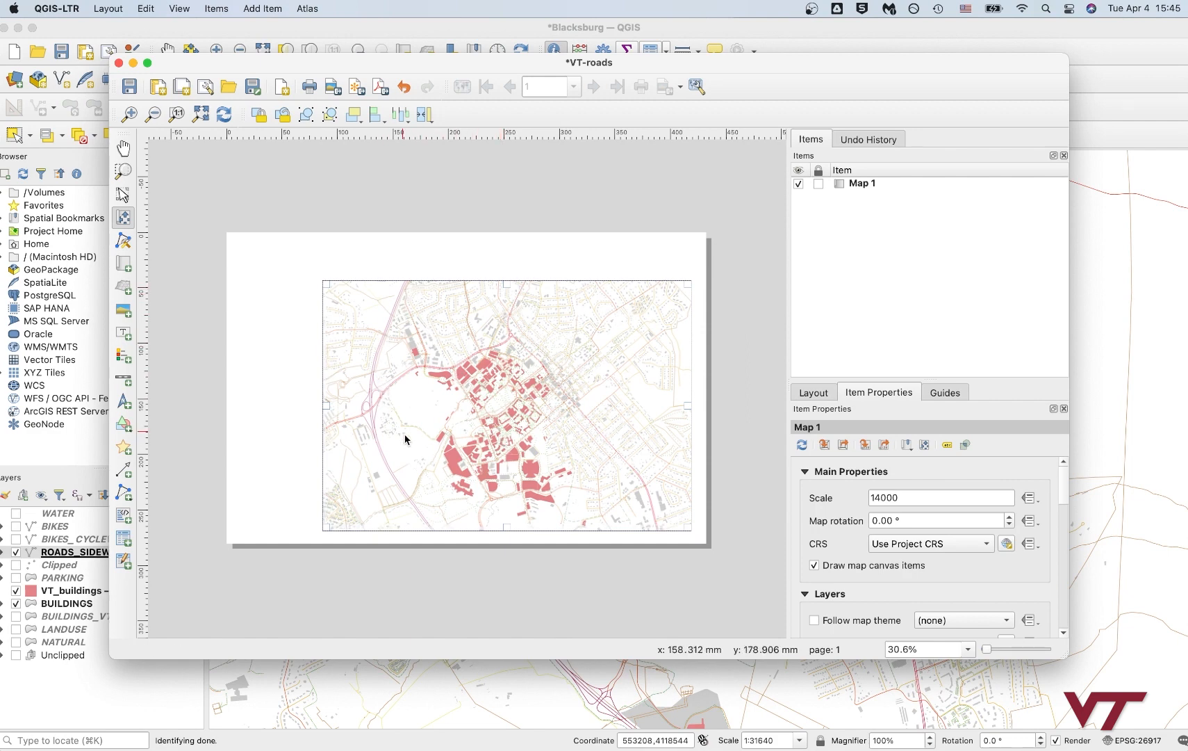
mouse_move(616, 458)
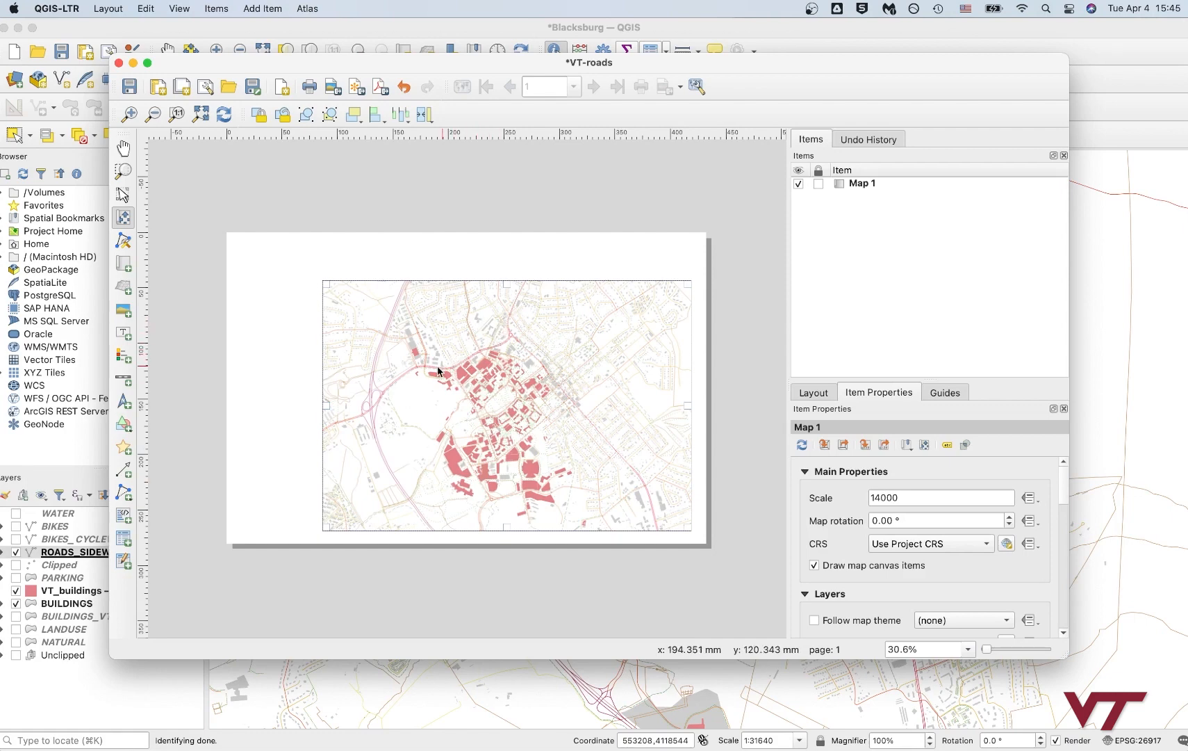
mouse_move(438, 372)
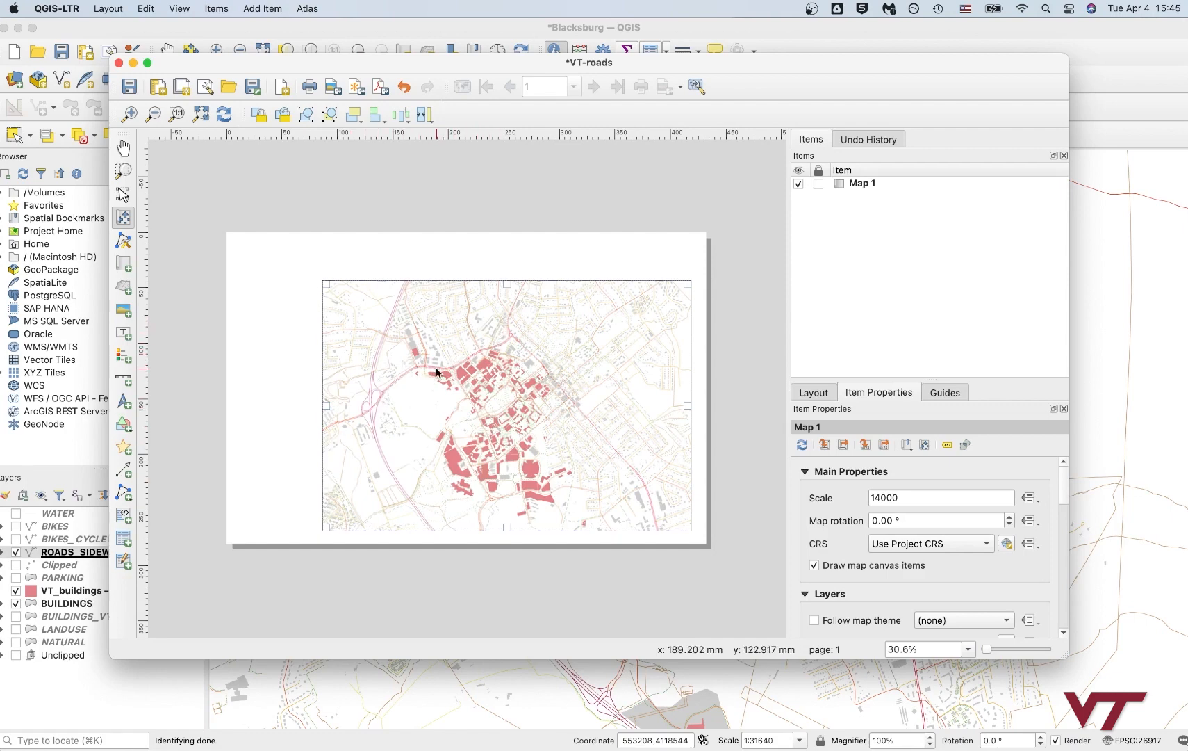
mouse_move(364, 417)
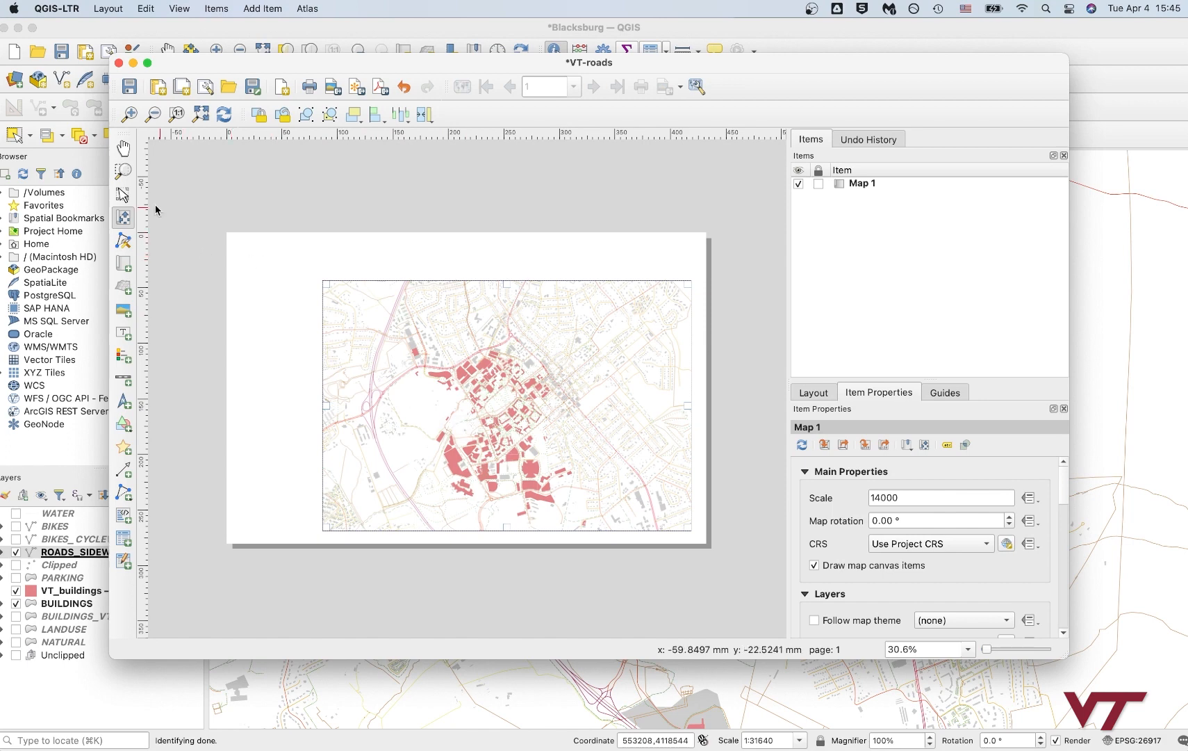
mouse_move(203, 227)
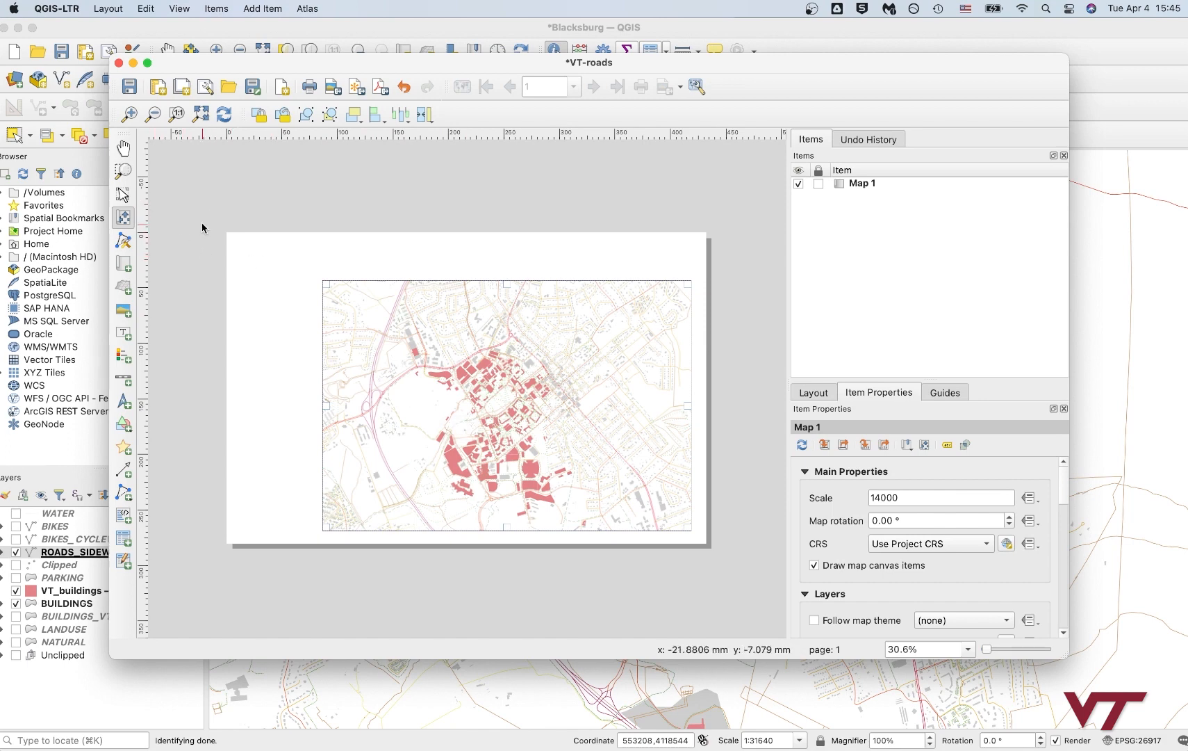
mouse_move(122, 331)
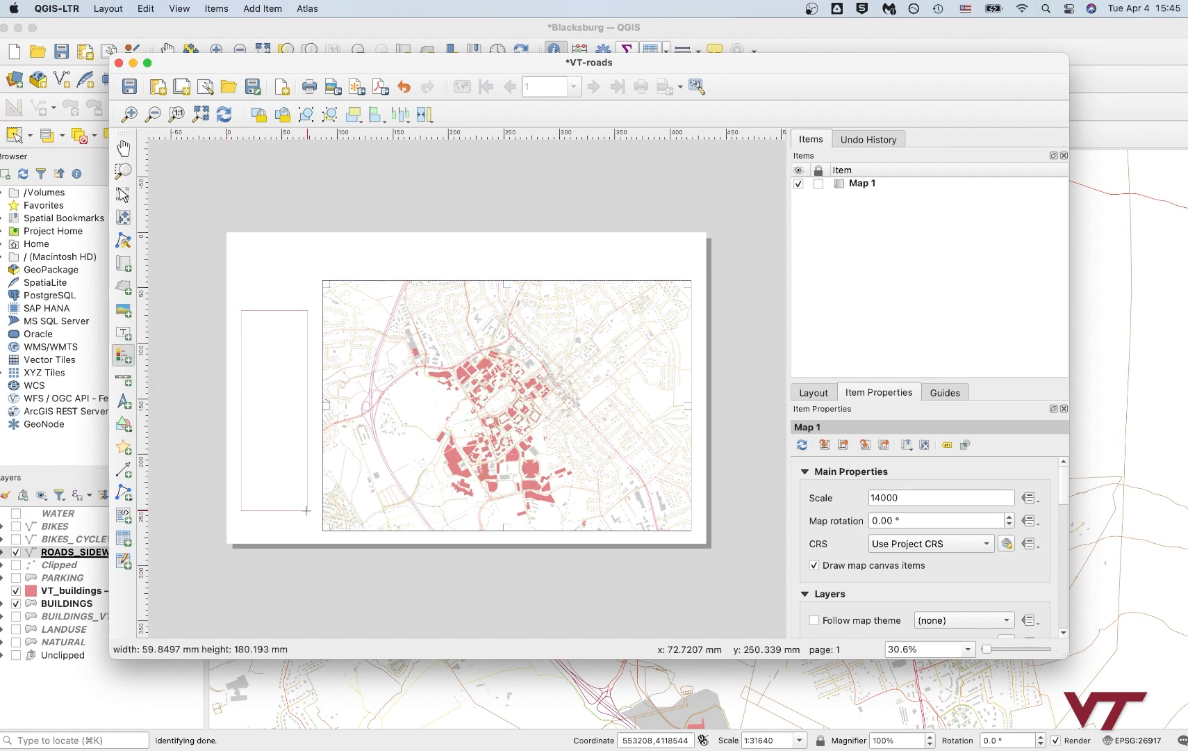
Step: Place the legend left of the map and tick 'Only show items inside linked map'
left_click(287, 401)
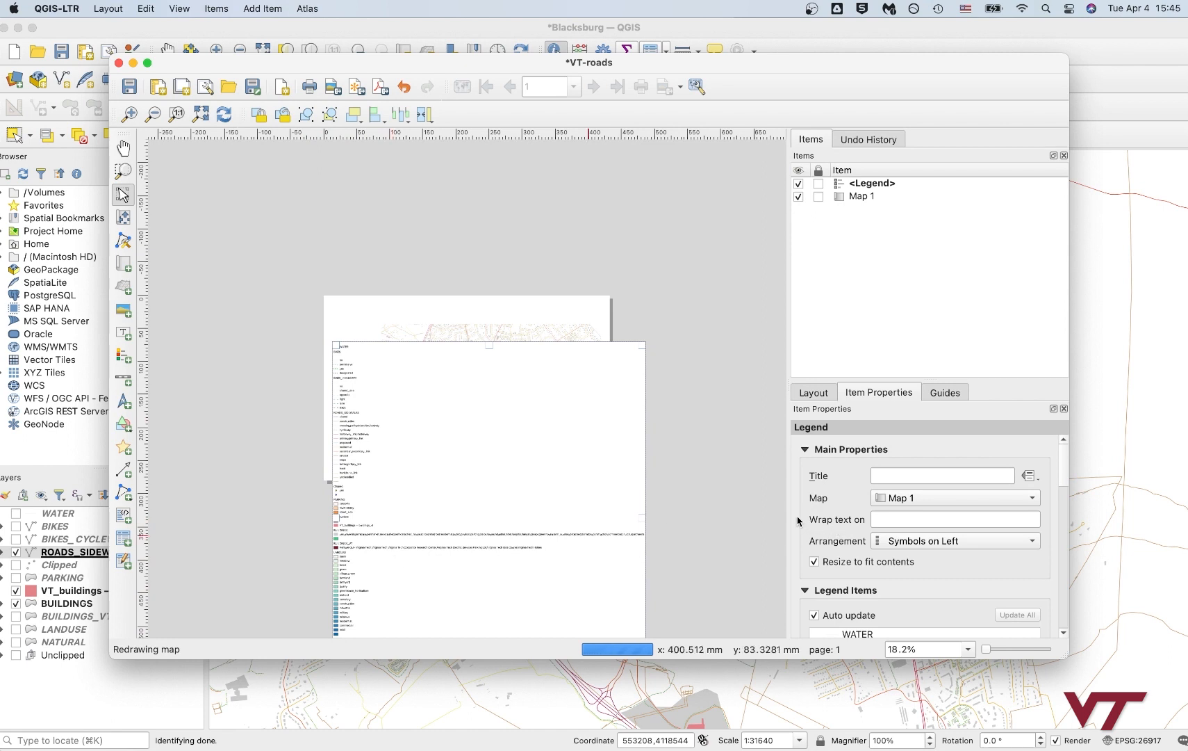
scroll("down", 3)
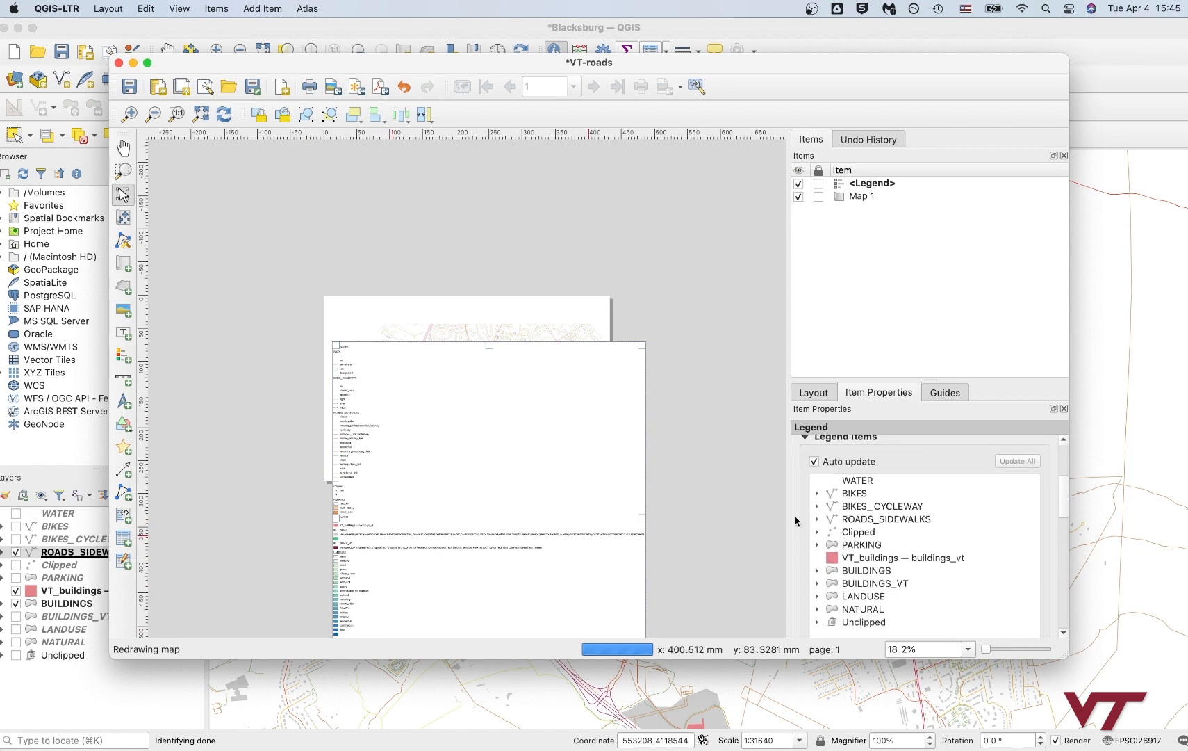
scroll("down", 3)
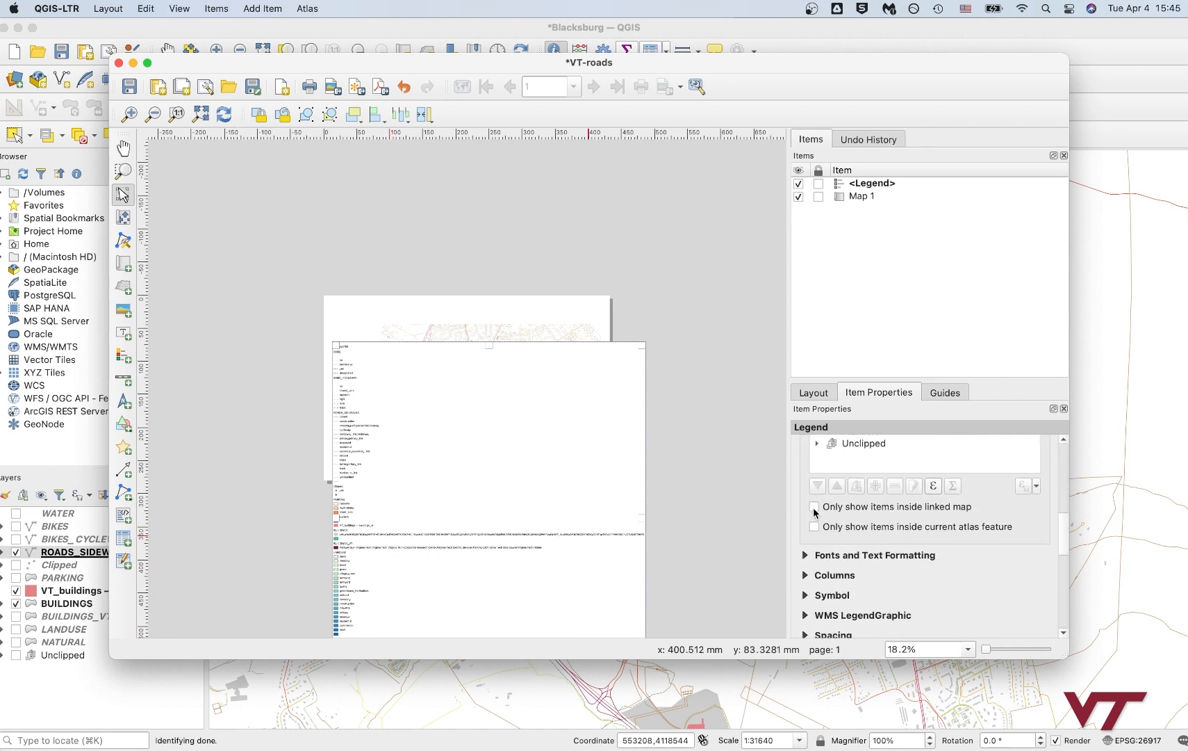
left_click(814, 506)
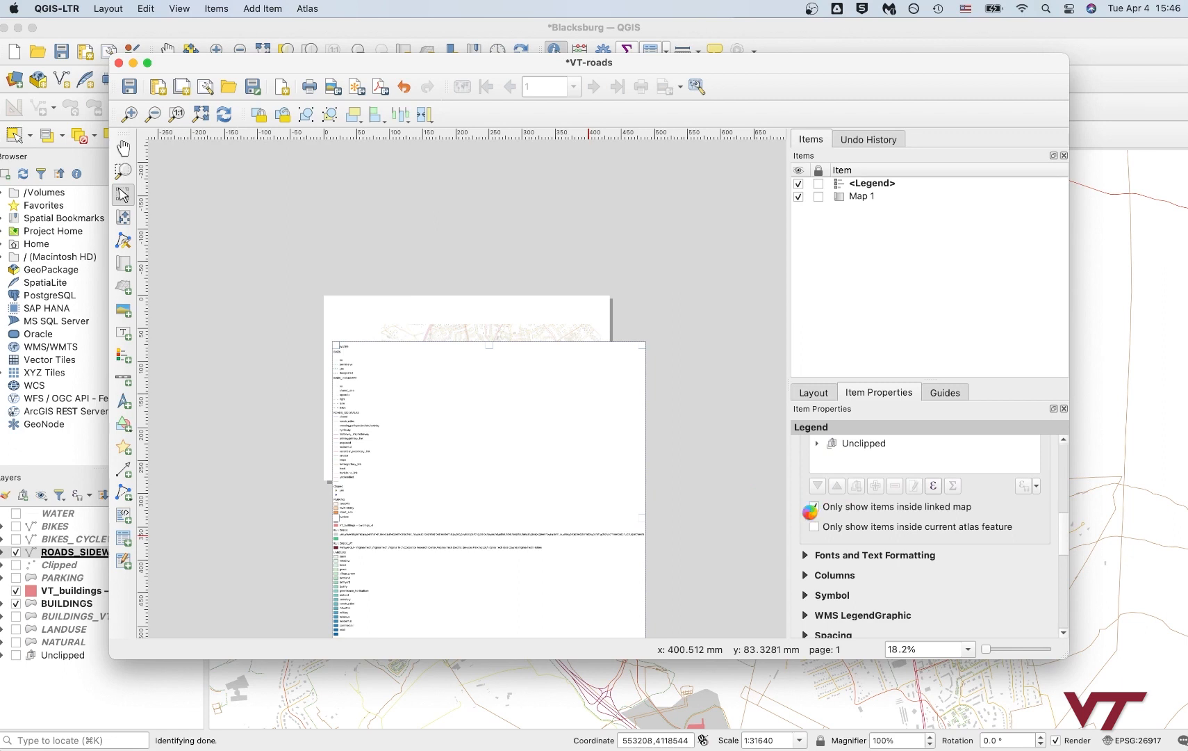
left_click(814, 506)
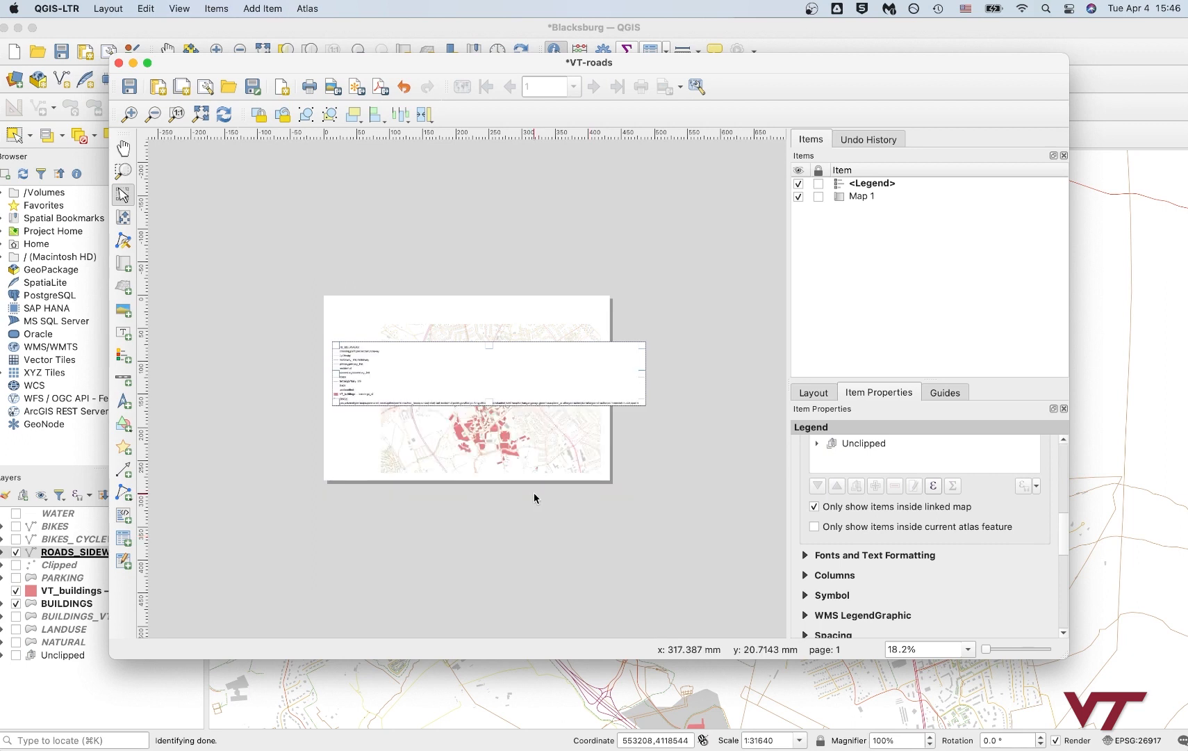
mouse_move(372, 376)
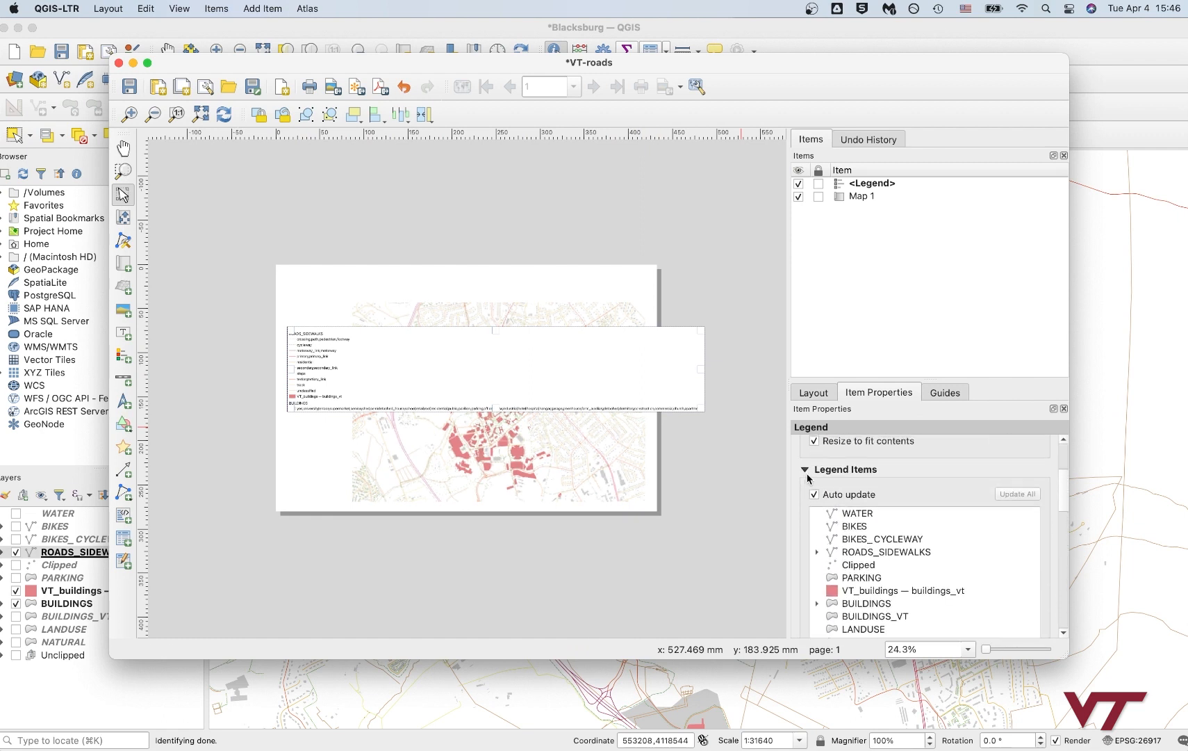
Step: Untick Auto update in the legend's Legend Items settings
left_click(815, 493)
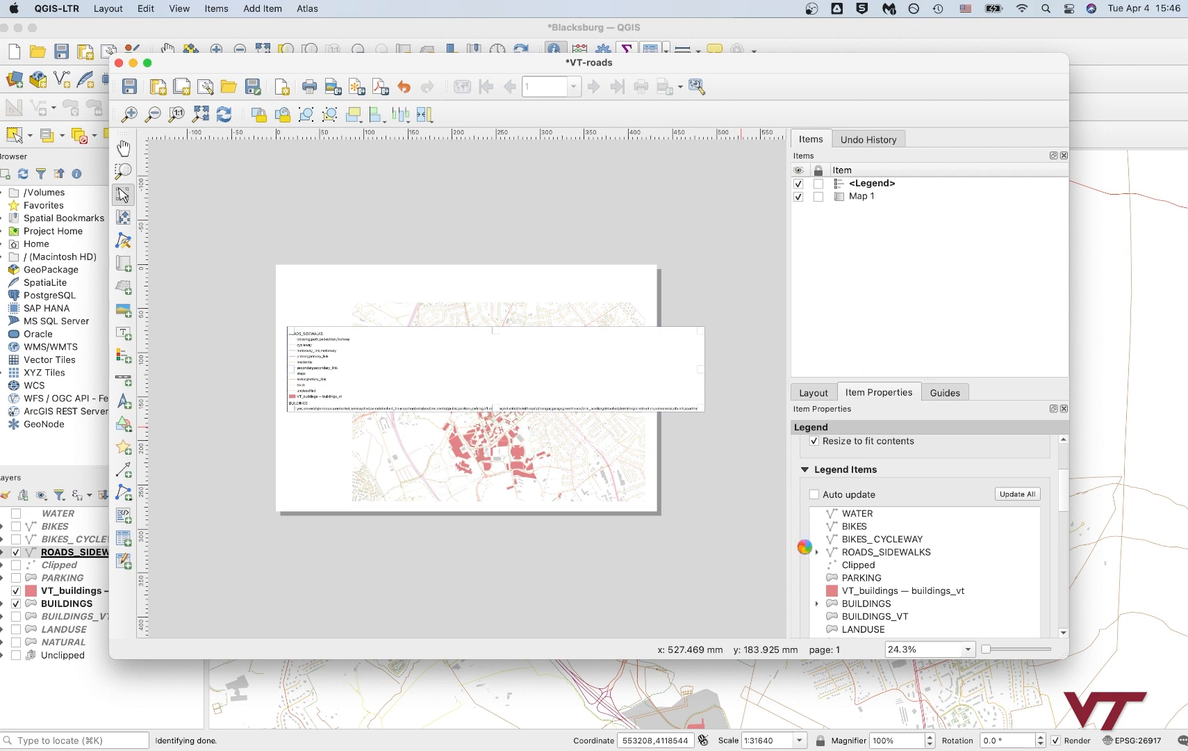
scroll("down", 3)
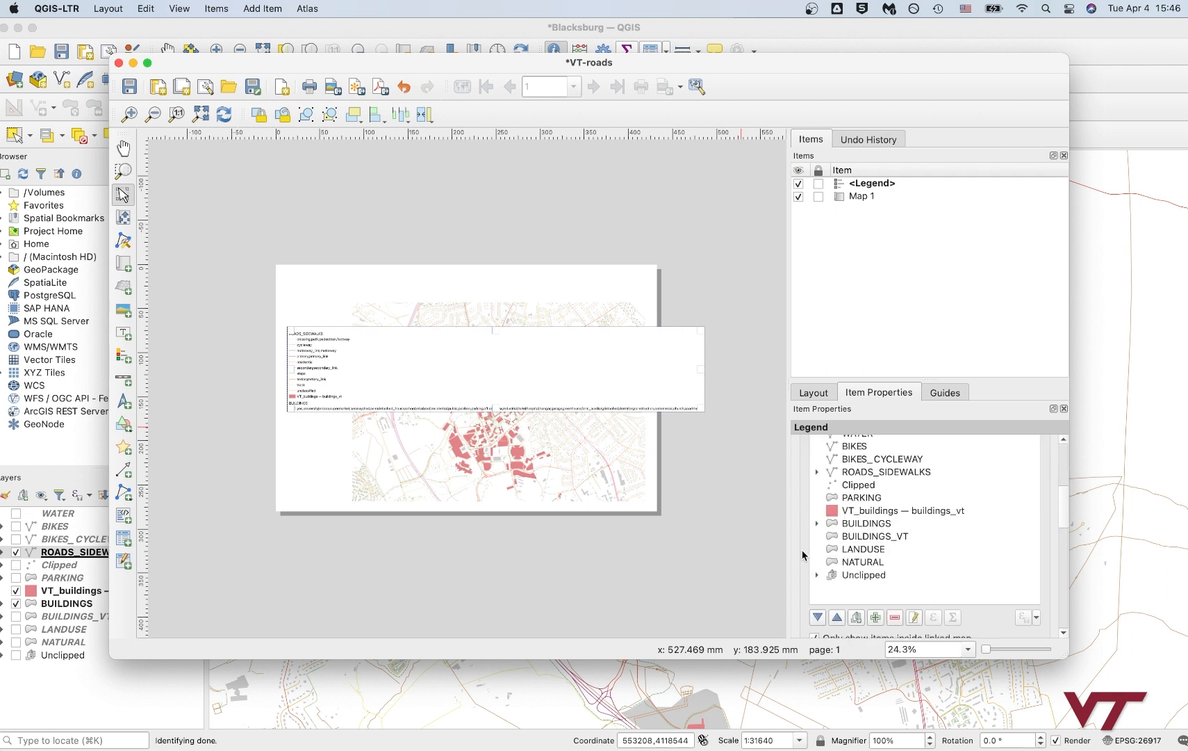
mouse_move(860, 550)
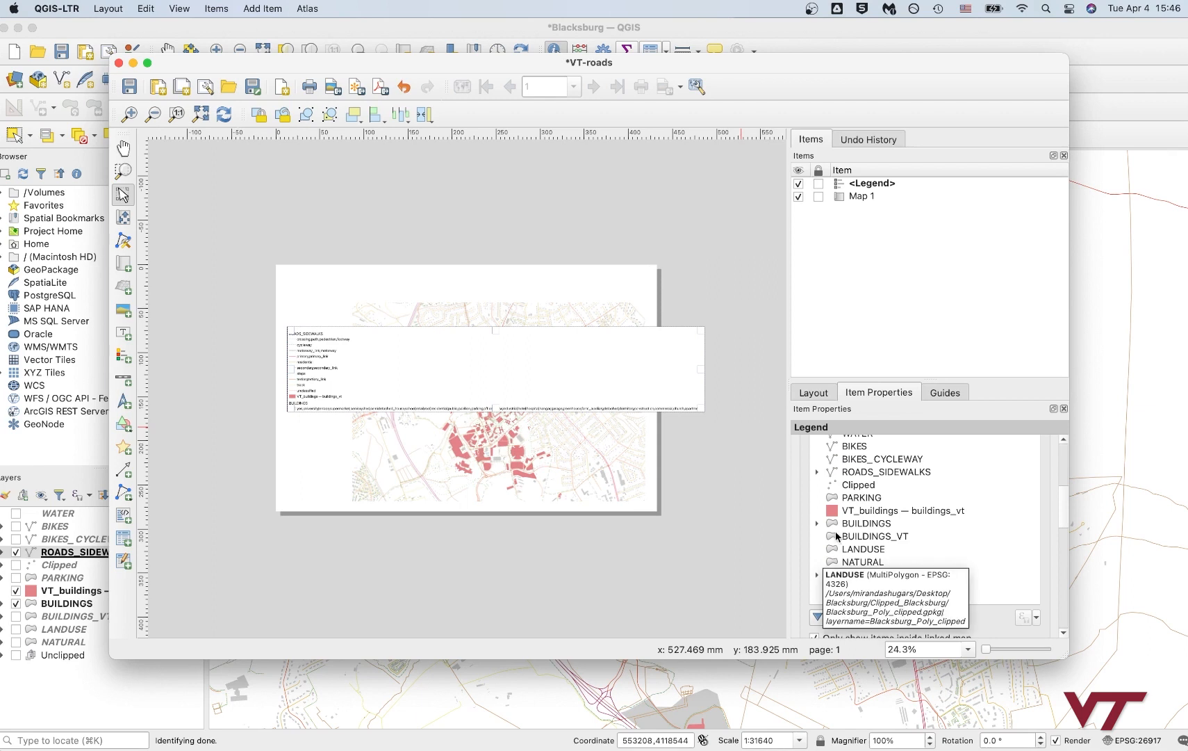
Step: Clear the long building-type class label under BUILDINGS so the entry reads just buildings
left_click(818, 522)
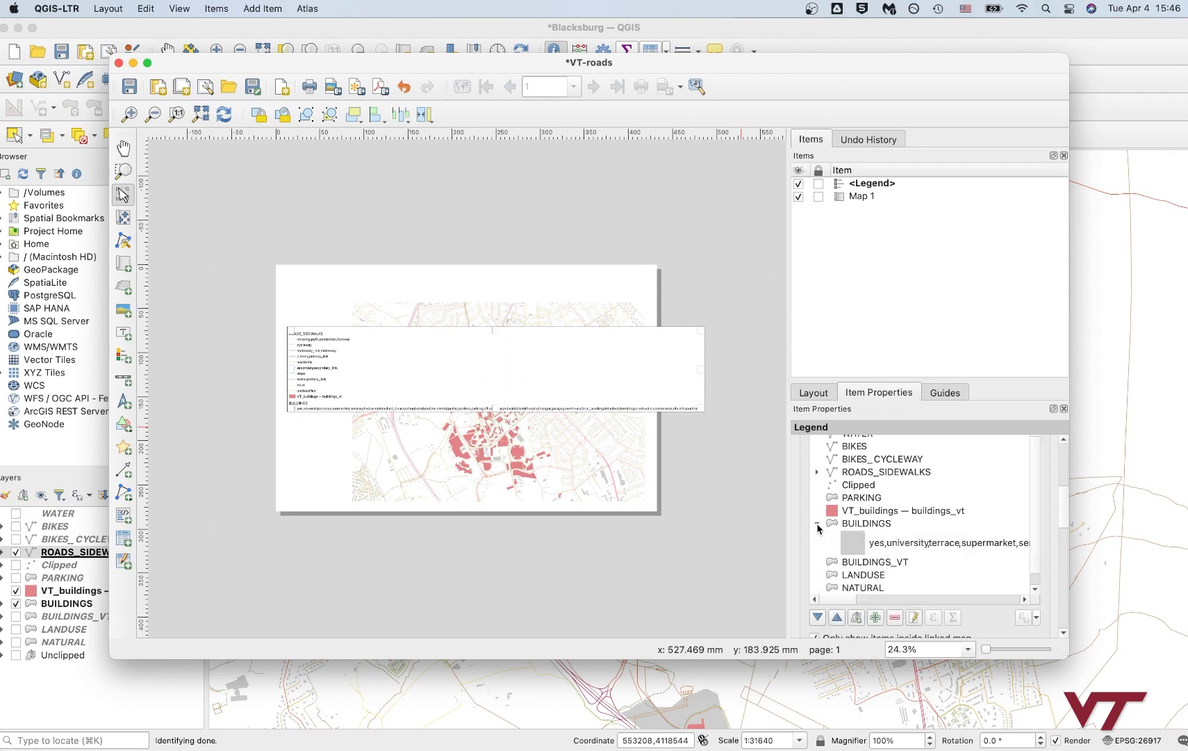
left_click(947, 542)
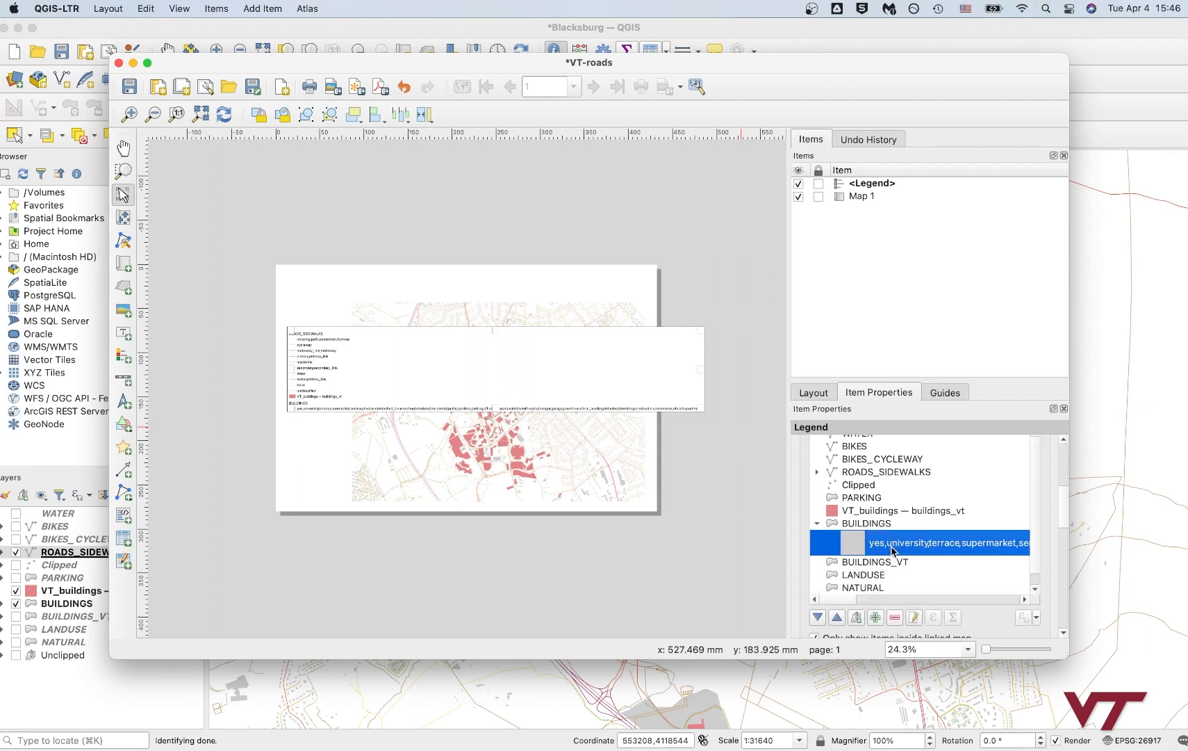
double_click(945, 542)
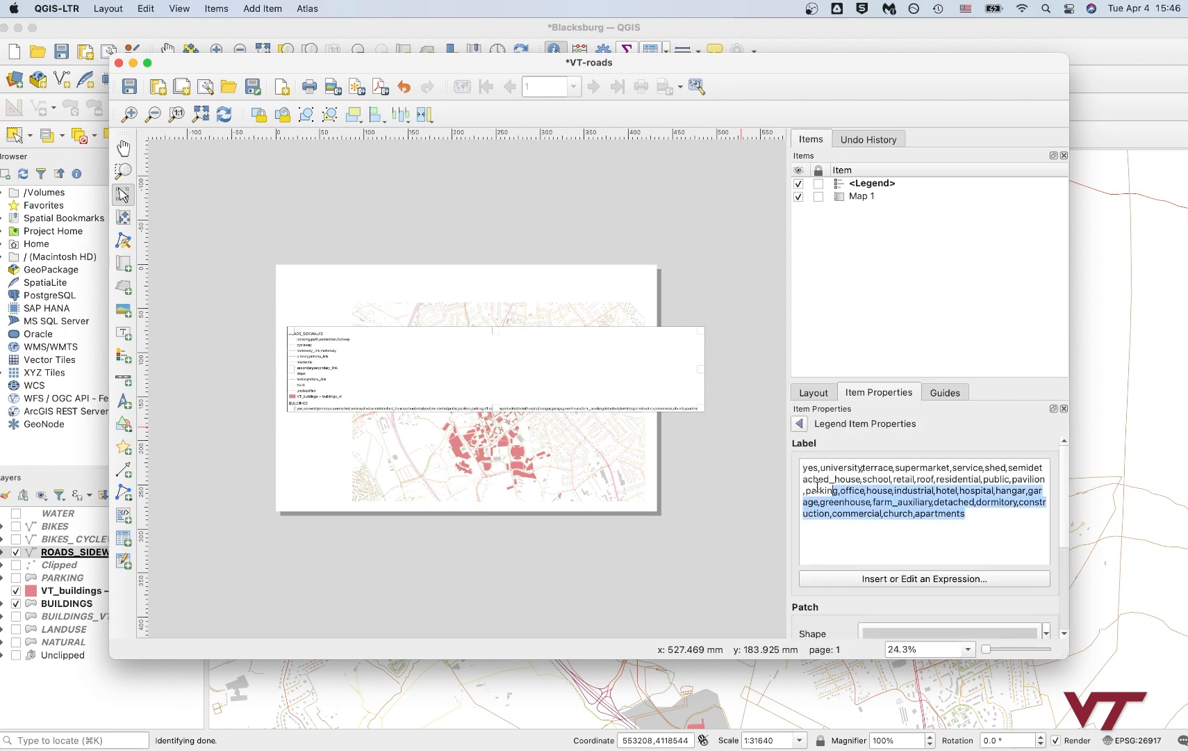
key("delete")
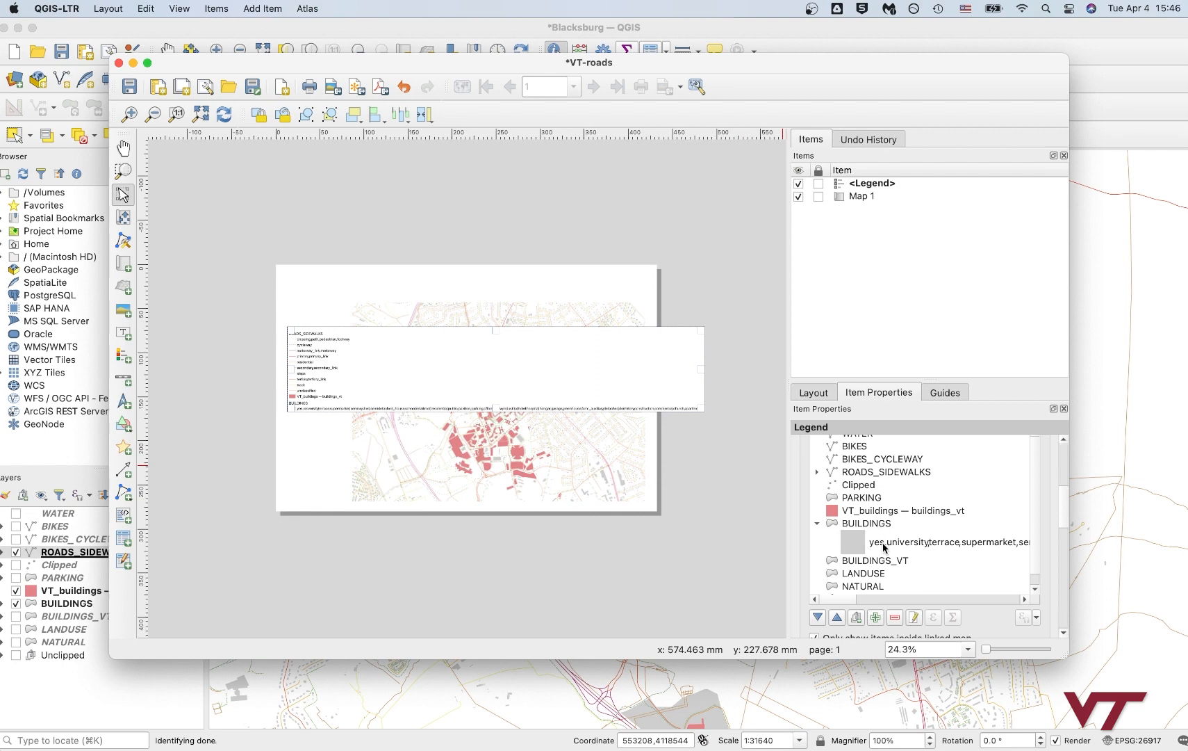
double_click(949, 540)
type("BUILDINGS")
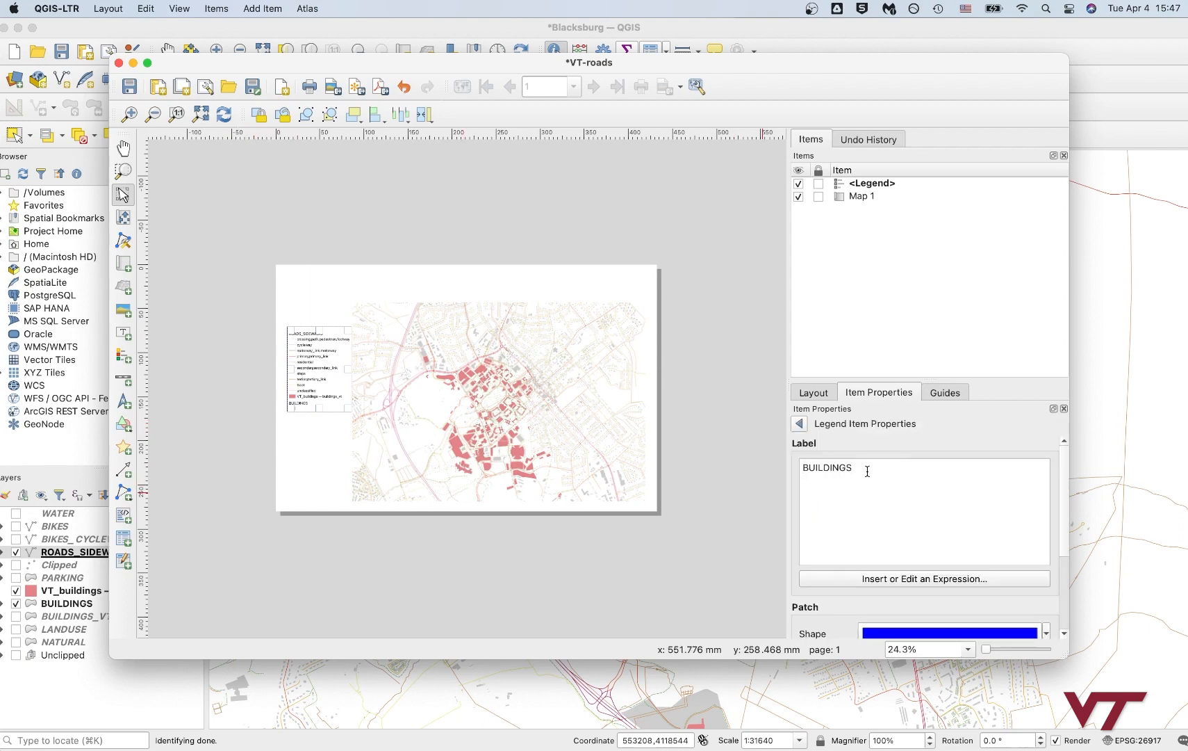
type("oui")
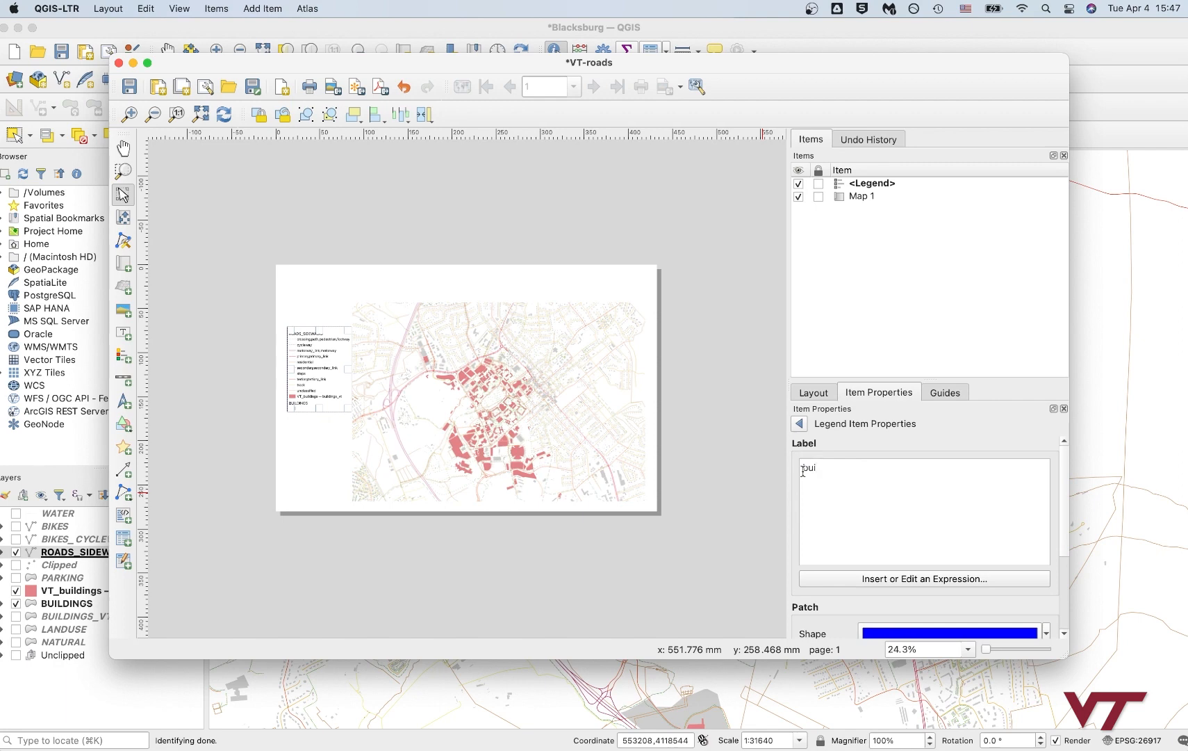
type("buildings")
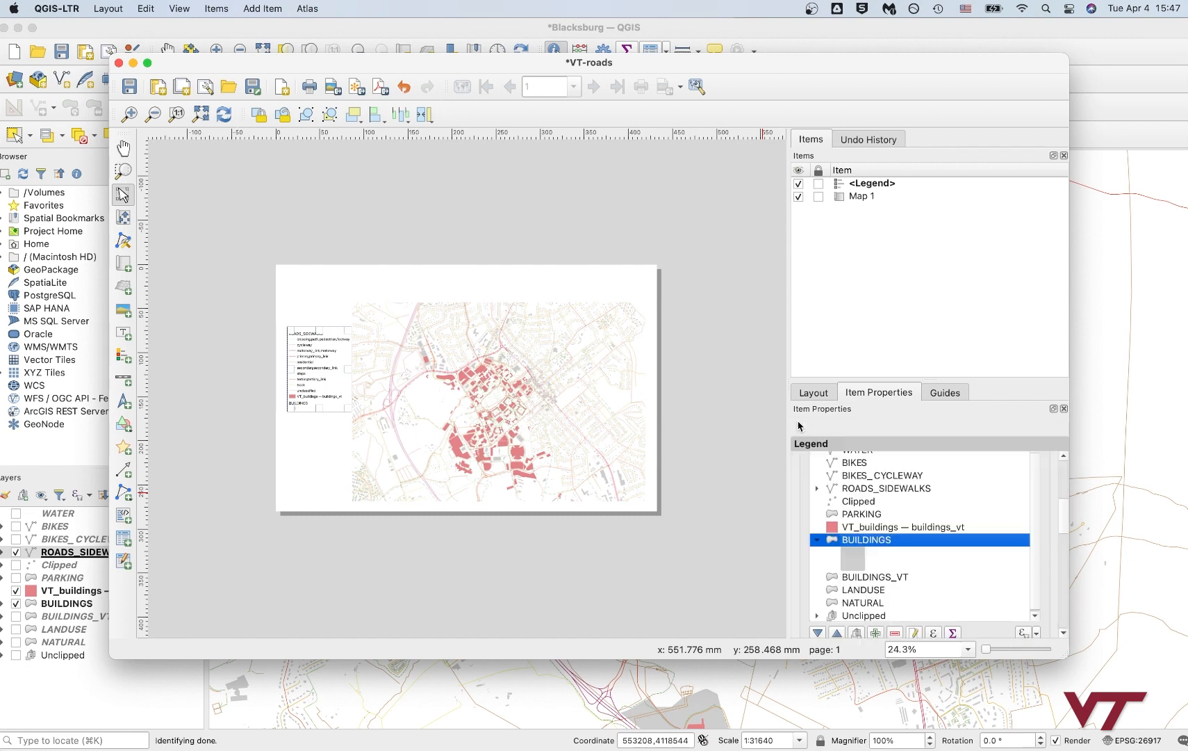
double_click(865, 539)
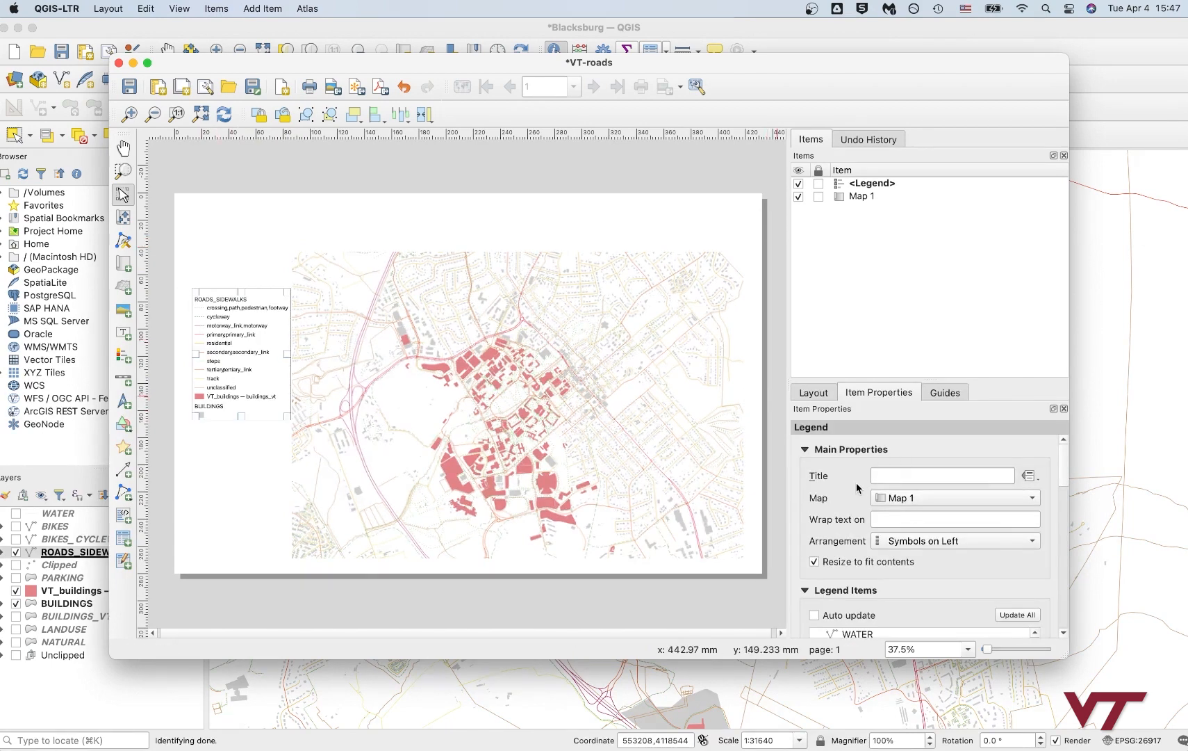
Step: Relabel the VT_buildings legend entry as 'Virginia Tech' and return to the entry list
left_click(866, 523)
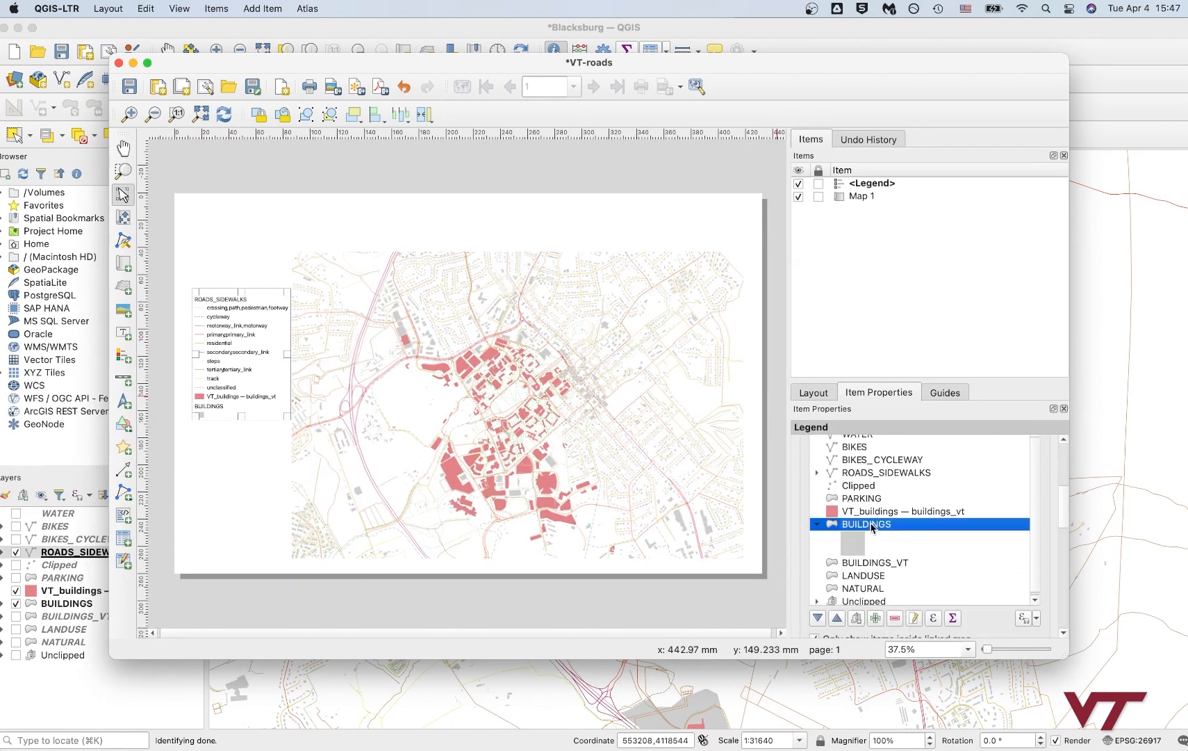
double_click(866, 524)
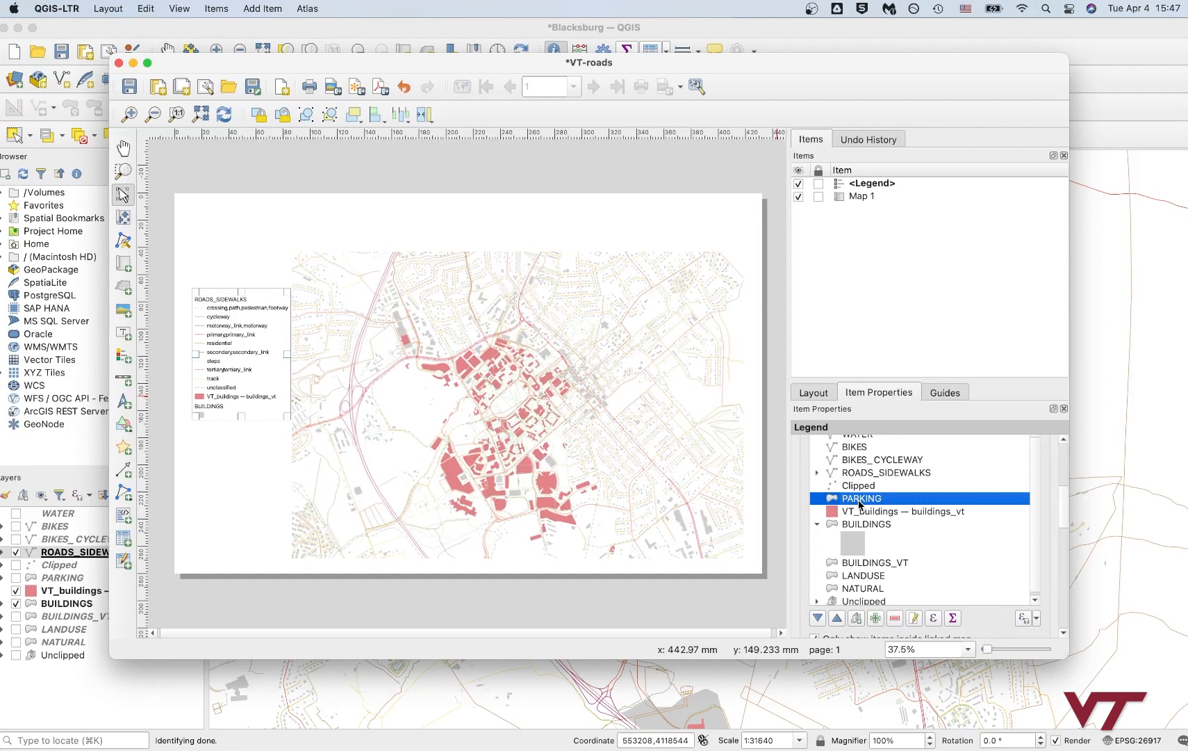
mouse_move(903, 512)
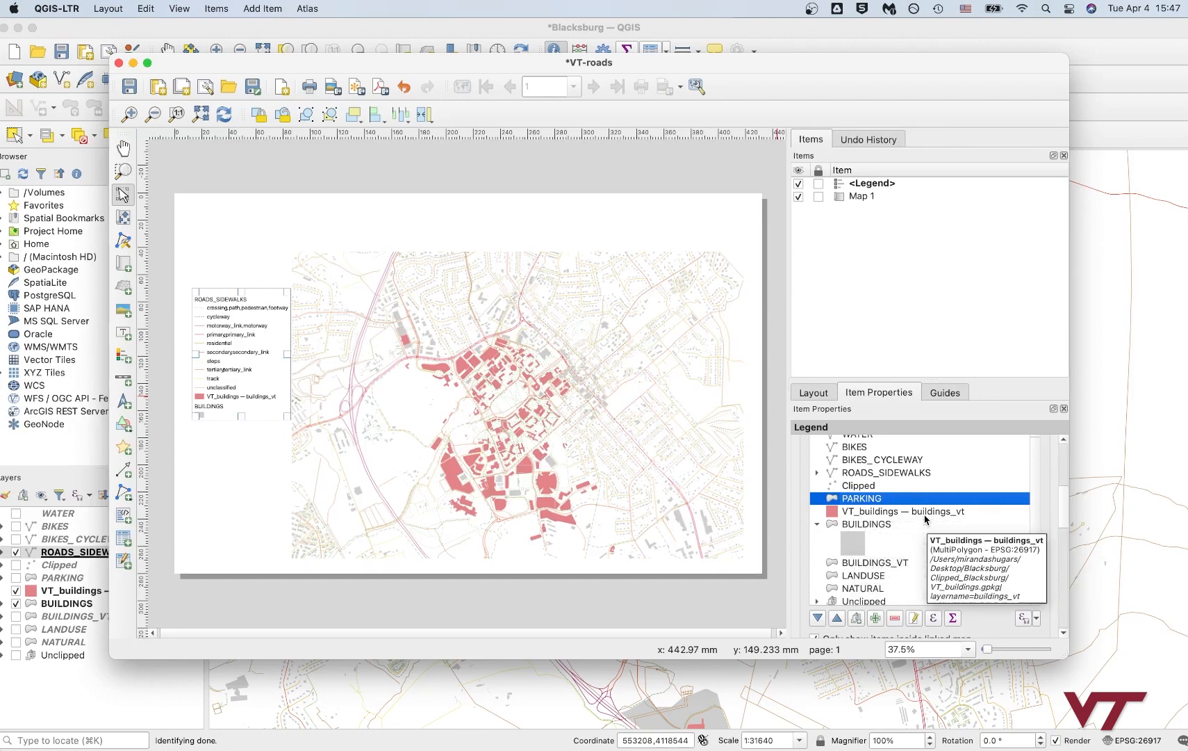
double_click(900, 510)
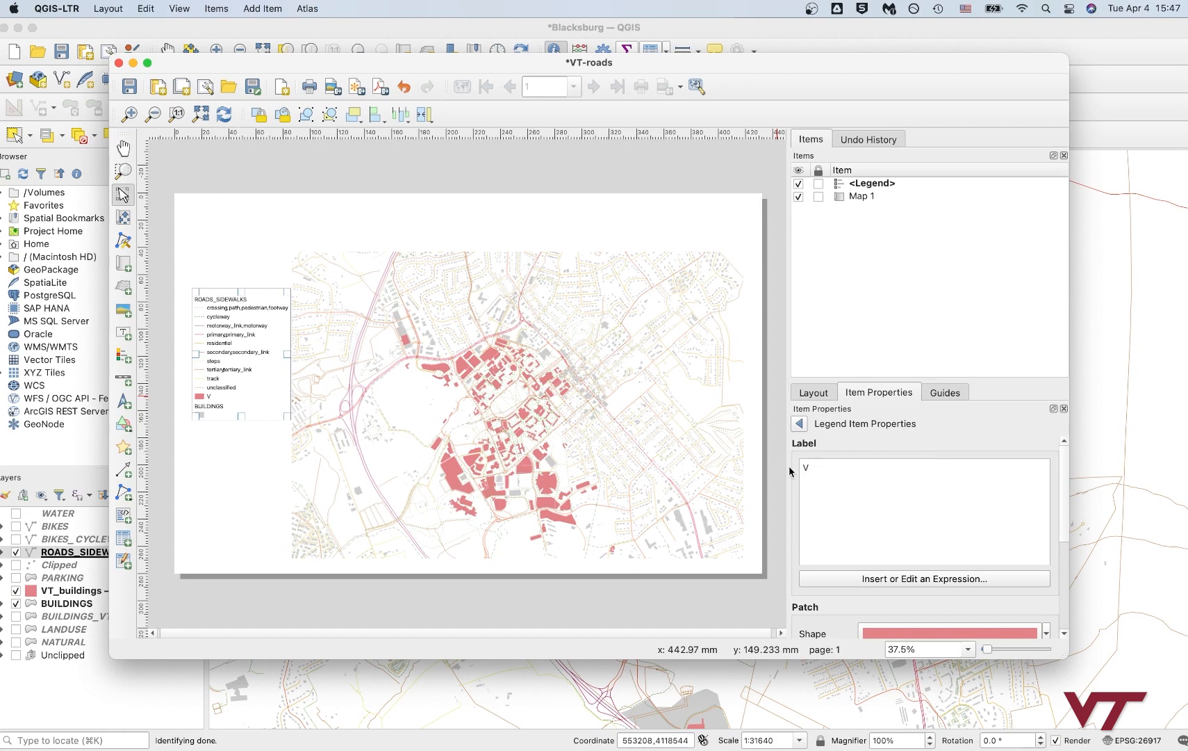
type("Virginia Tec")
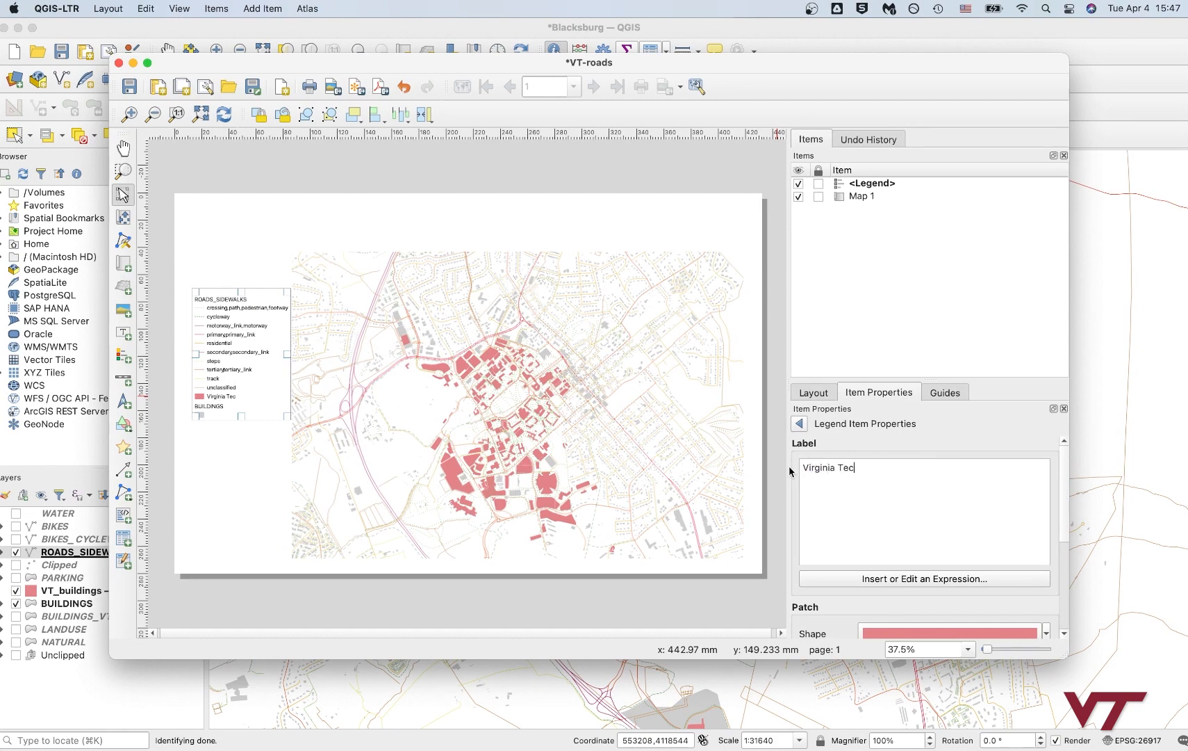
type("h")
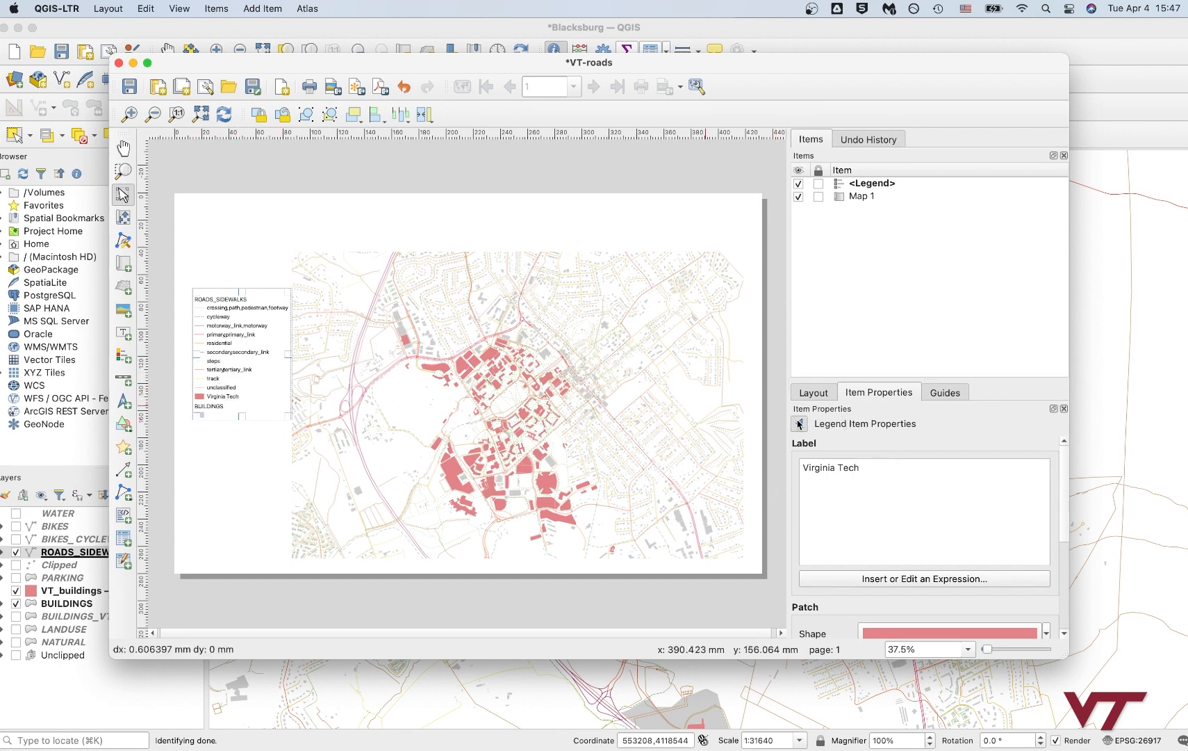
left_click(866, 523)
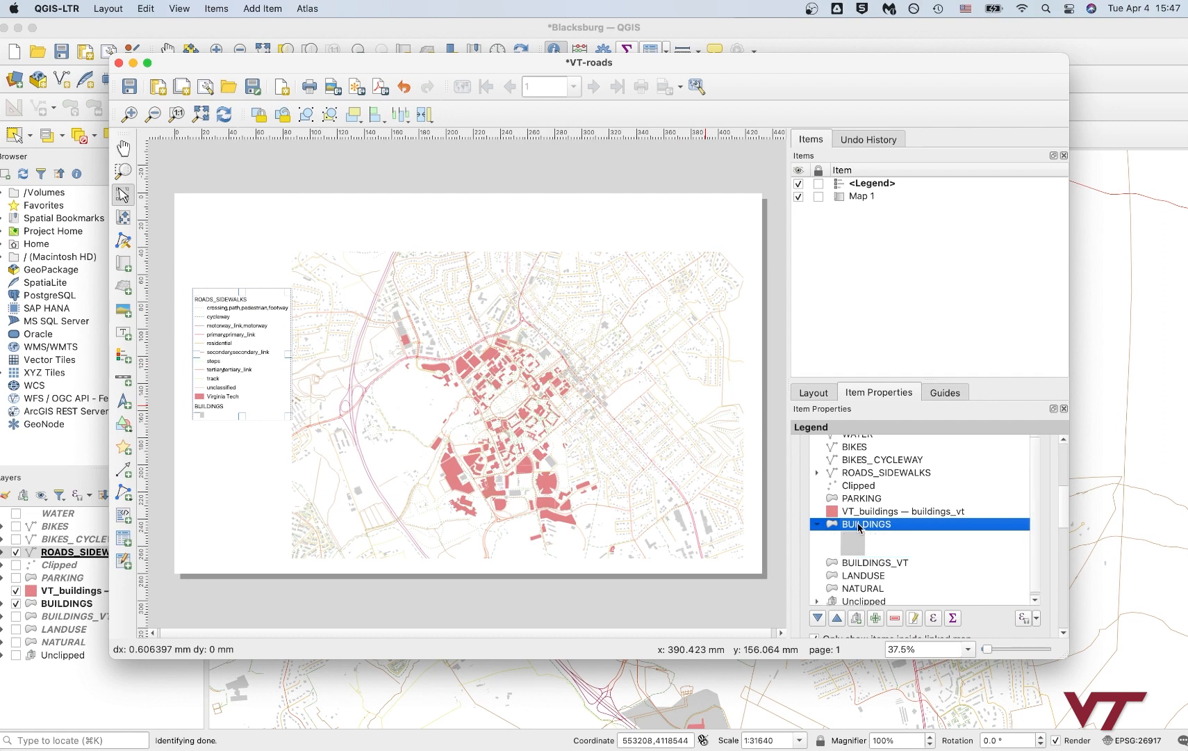
double_click(867, 522)
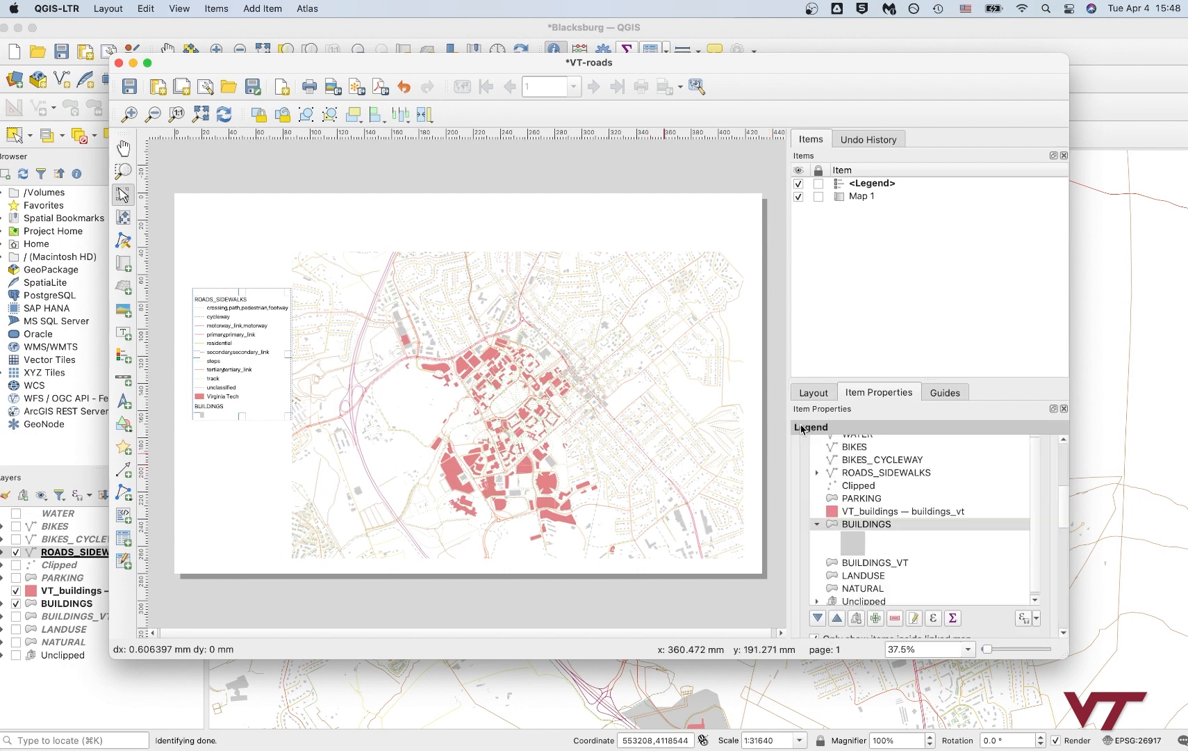
Step: Relabel ROADS_SIDEWALKS as 'Roads and paths' and expand it to list its road categories
left_click(859, 498)
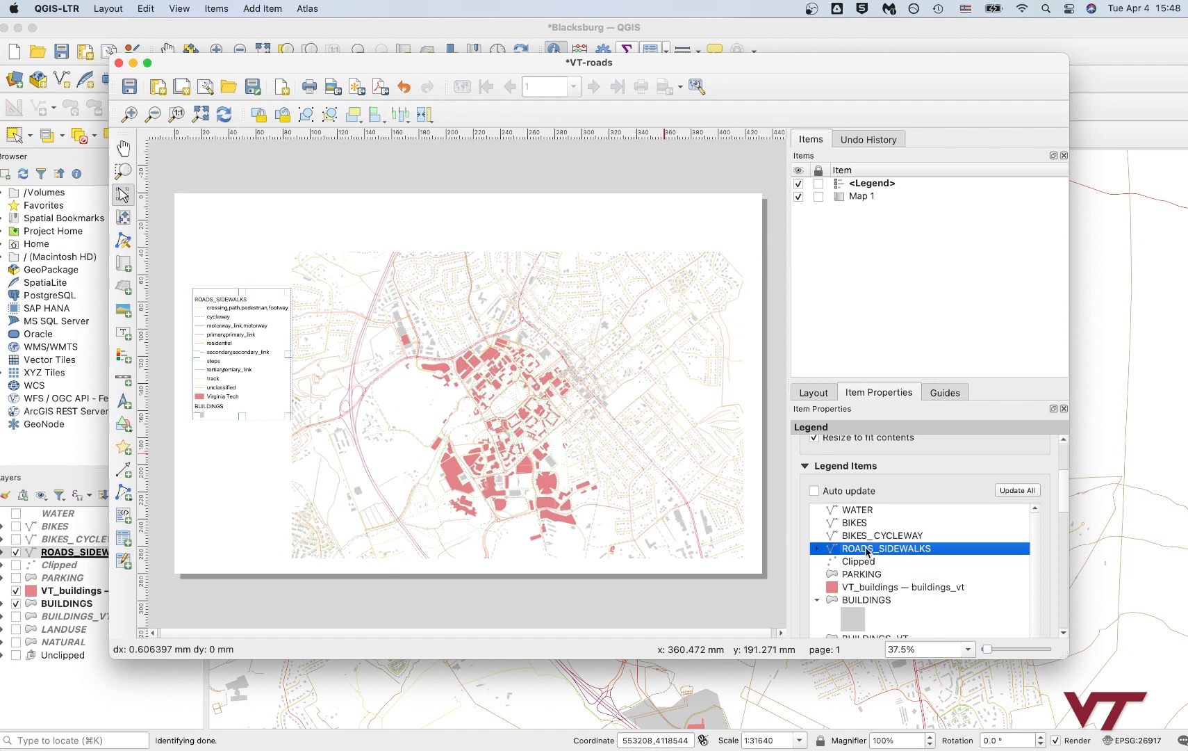
double_click(899, 548)
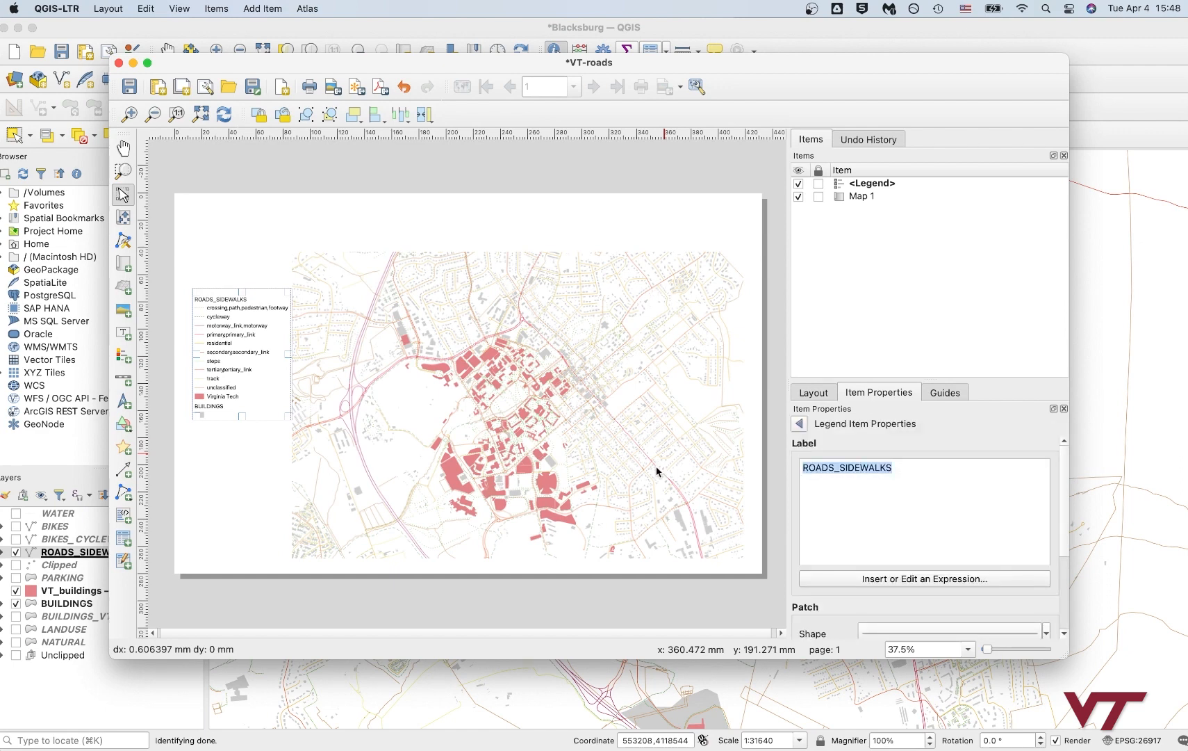
type("Ro")
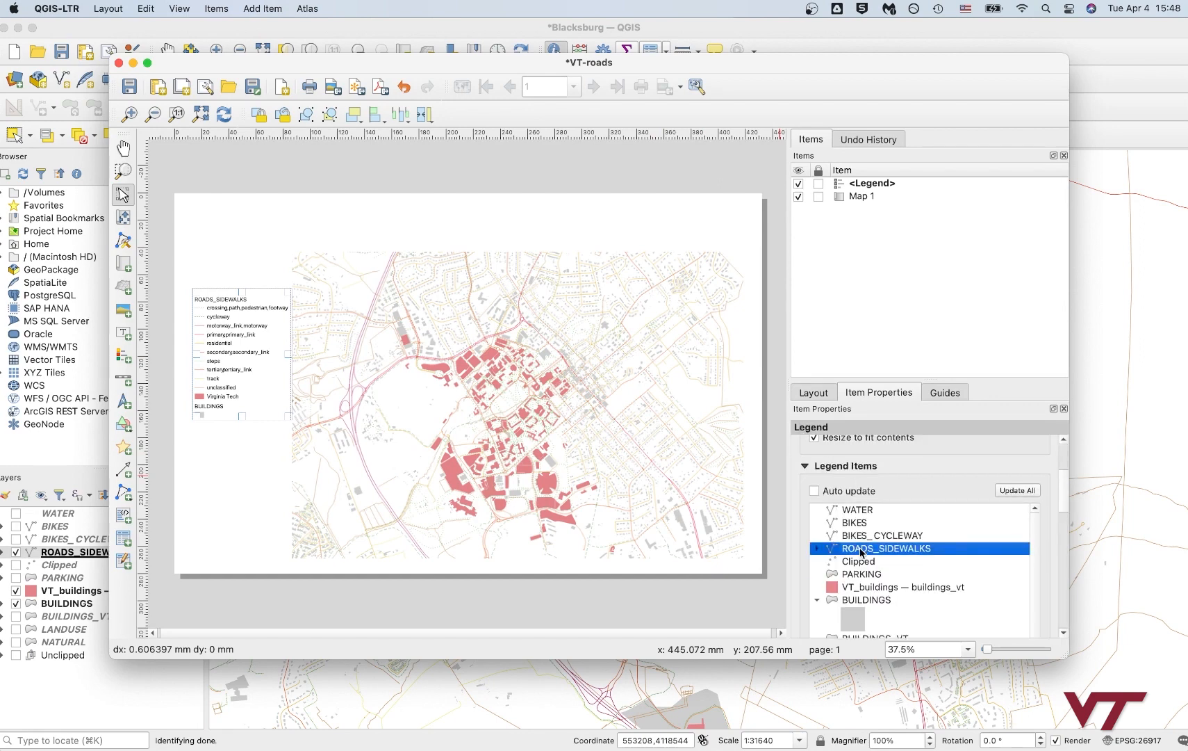
double_click(885, 548)
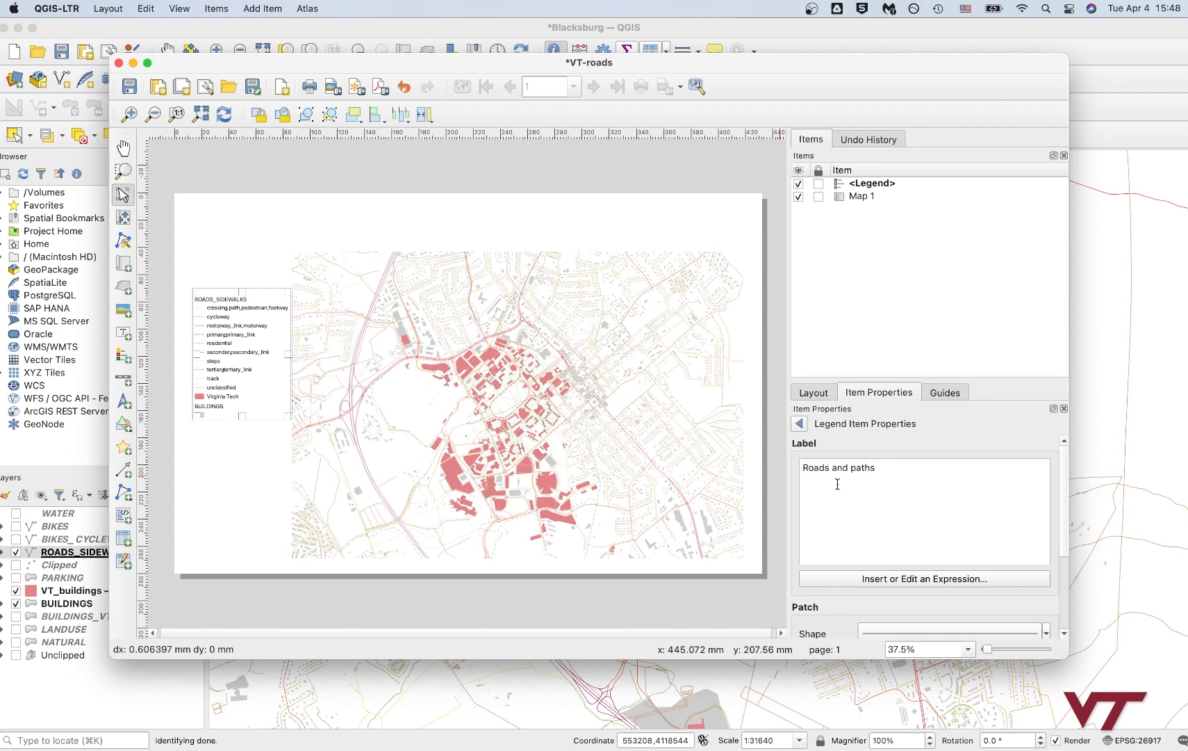
right_click(865, 548)
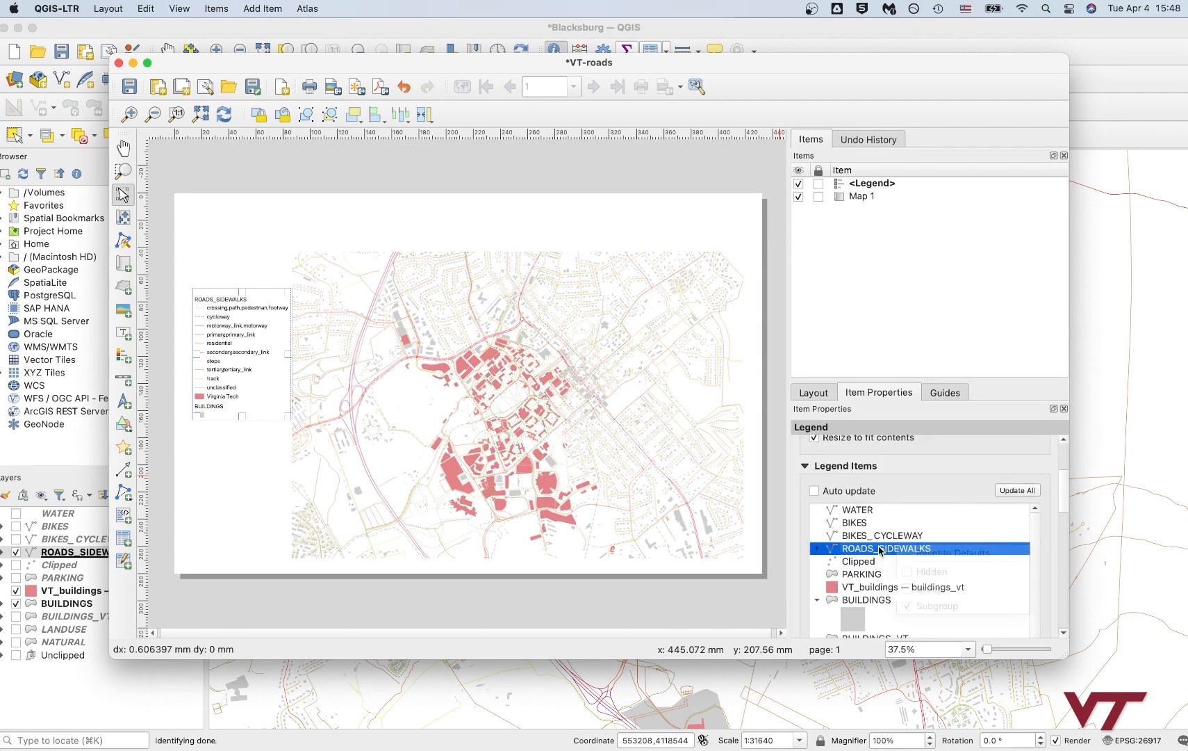
left_click(816, 548)
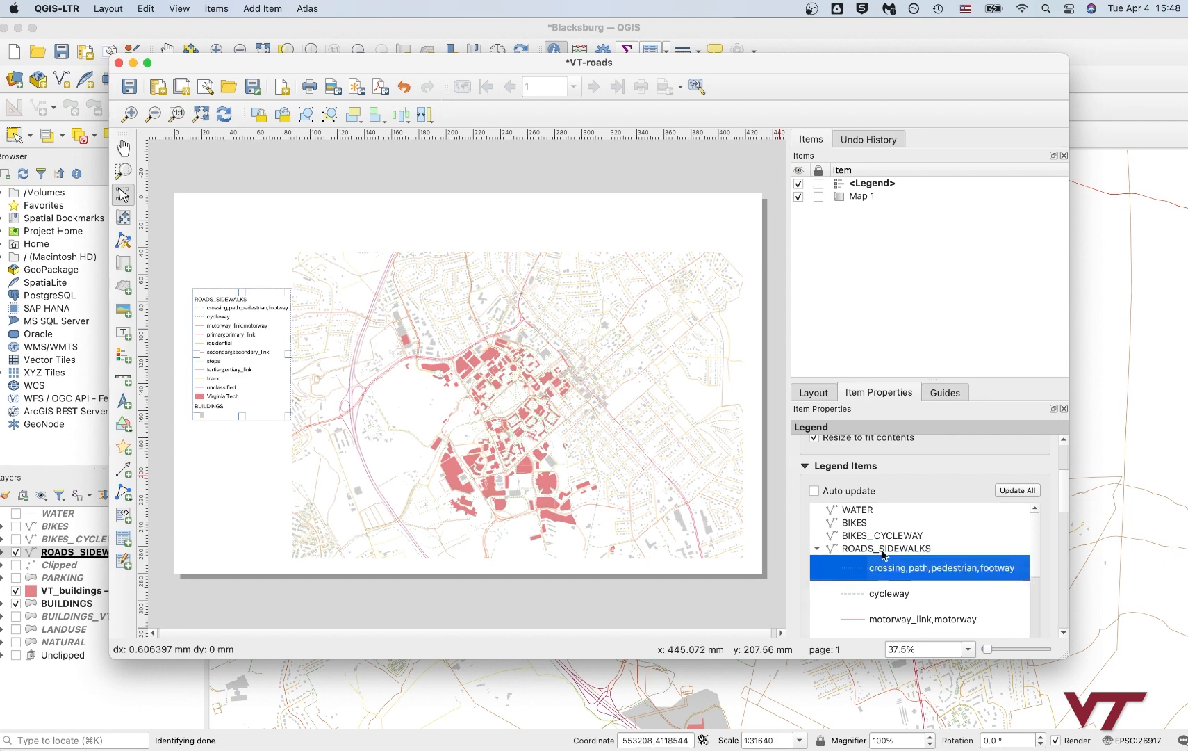
scroll("down", 3)
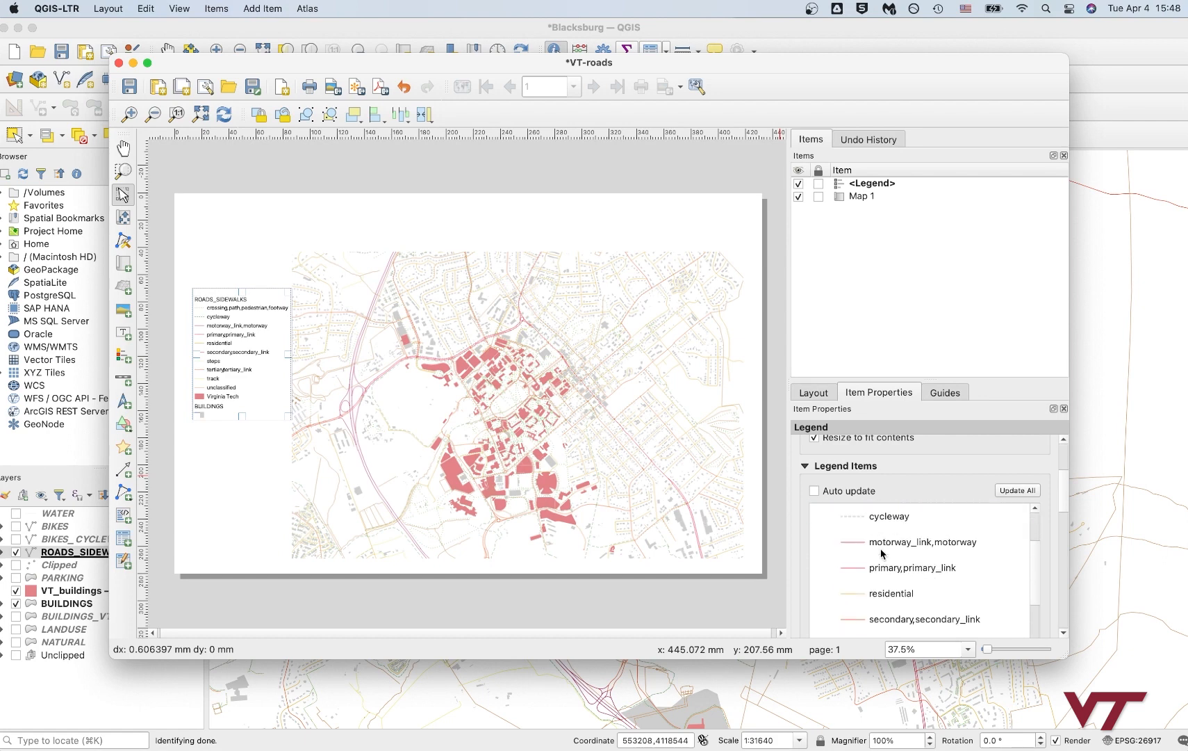
scroll("down", 3)
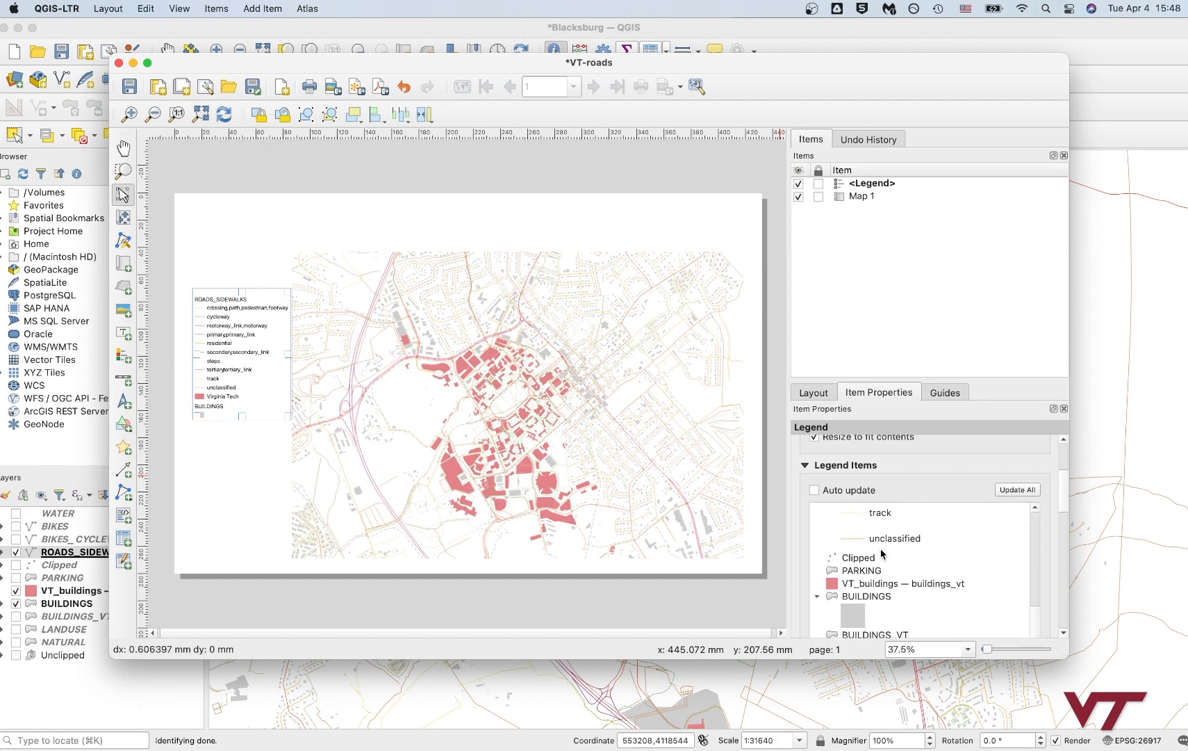
scroll("down", 3)
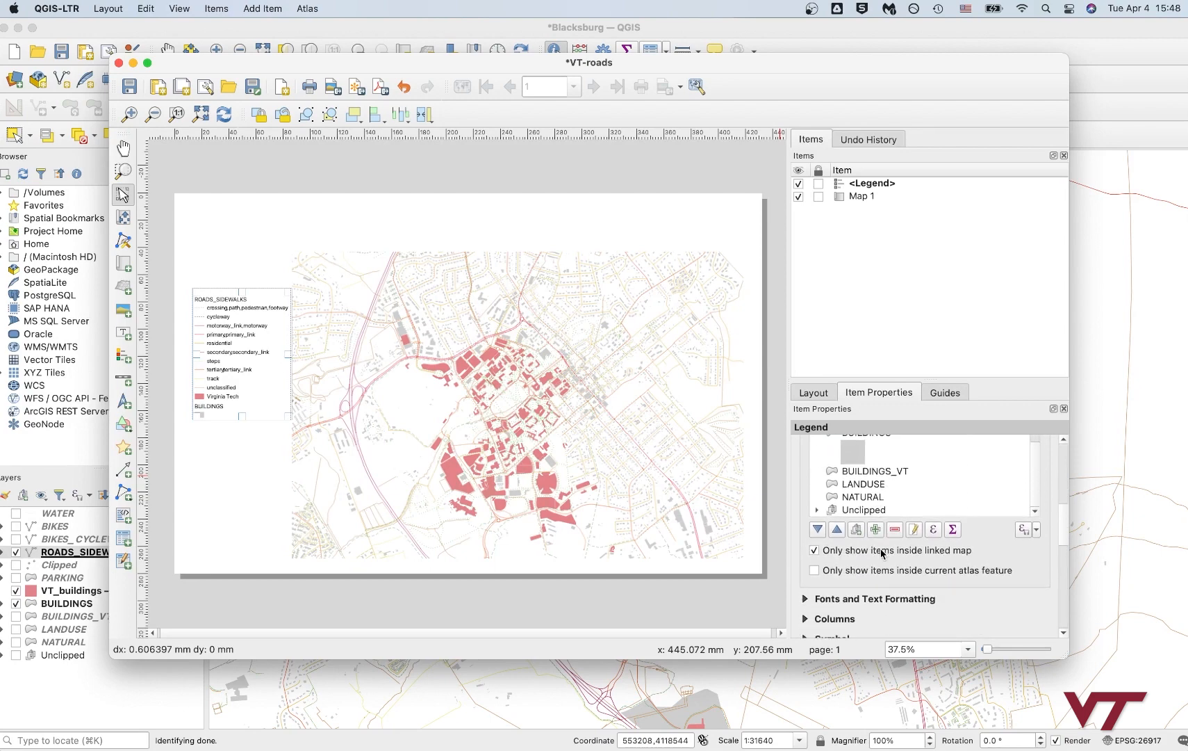
scroll("down", 3)
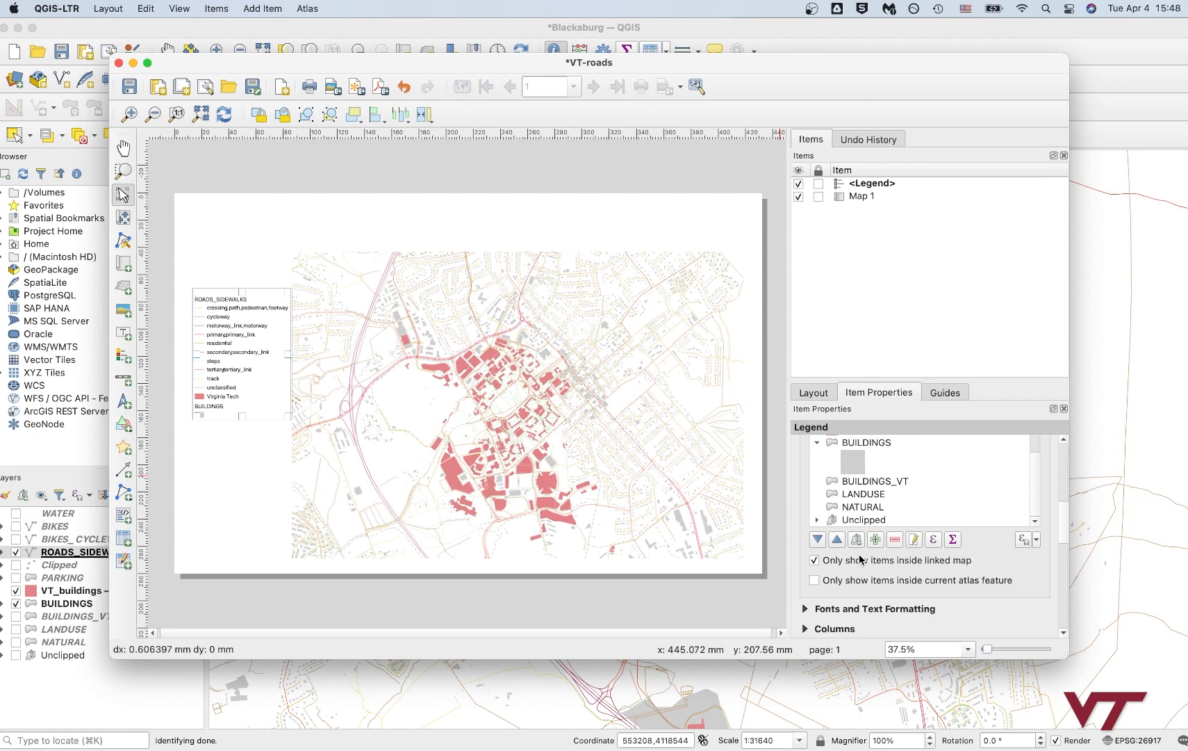
scroll("down", 3)
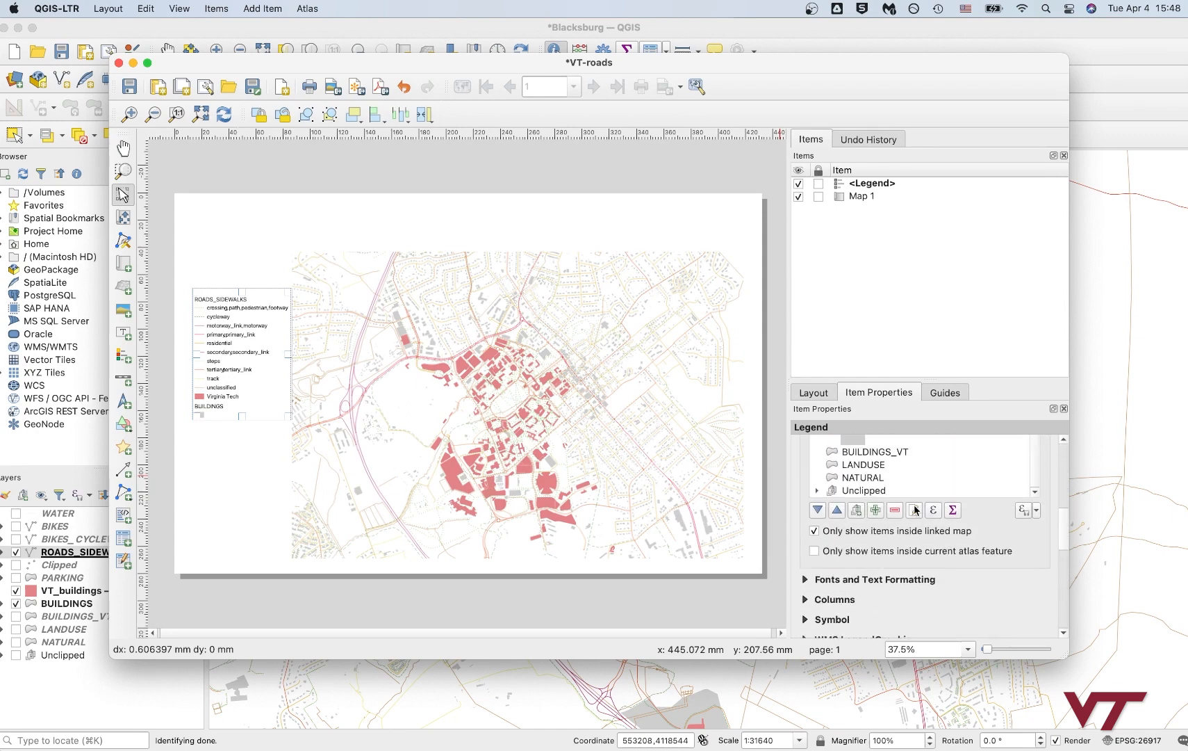
mouse_move(915, 510)
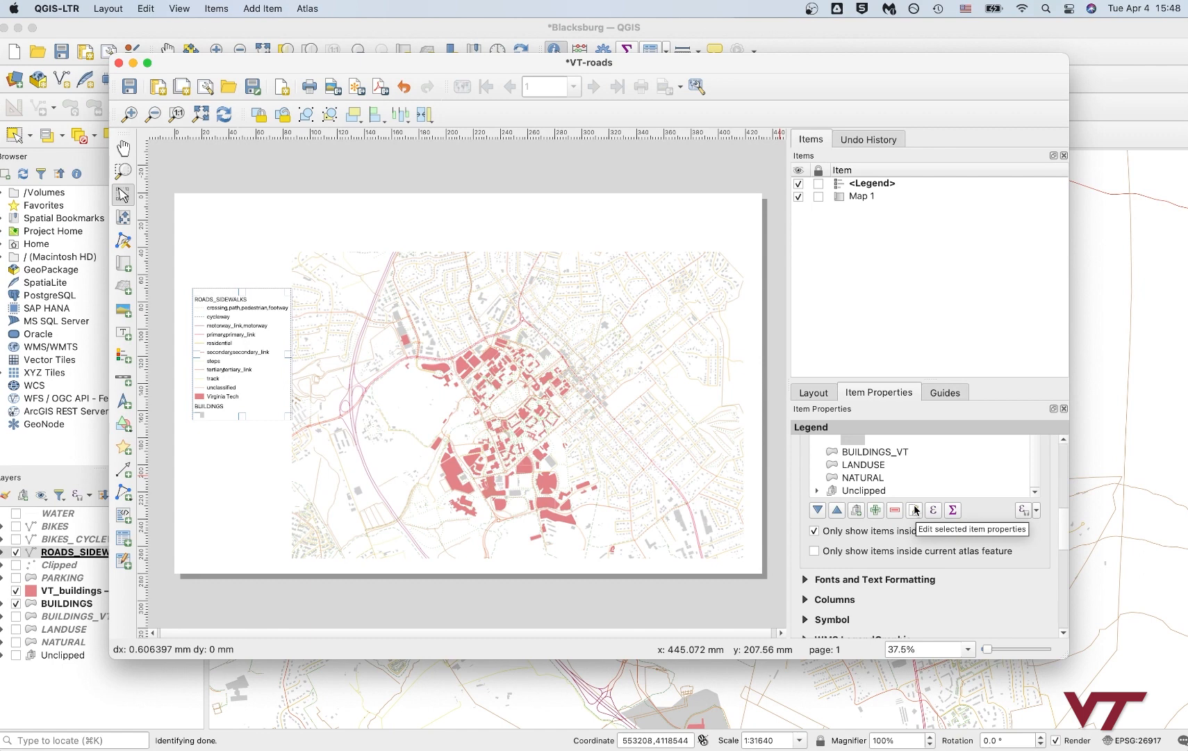
left_click(915, 509)
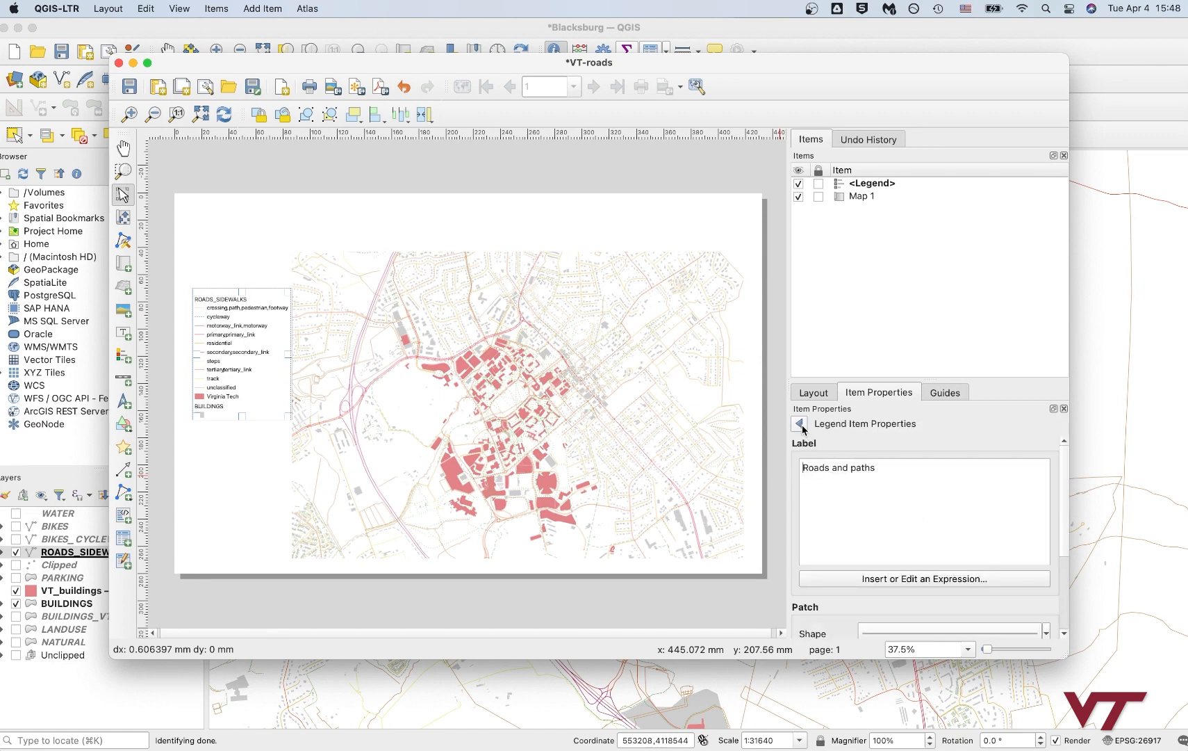
left_click(799, 424)
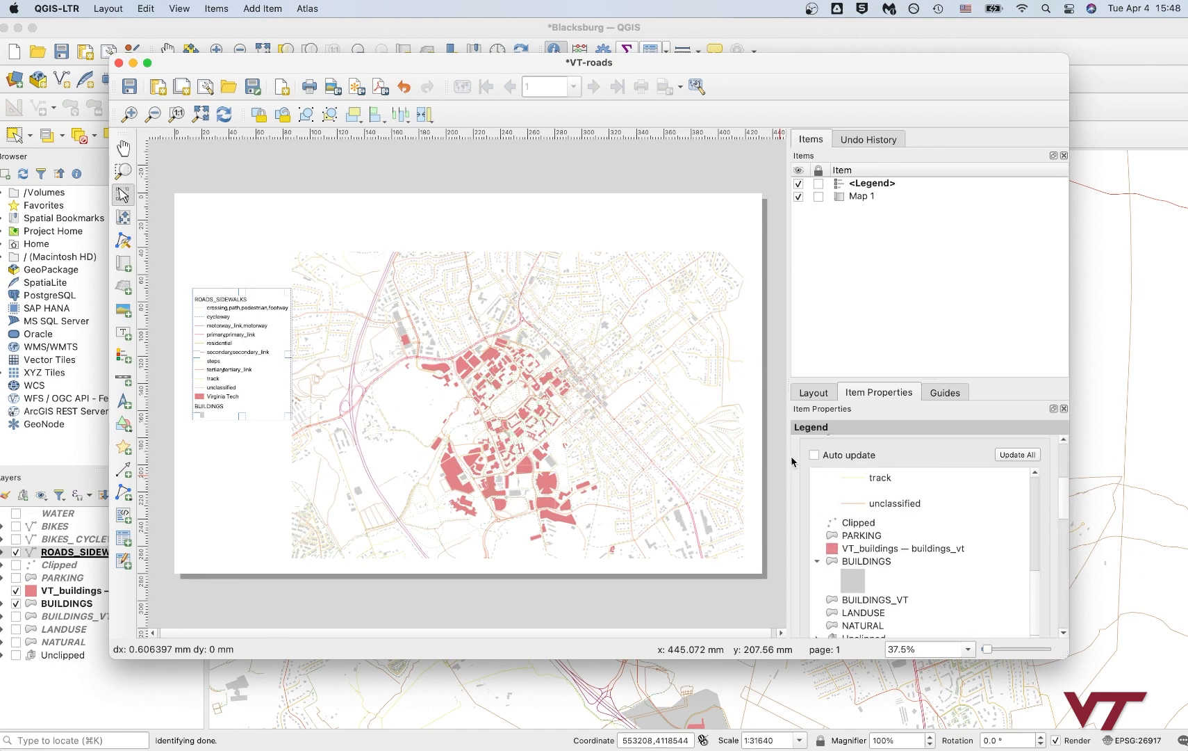
scroll("up", 3)
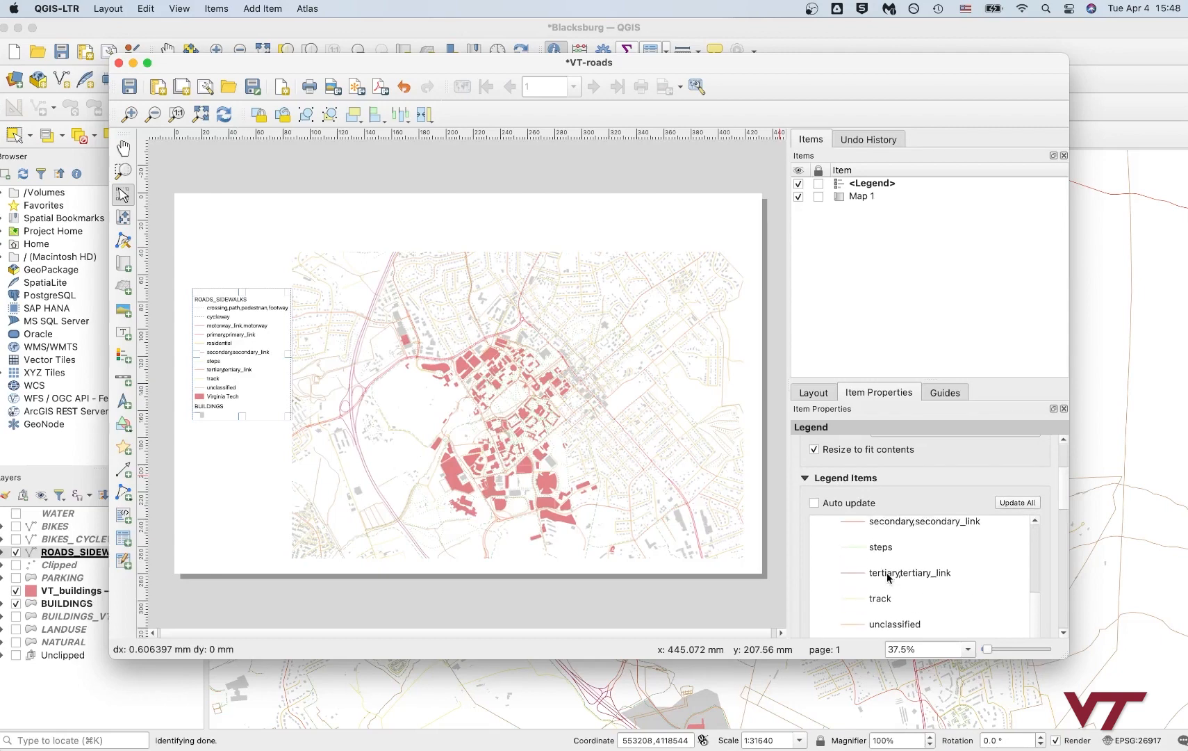
scroll("down", 3)
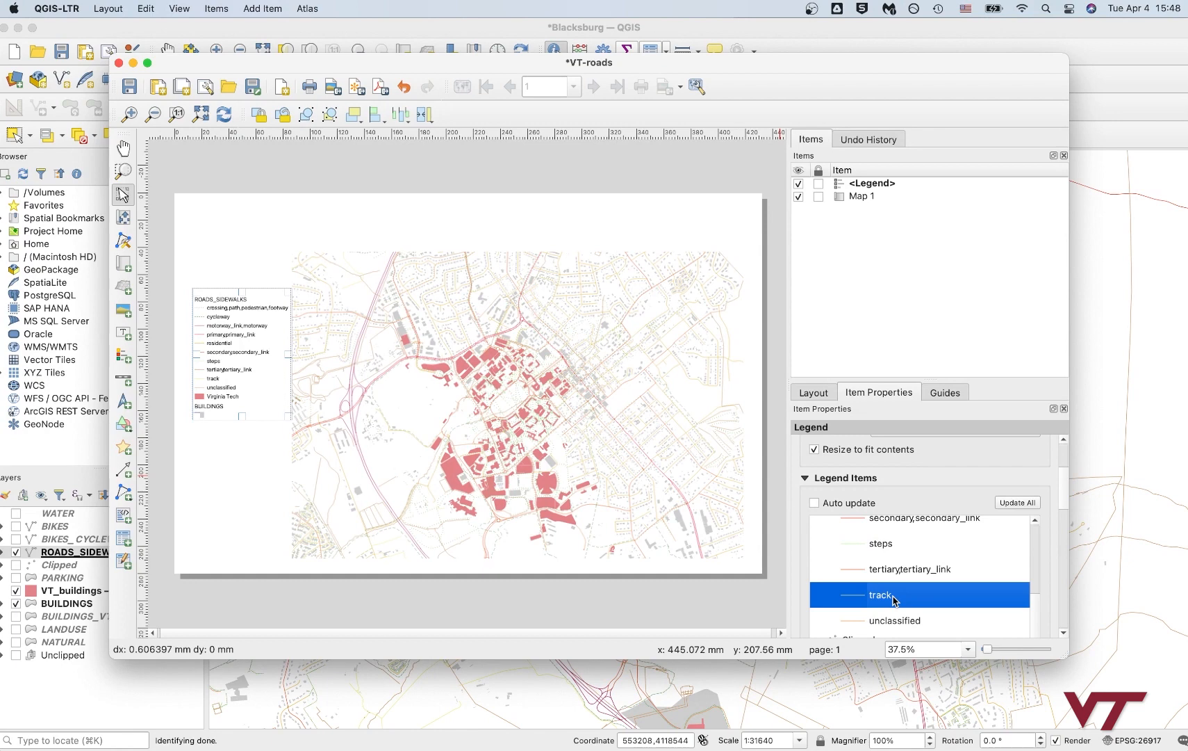
Step: Select the track road category in Legend Items for removal
left_click(894, 620)
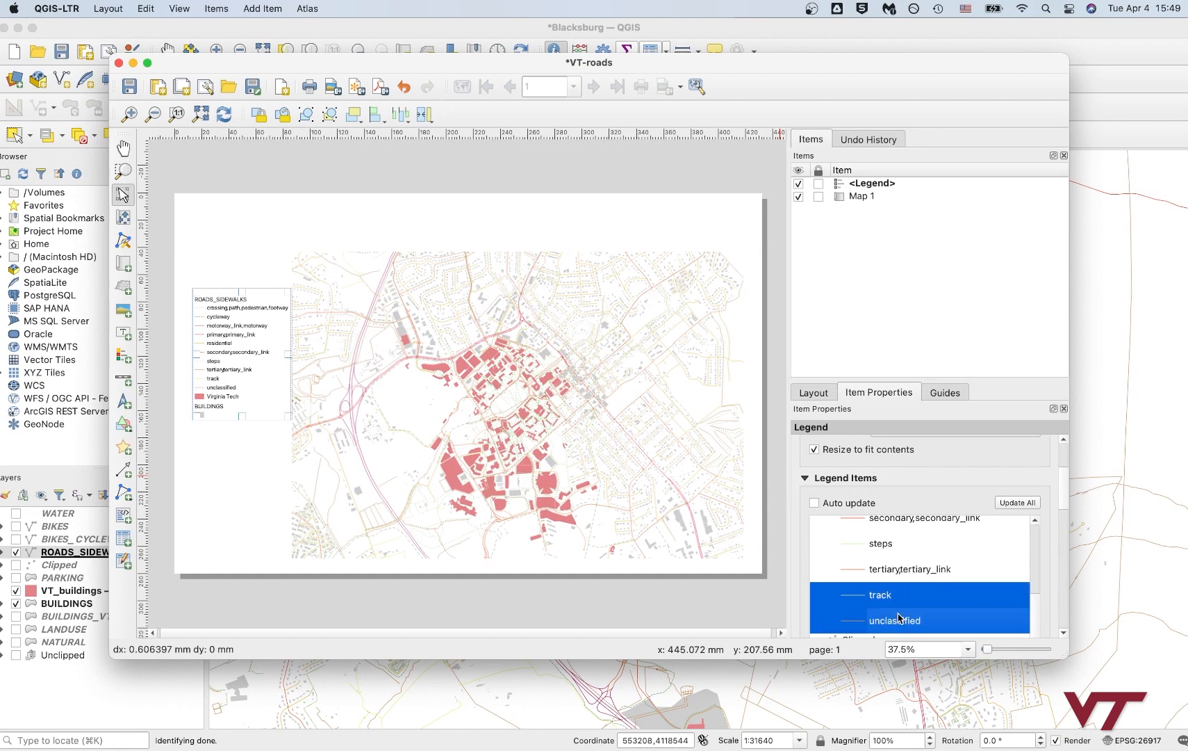
scroll("down", 3)
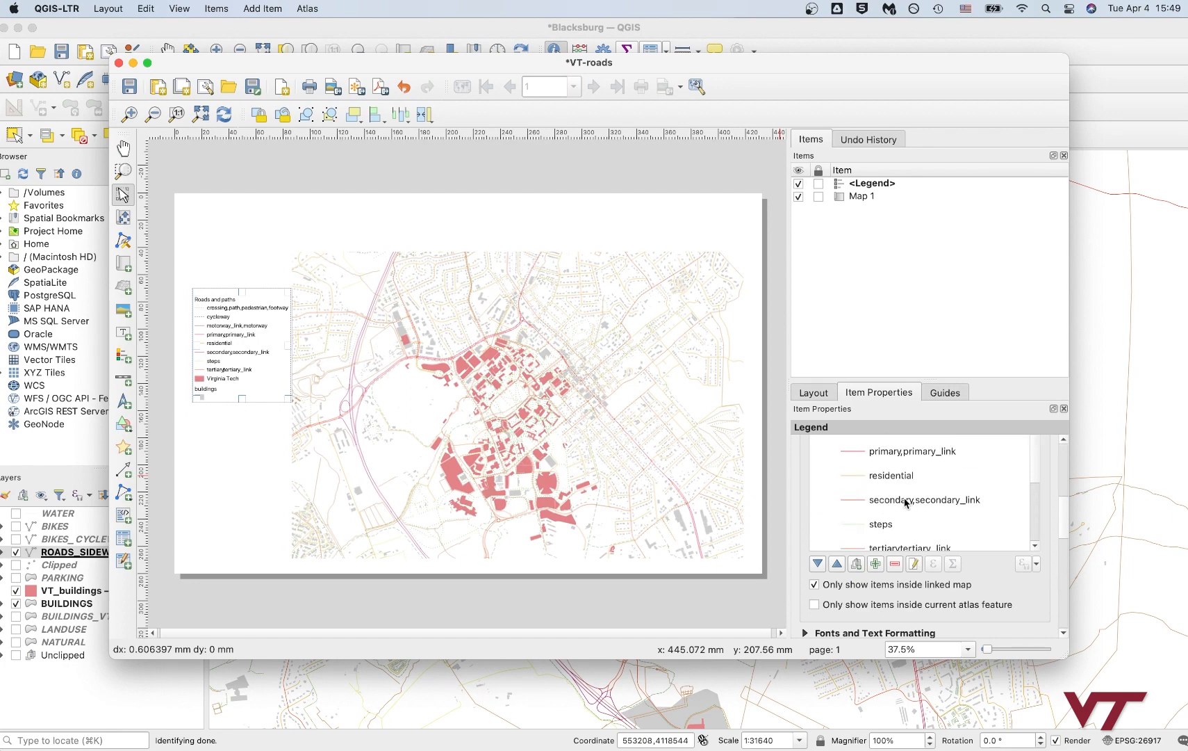
Step: Relabel the crossing/path/footway class as pedestrian and the cycleway class as bikeway
scroll("up", 3)
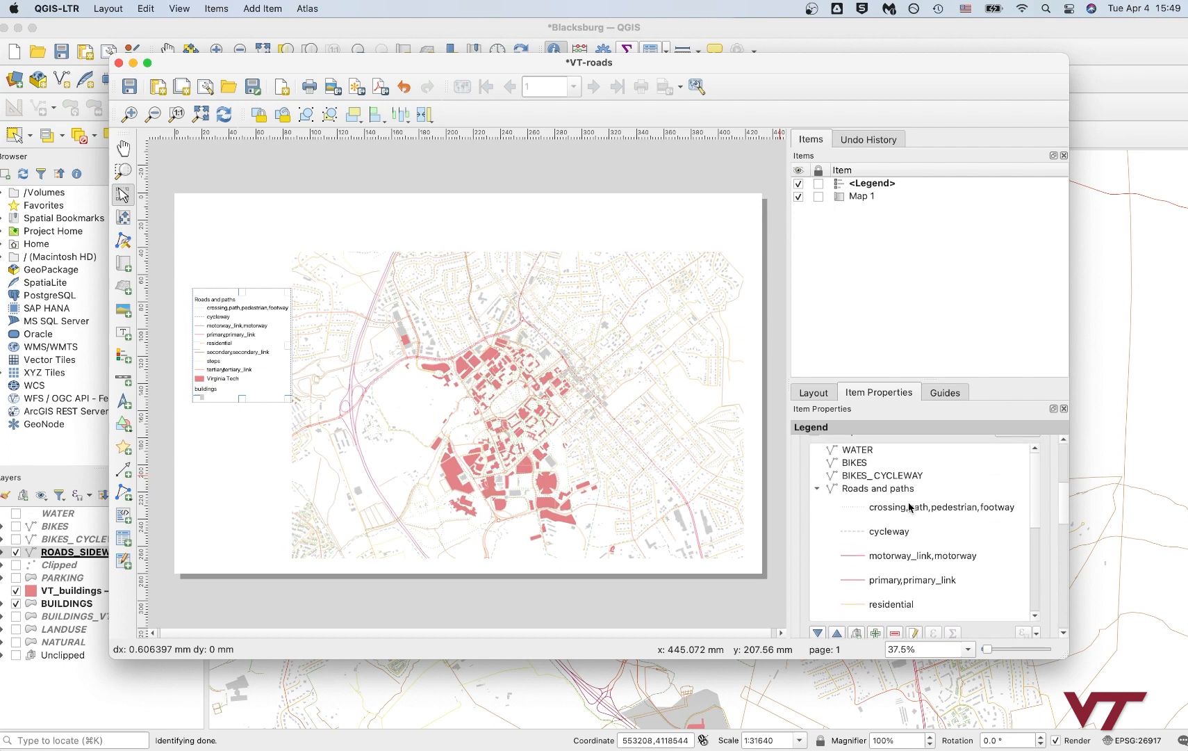
double_click(943, 506)
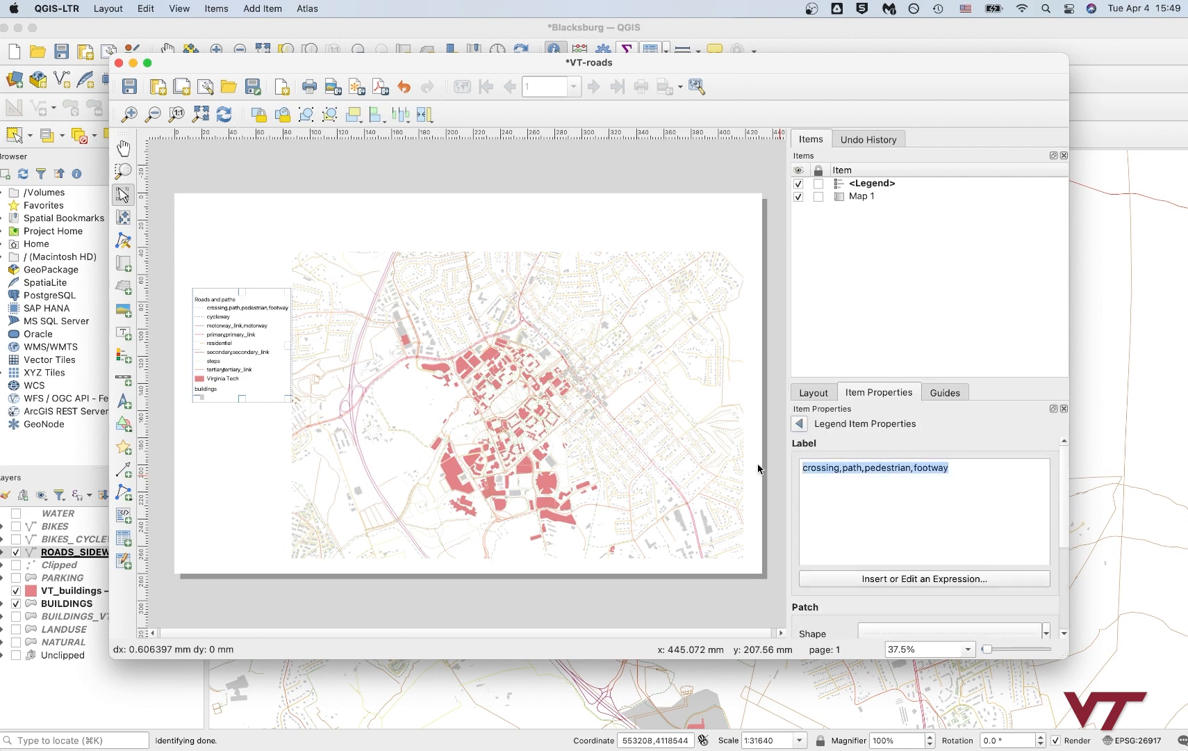
type("pedestri")
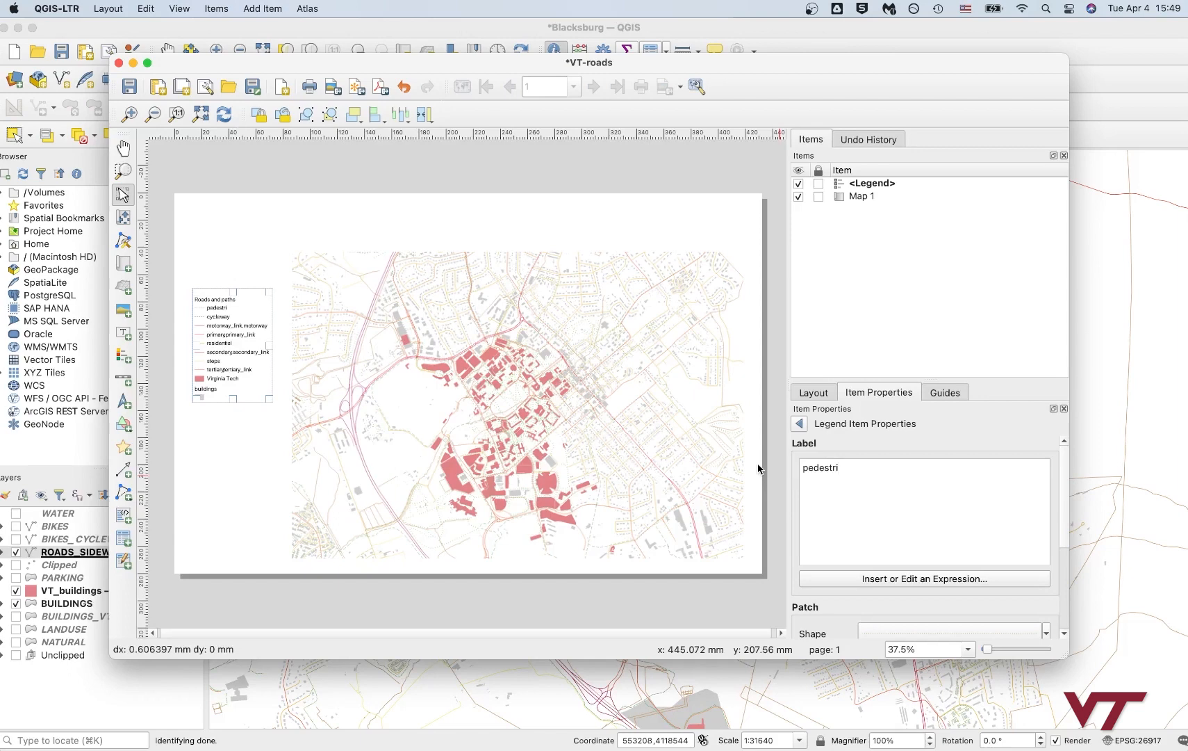
type("an")
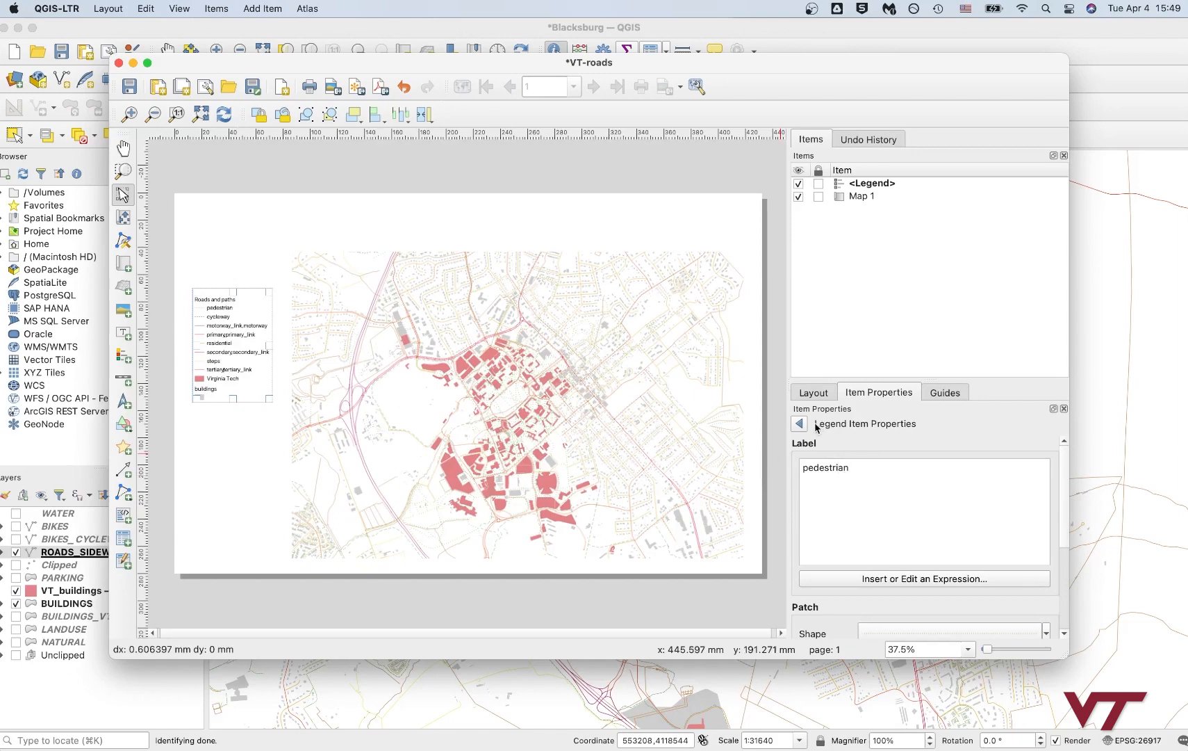
left_click(799, 424)
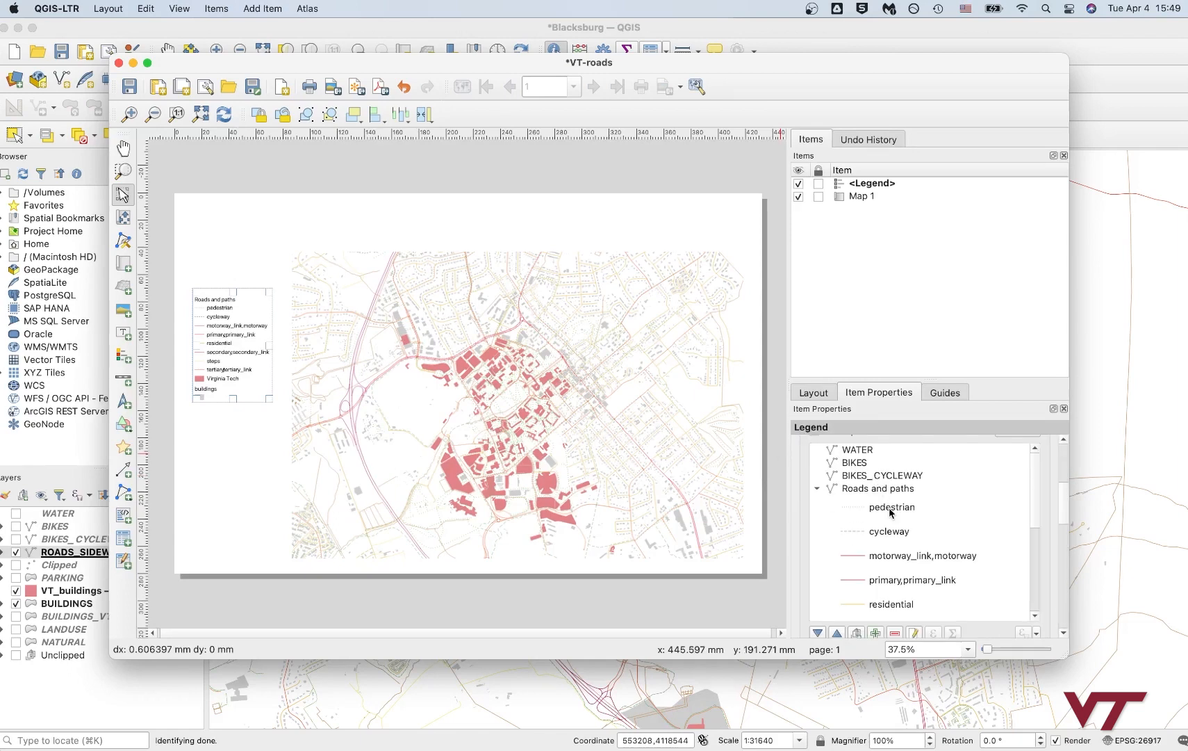
double_click(885, 531)
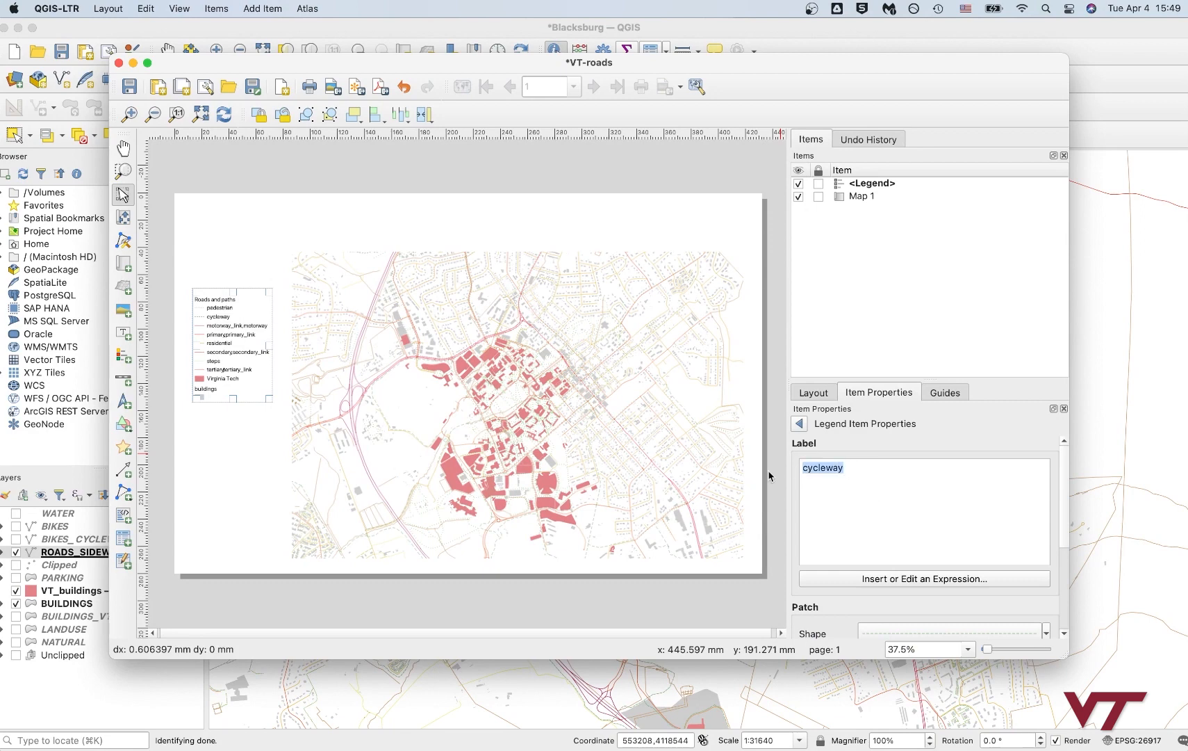
type("bikewa")
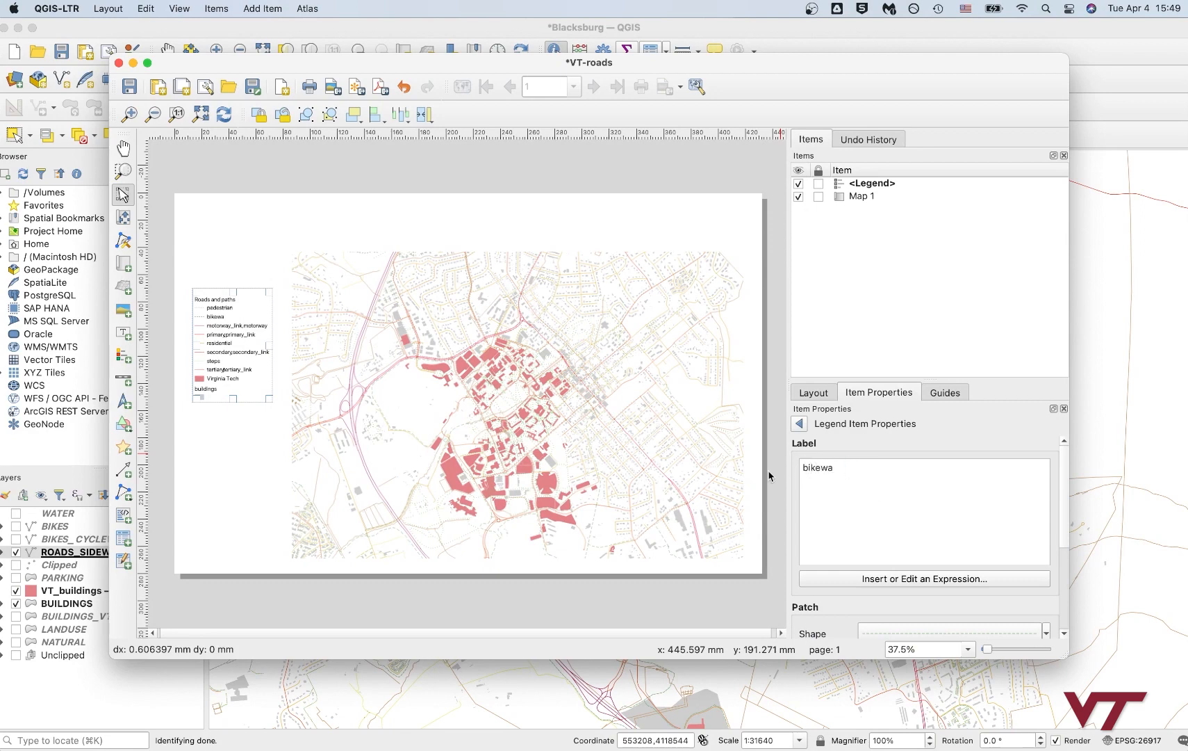
type("y")
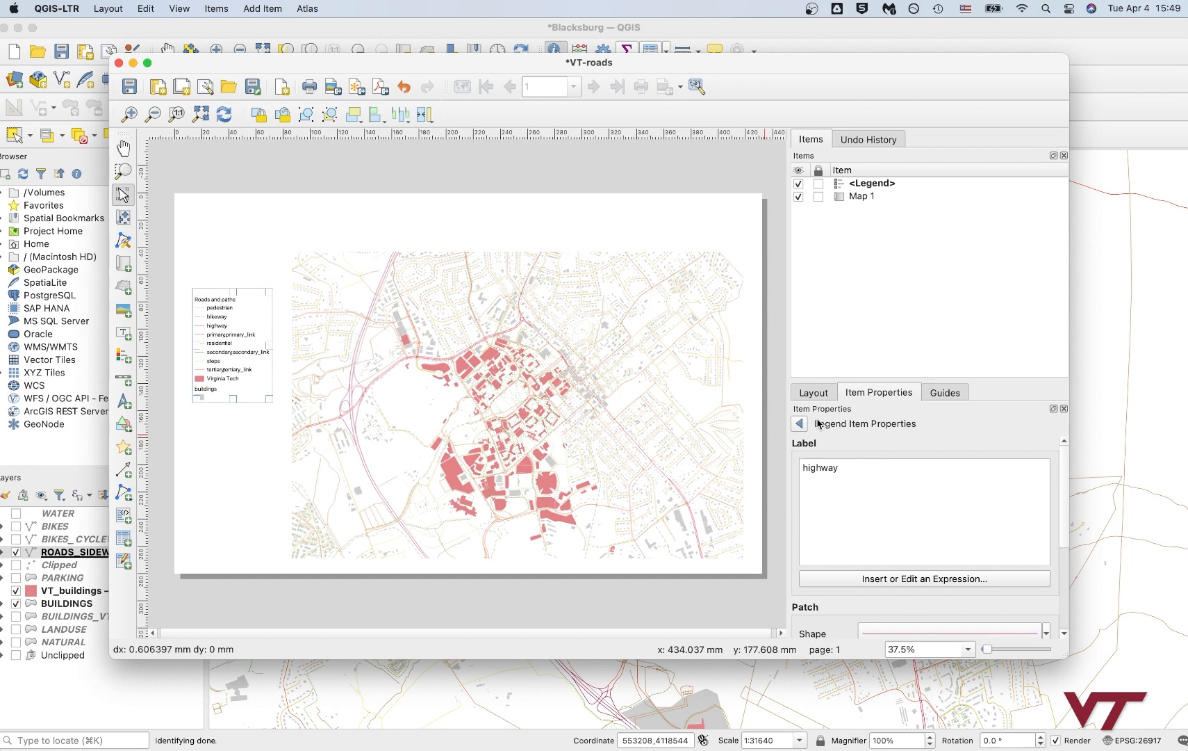
left_click(799, 424)
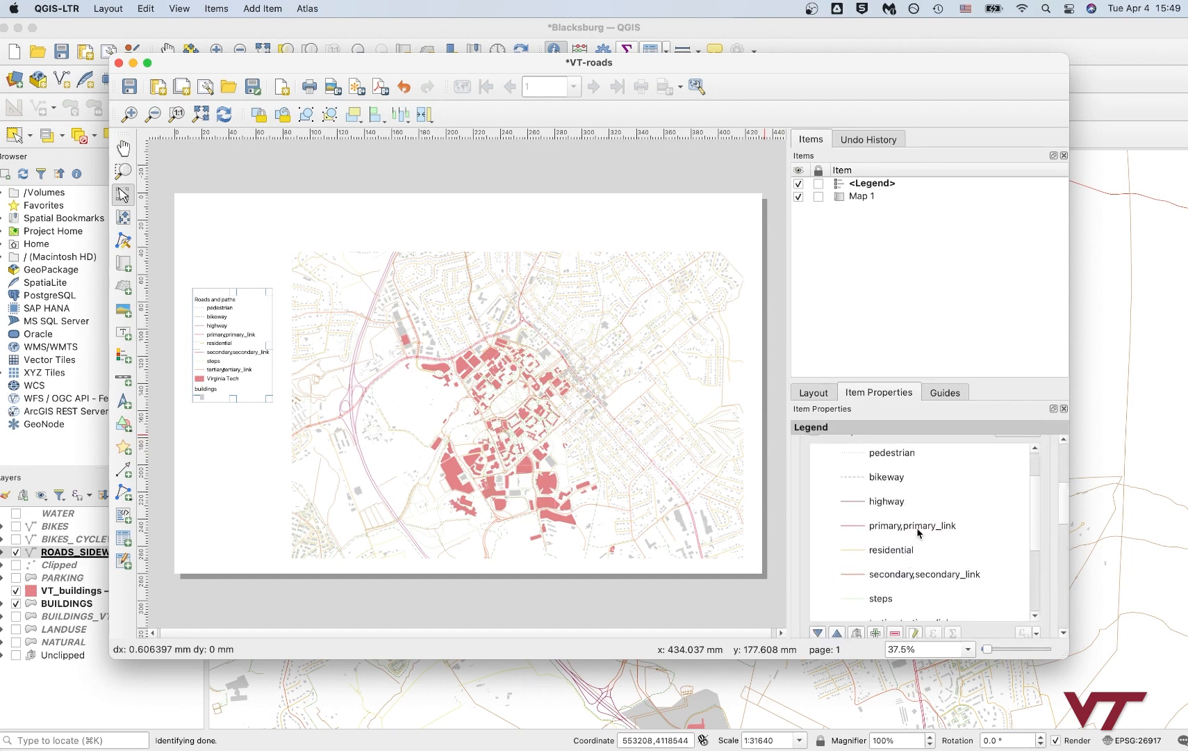
Step: Relabel the remaining road classes as primary road, secondary road and tertiary road
double_click(914, 524)
type("primary road")
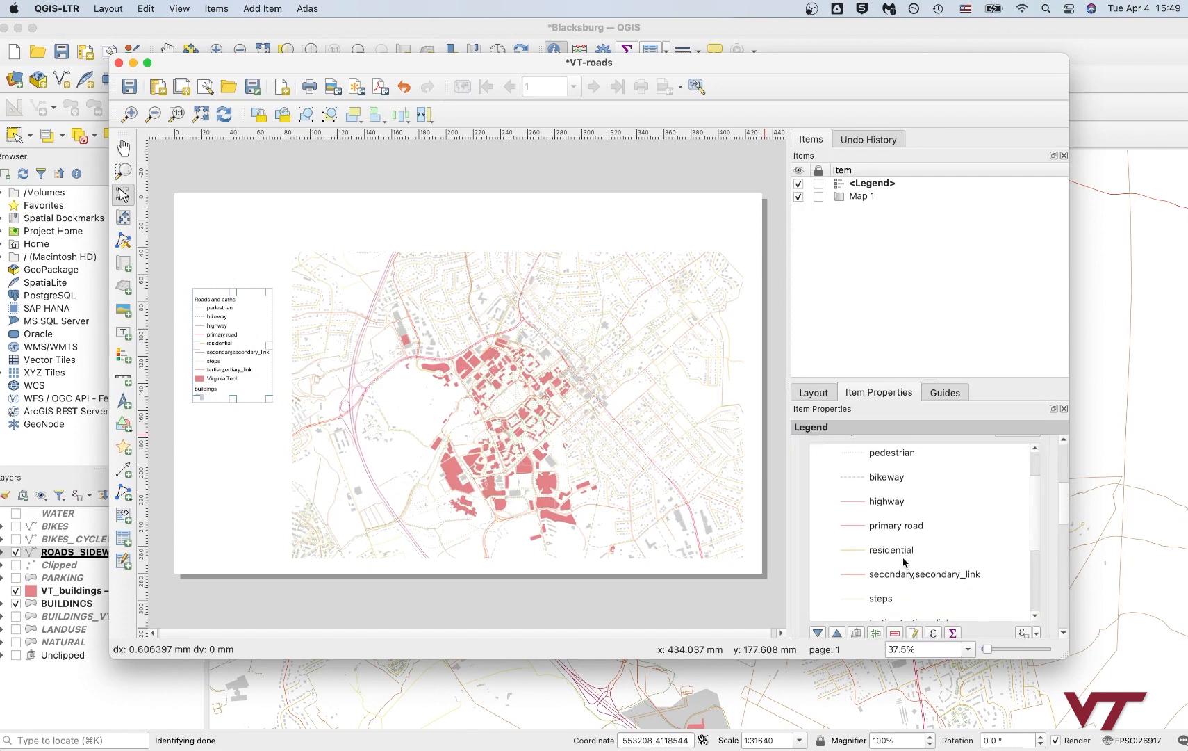
double_click(925, 574)
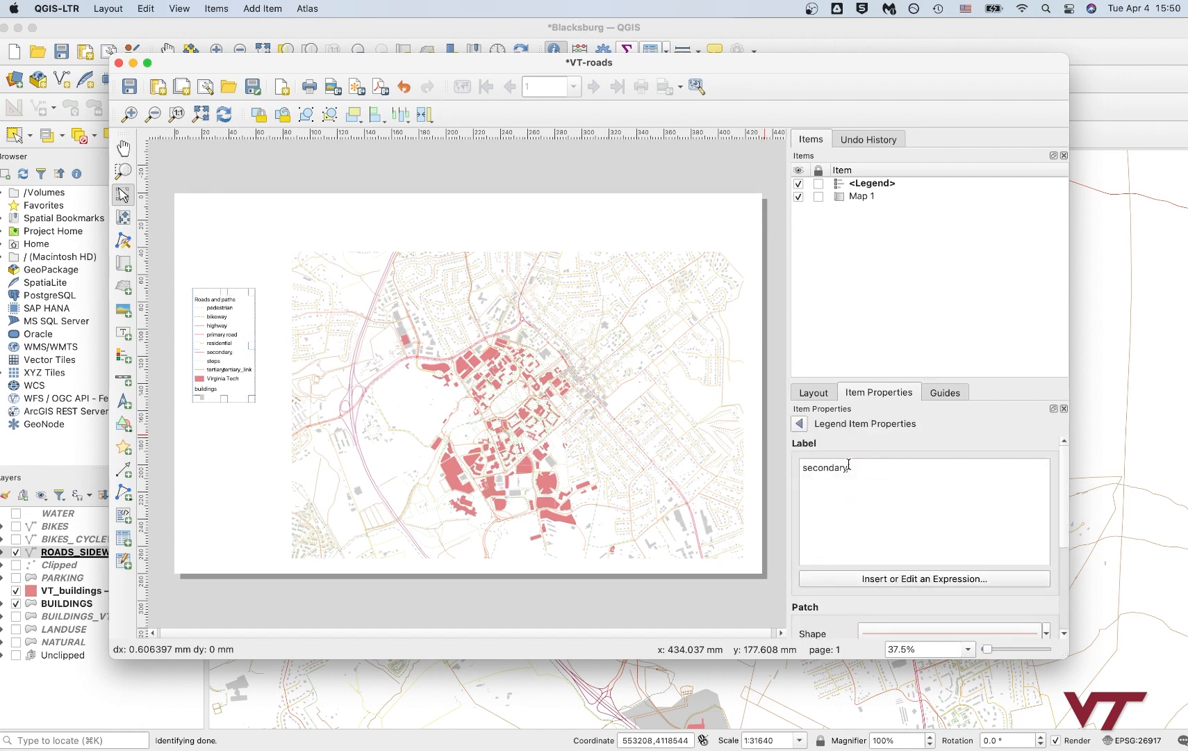
type("road")
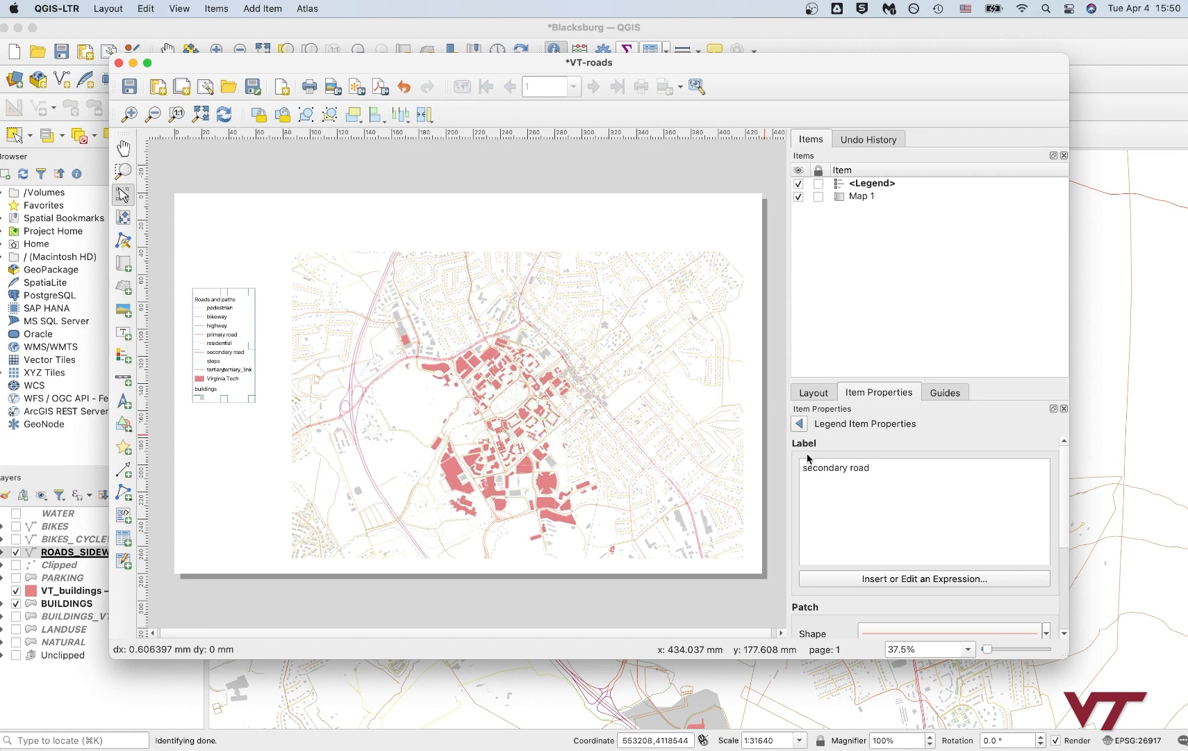
left_click(797, 424)
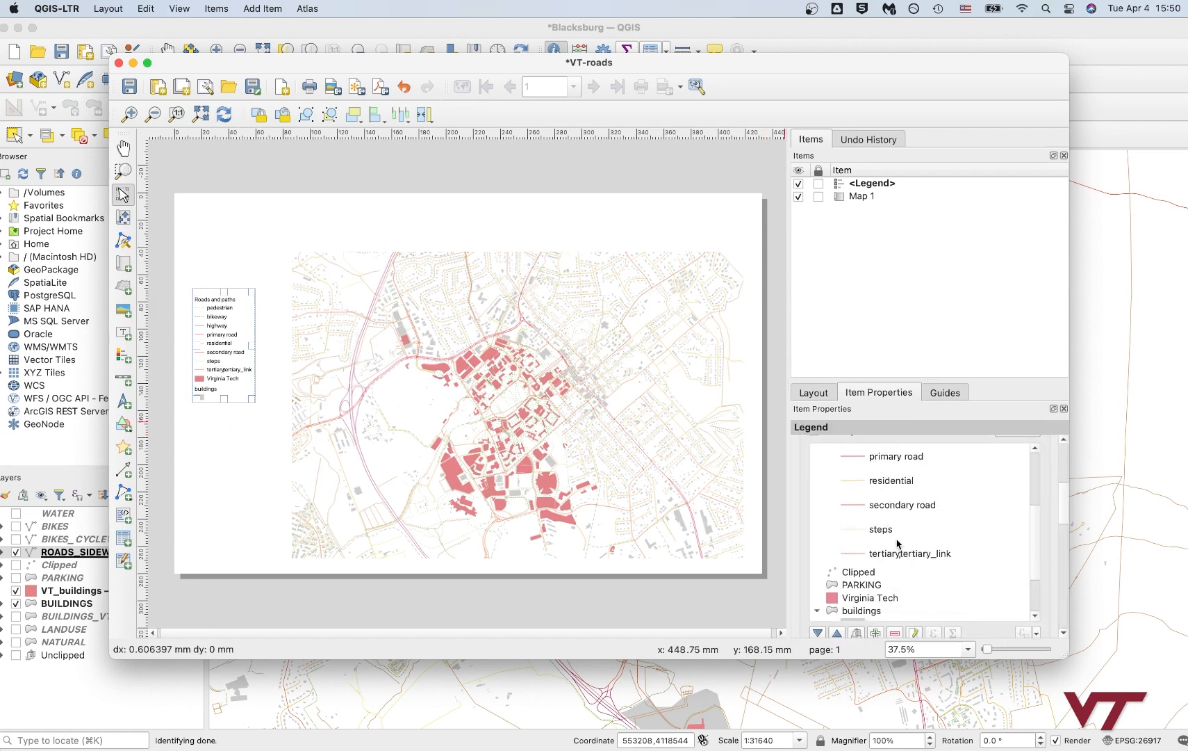
double_click(910, 554)
type("tertiary road")
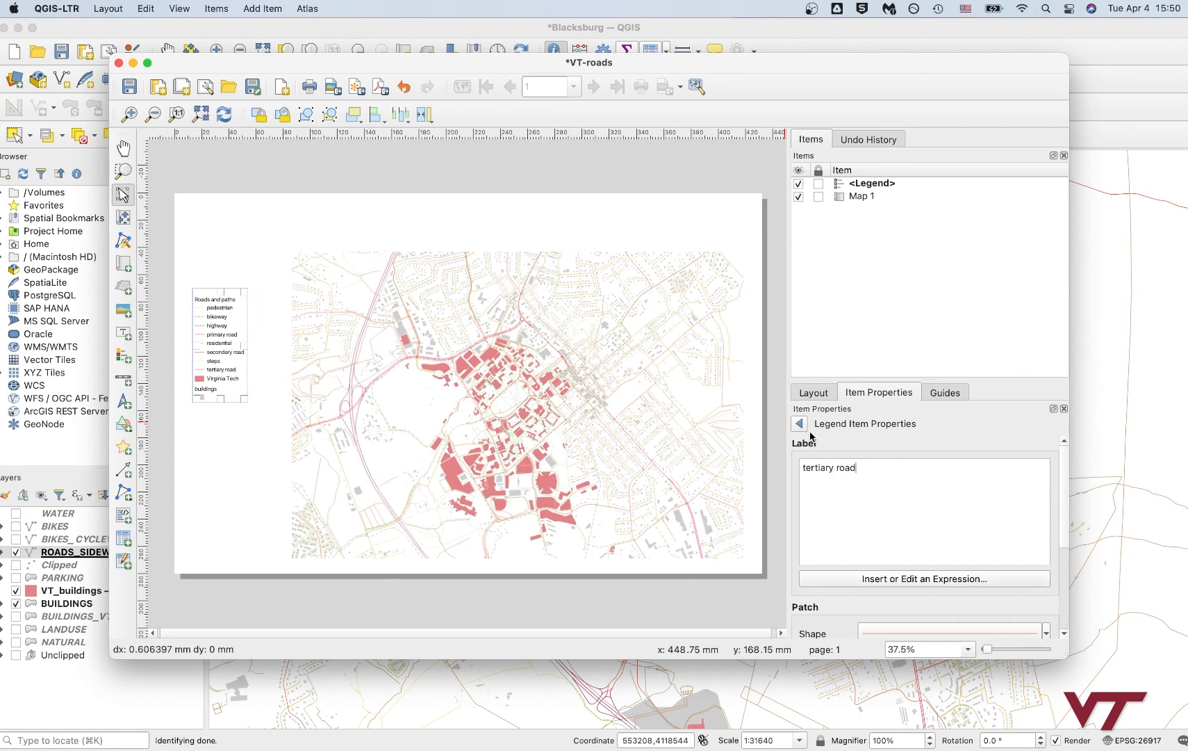
Step: Remove the 'steps' entry from the legend's roads list
left_click(800, 423)
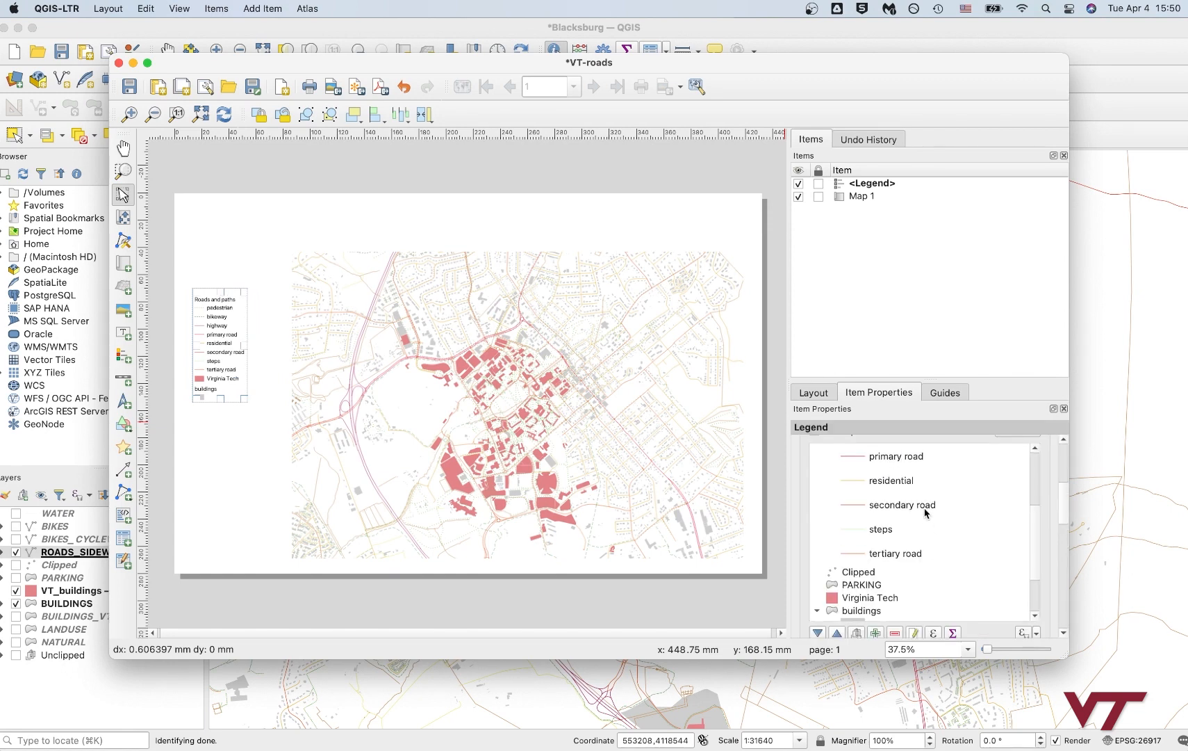
left_click(902, 505)
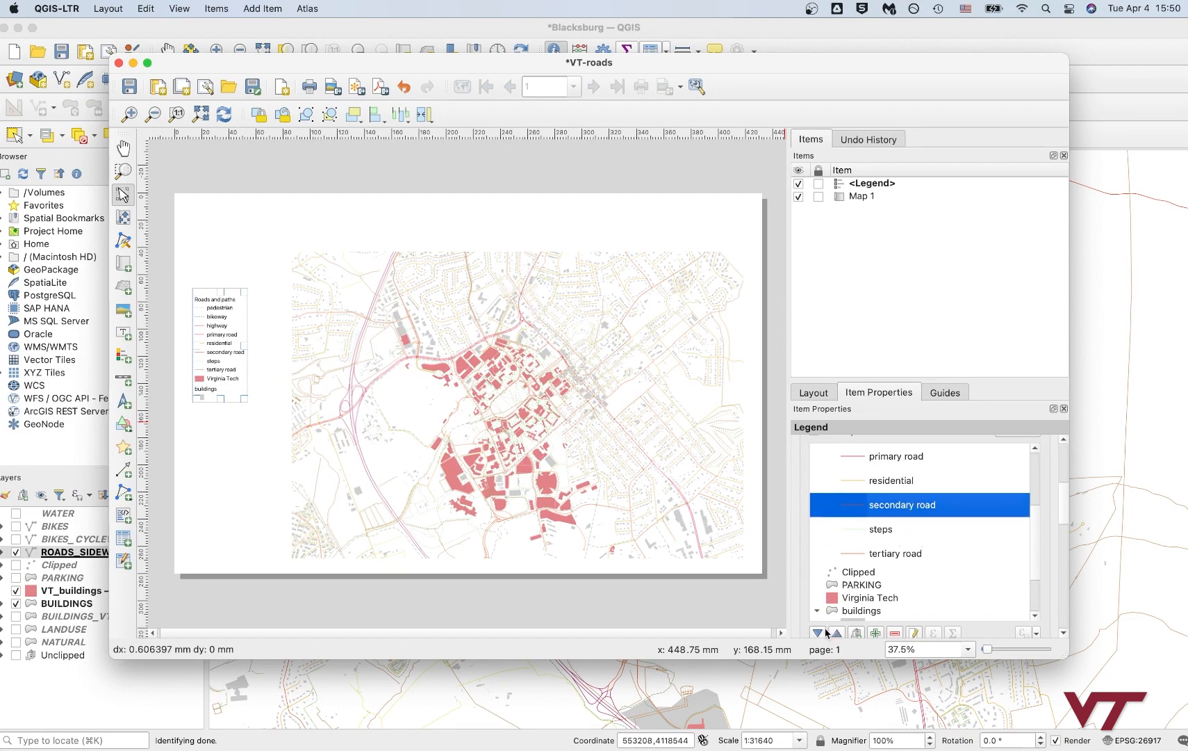
left_click(880, 528)
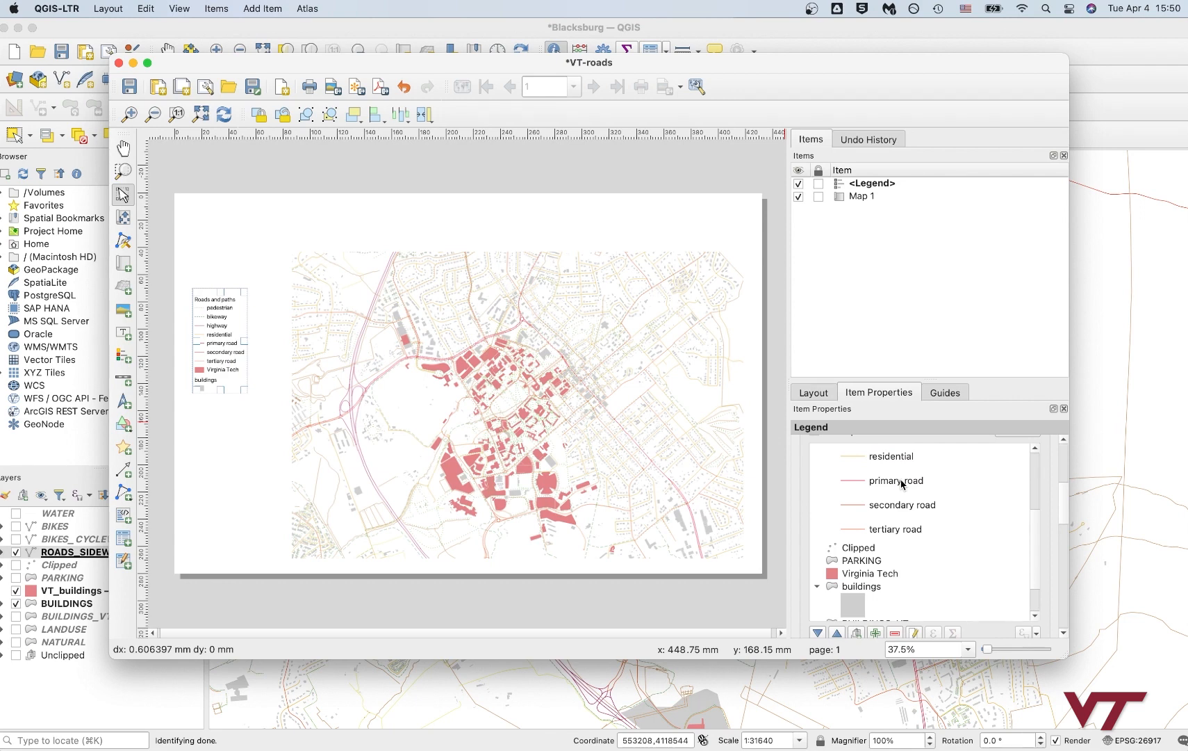
Step: Relabel residential as 'residential road' and move it down below tertiary road
double_click(891, 456)
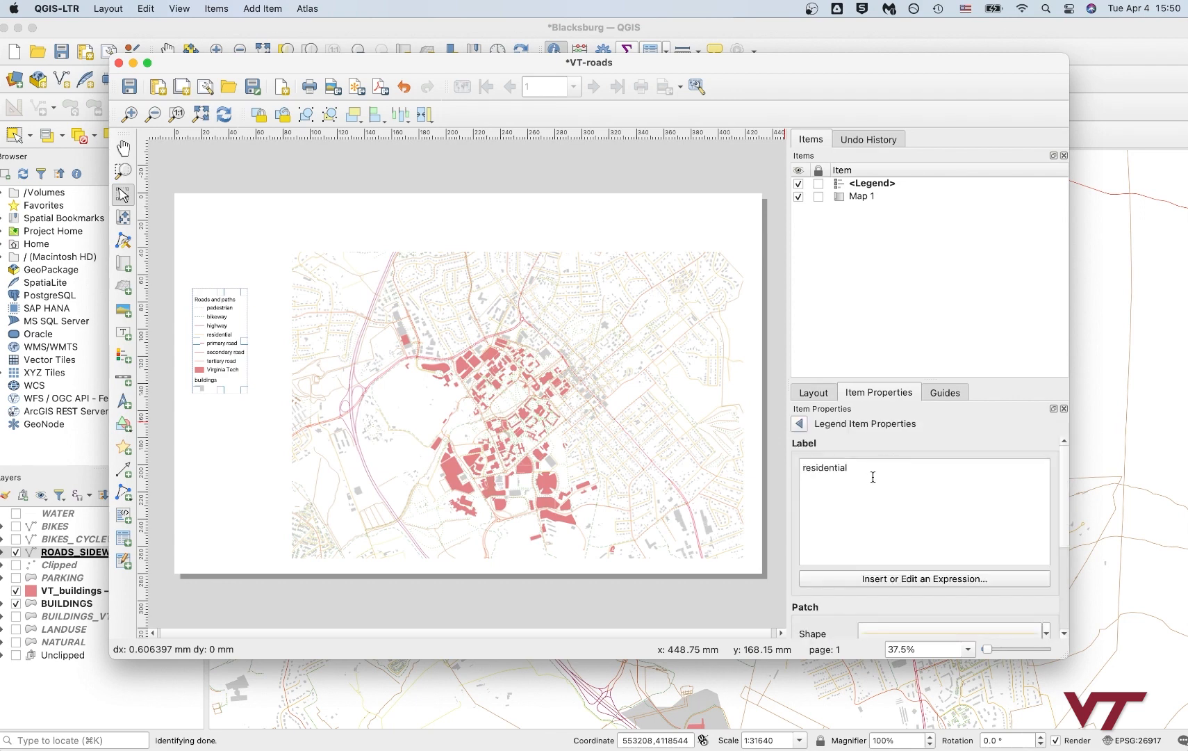
type("road")
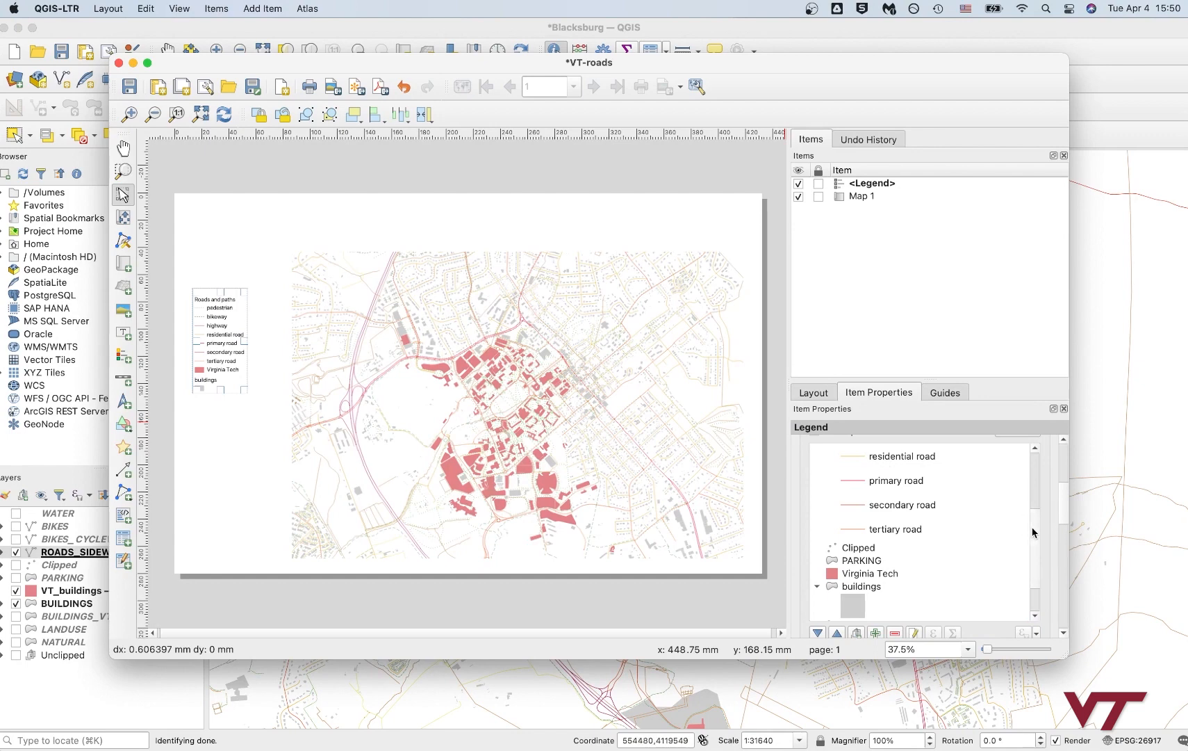
scroll("up", 3)
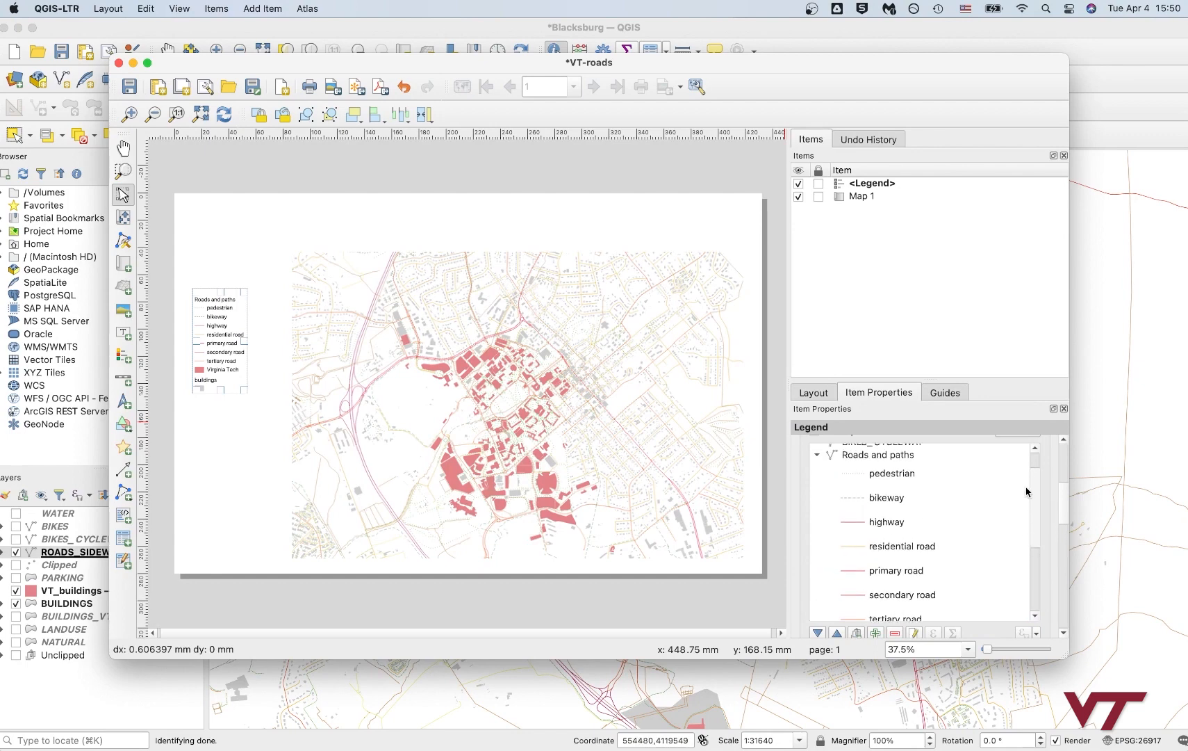
scroll("down", 3)
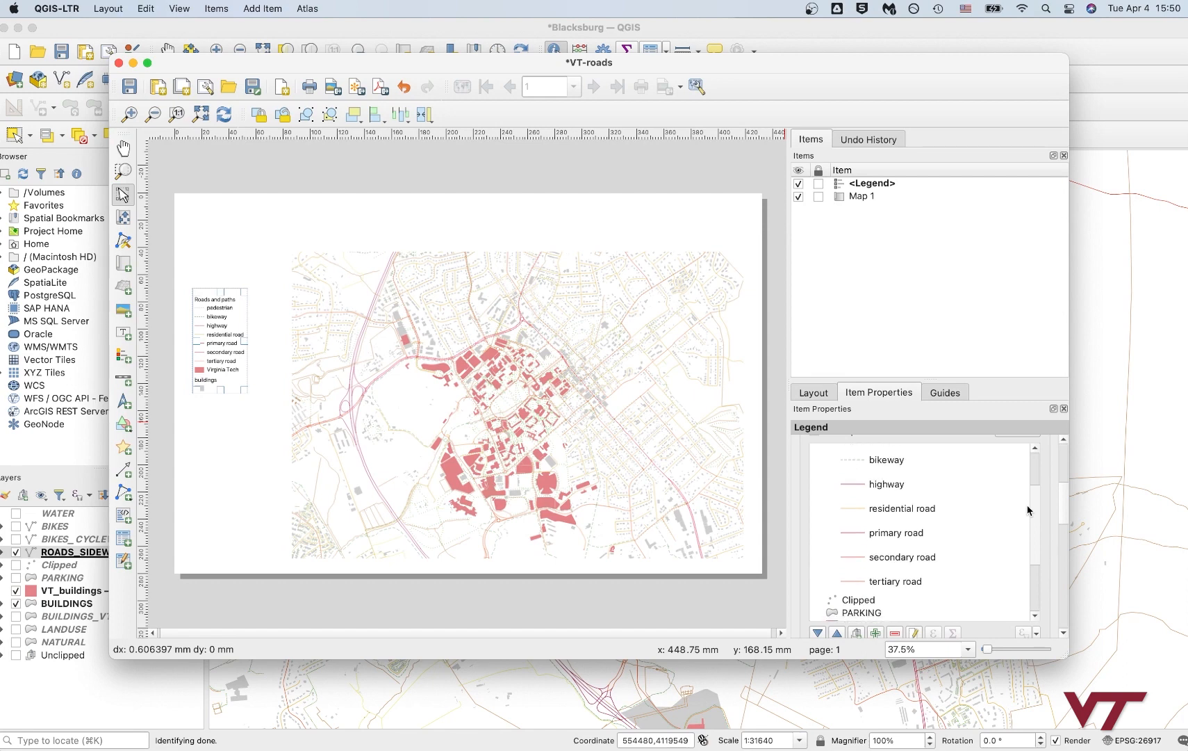
left_click(901, 499)
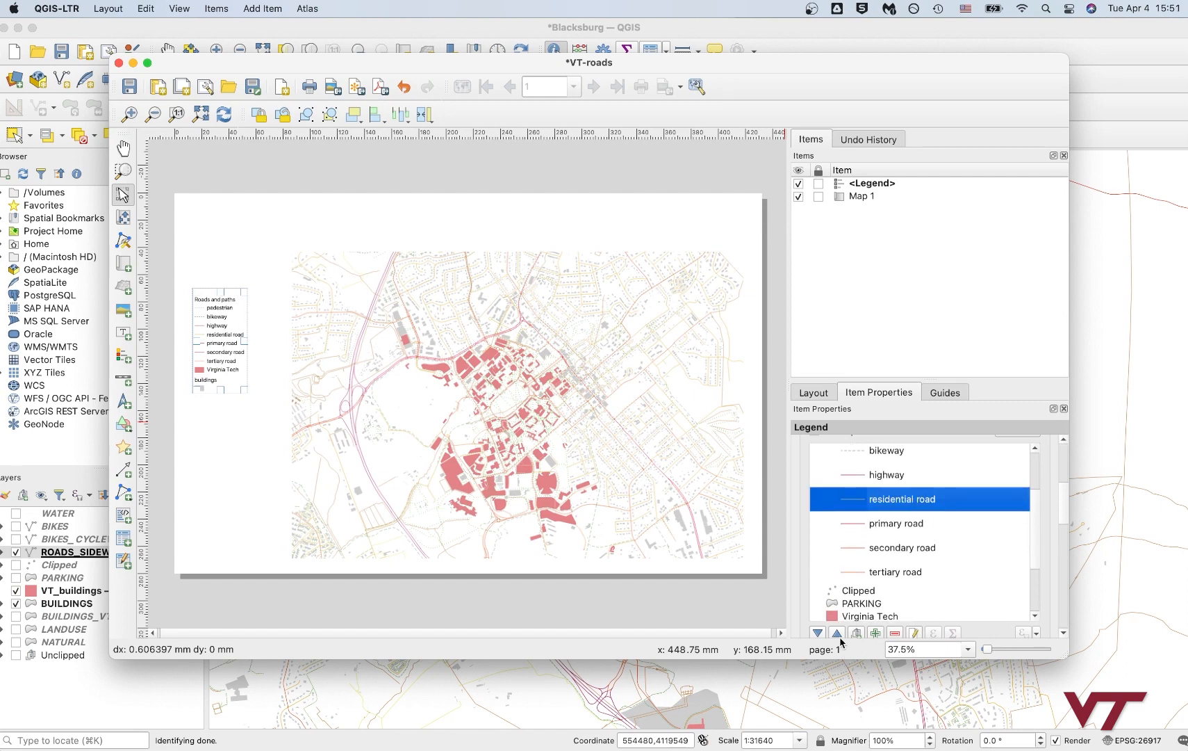
left_click(901, 548)
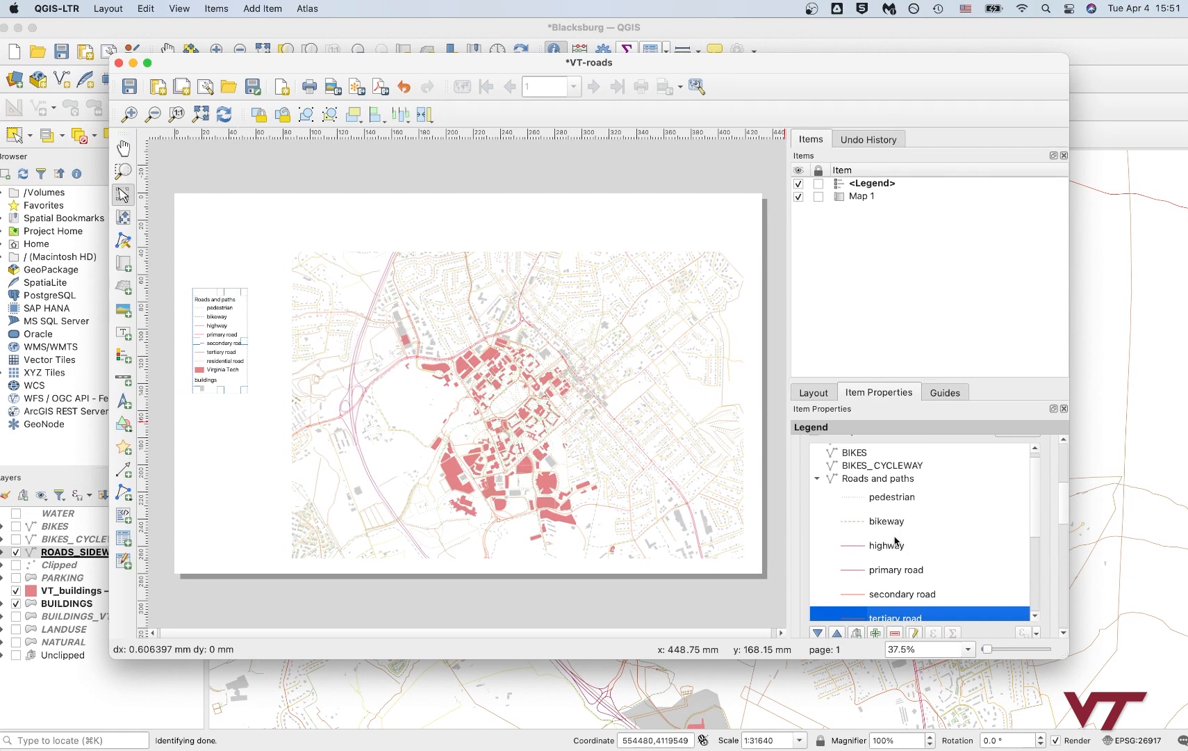
Step: Edit the buildings group label in the legend, typing 'Blac'
scroll("down", 3)
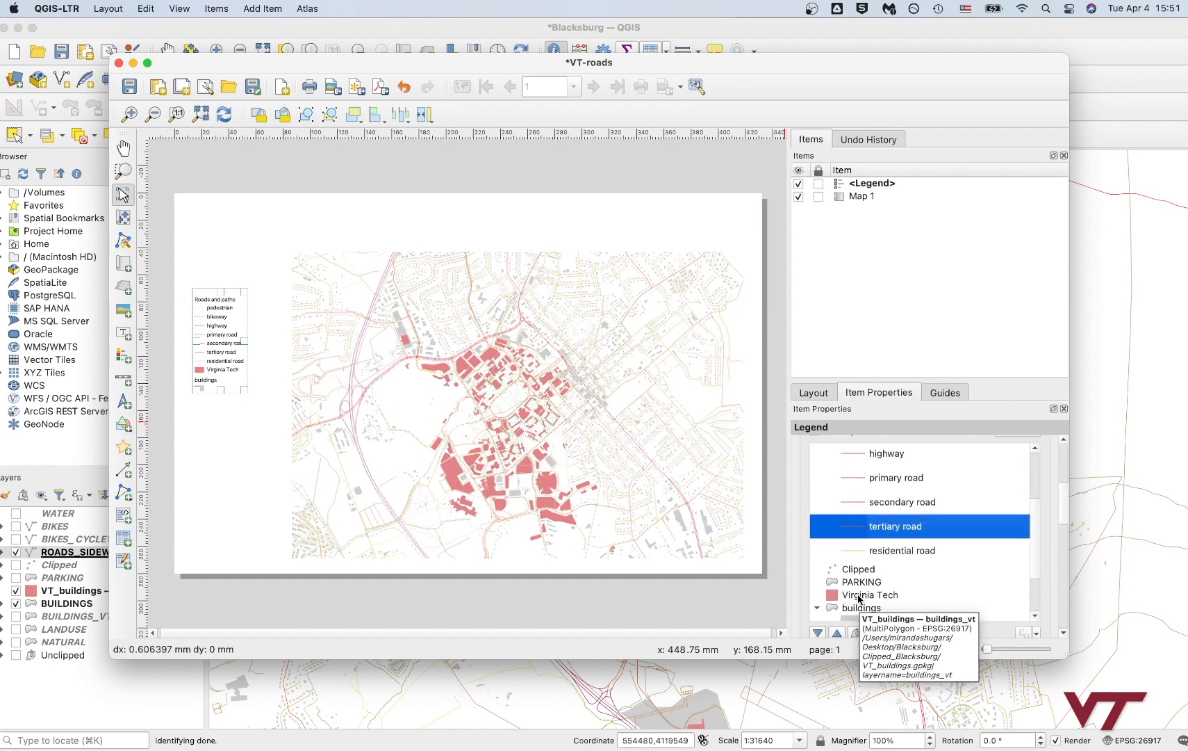
left_click(861, 552)
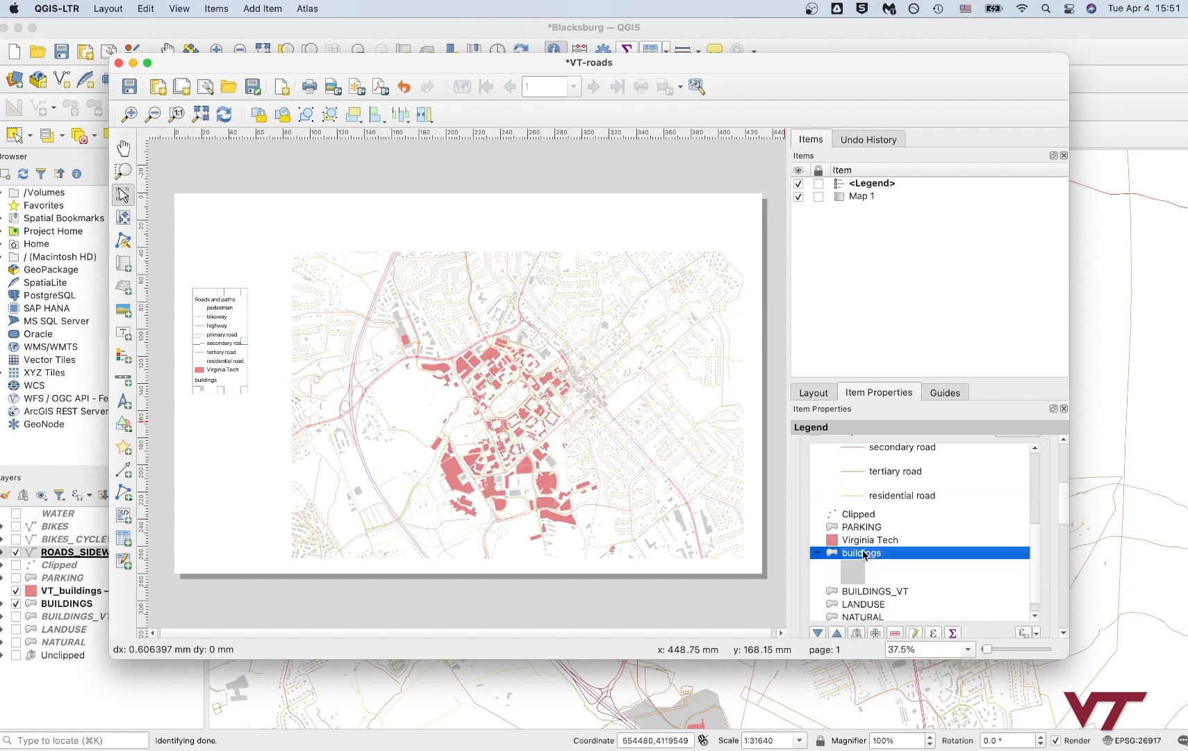
double_click(860, 552)
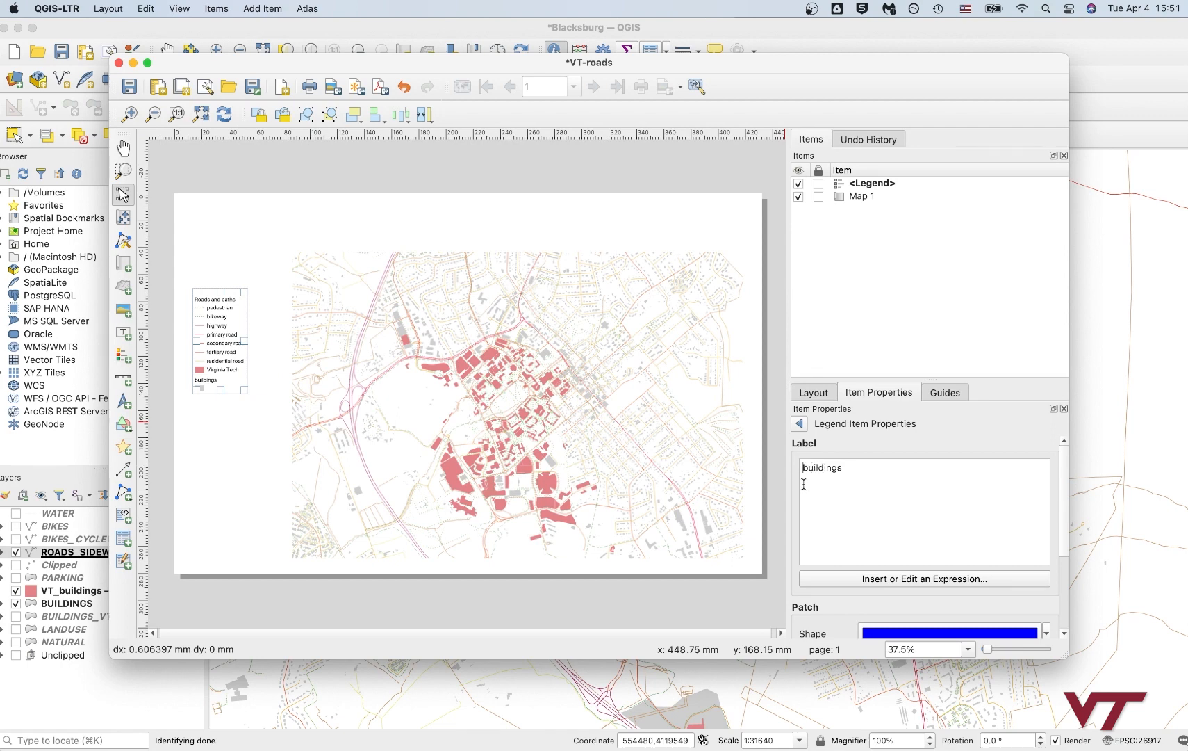
type("Blacksburg")
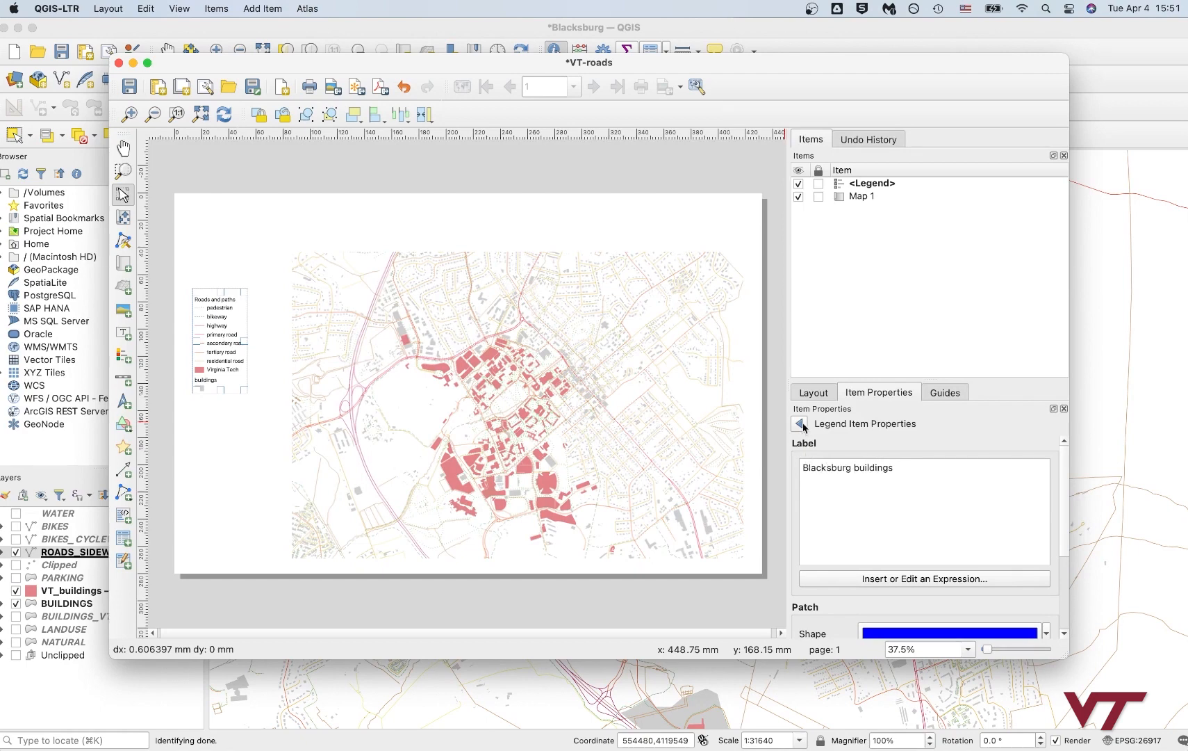
left_click(800, 424)
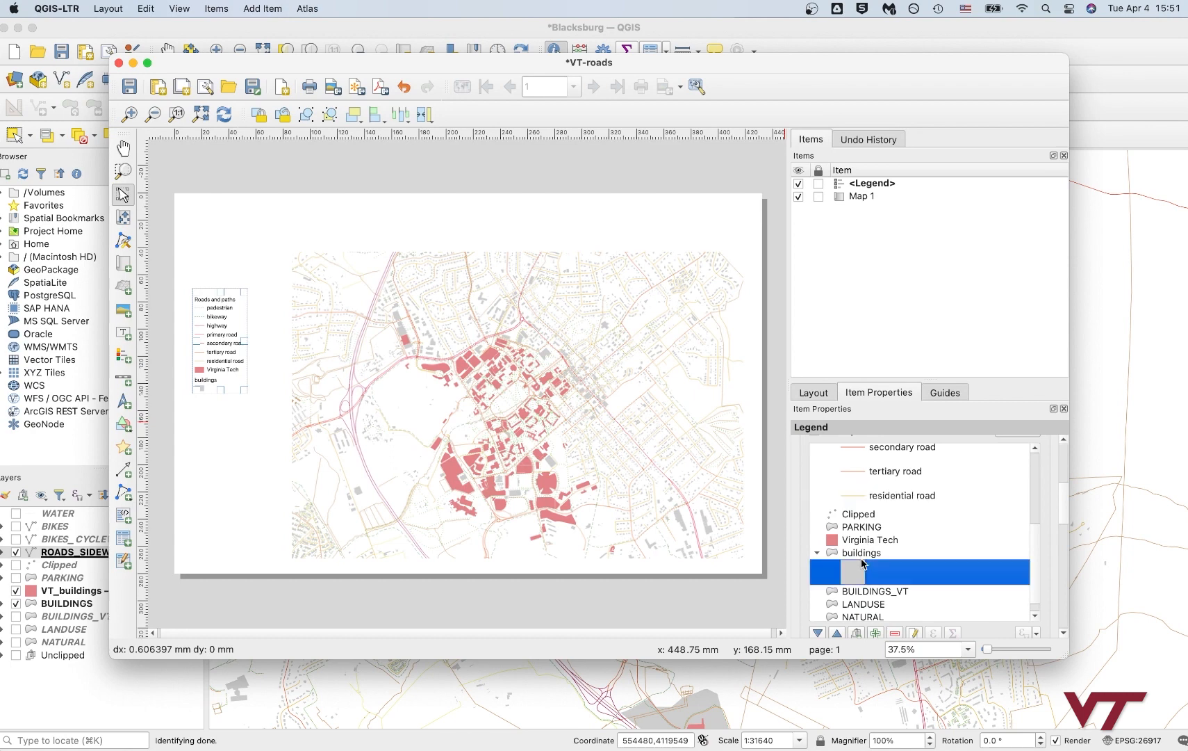
Step: Relabel the Virginia Tech entry as 'Virginia Tech buildings'
left_click(861, 551)
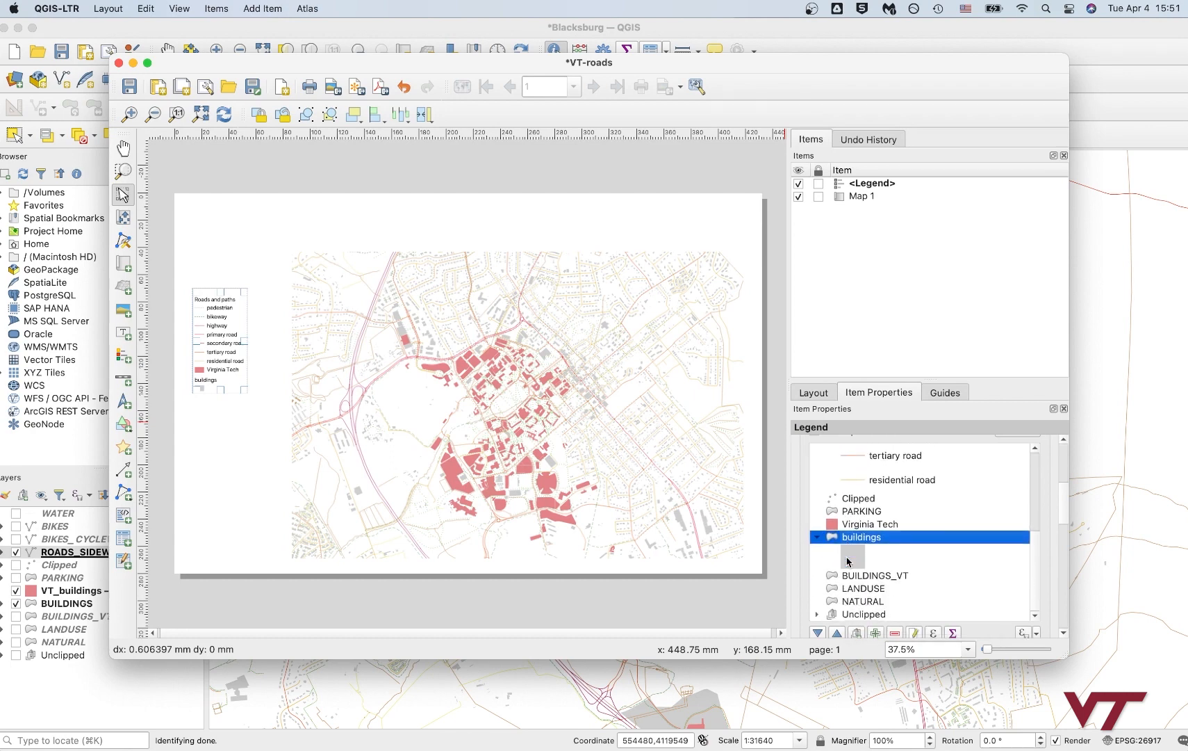
double_click(869, 522)
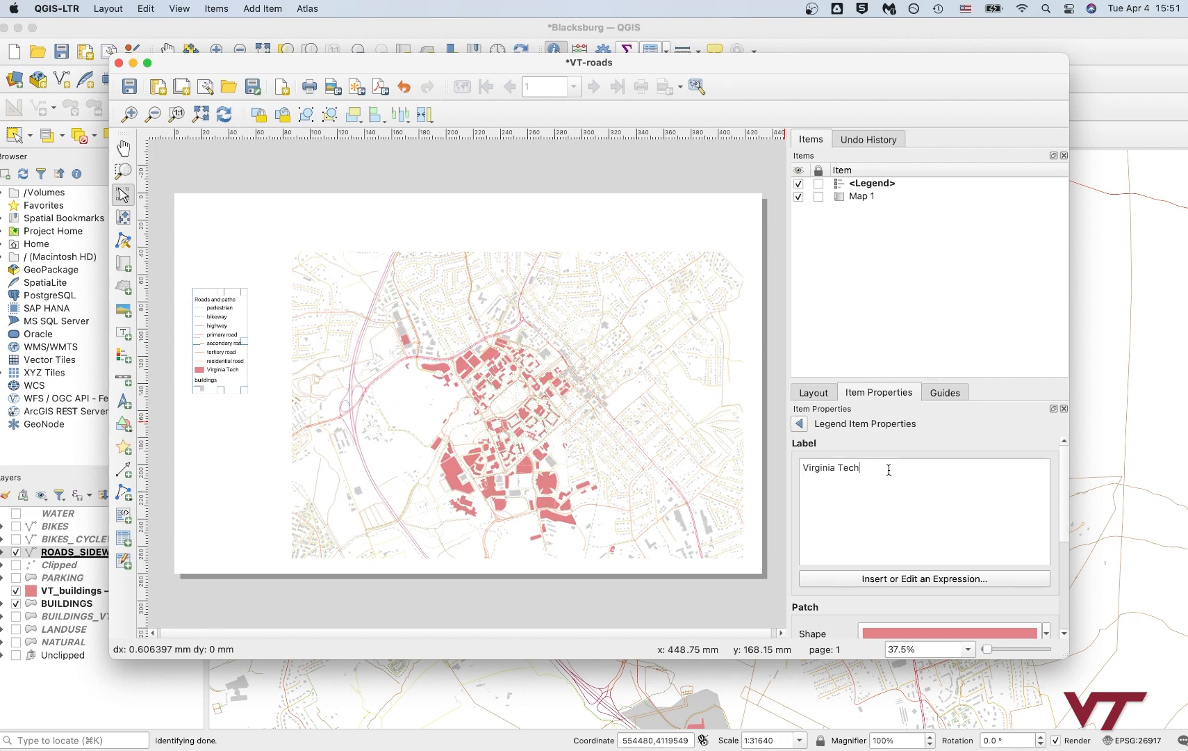
type("buildings")
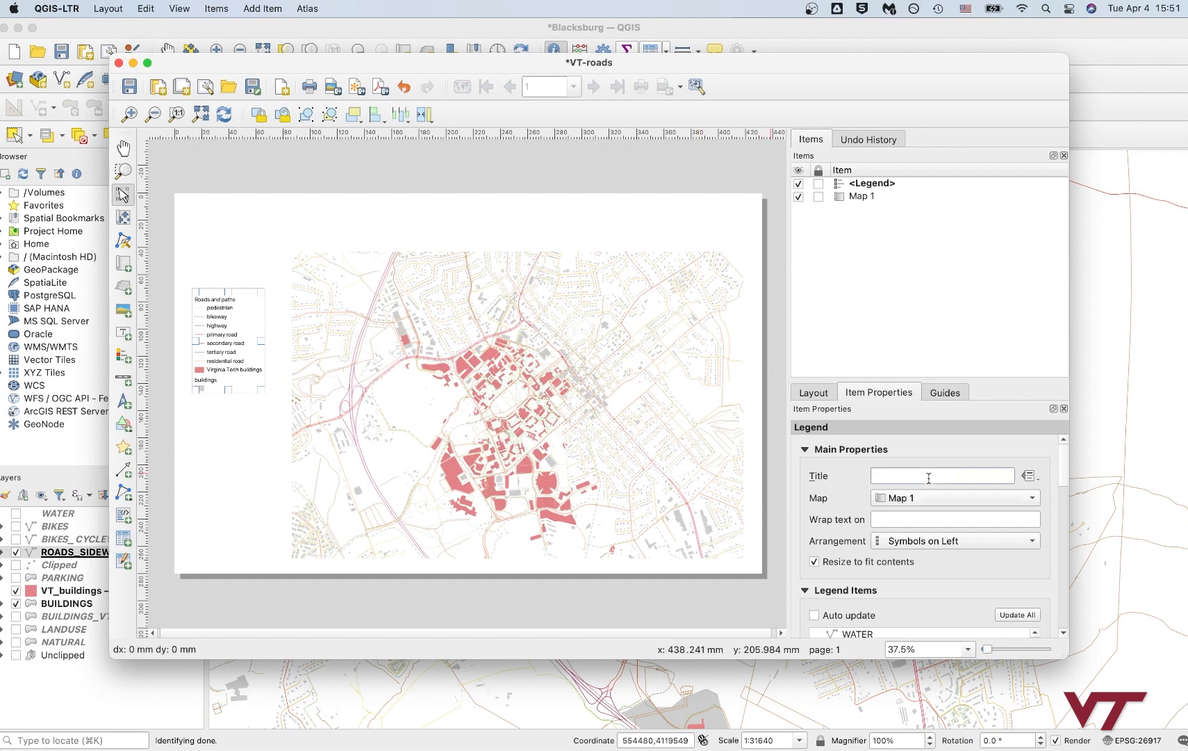
Step: Title the legend 'Legend' and move it to the page's lower-left corner
type("L")
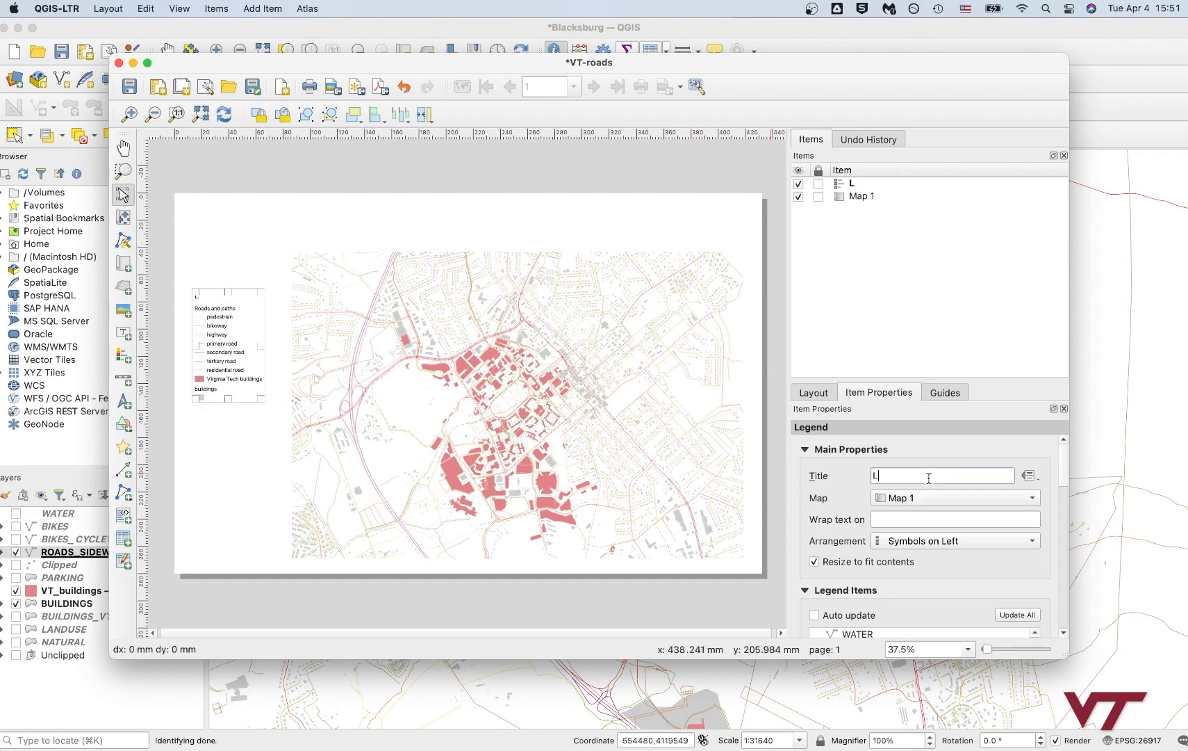
type("Legend")
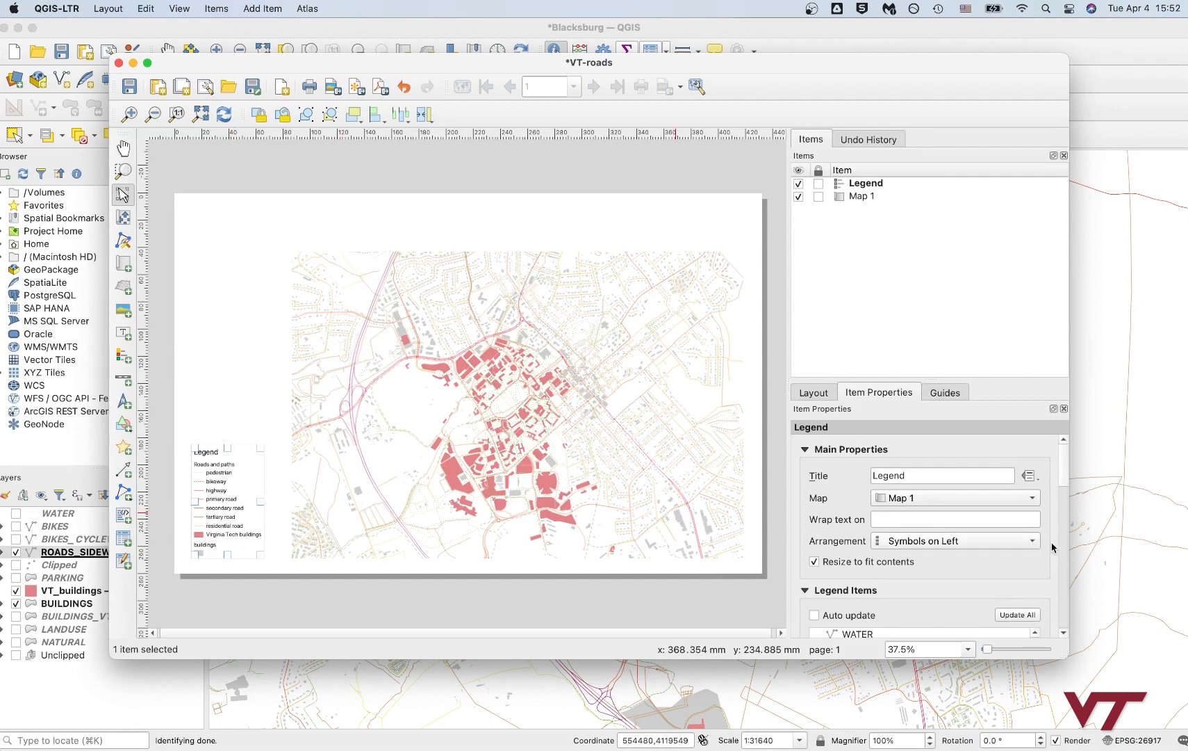
scroll("down", 3)
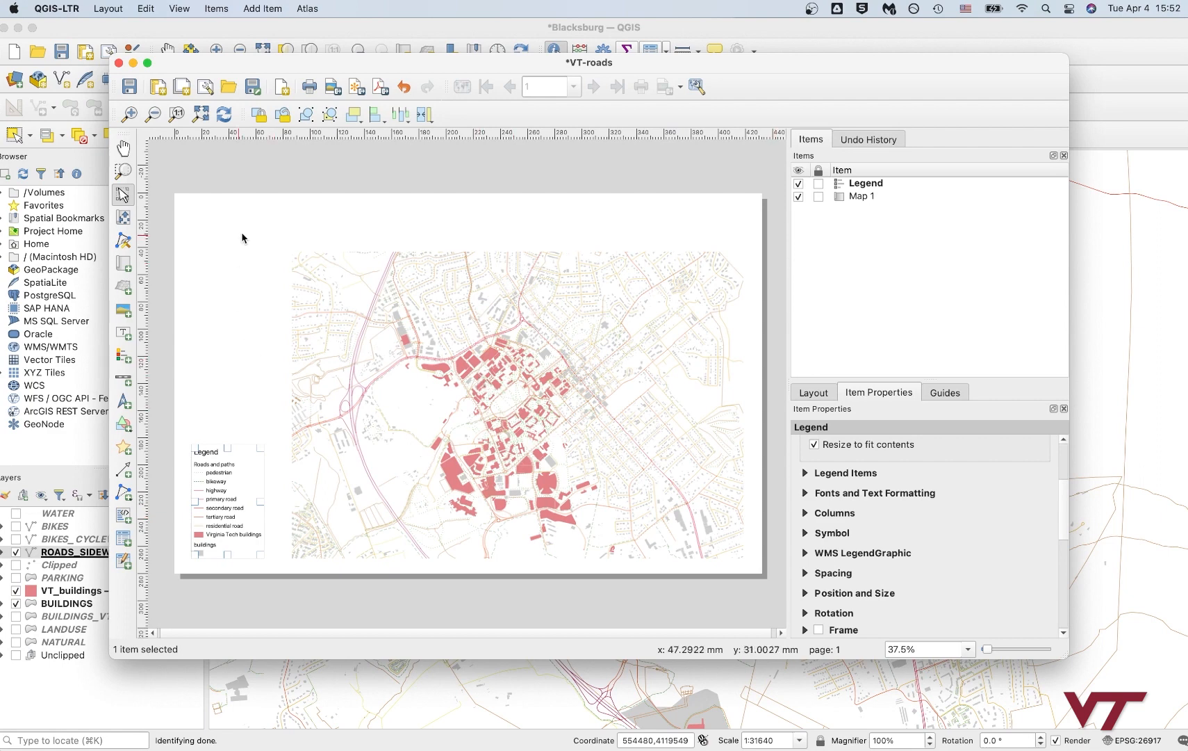
left_click(255, 228)
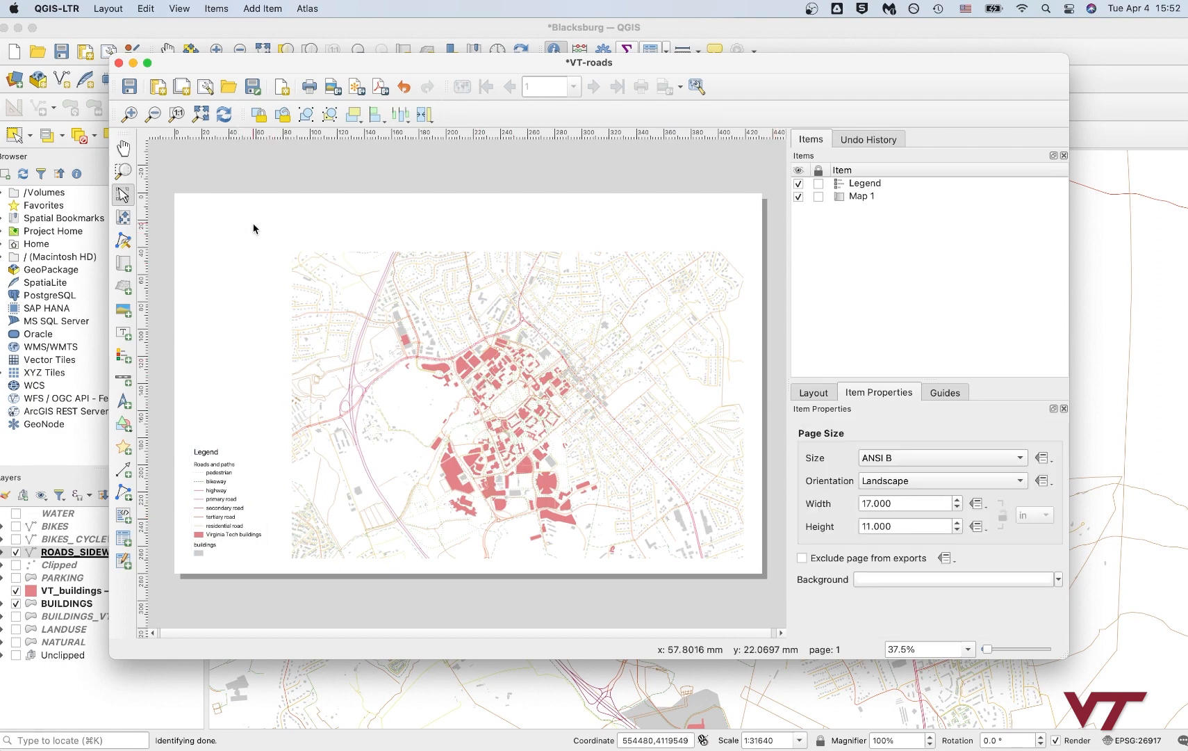
mouse_move(252, 290)
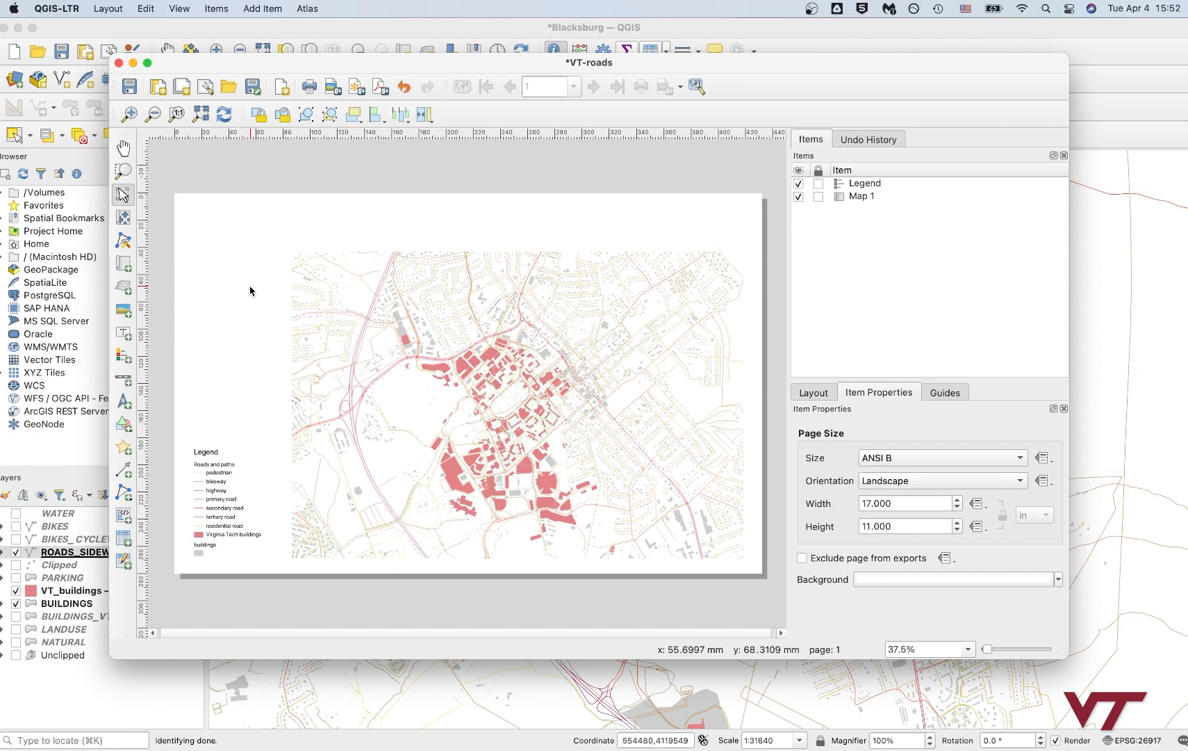
mouse_move(172, 263)
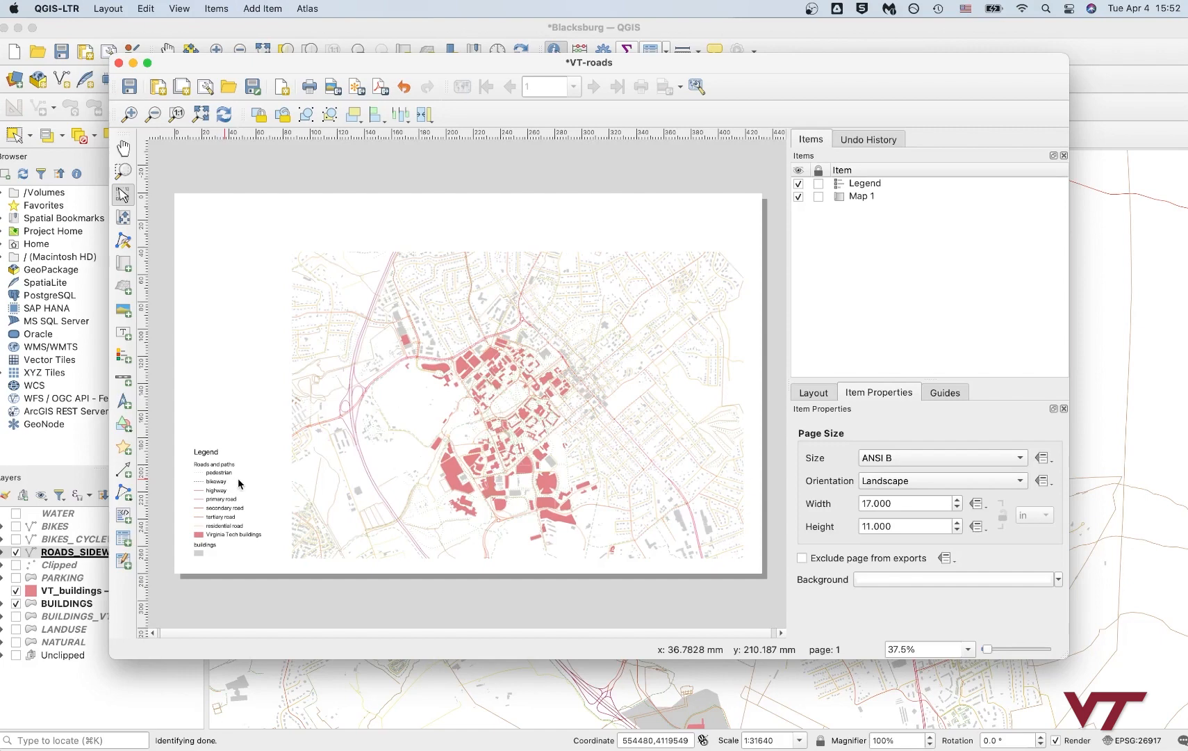
left_click(228, 500)
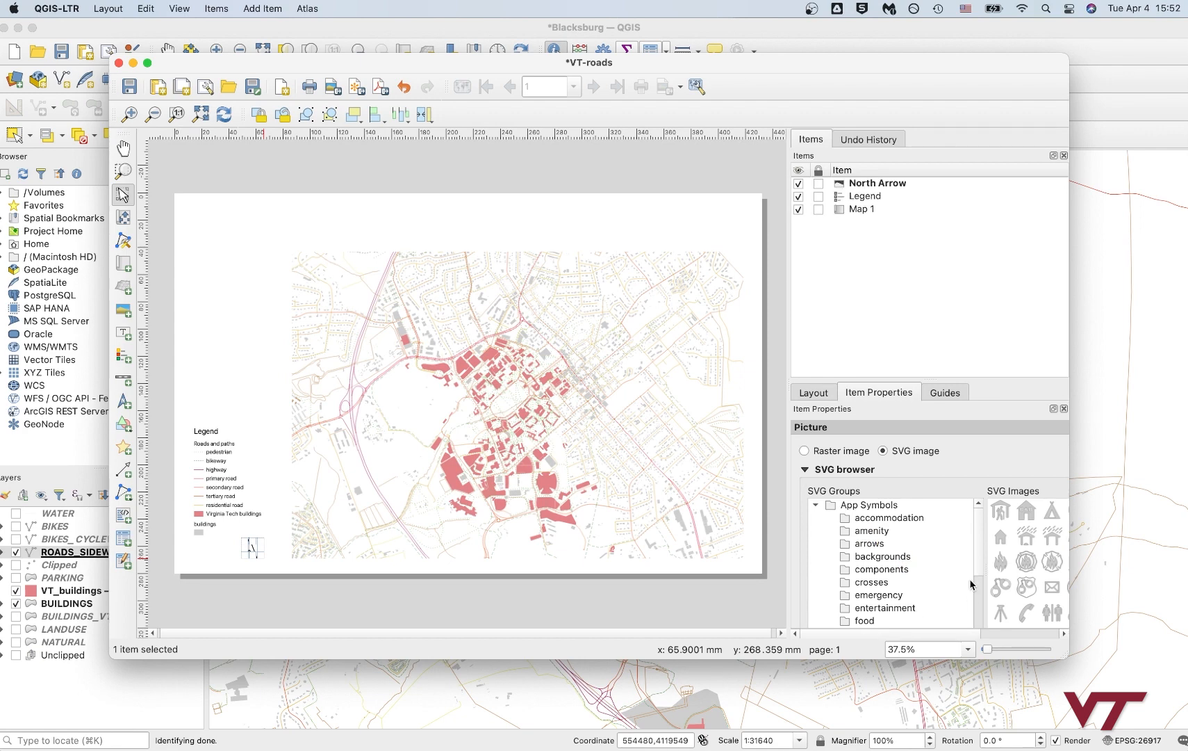
Step: Pick a built-in arrow SVG from the arrows group for the north arrow
scroll("down", 3)
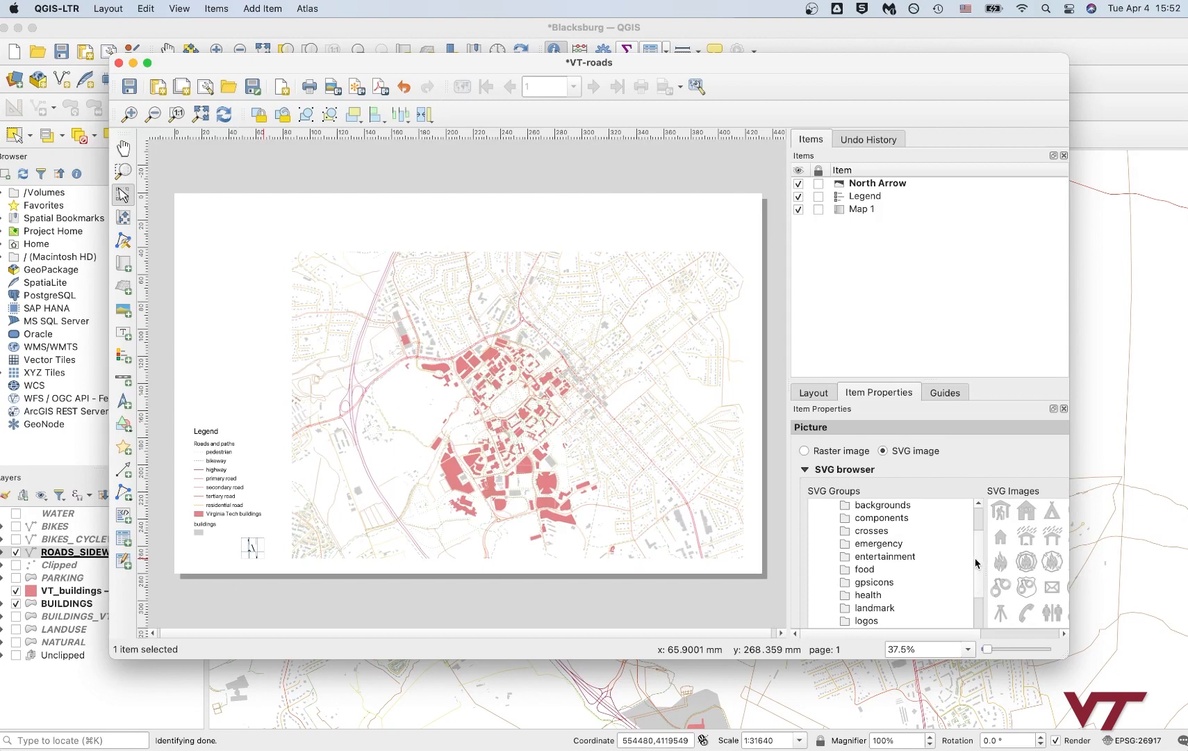
left_click(871, 543)
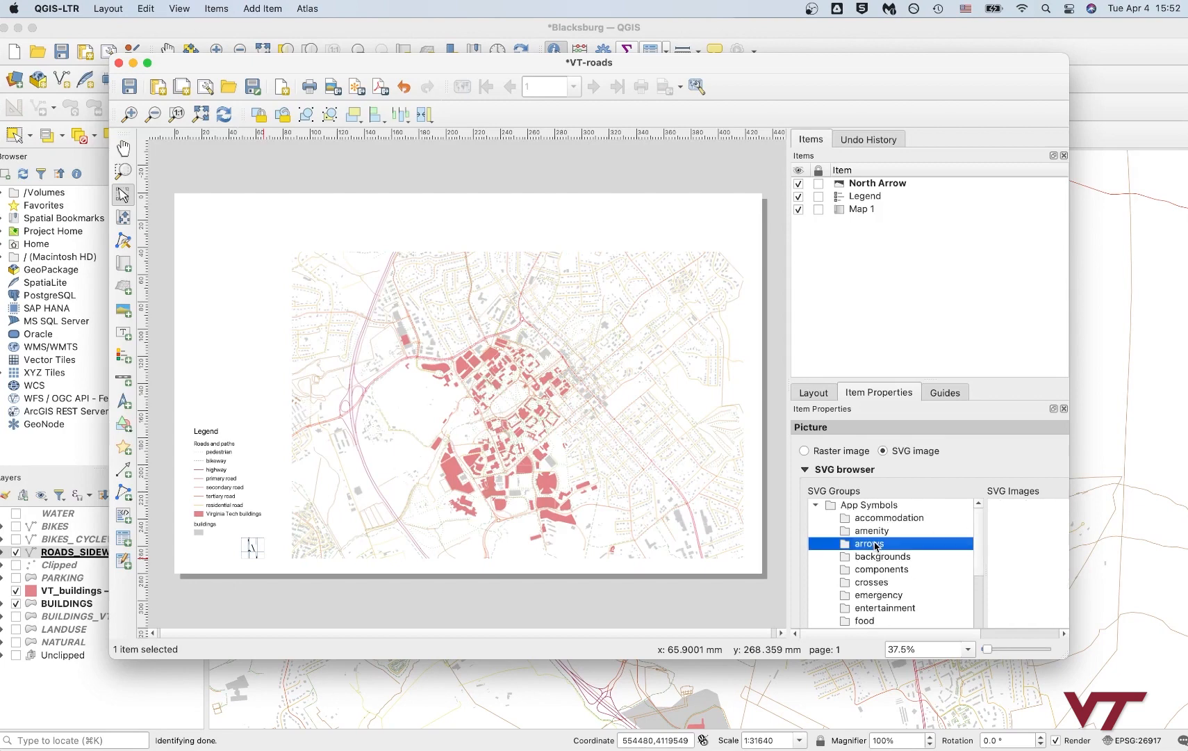
left_click(869, 543)
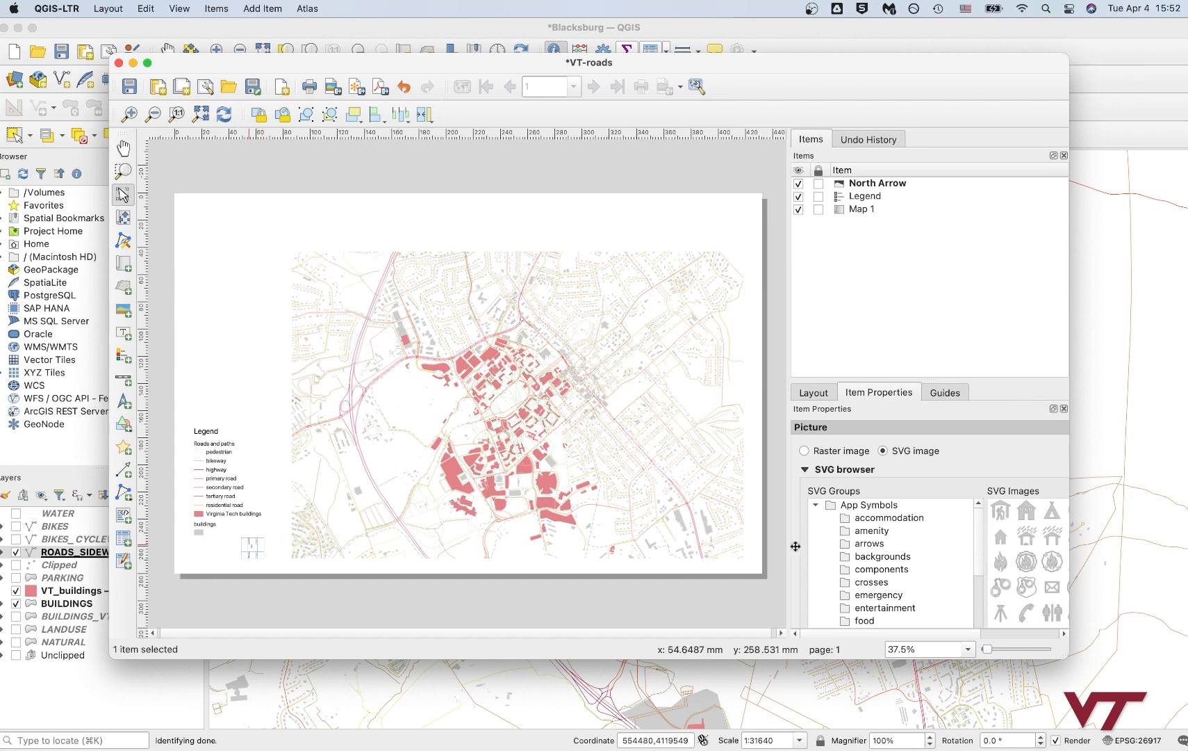
Step: Give the north arrow a grey fill and reposition it below the legend at bottom-left
left_click(806, 468)
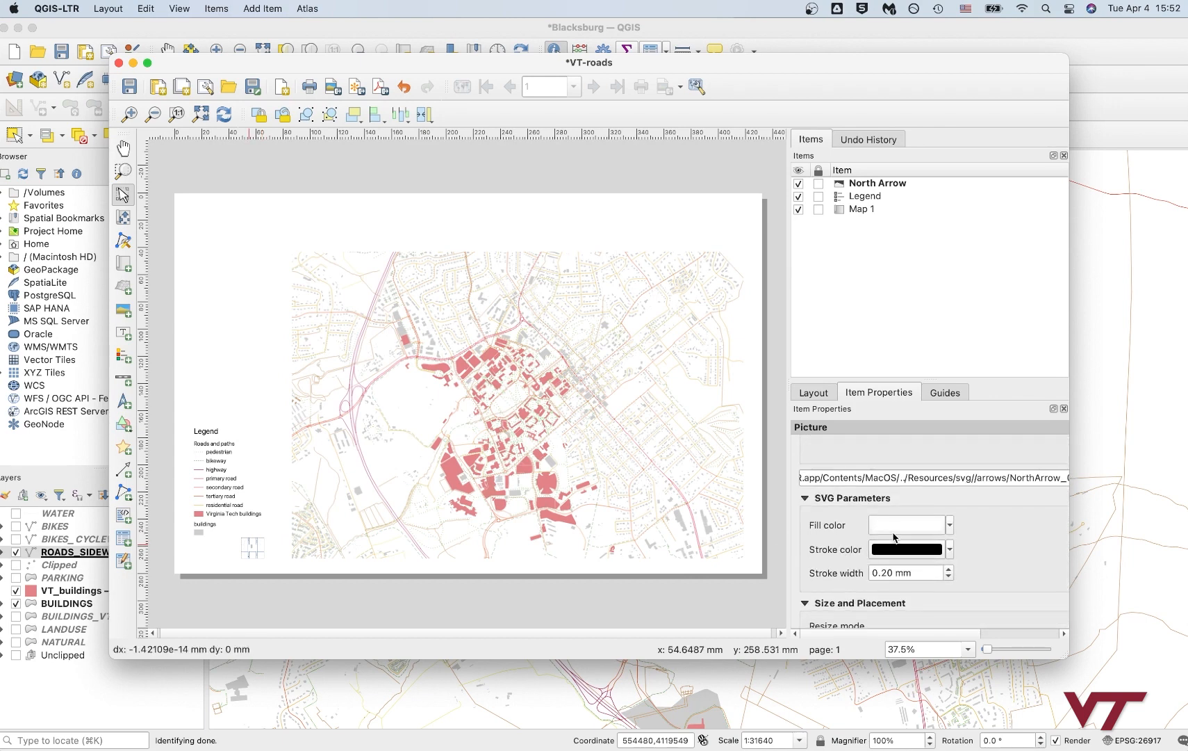
left_click(909, 524)
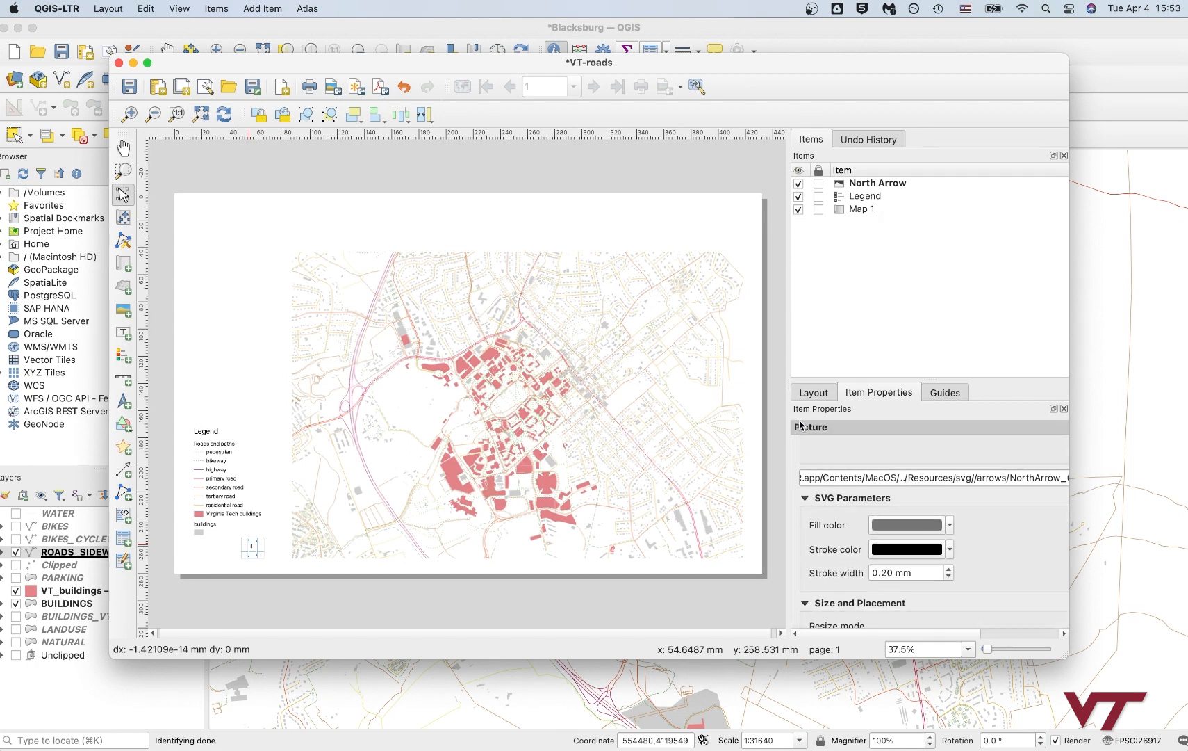
left_click(906, 549)
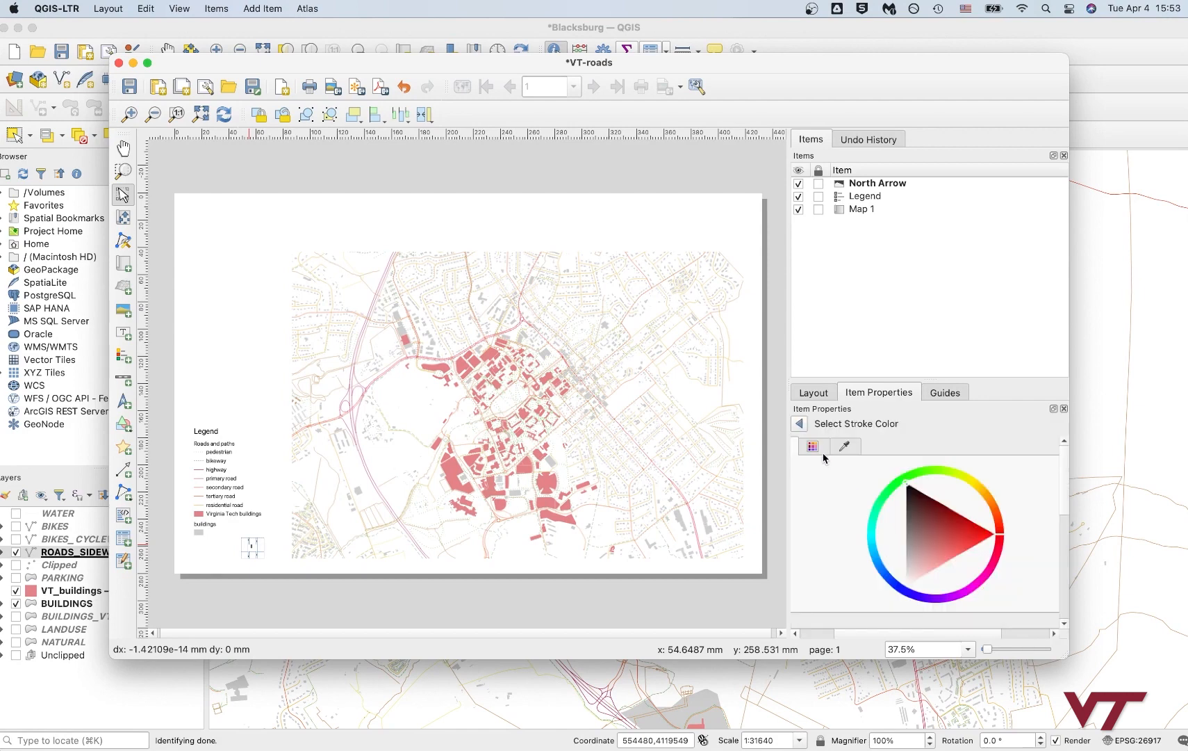
left_click(800, 422)
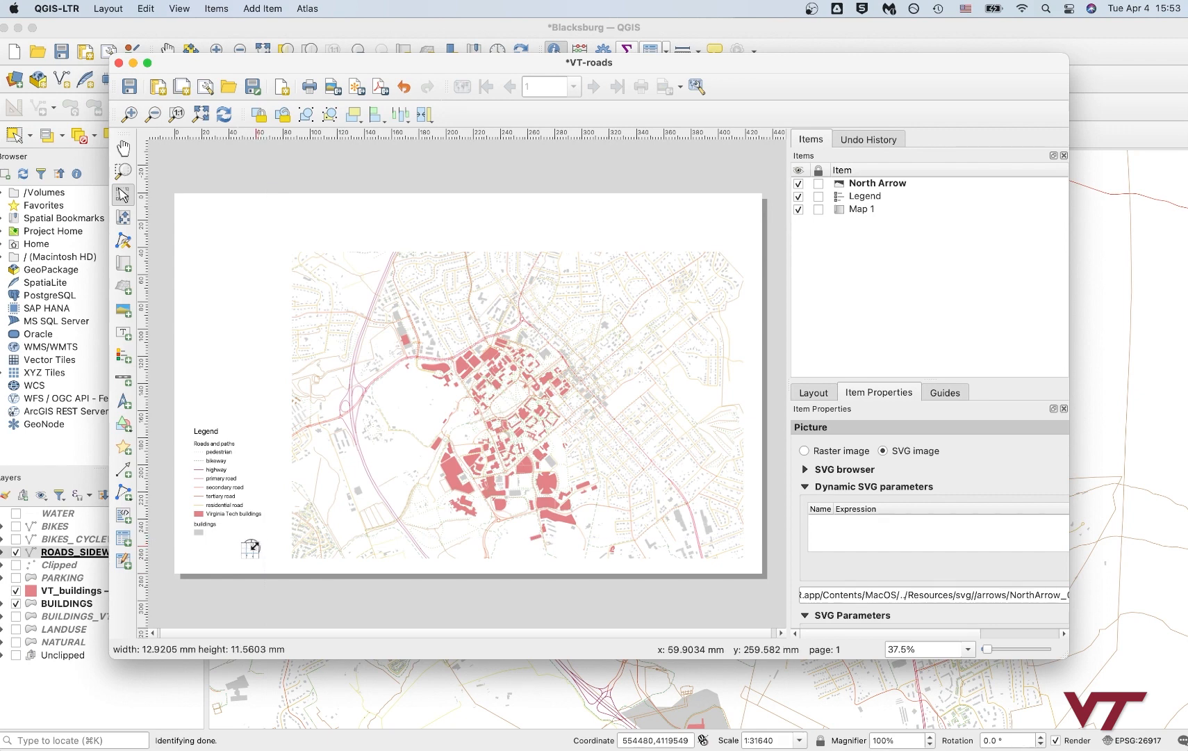
left_click(251, 547)
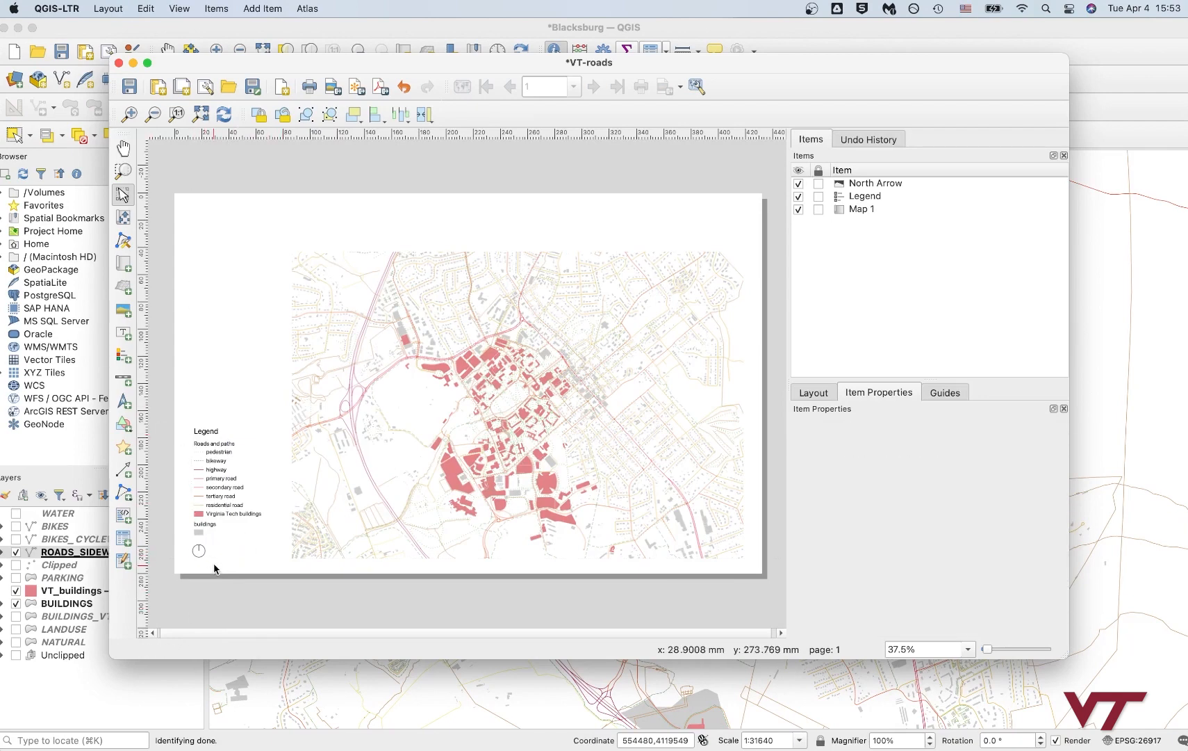
Step: Add a scale bar at the bottom-left and set its style to Stepped Line
left_click(198, 550)
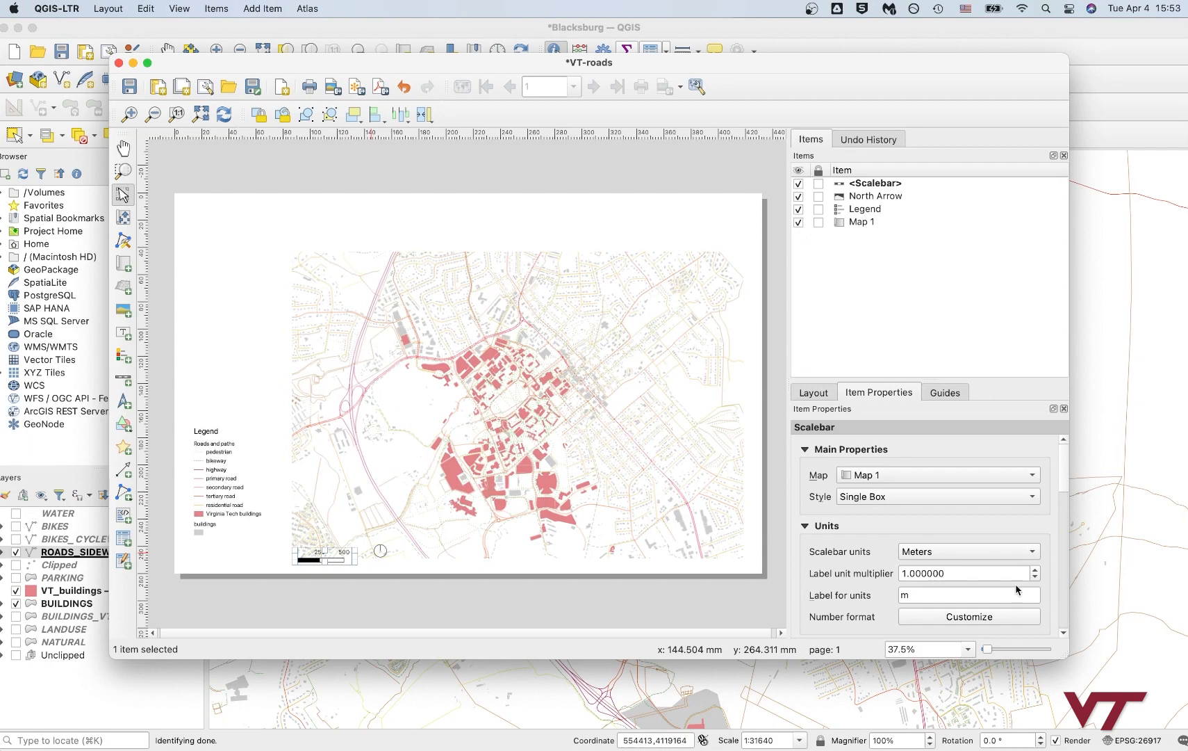
left_click(936, 497)
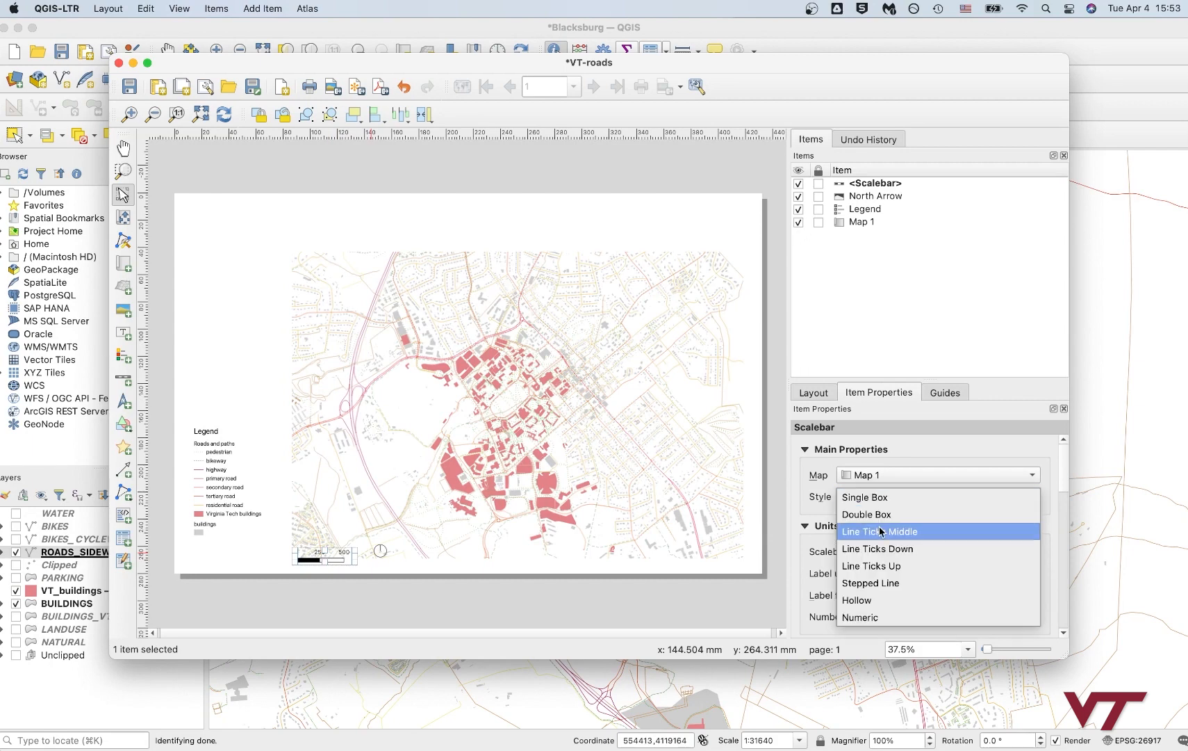
mouse_move(879, 583)
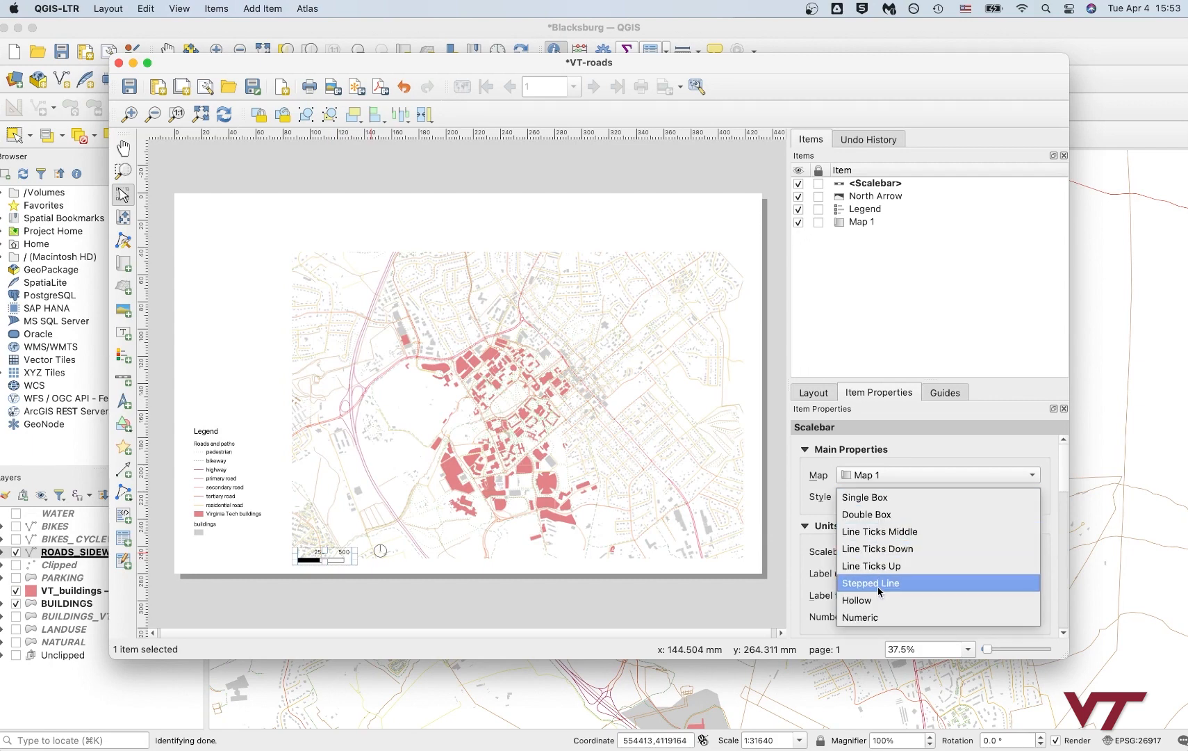
left_click(870, 583)
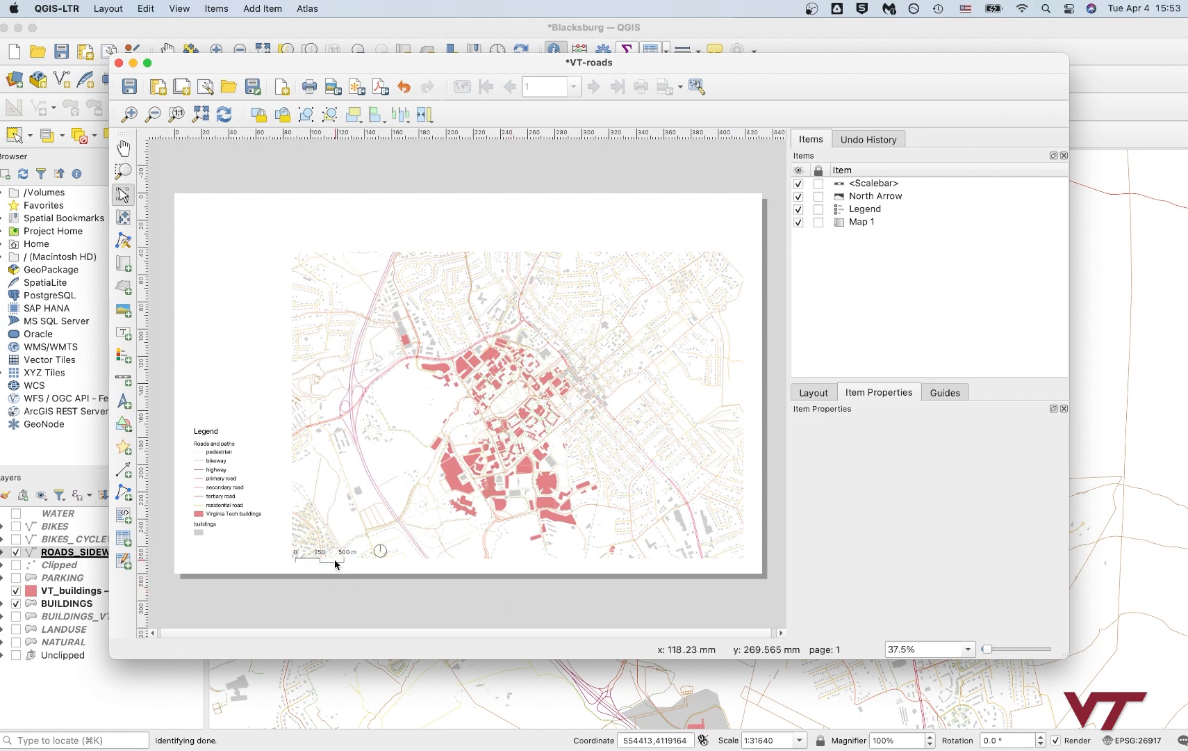
left_click(319, 553)
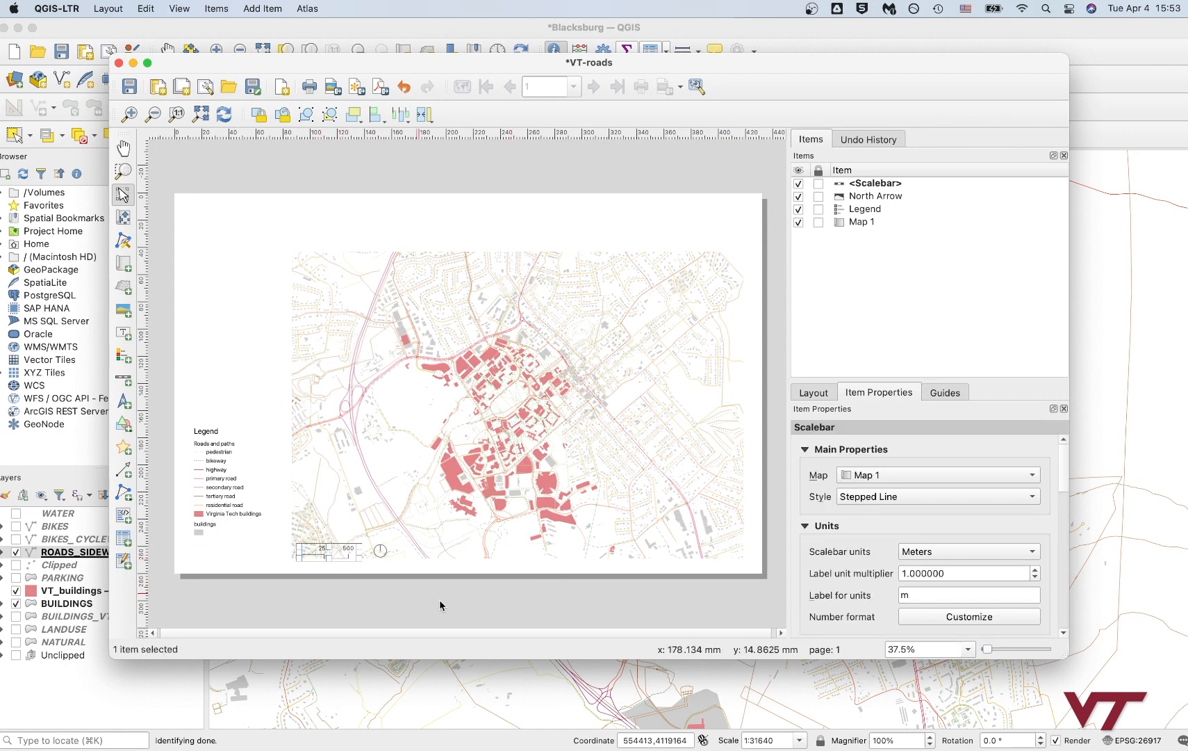
Step: Change the scale bar units to miles
left_click(968, 552)
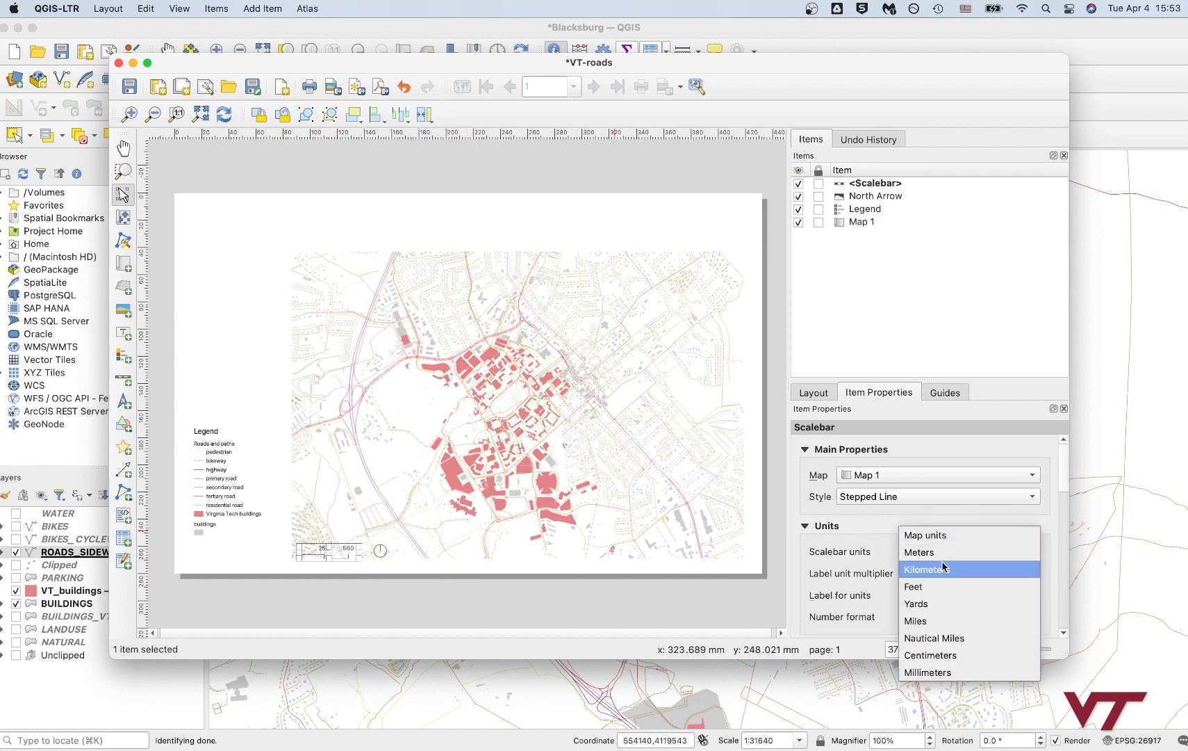
left_click(916, 620)
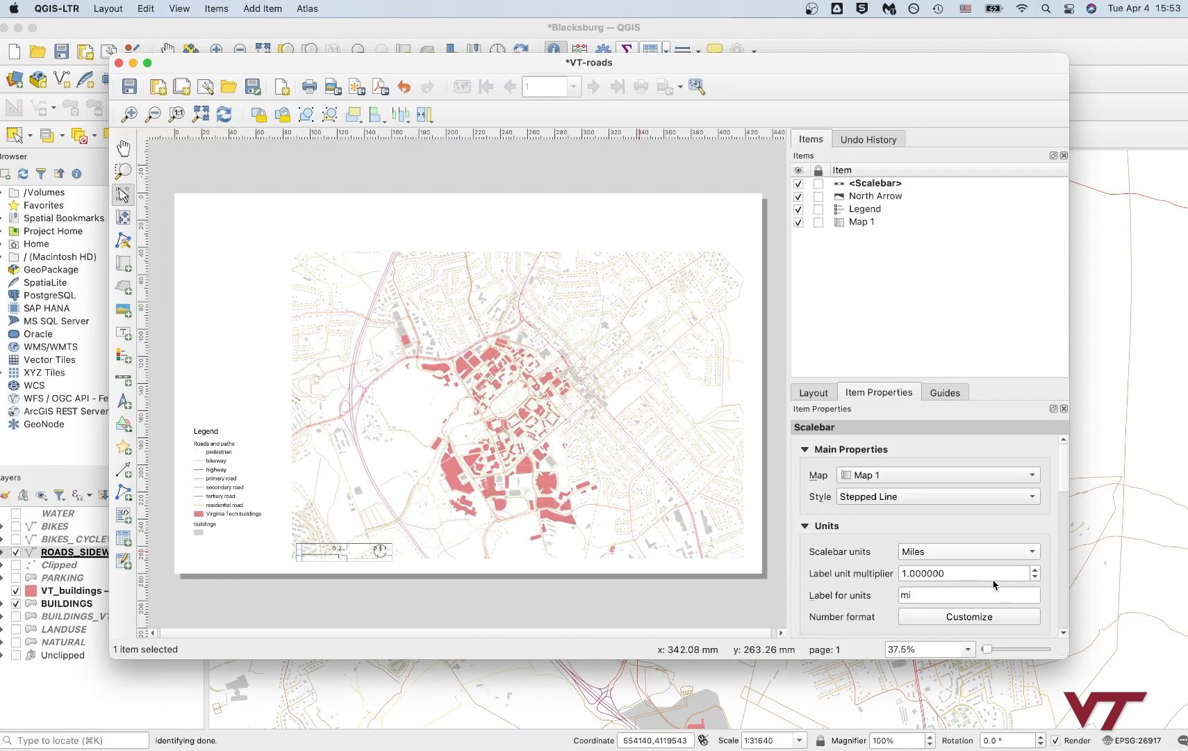
left_click(350, 604)
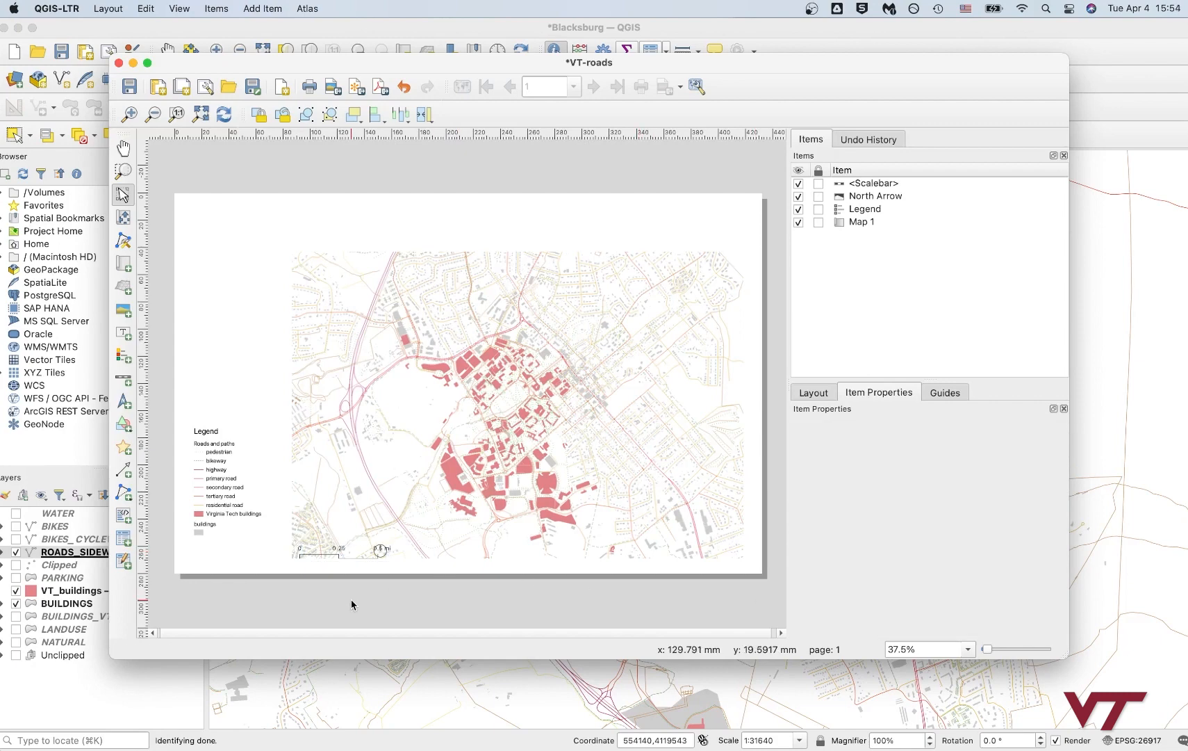
left_click(325, 552)
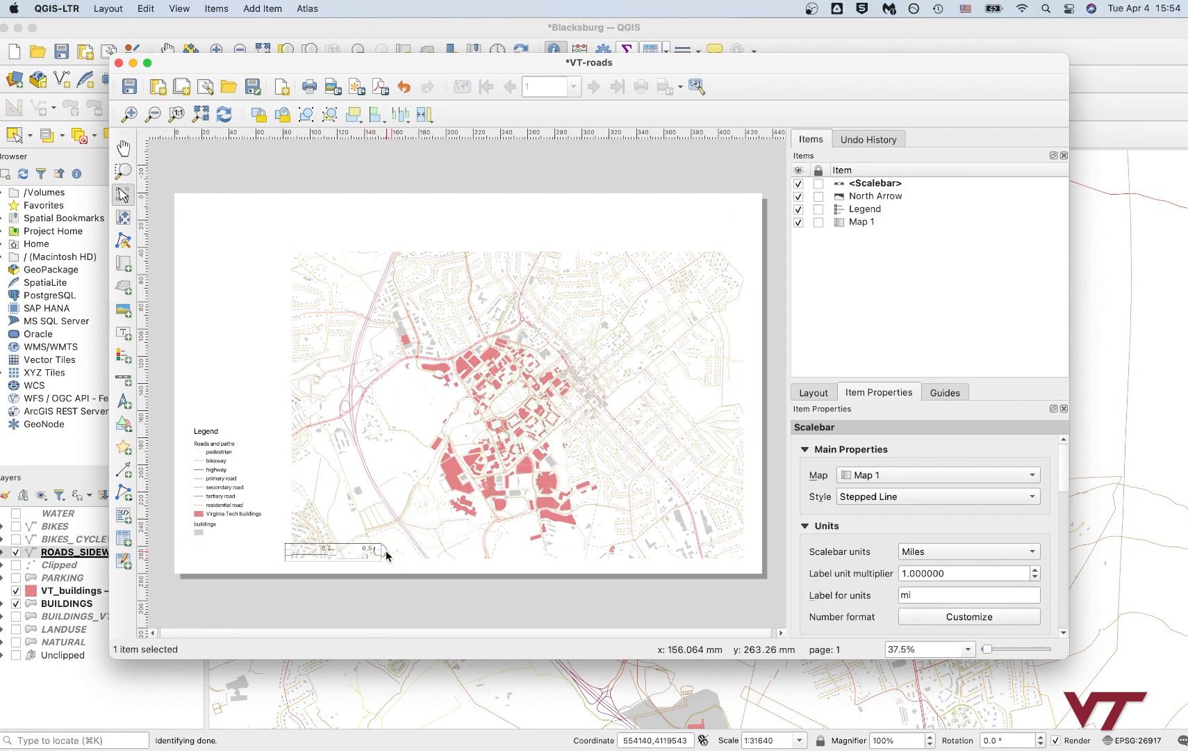
Step: Arrange the scale bar, north arrow and legend along the page's bottom-left
left_click(880, 196)
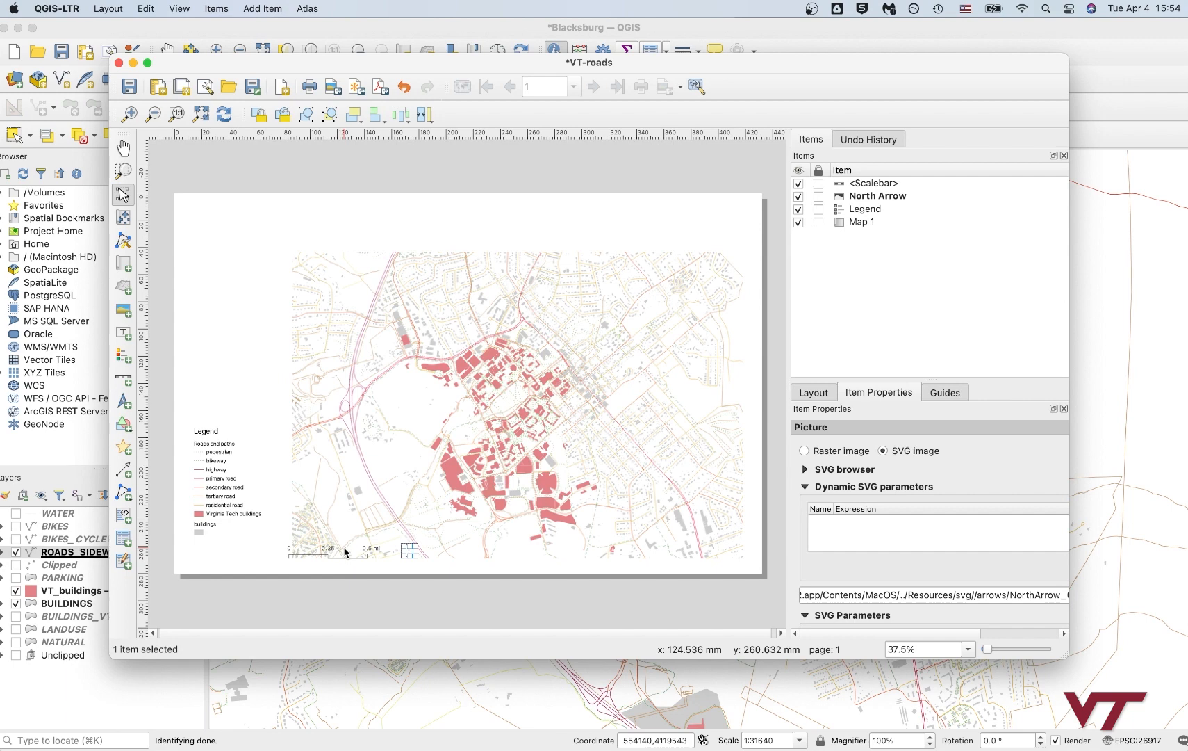
left_click(341, 552)
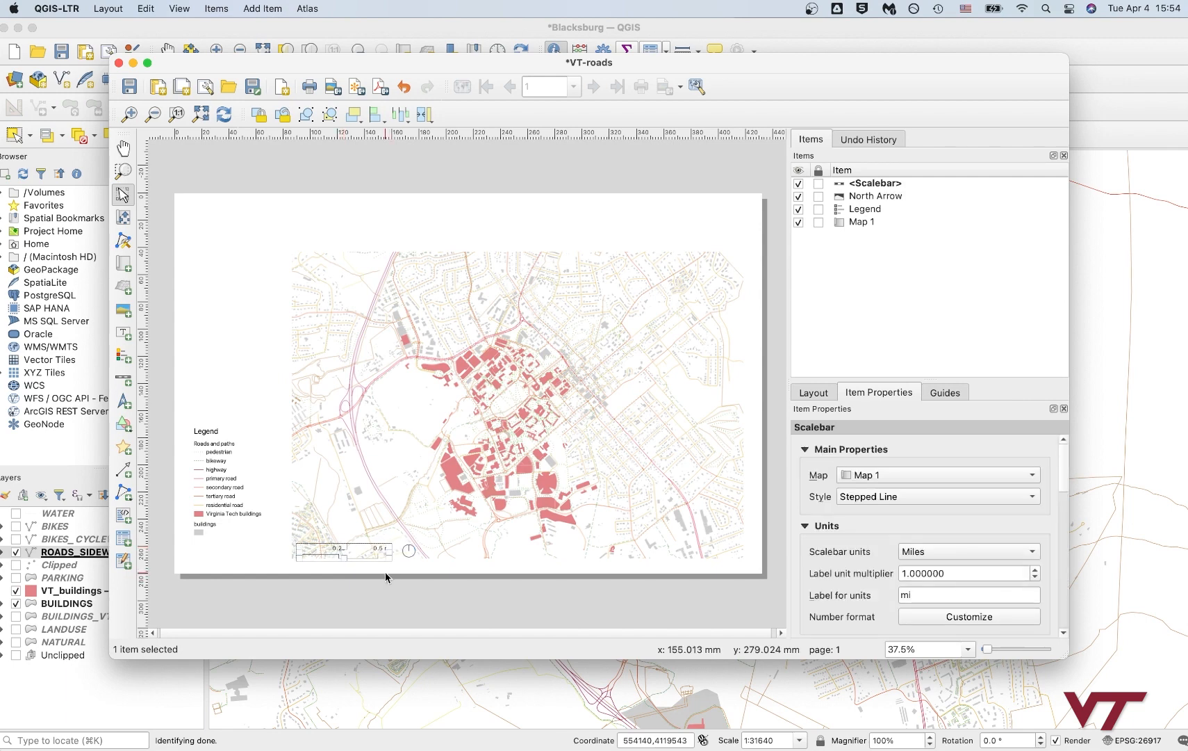
left_click(379, 584)
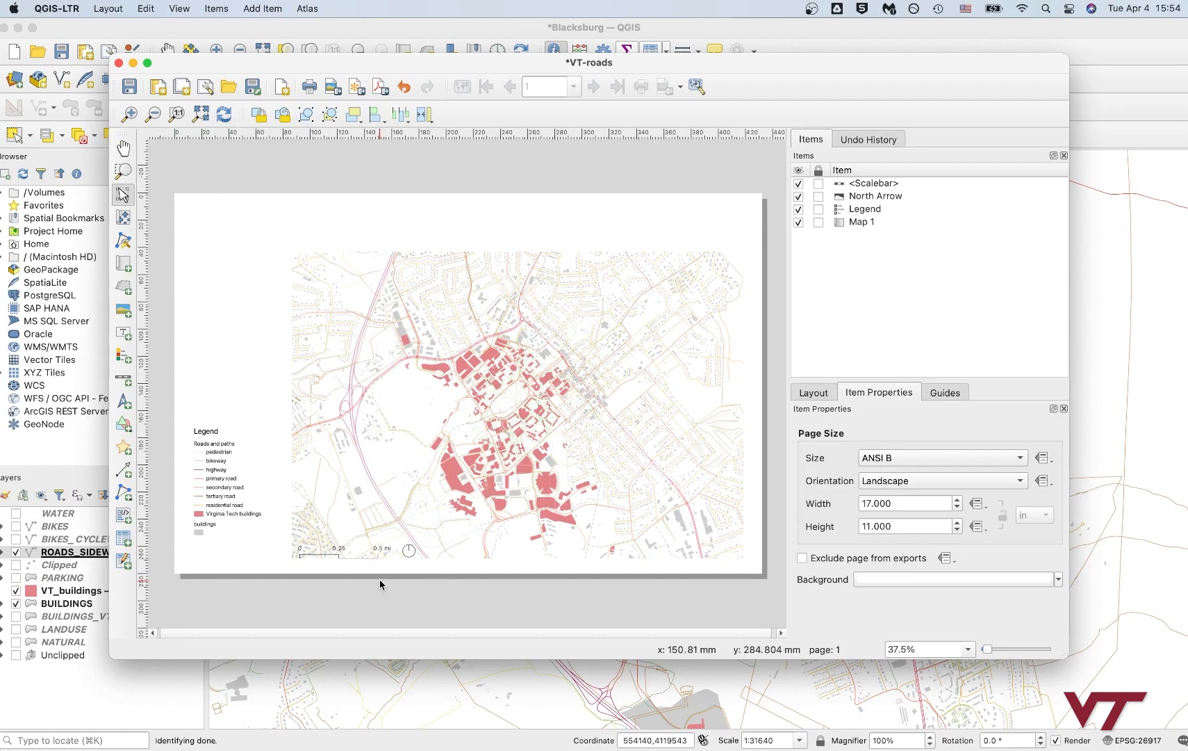
mouse_move(220, 485)
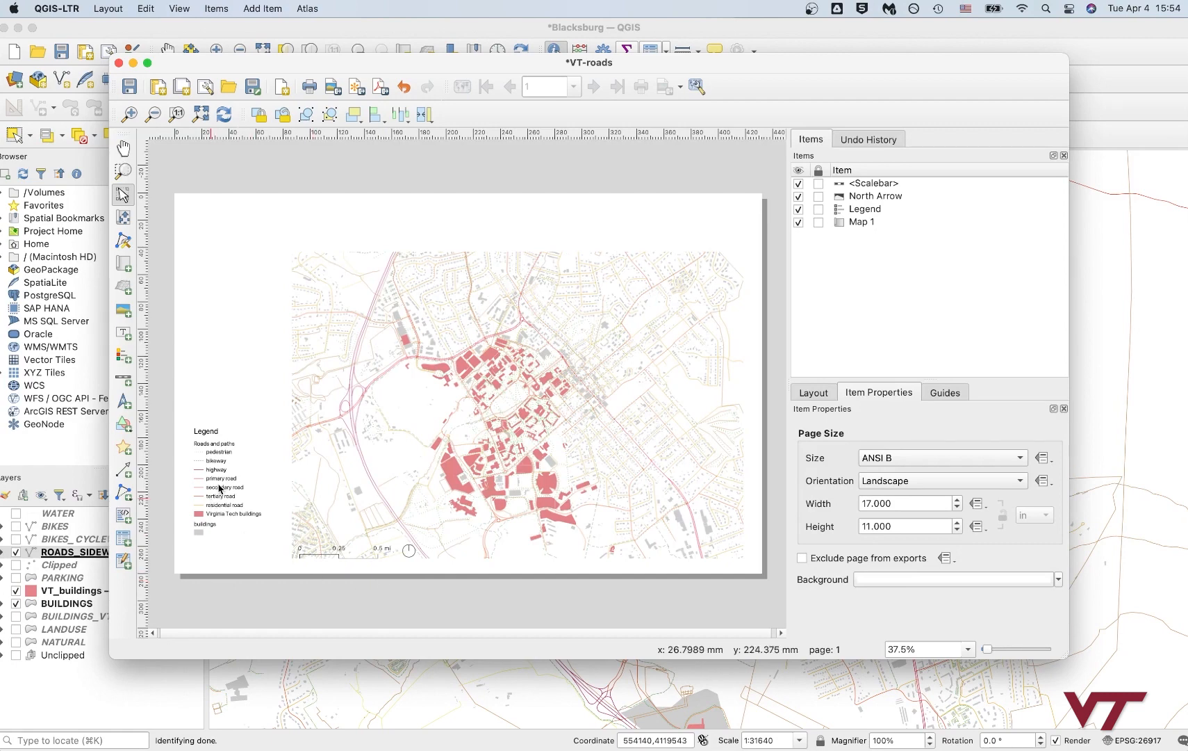
left_click(220, 489)
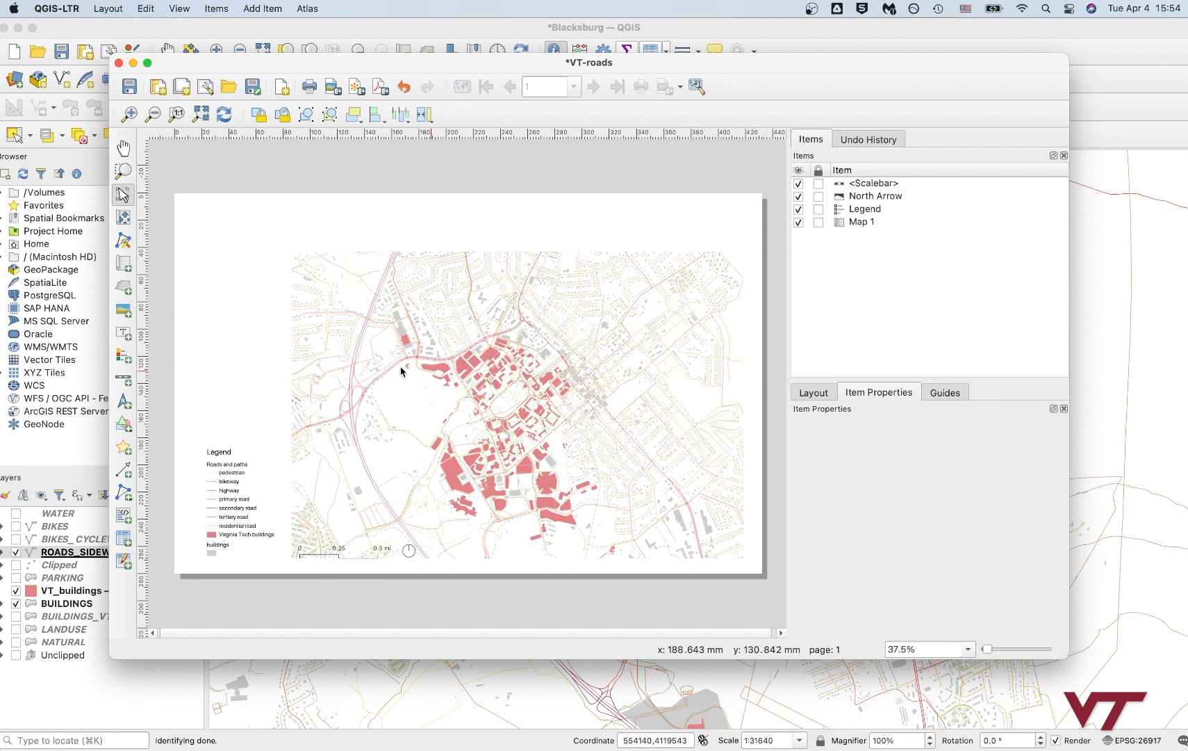
mouse_move(414, 329)
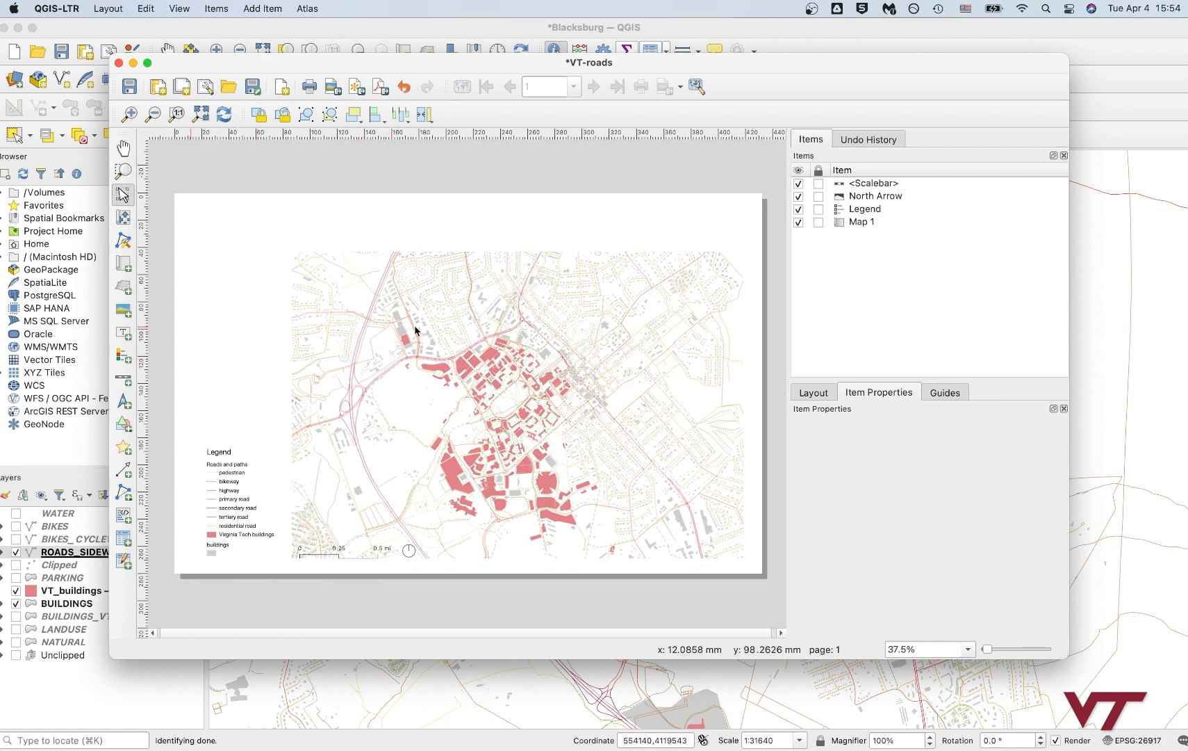
mouse_move(321, 436)
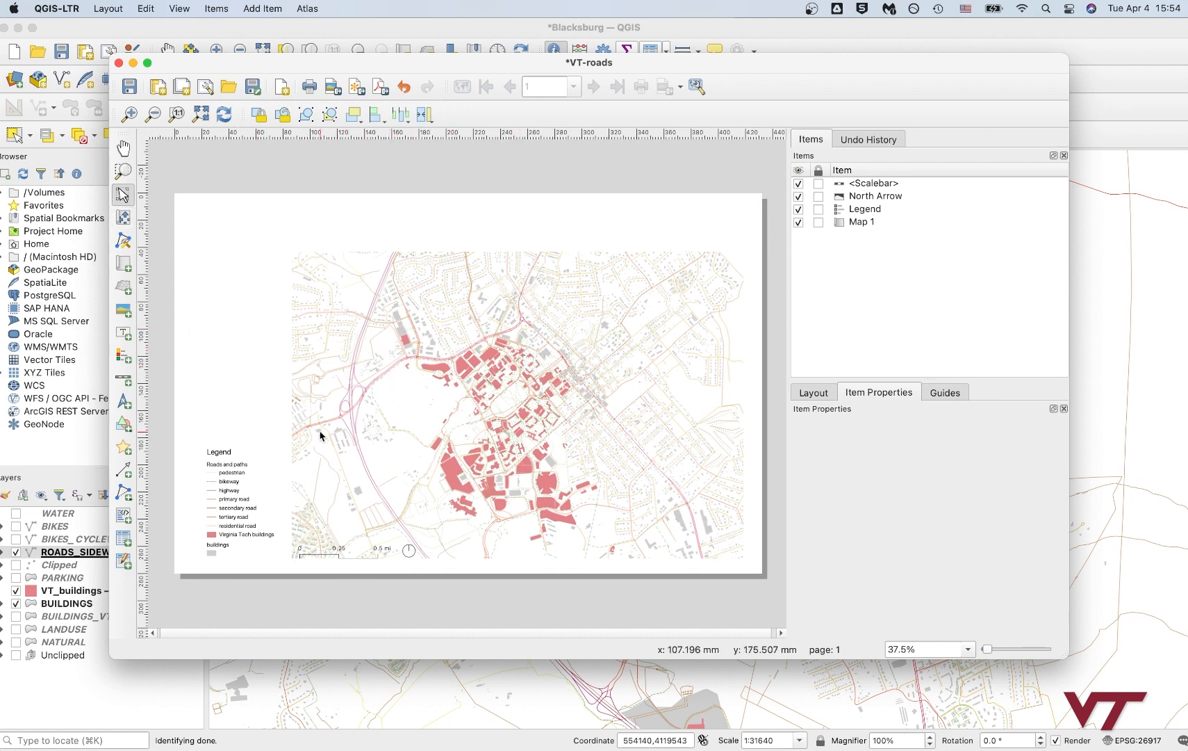
mouse_move(123, 327)
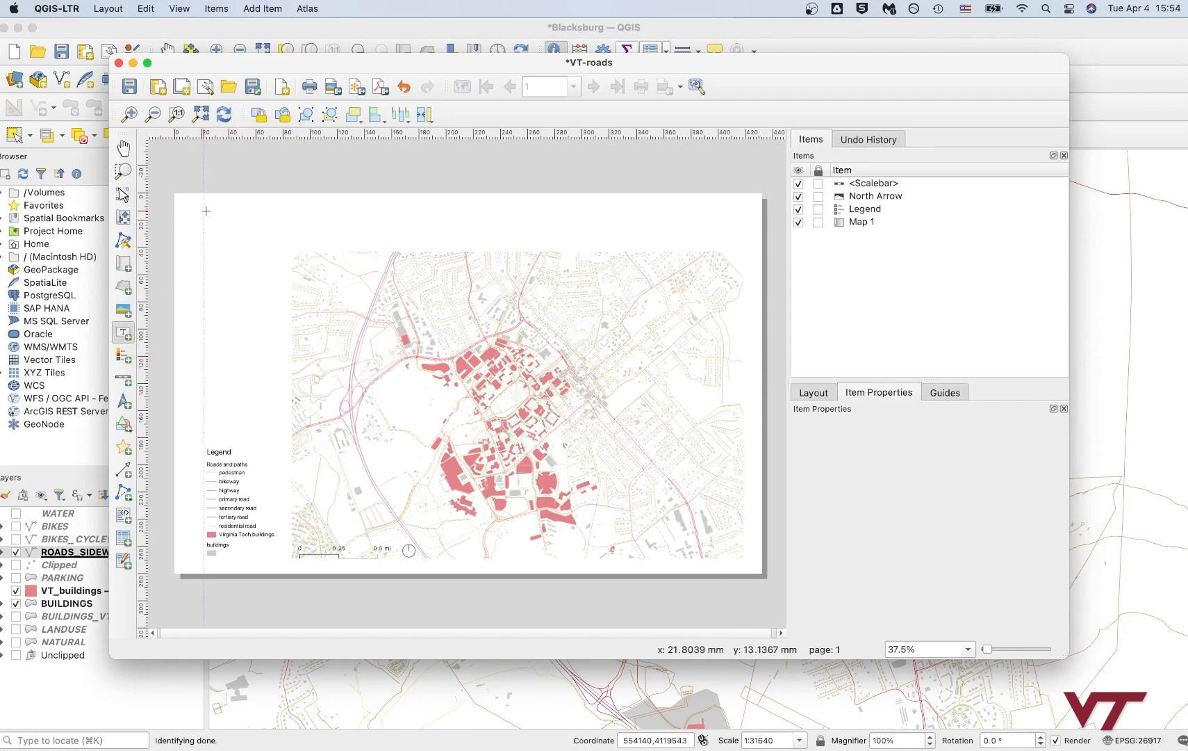
Step: Add a top-left label 'Virginia Tech and Blacksburg: cars vs. pedestrians' broken onto two lines
left_click(375, 114)
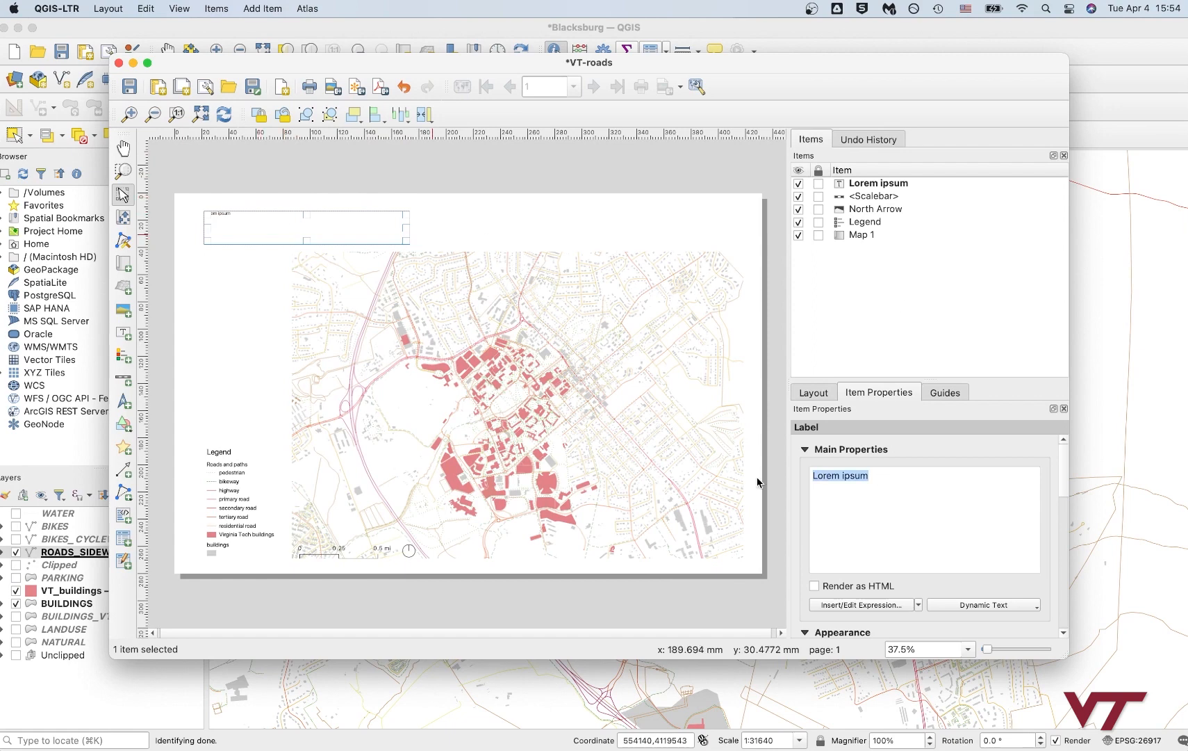
type("Virginia Tech and Bla")
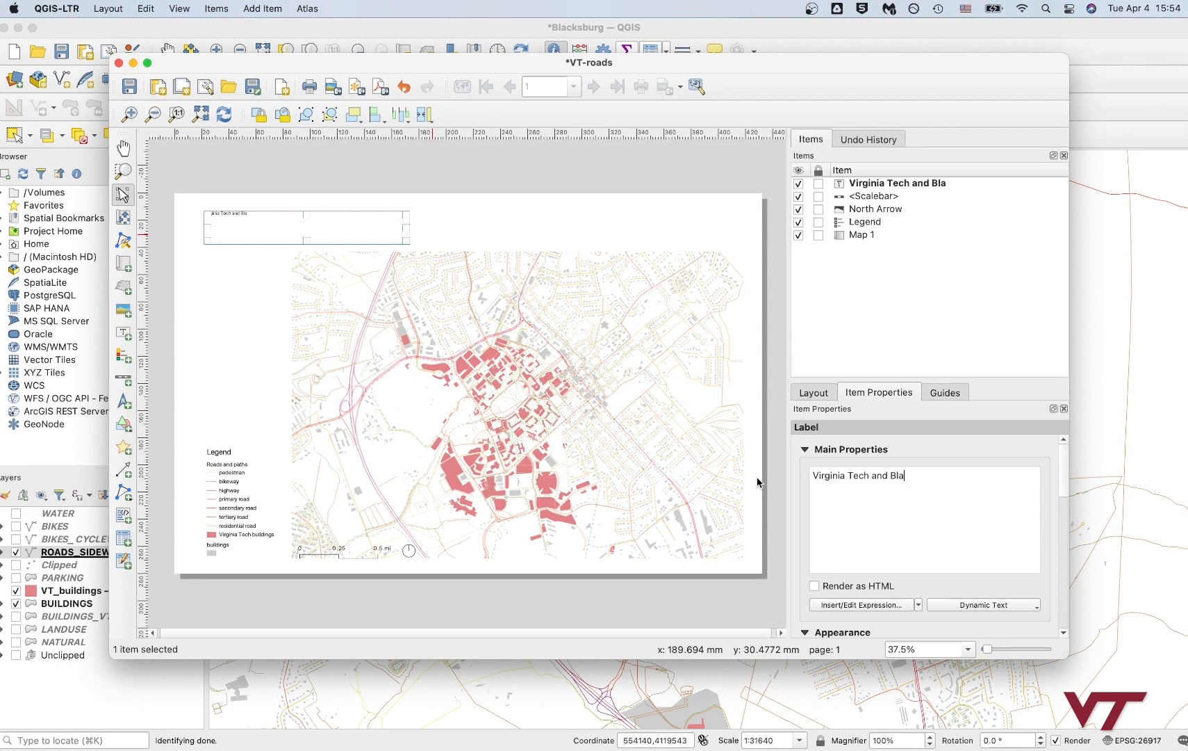
type("cksburg")
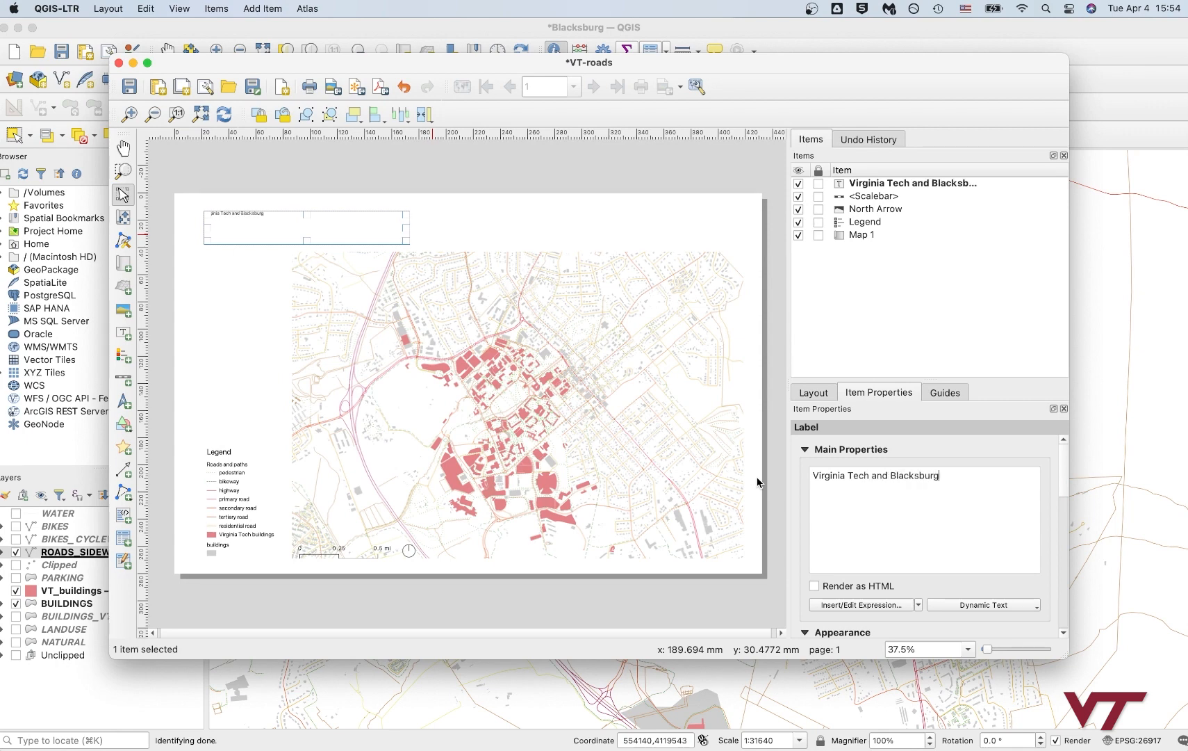
type(": type")
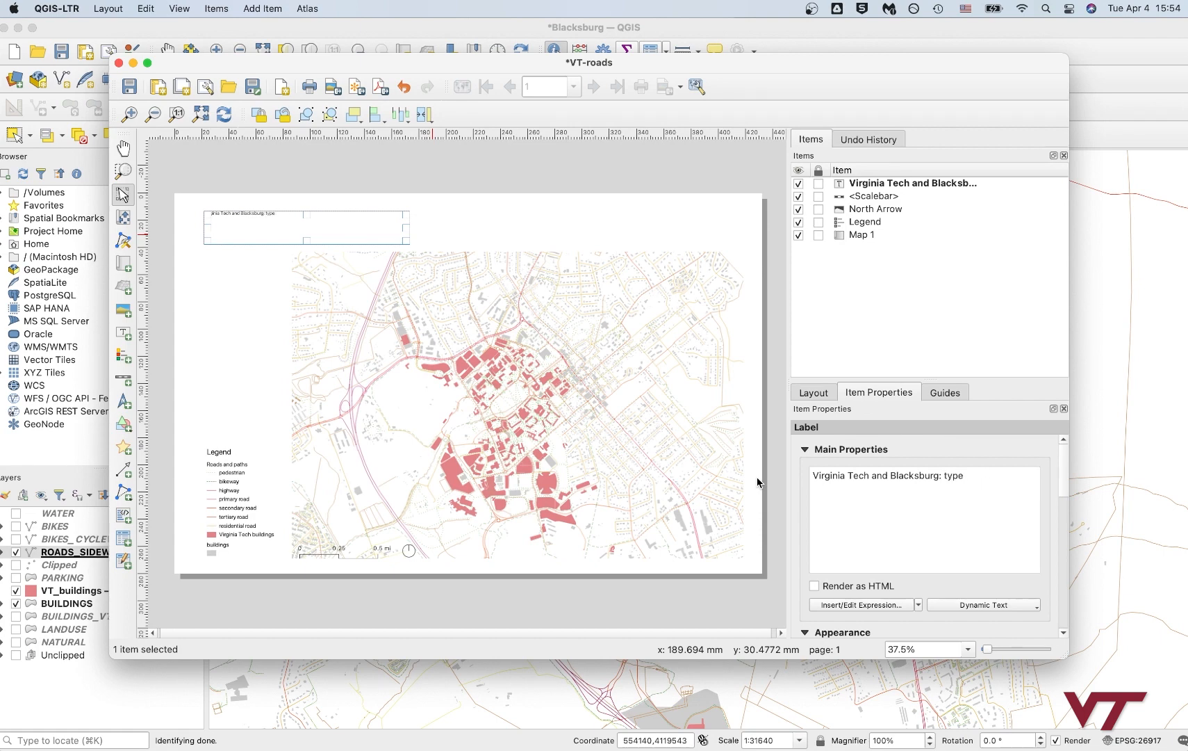
type("cars vs")
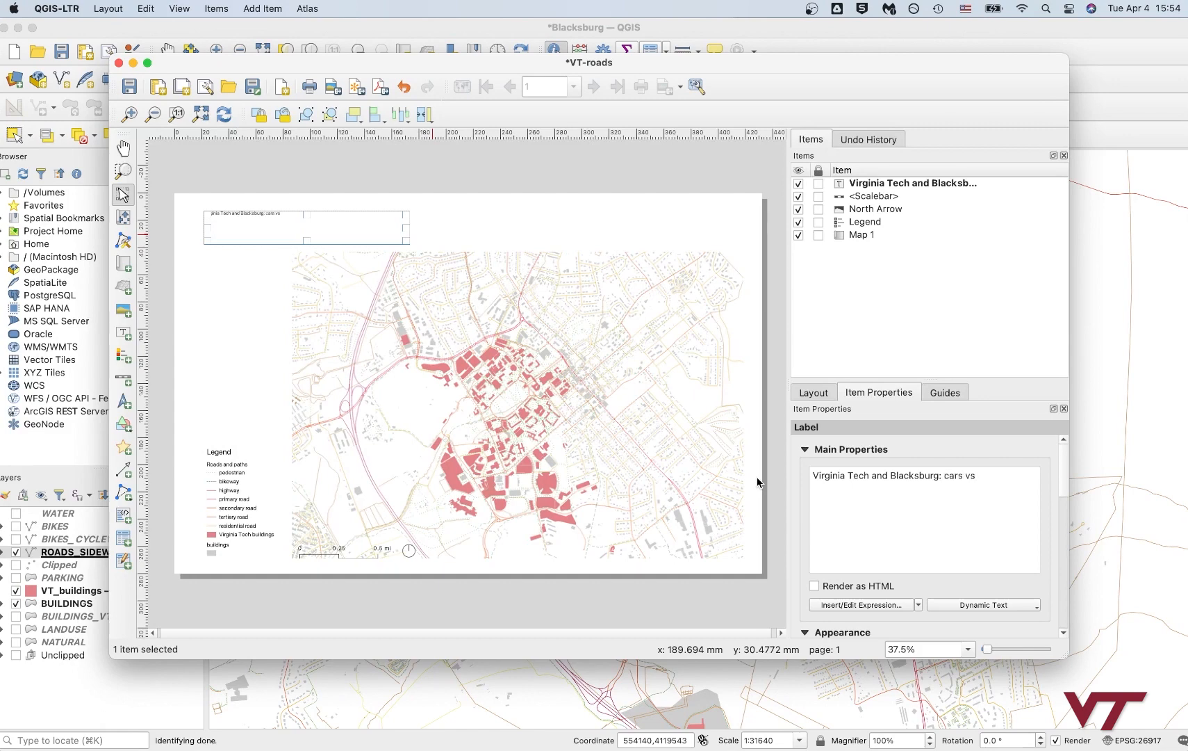
type(".ped")
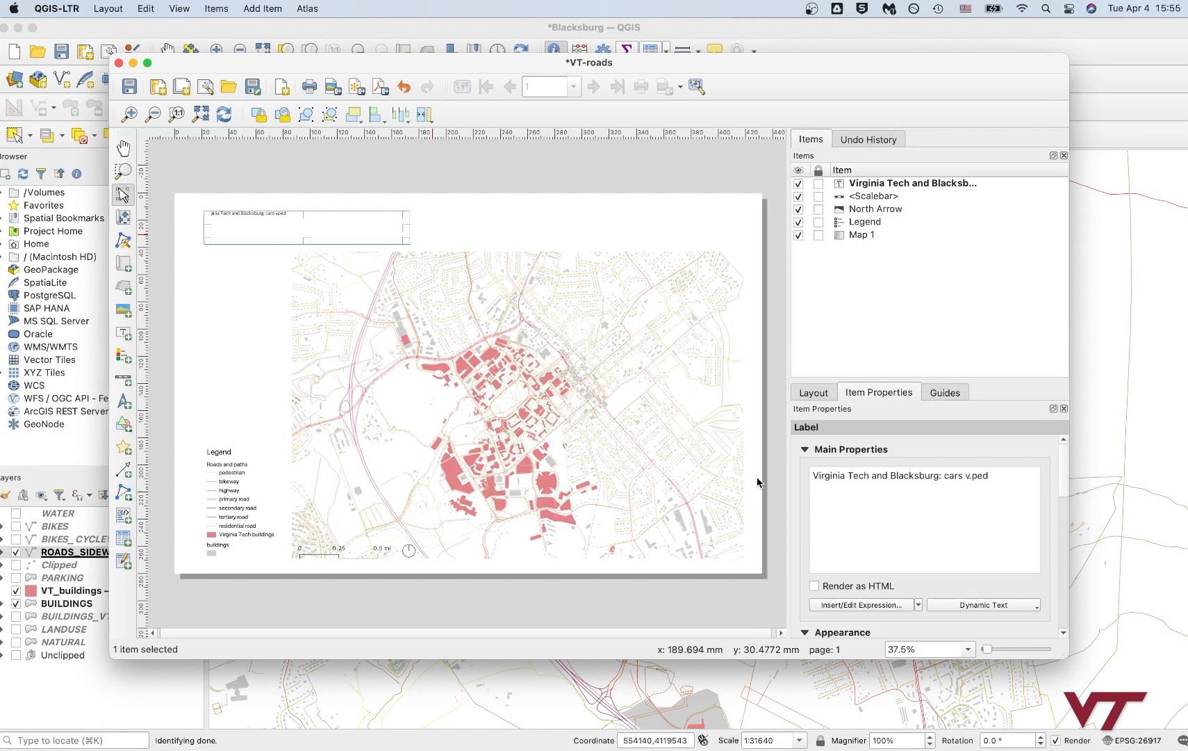
type("vs")
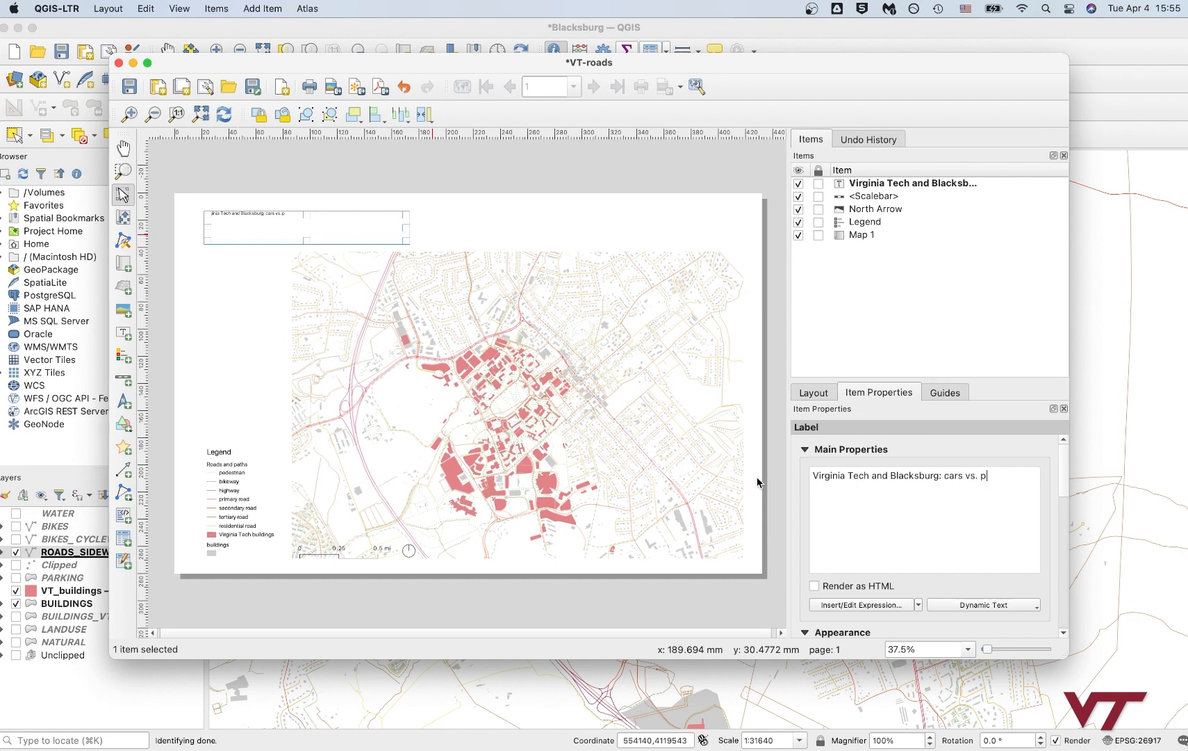
type("edestrians")
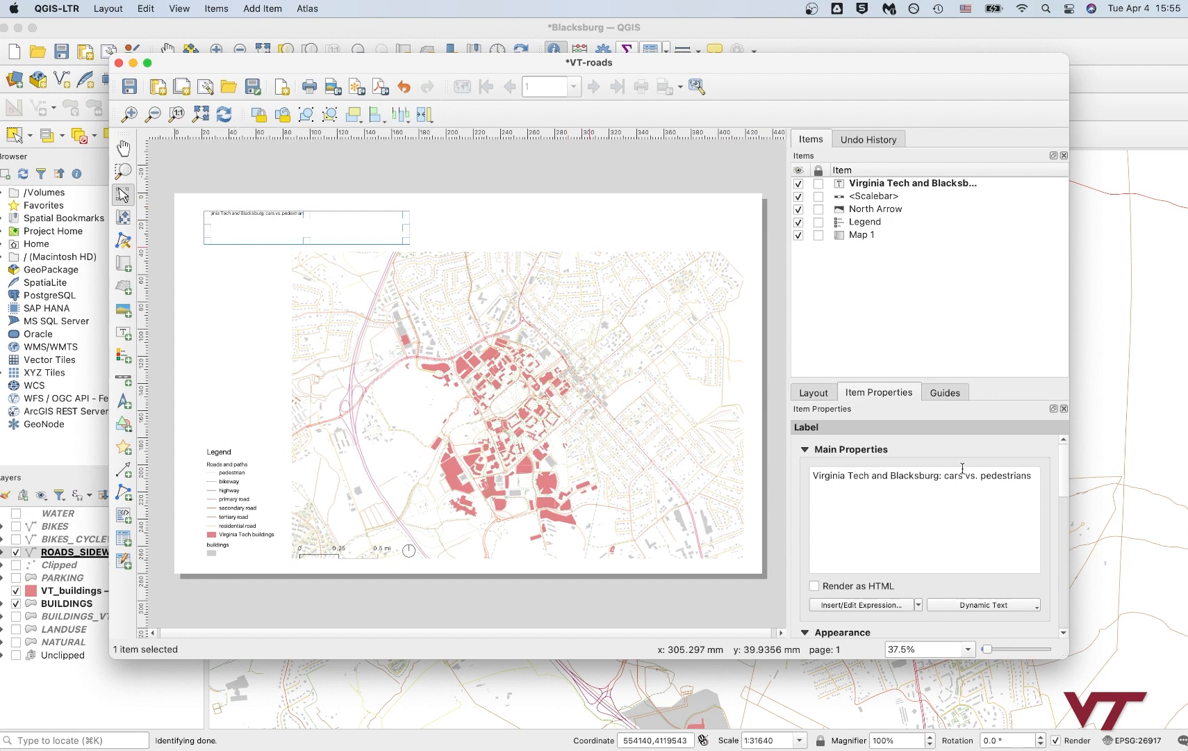
key("Return")
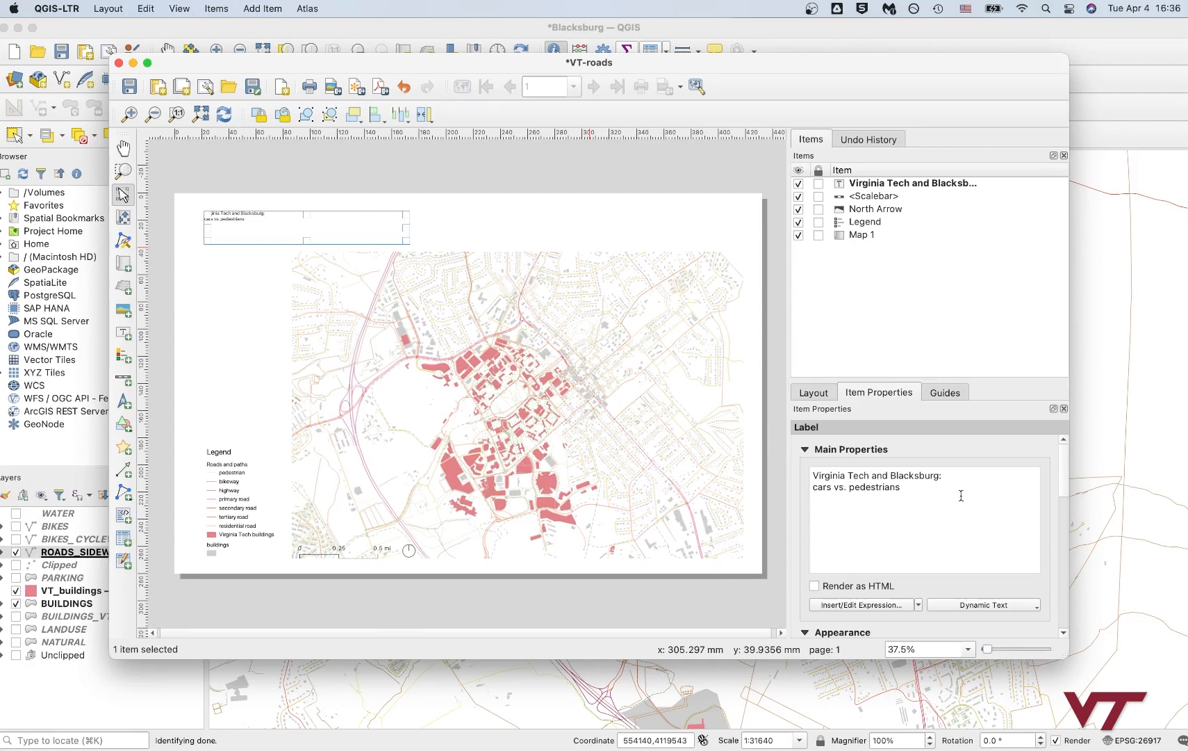
Step: Set the title font to DIN Alternate in the Appearance font settings
triple_click(876, 481)
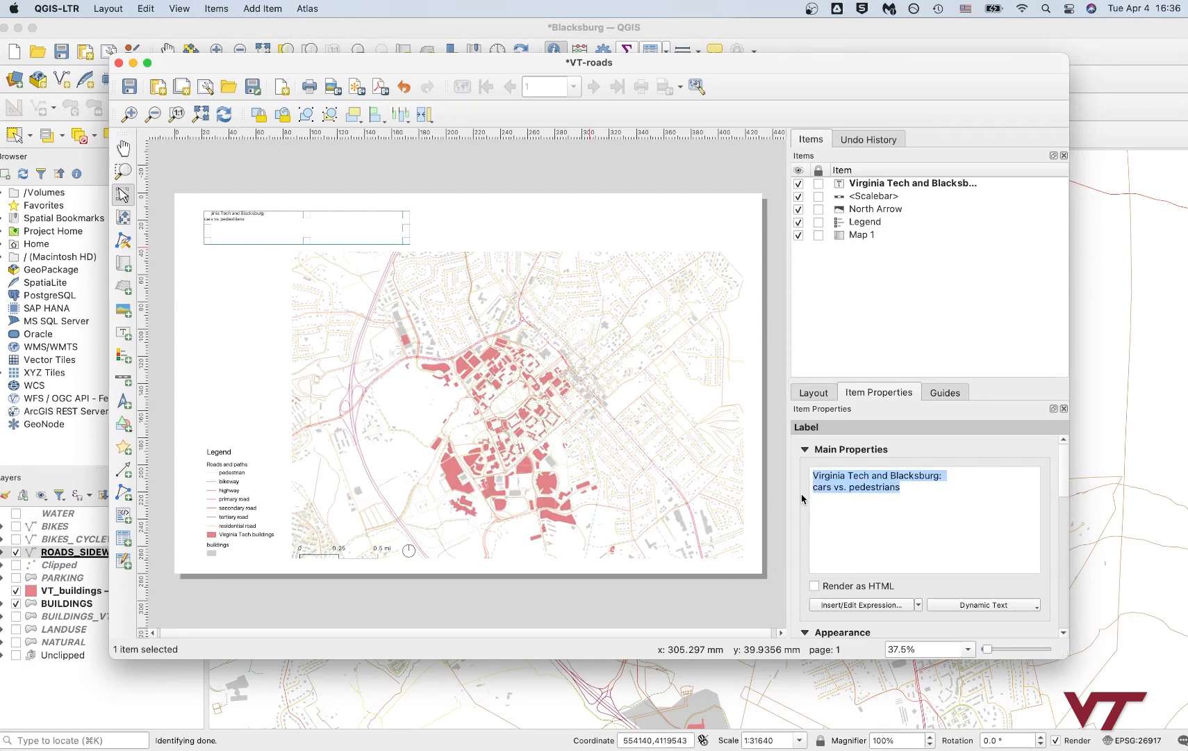
scroll("down", 3)
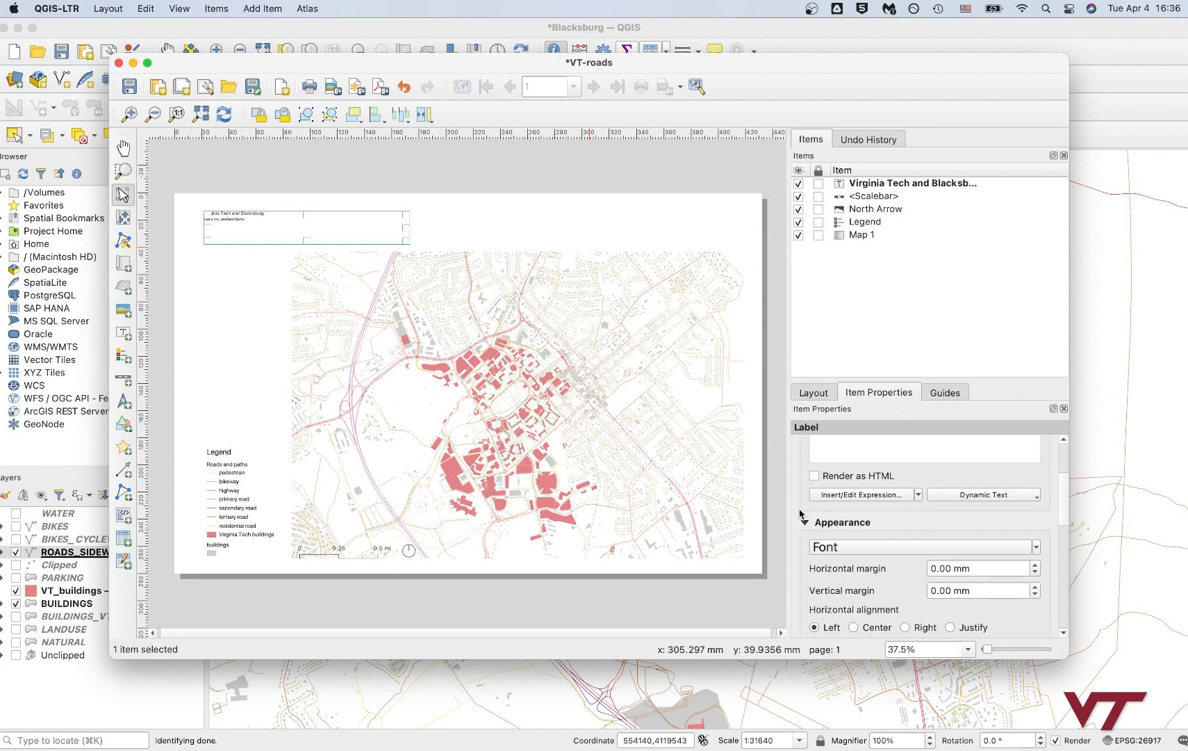
scroll("down", 3)
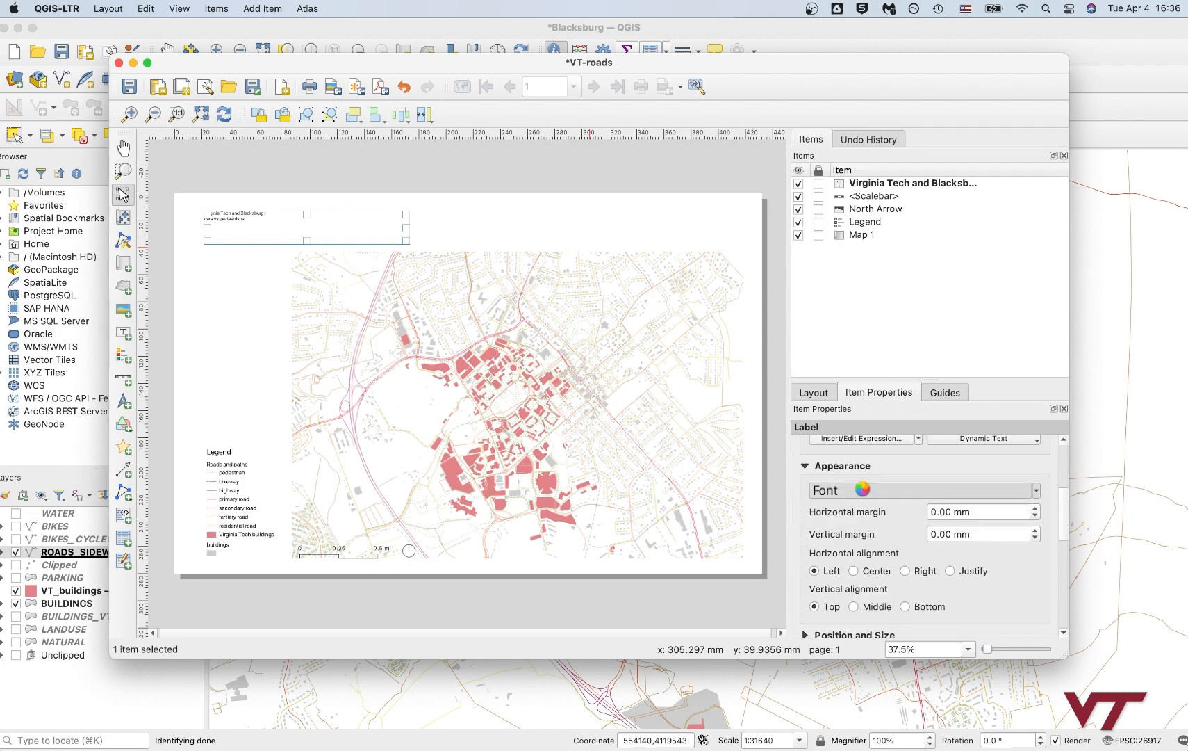
left_click(837, 488)
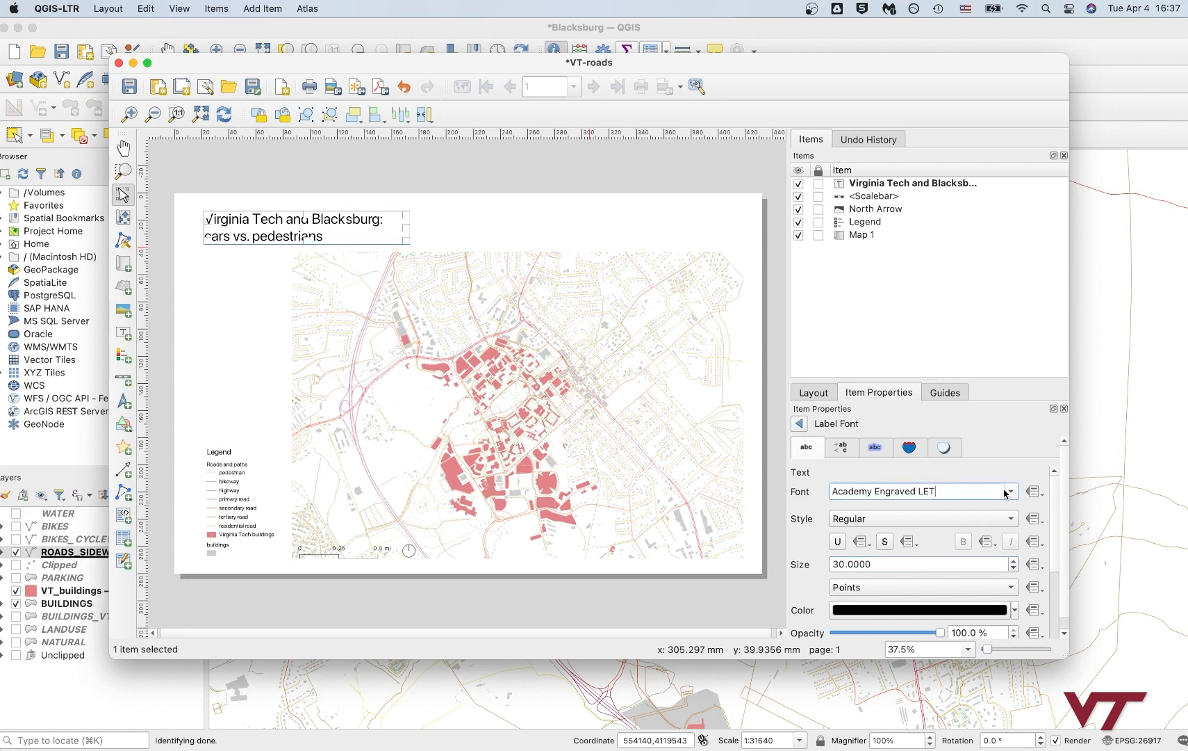
left_click(1008, 491)
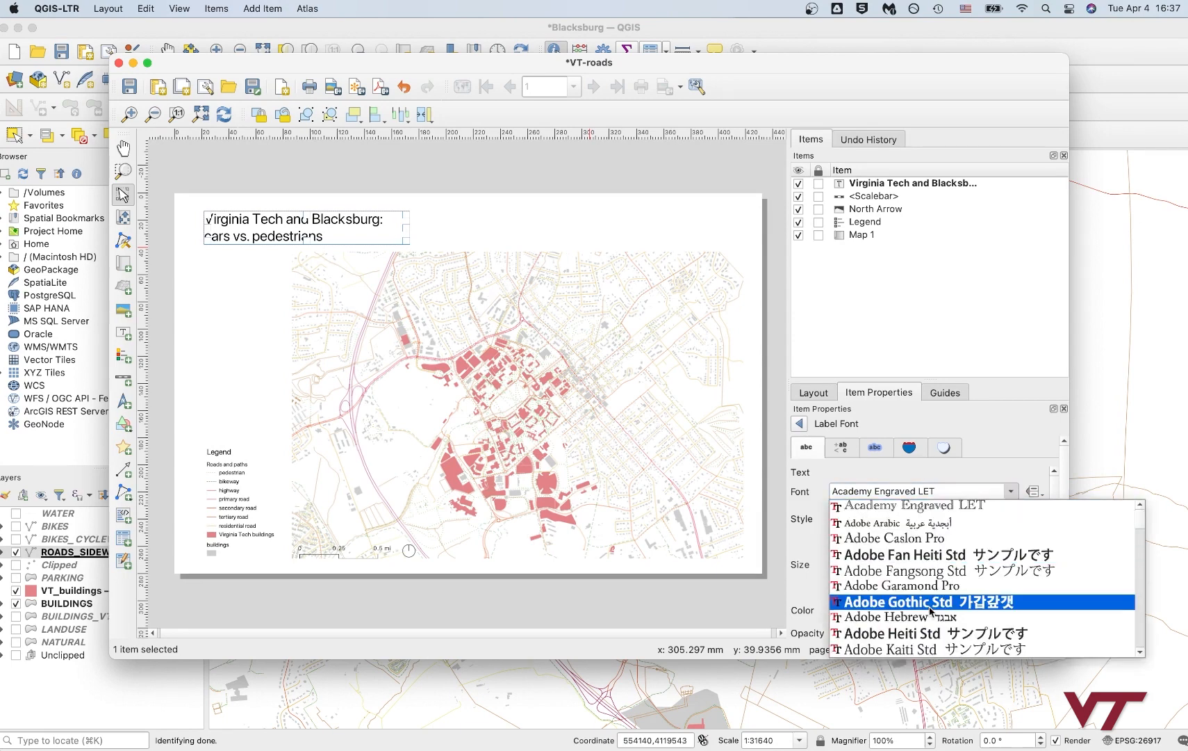
scroll("down", 3)
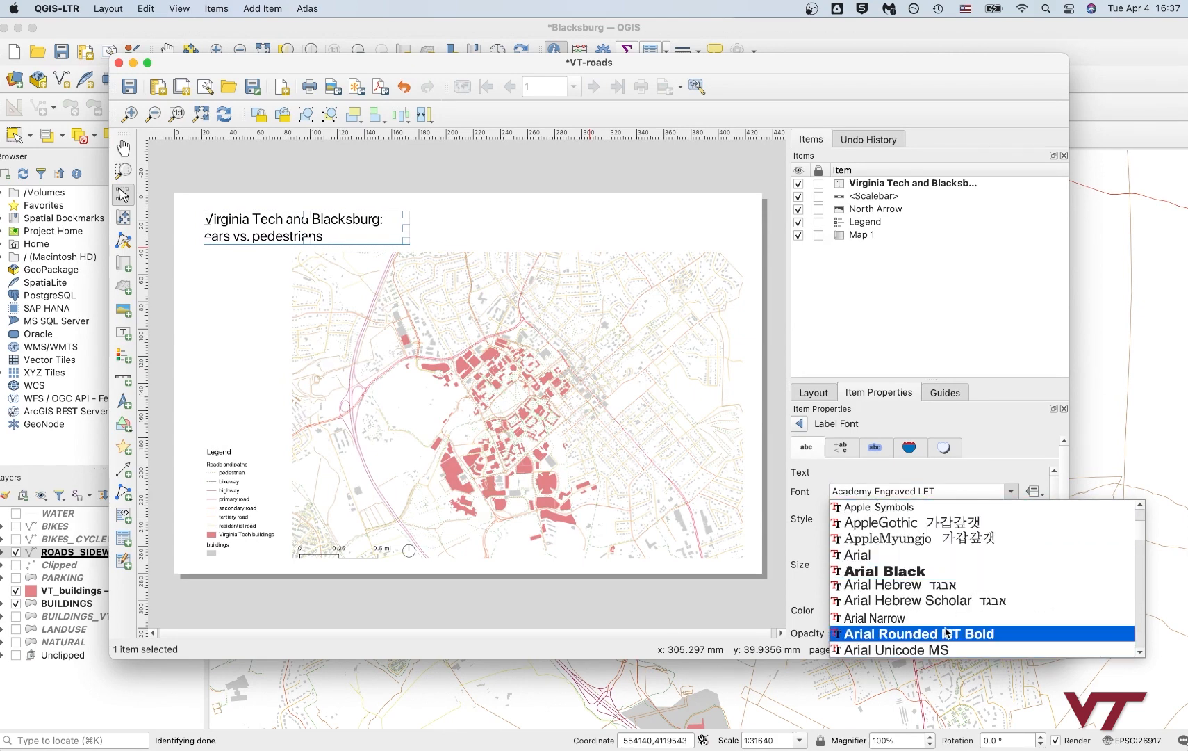
scroll("down", 3)
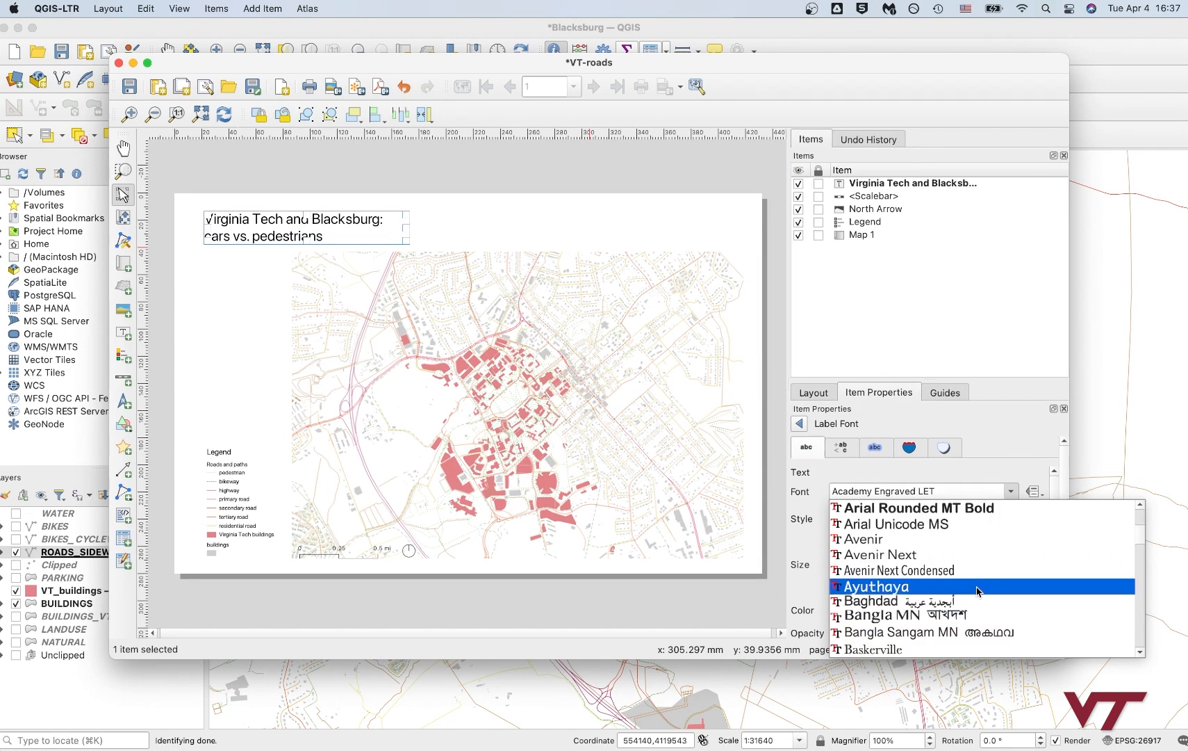
scroll("down", 3)
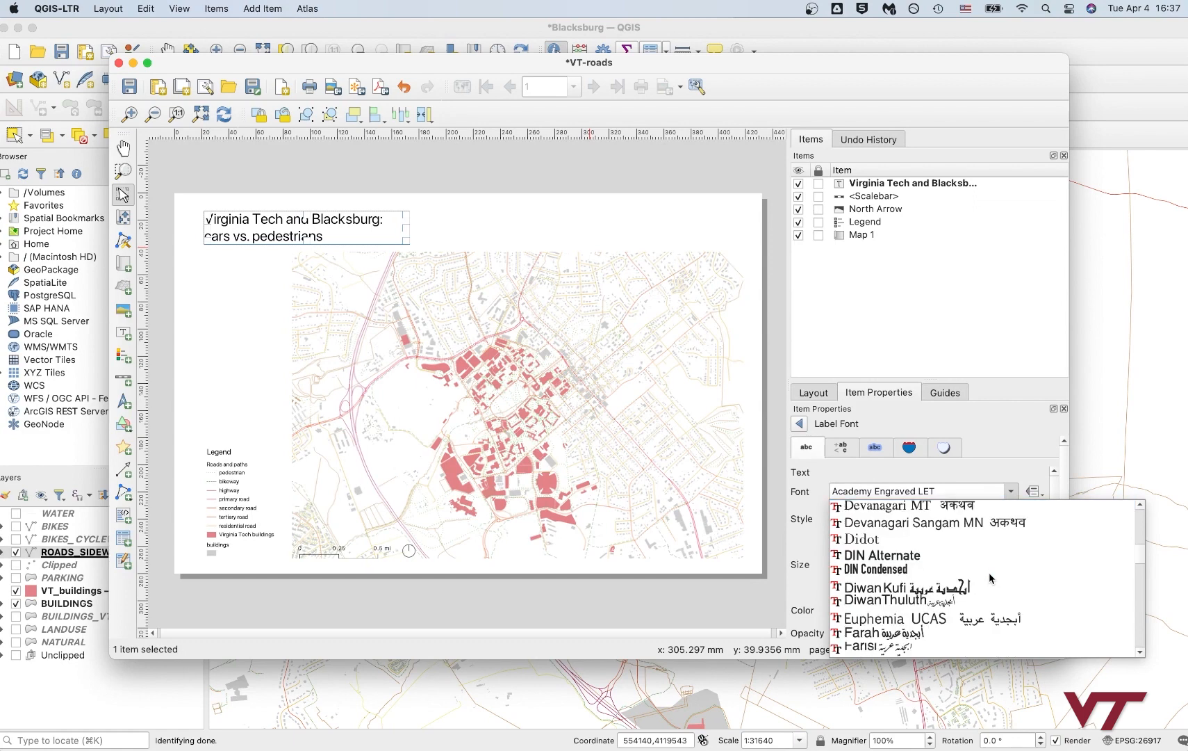
left_click(883, 554)
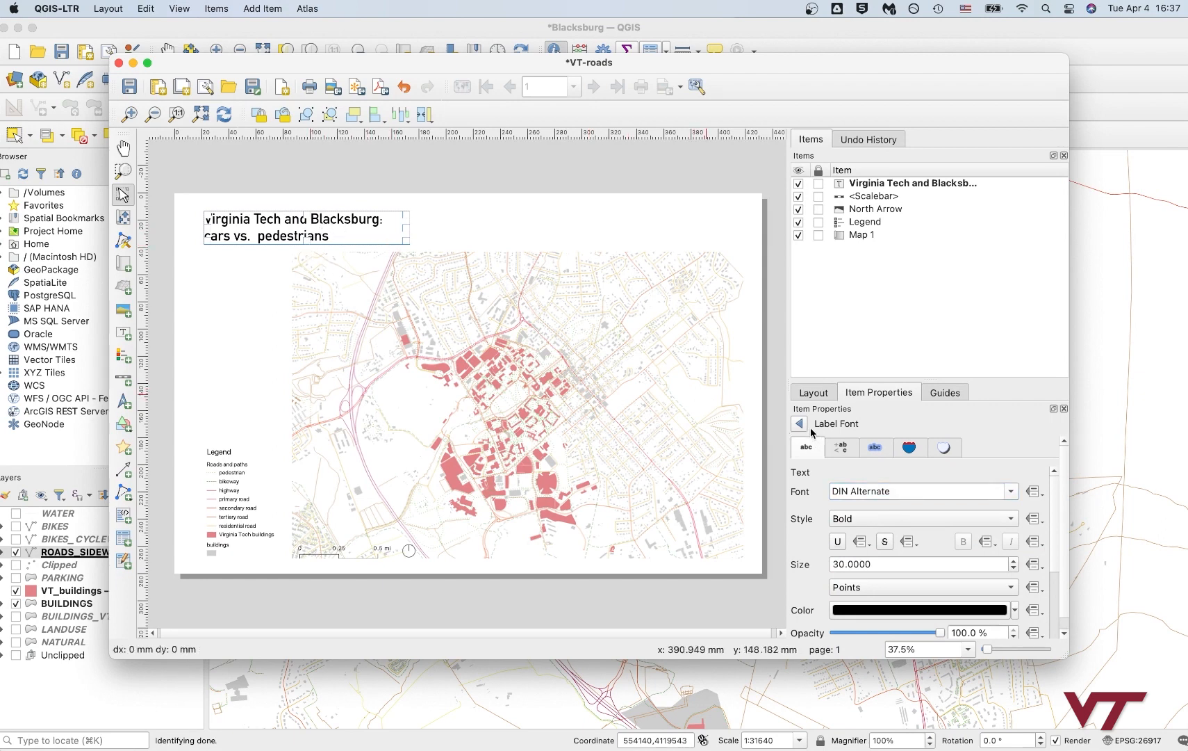
Step: Make the title Bold at size 30 and view the result on the page
scroll("down", 3)
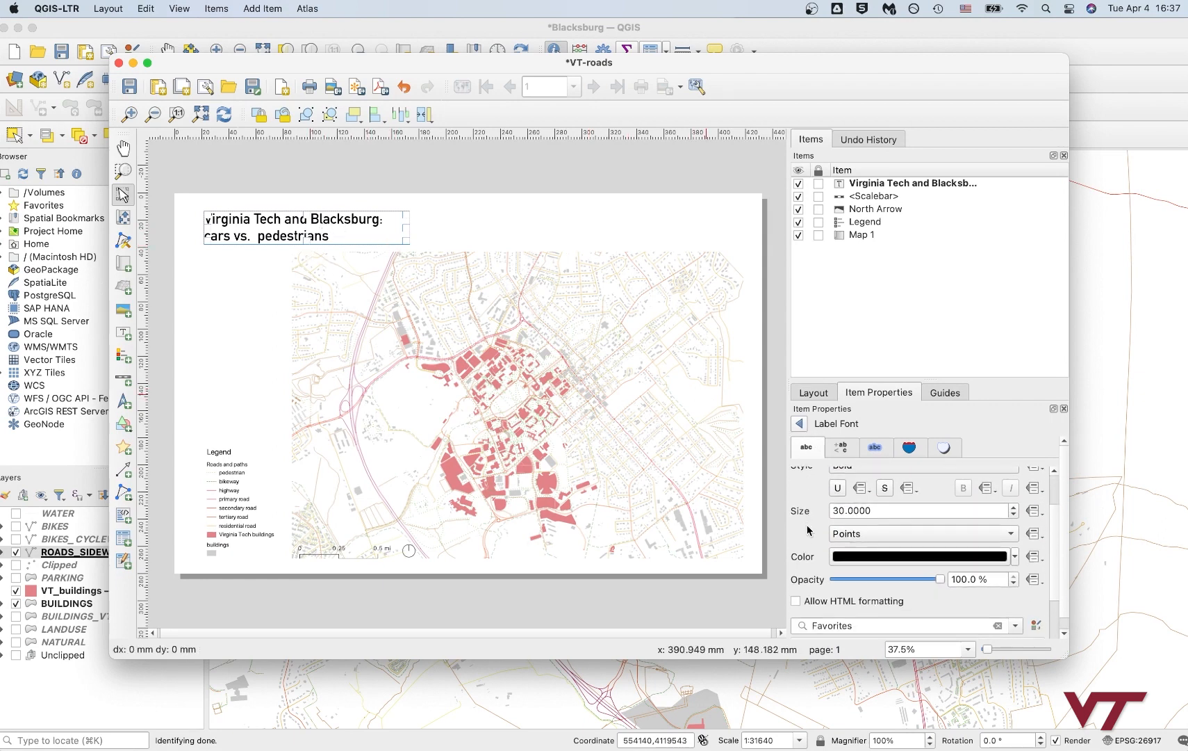
scroll("down", 3)
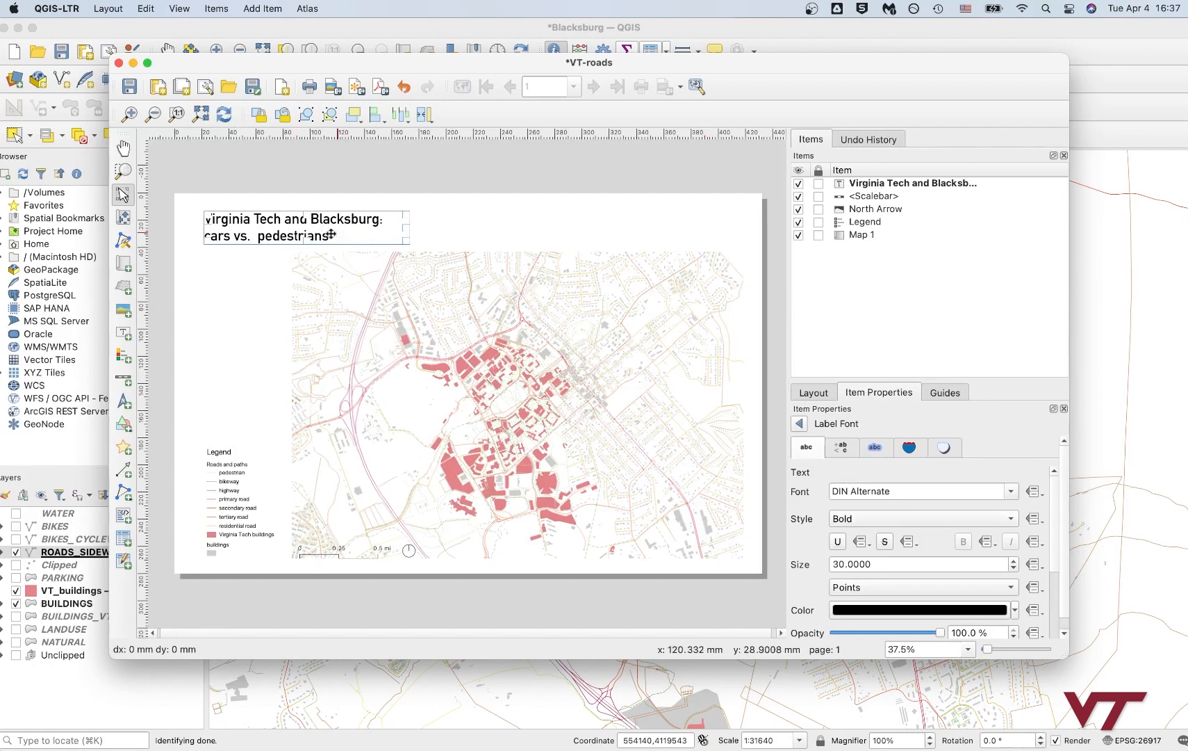
left_click(233, 288)
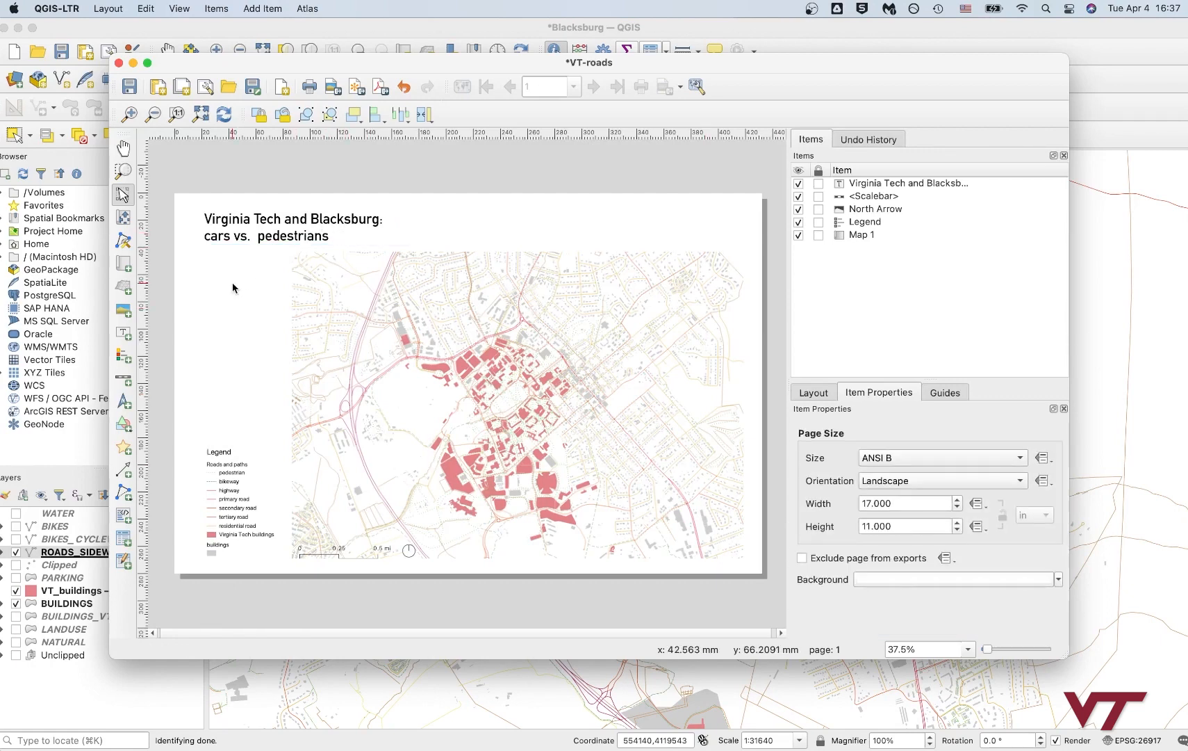
Step: Underline the title label via its Appearance font settings
left_click(291, 228)
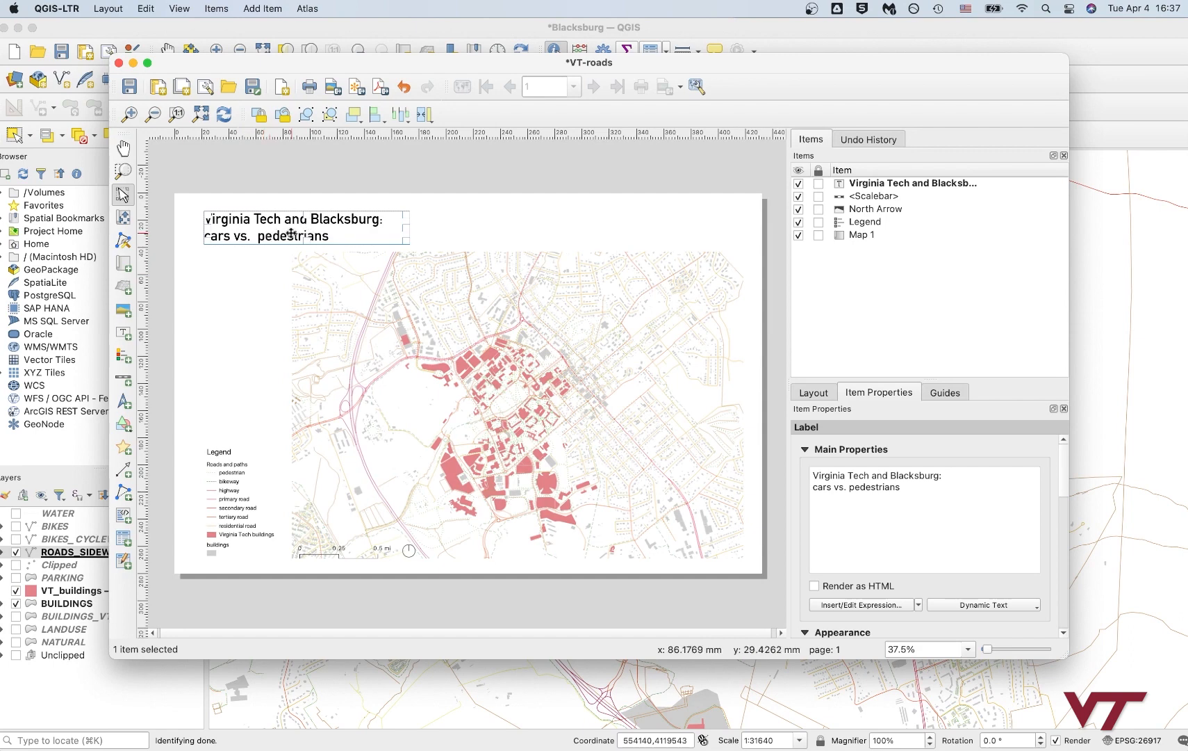
left_click(281, 193)
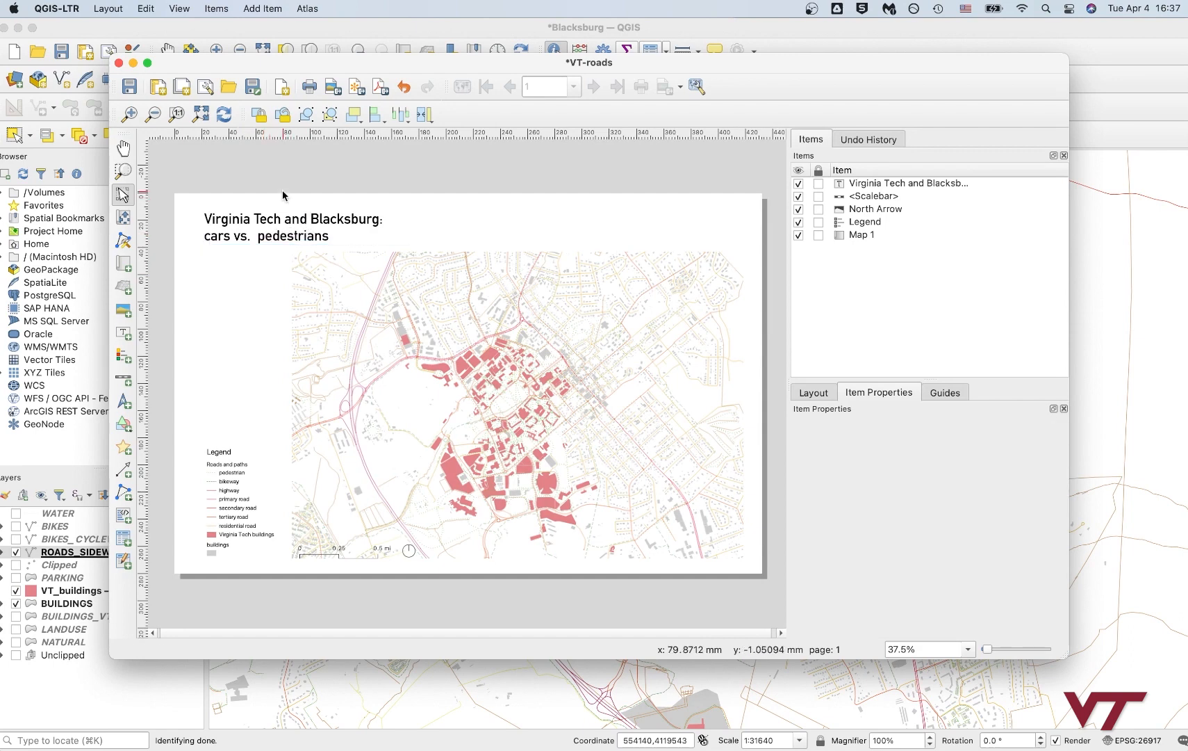
mouse_move(297, 233)
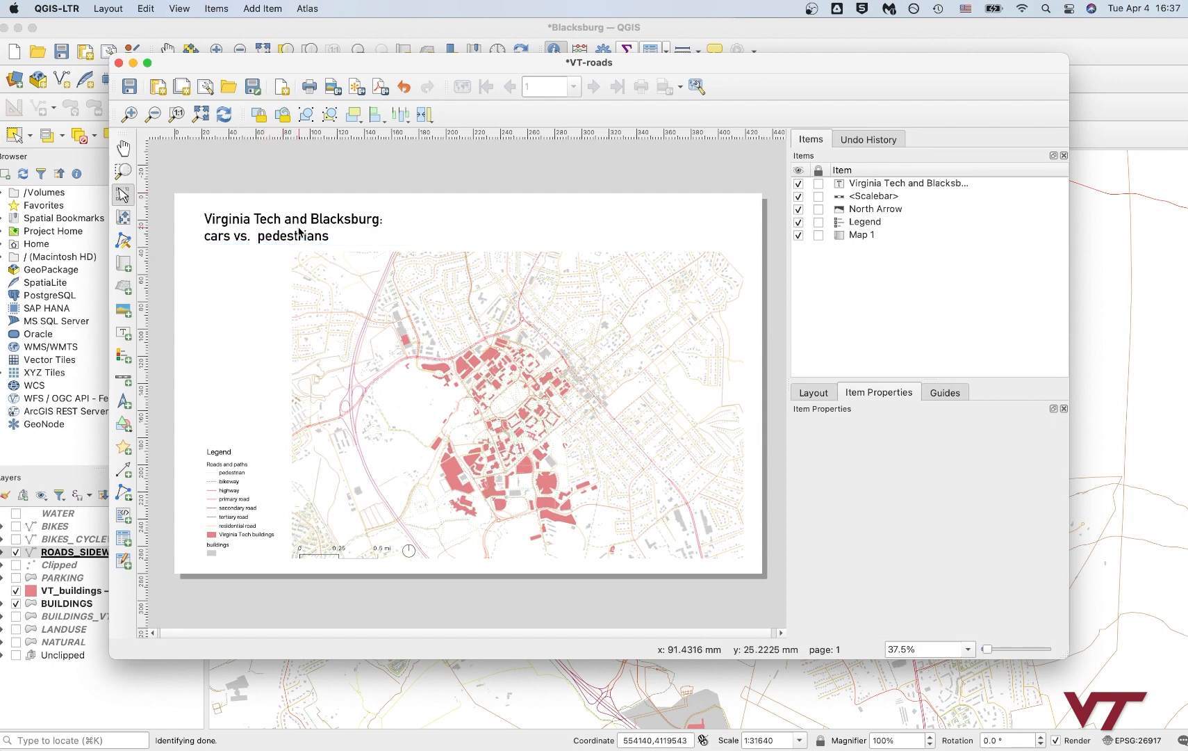
left_click(292, 227)
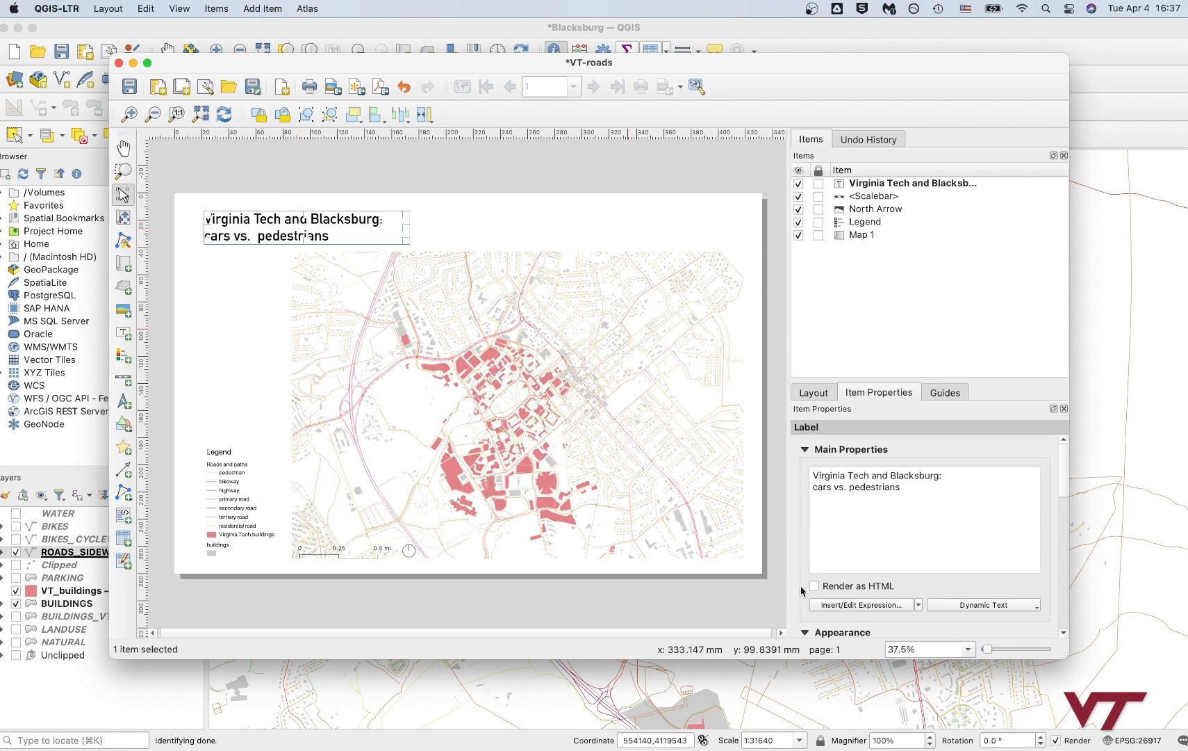
scroll("down", 3)
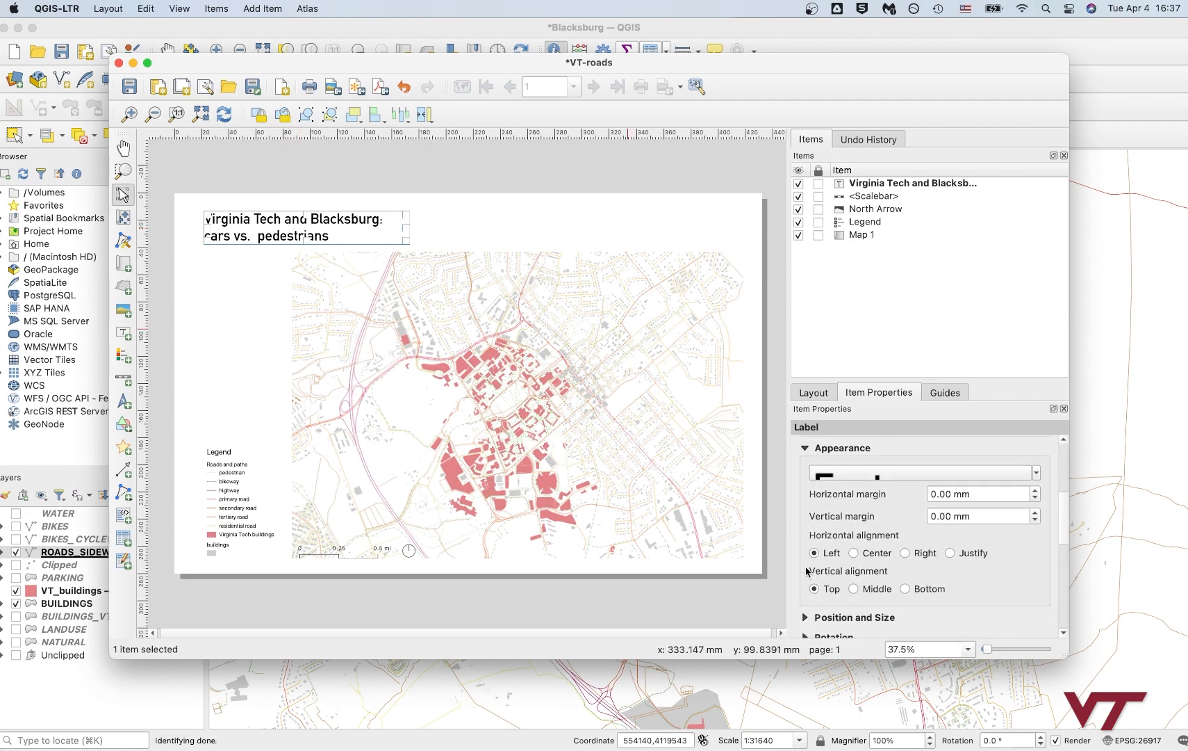
scroll("up", 3)
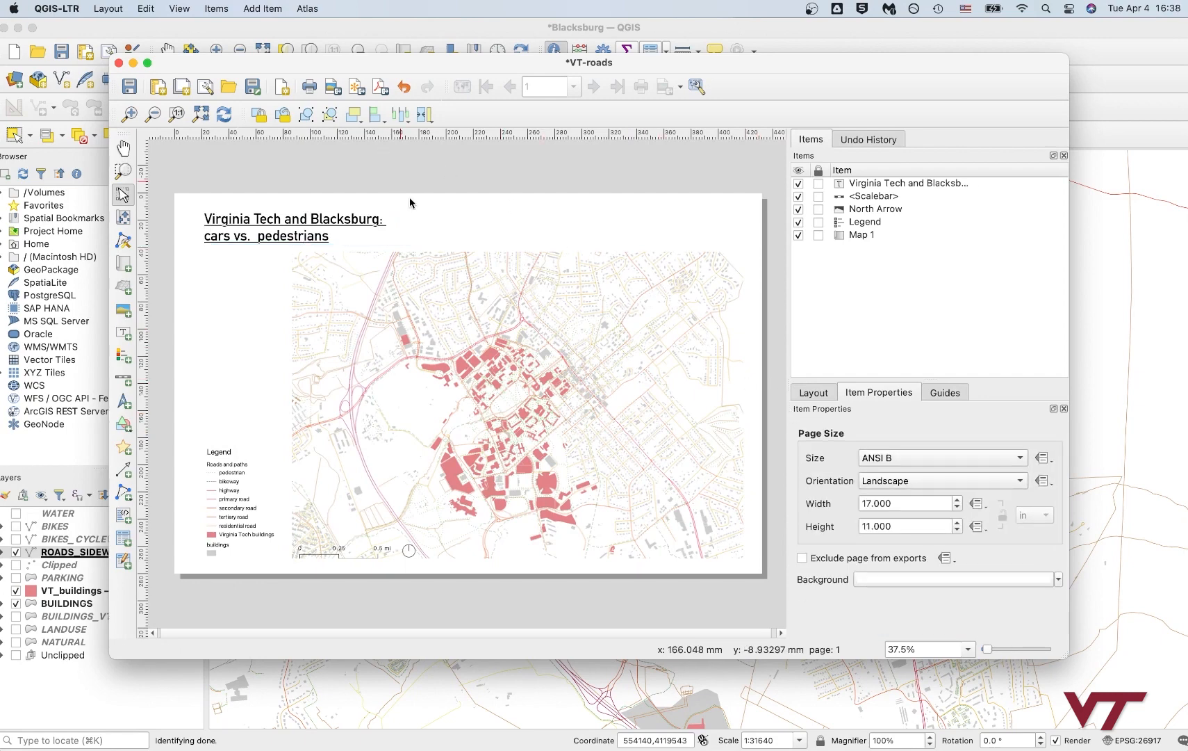
mouse_move(408, 203)
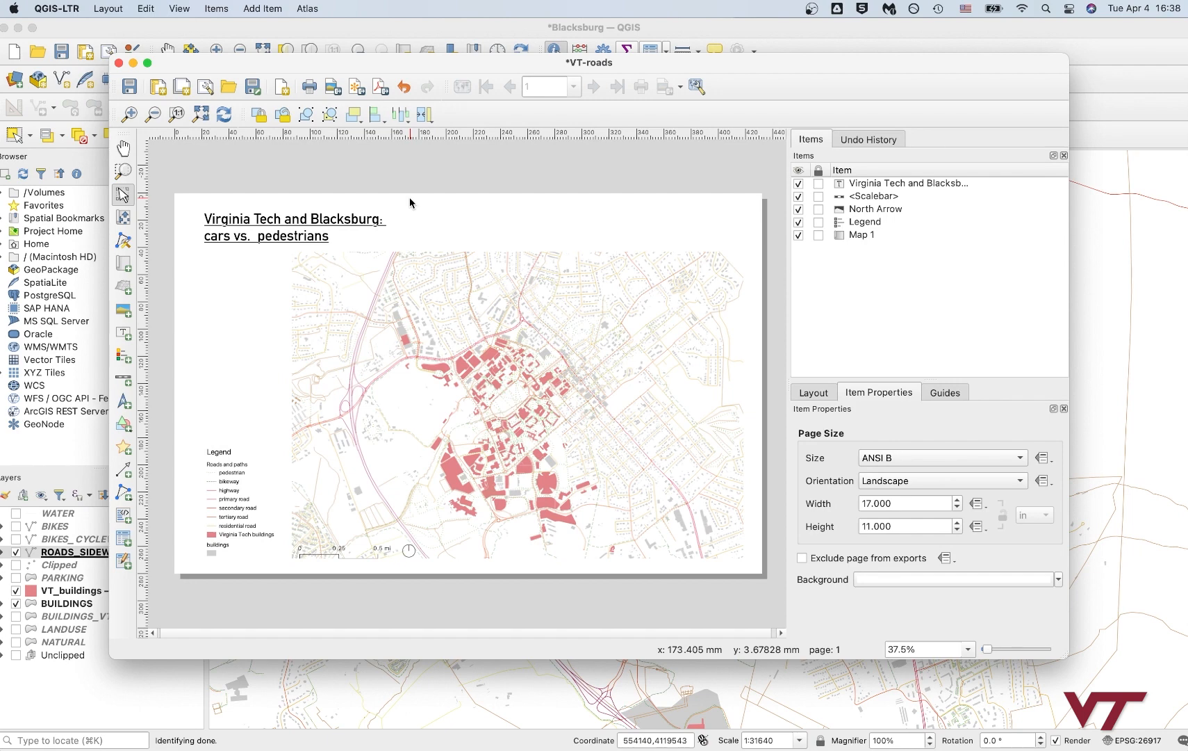
mouse_move(146, 305)
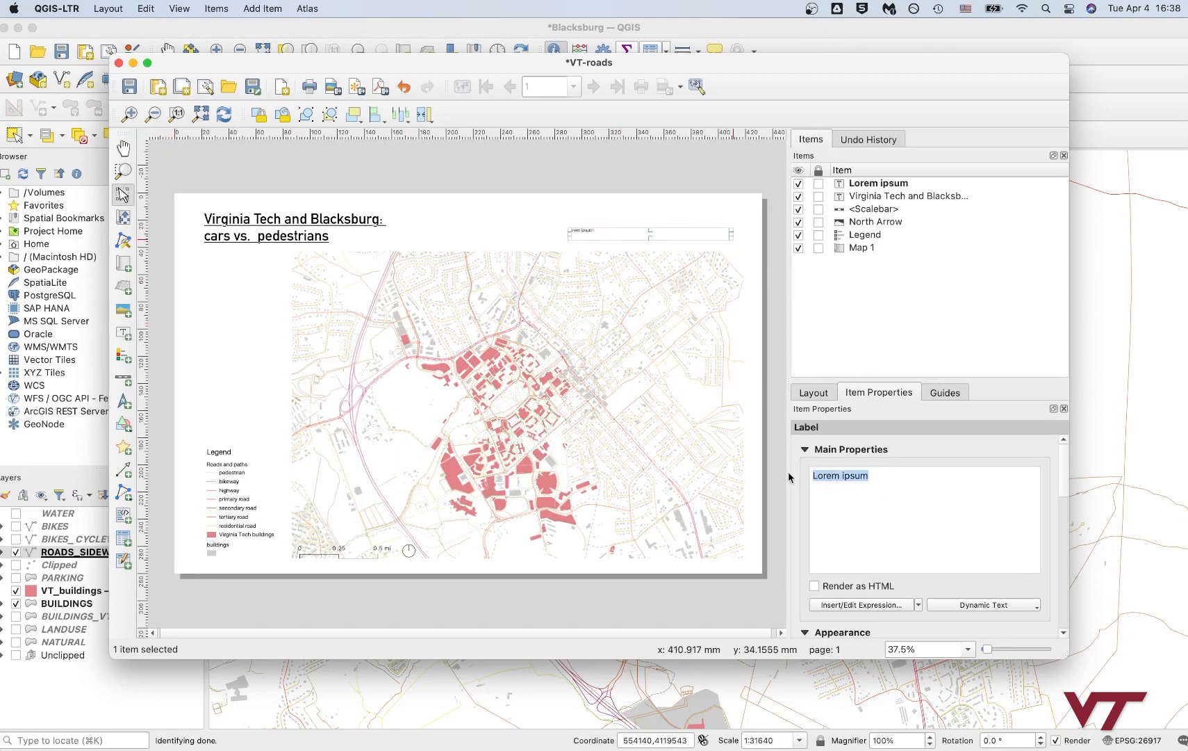
Step: Replace the label text so it reads 'Data source: OpenStreetMap'
type("Source")
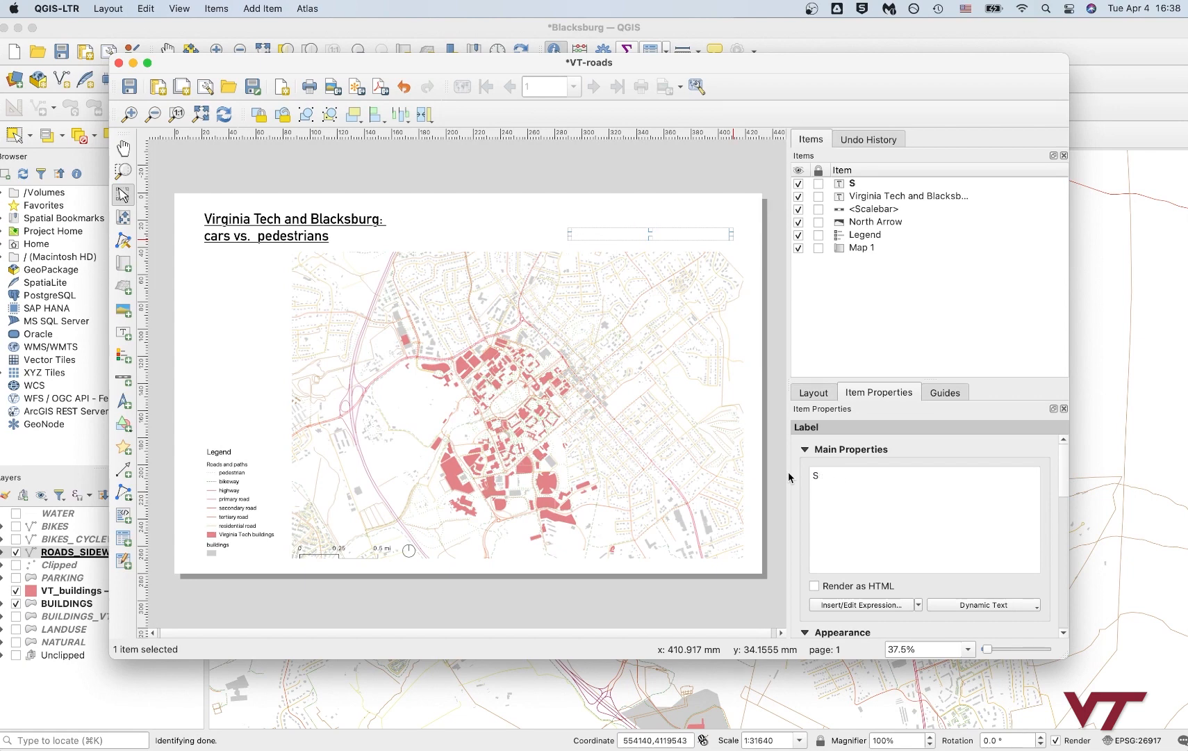
type("Data source:")
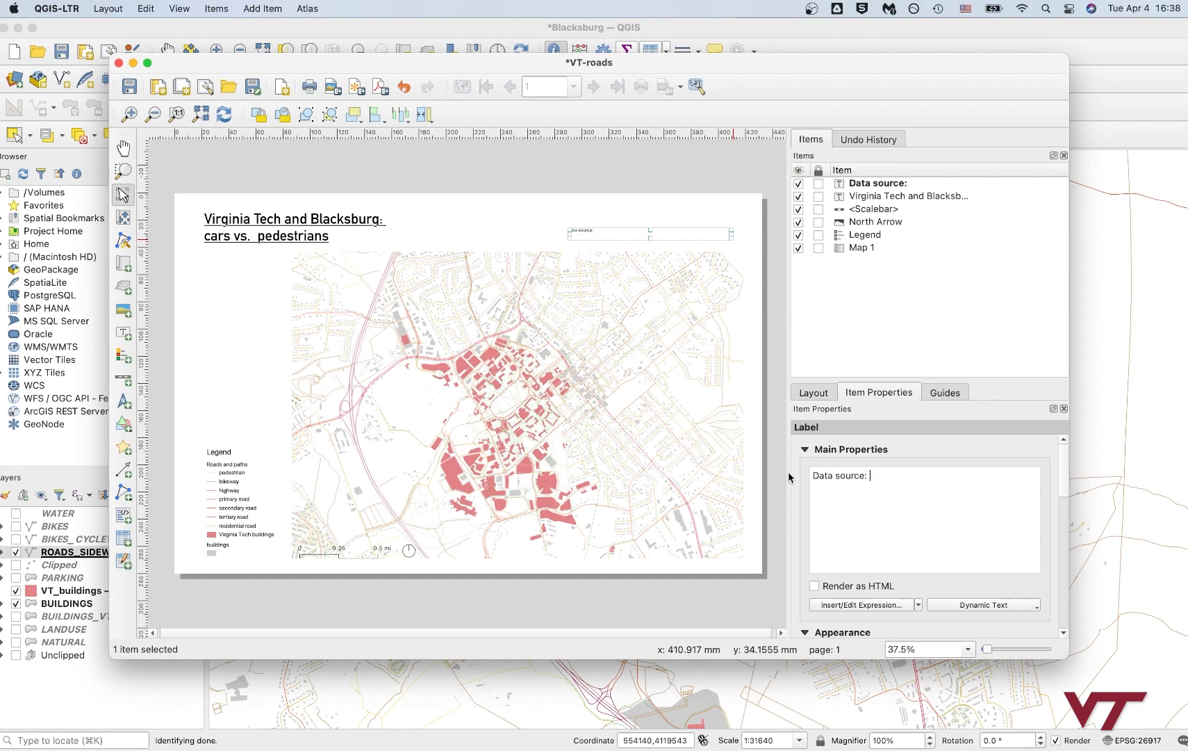
type("OpenStreet")
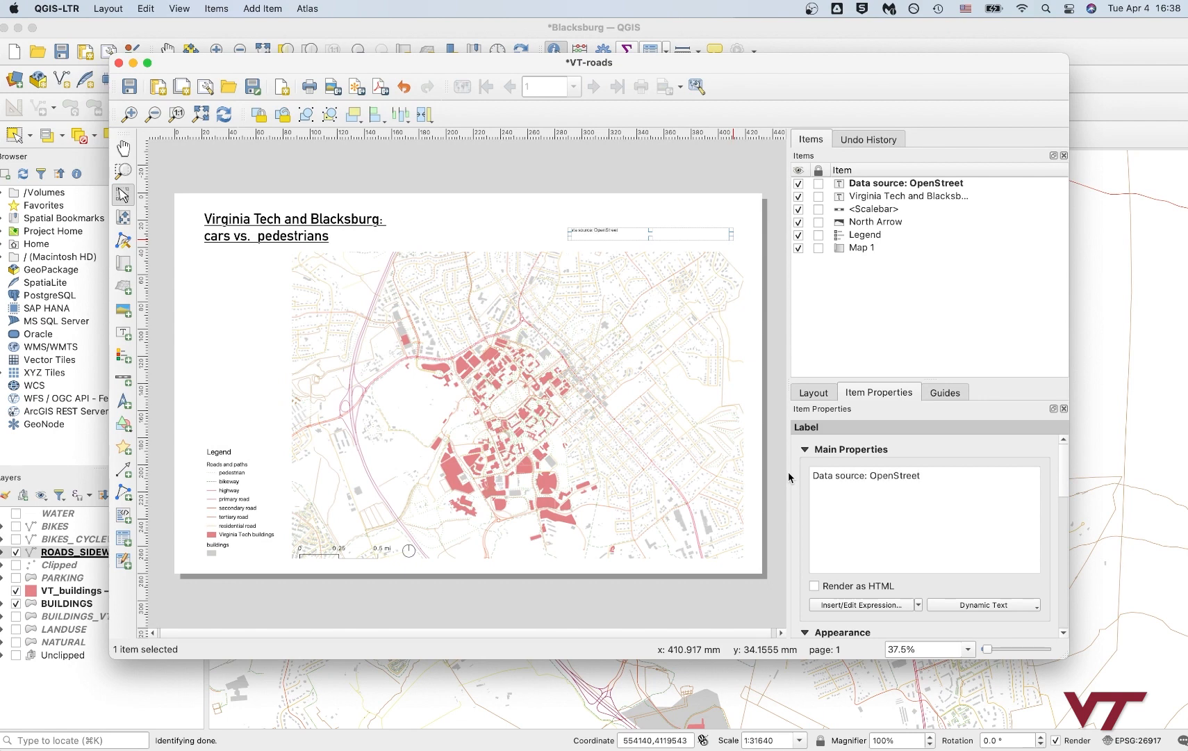
type("Map")
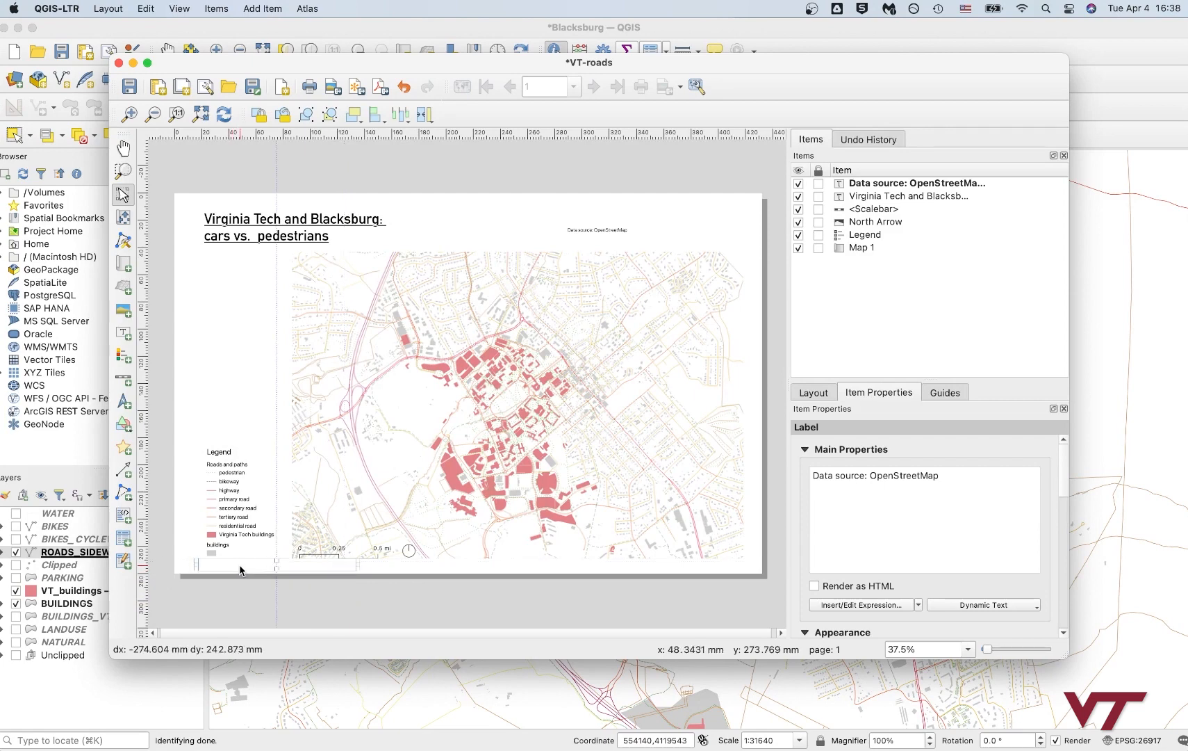
mouse_move(239, 570)
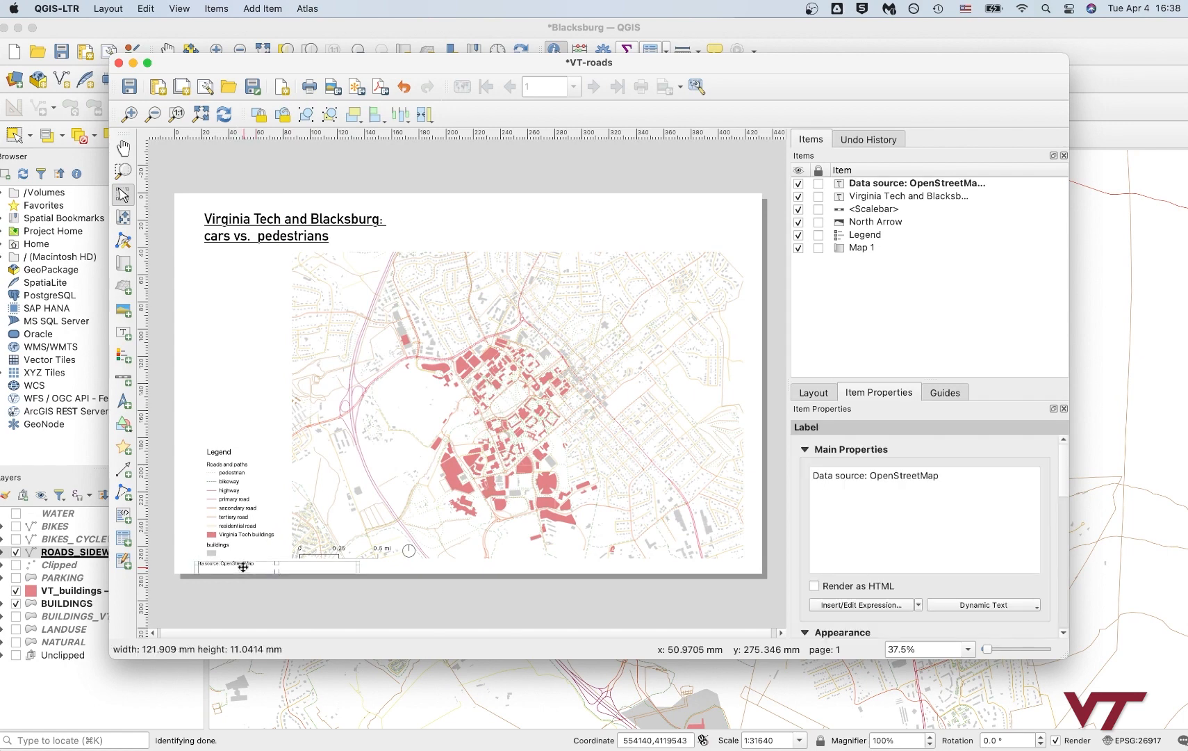
mouse_move(146, 466)
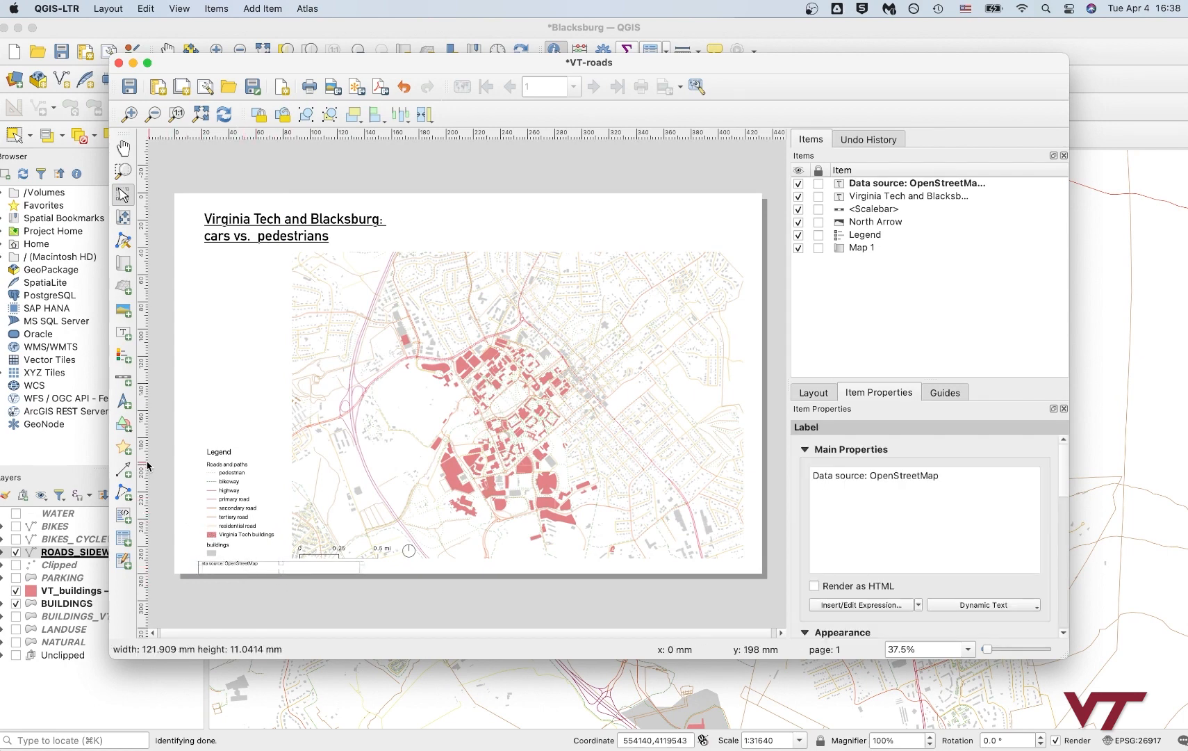
mouse_move(212, 455)
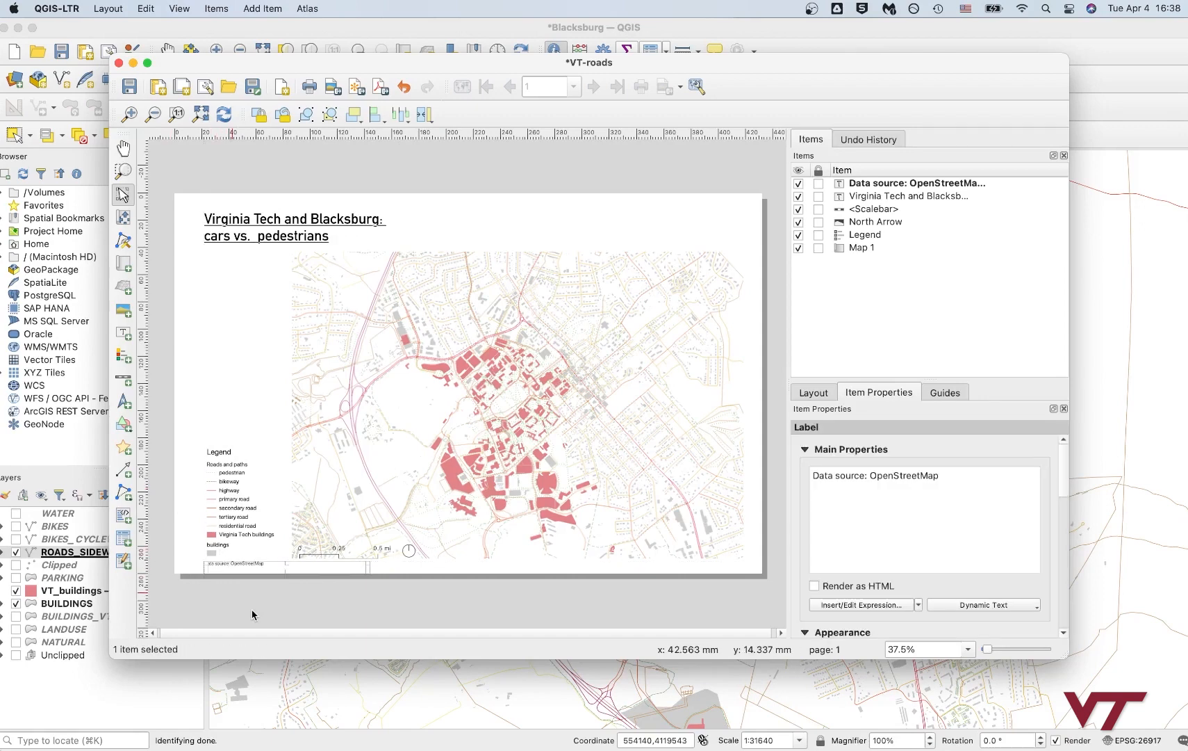
Step: Move the data source label beneath the map's lower-left edge, then deselect it
left_click(257, 594)
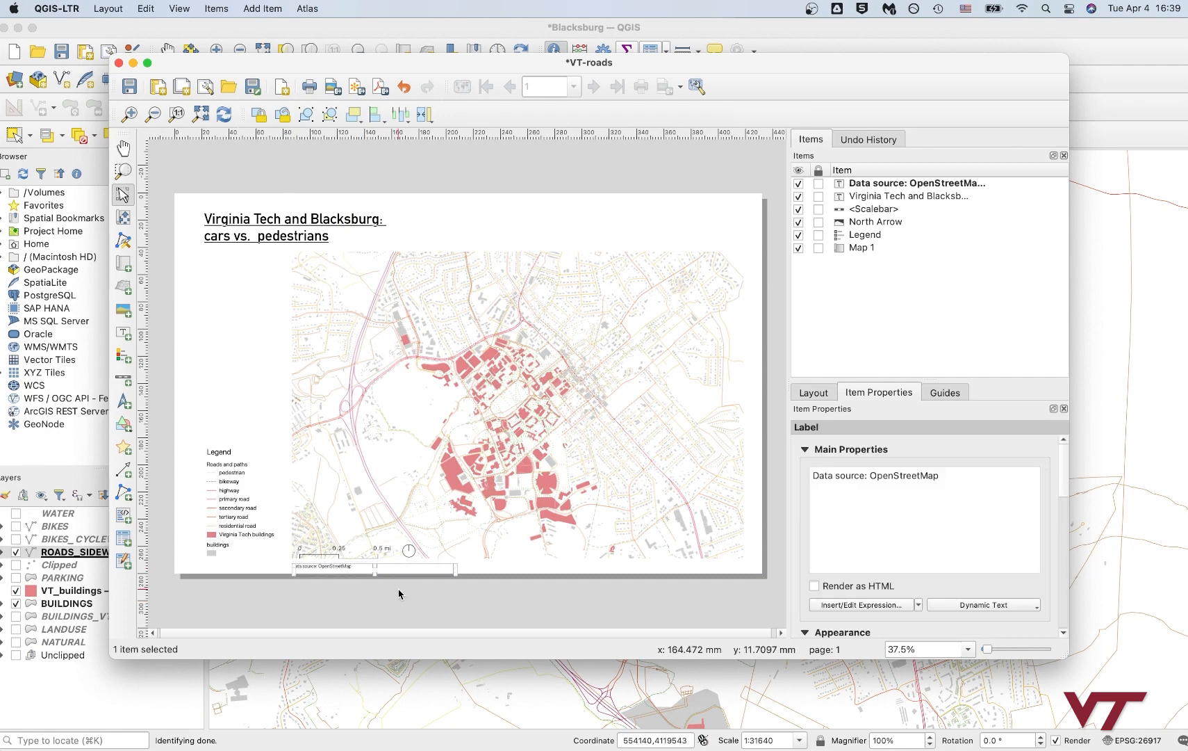
left_click(397, 593)
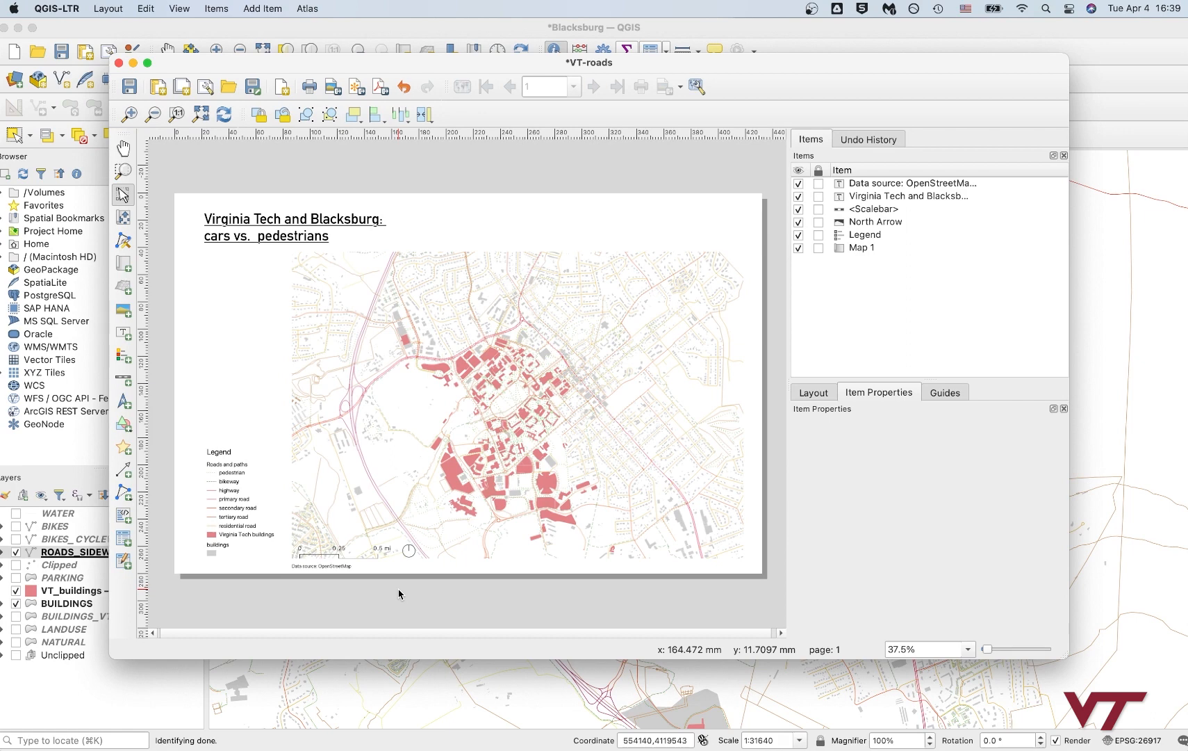
mouse_move(517, 232)
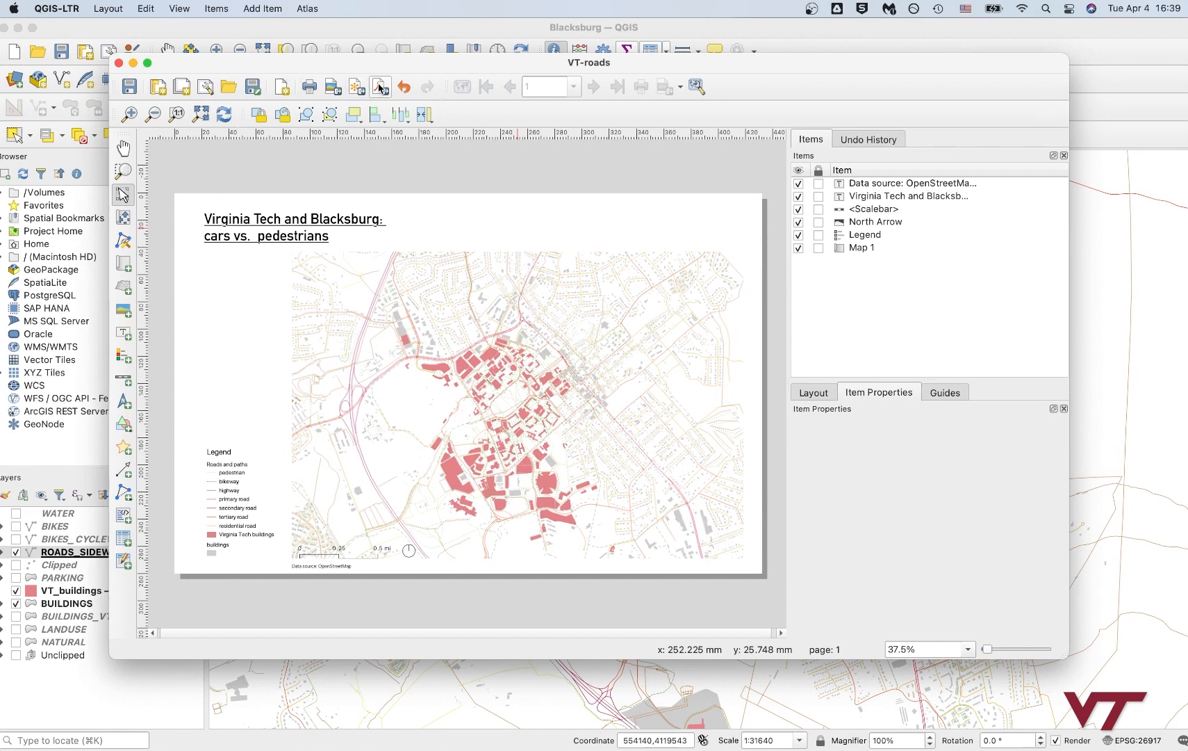
mouse_move(332, 86)
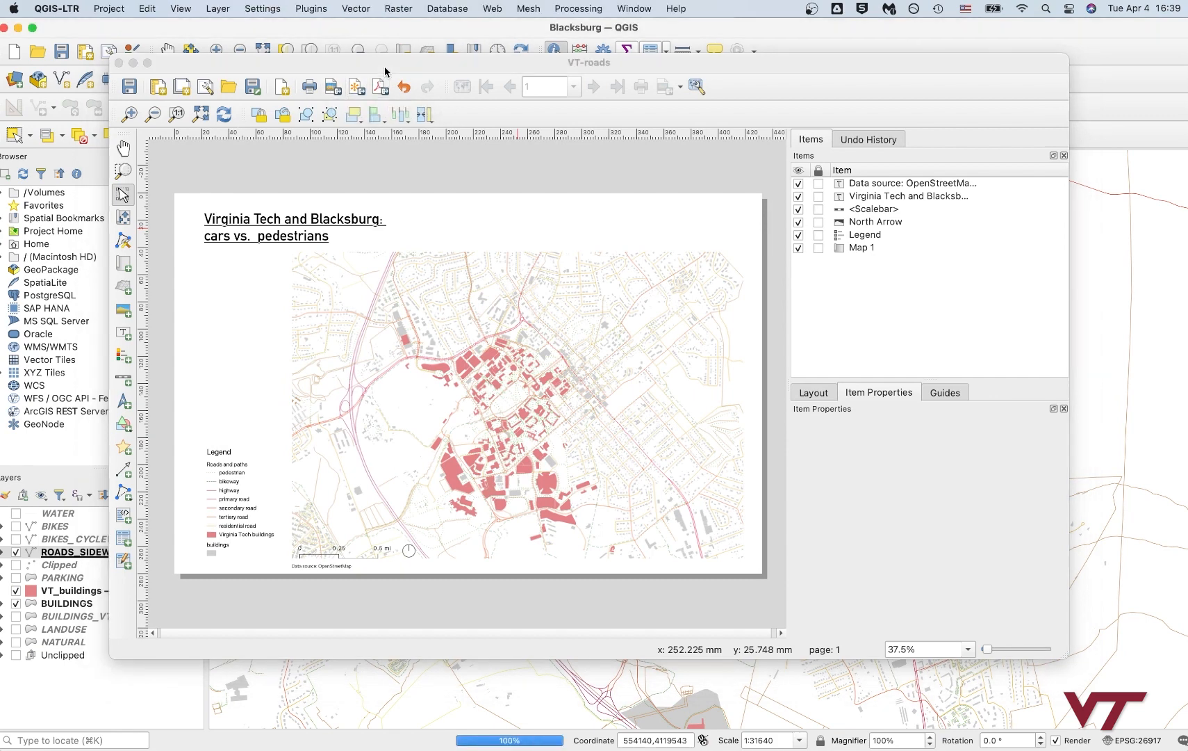
left_click(378, 87)
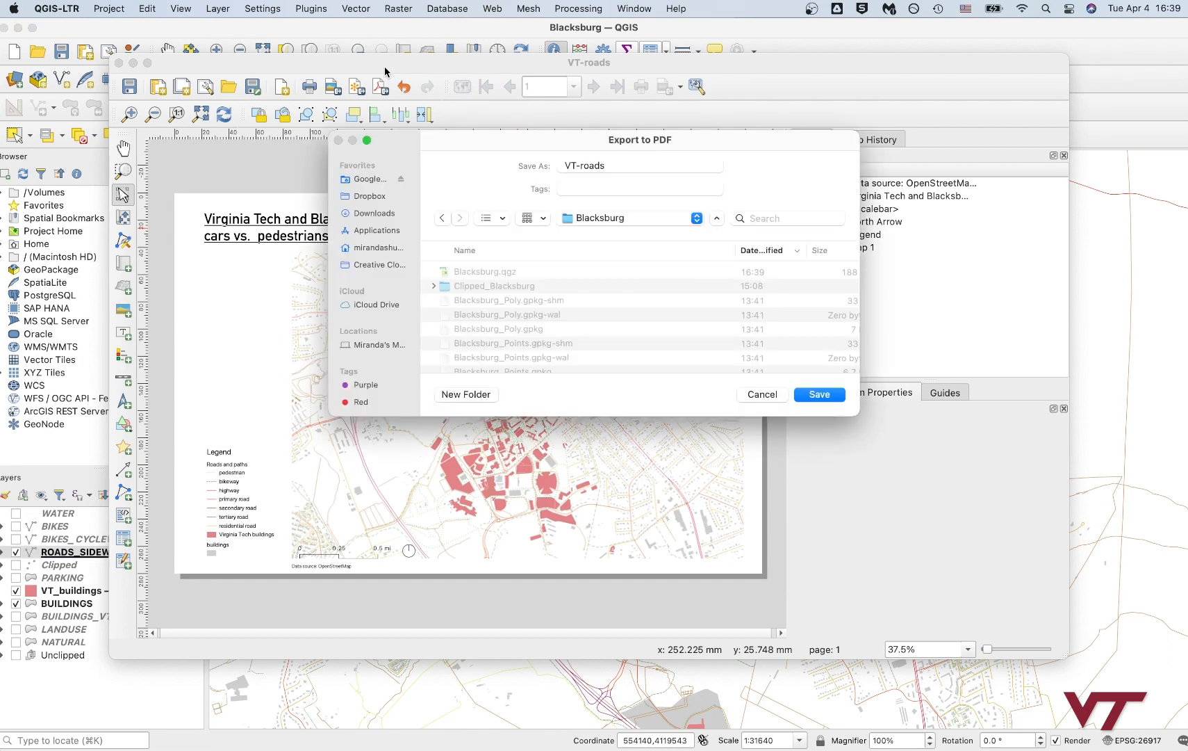
left_click(818, 395)
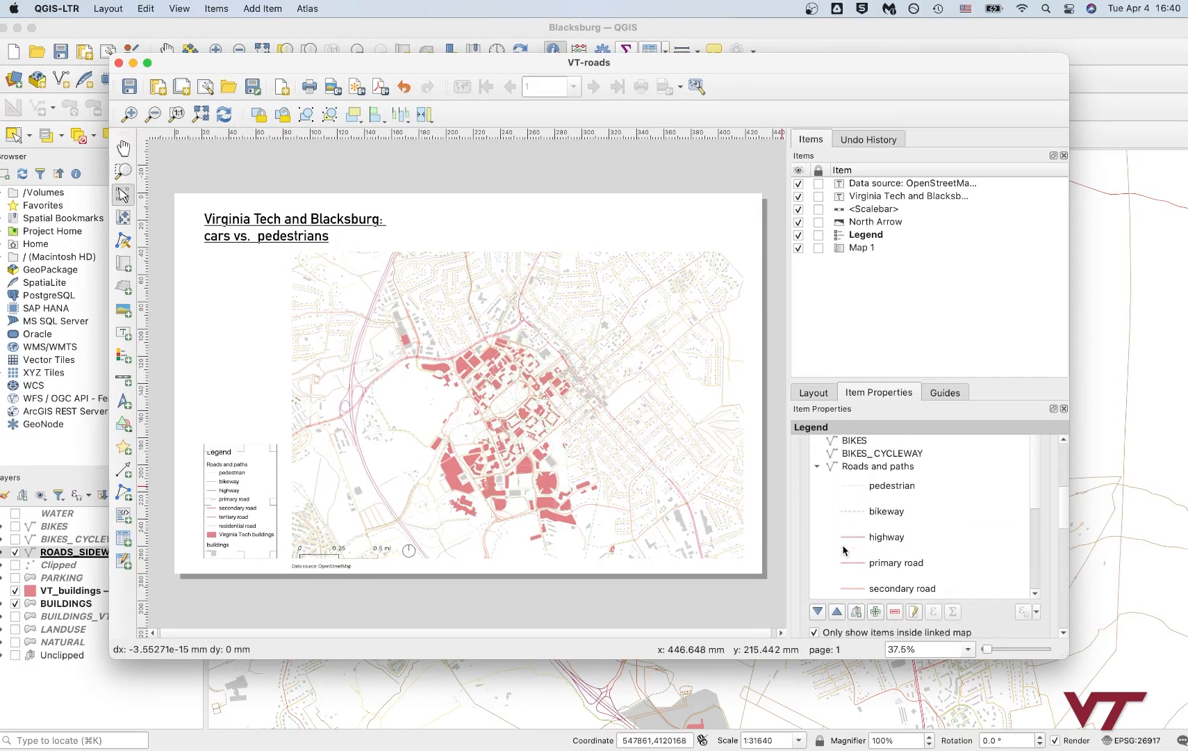
scroll("down", 3)
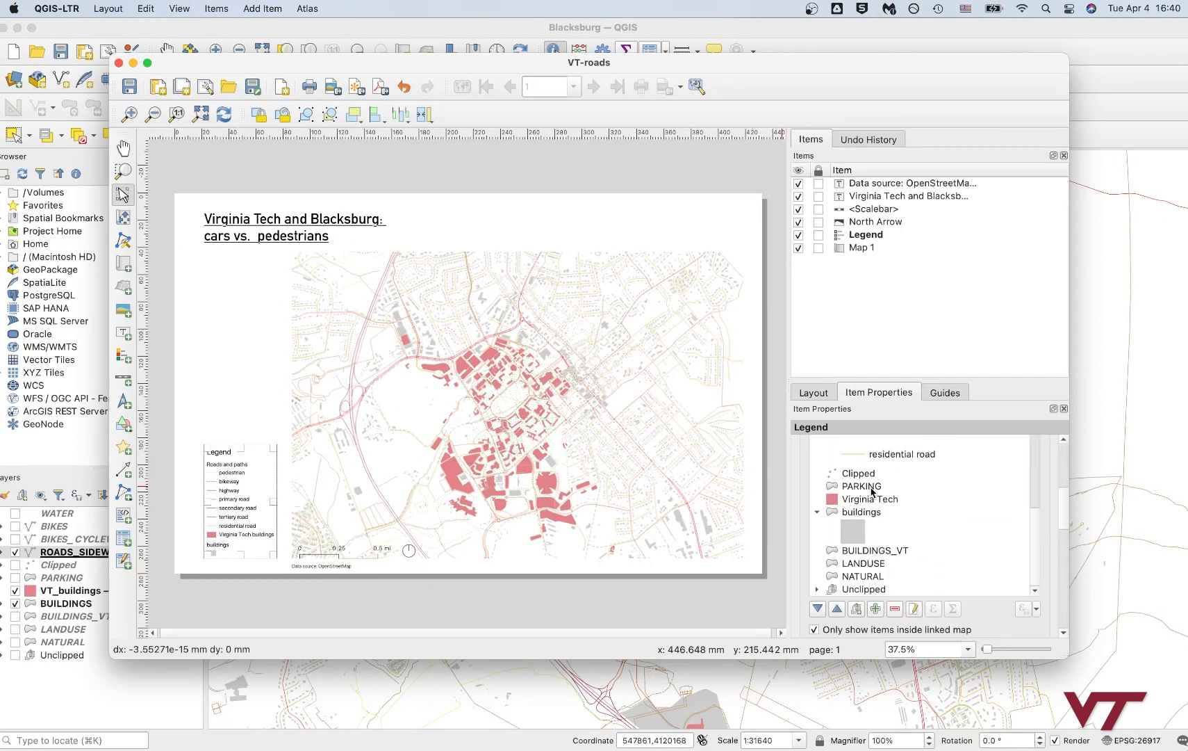
left_click(860, 511)
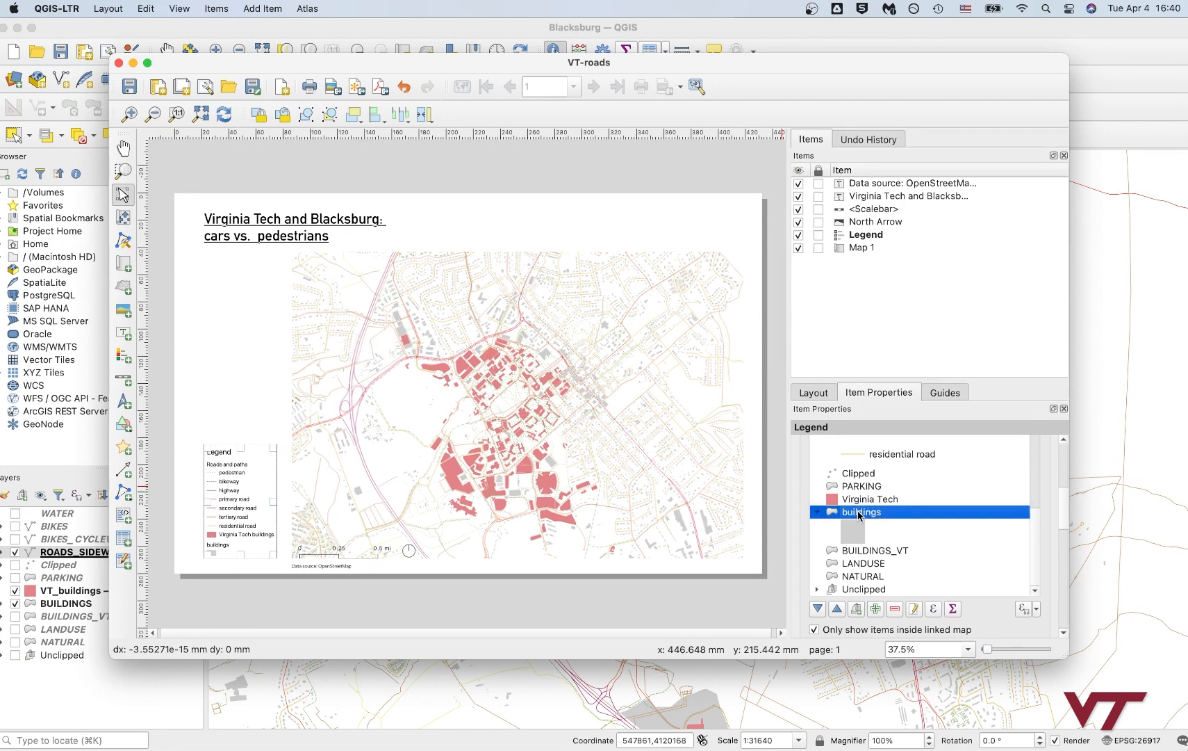
double_click(859, 511)
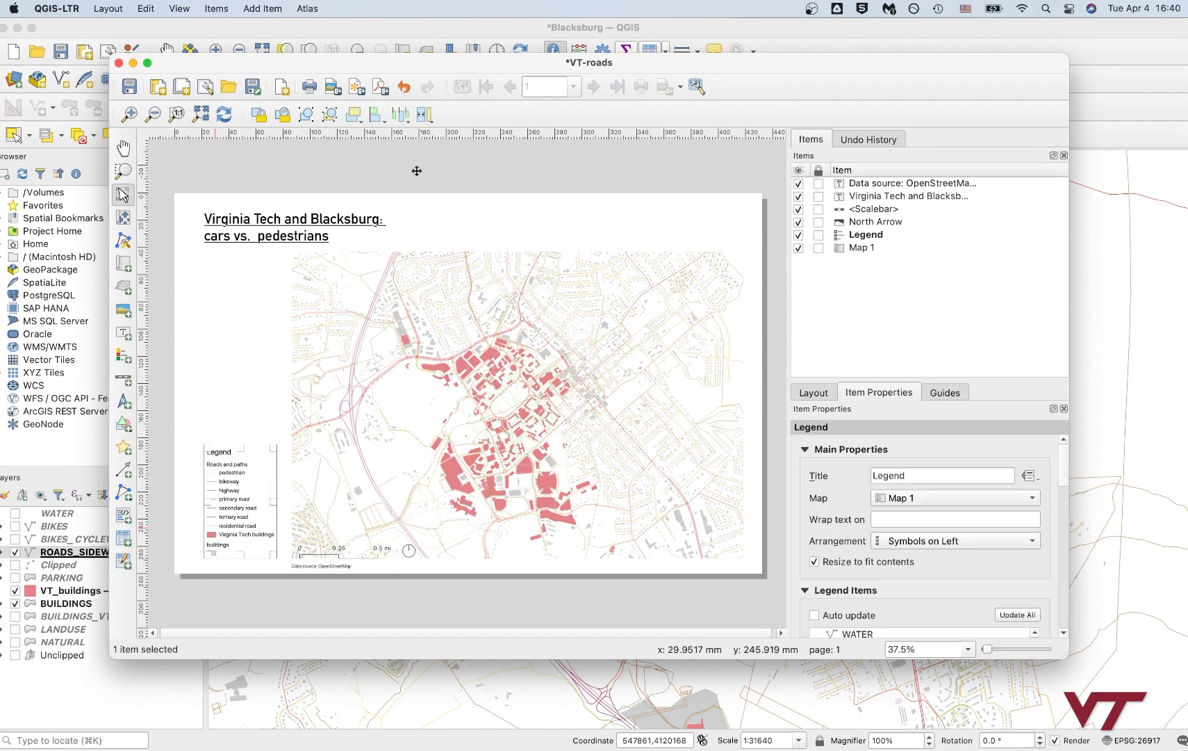
left_click(379, 86)
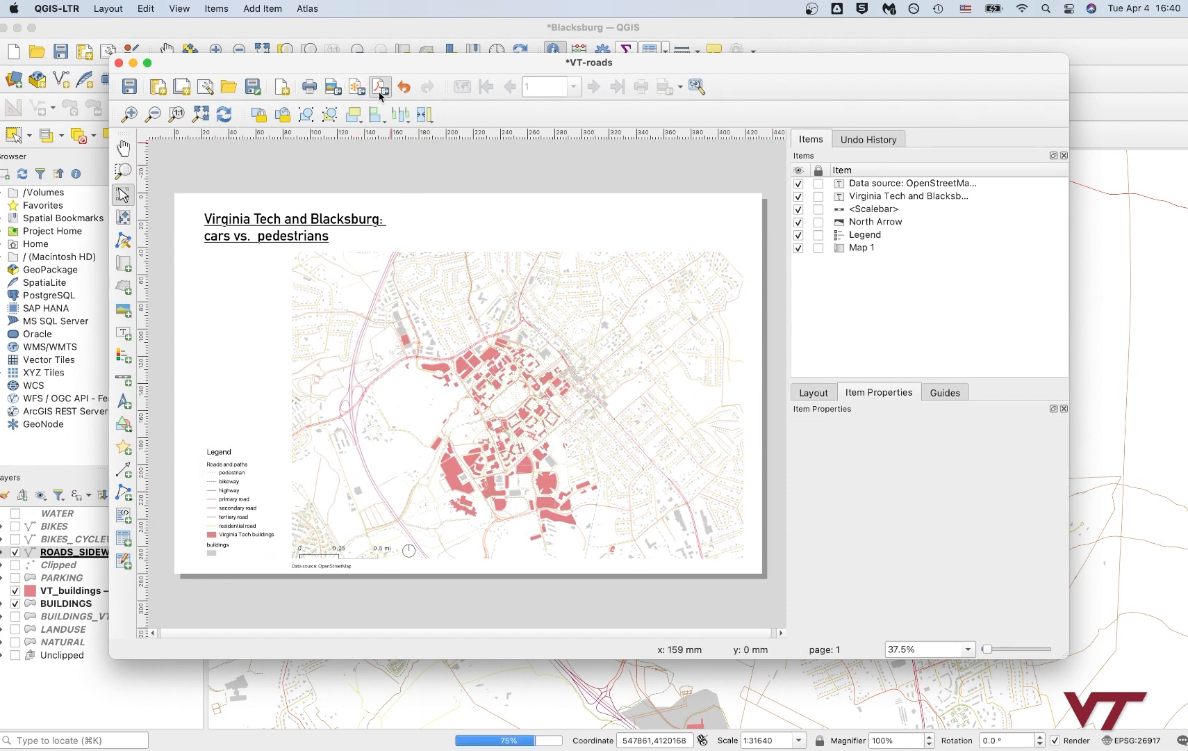
Step: Export the layout as VT-roads.pdf in the Blacksburg folder with default PDF export options
left_click(380, 87)
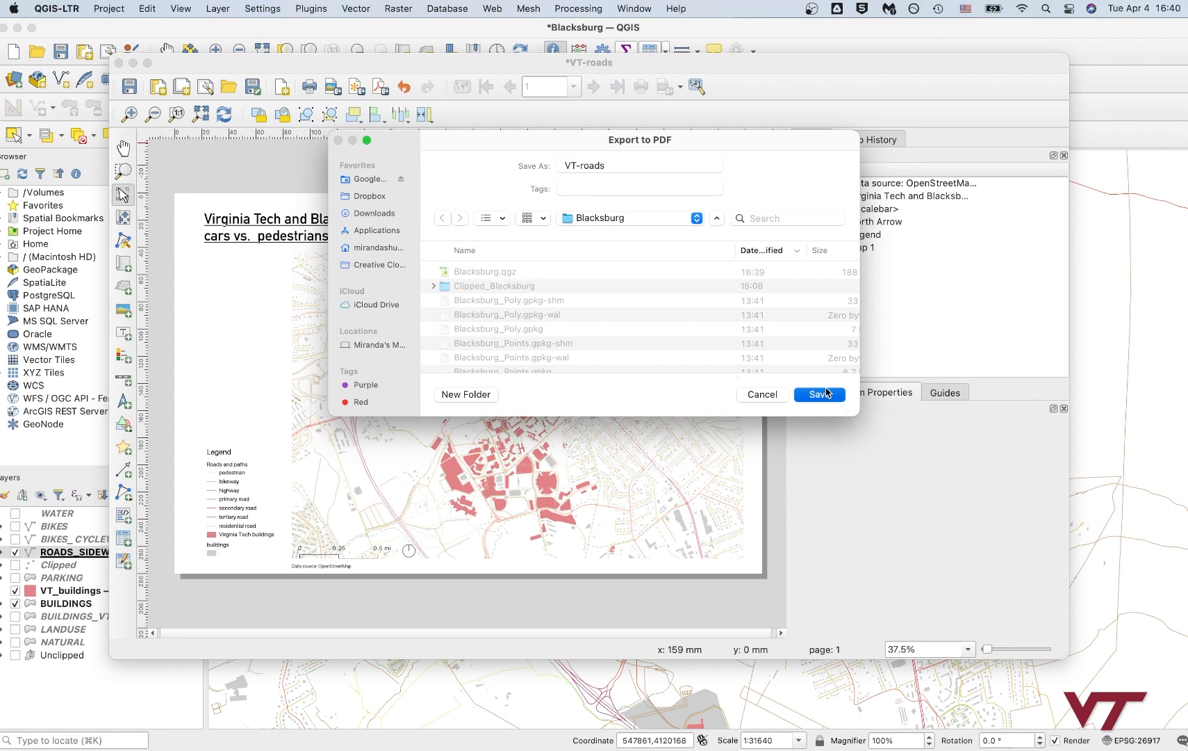
left_click(818, 394)
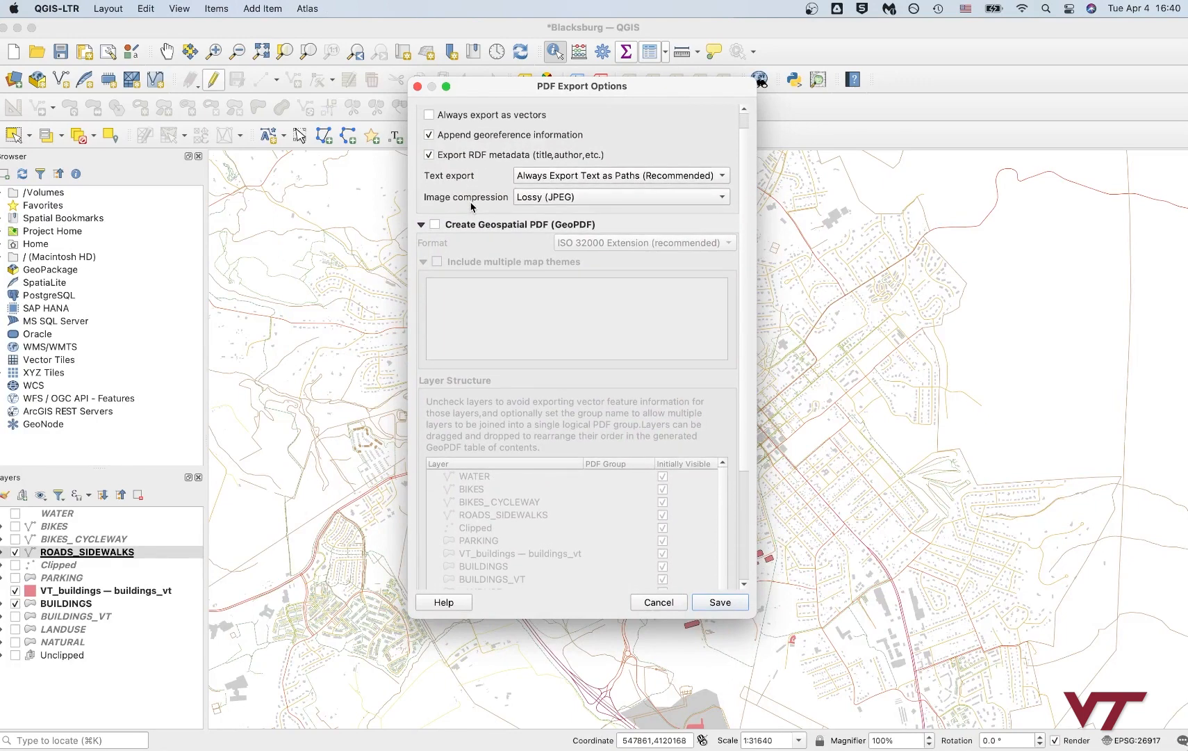
scroll("down", 3)
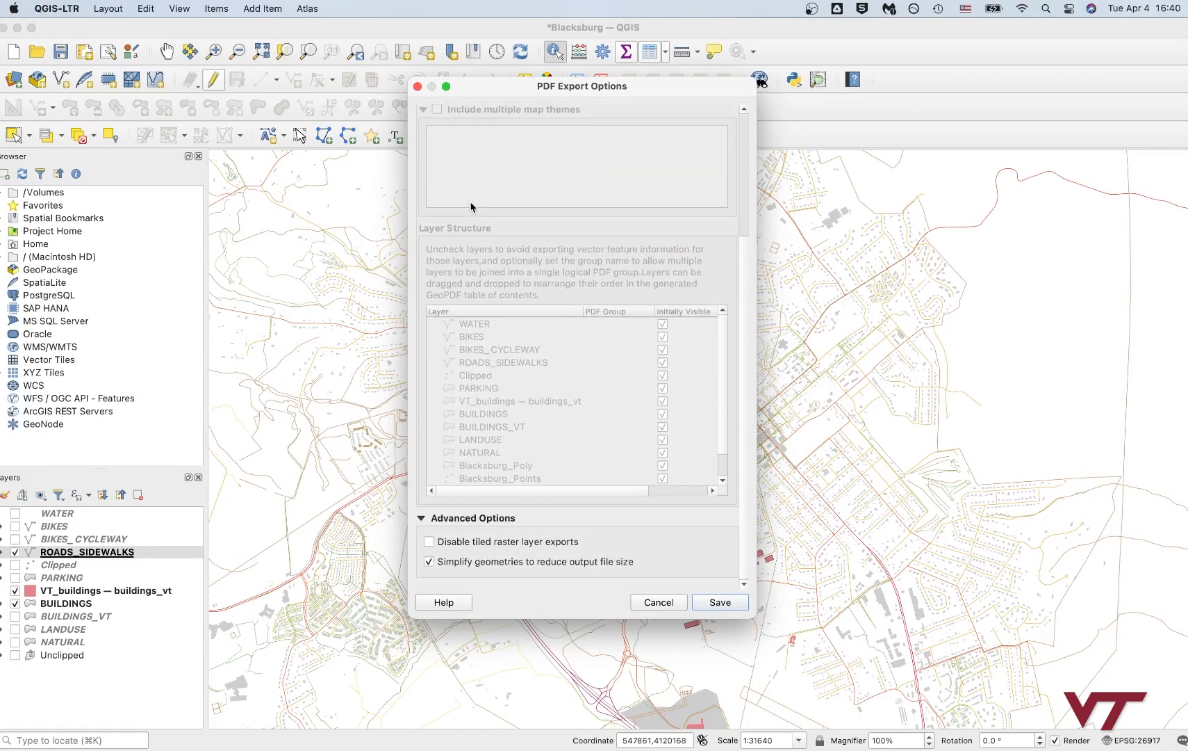
scroll("up", 3)
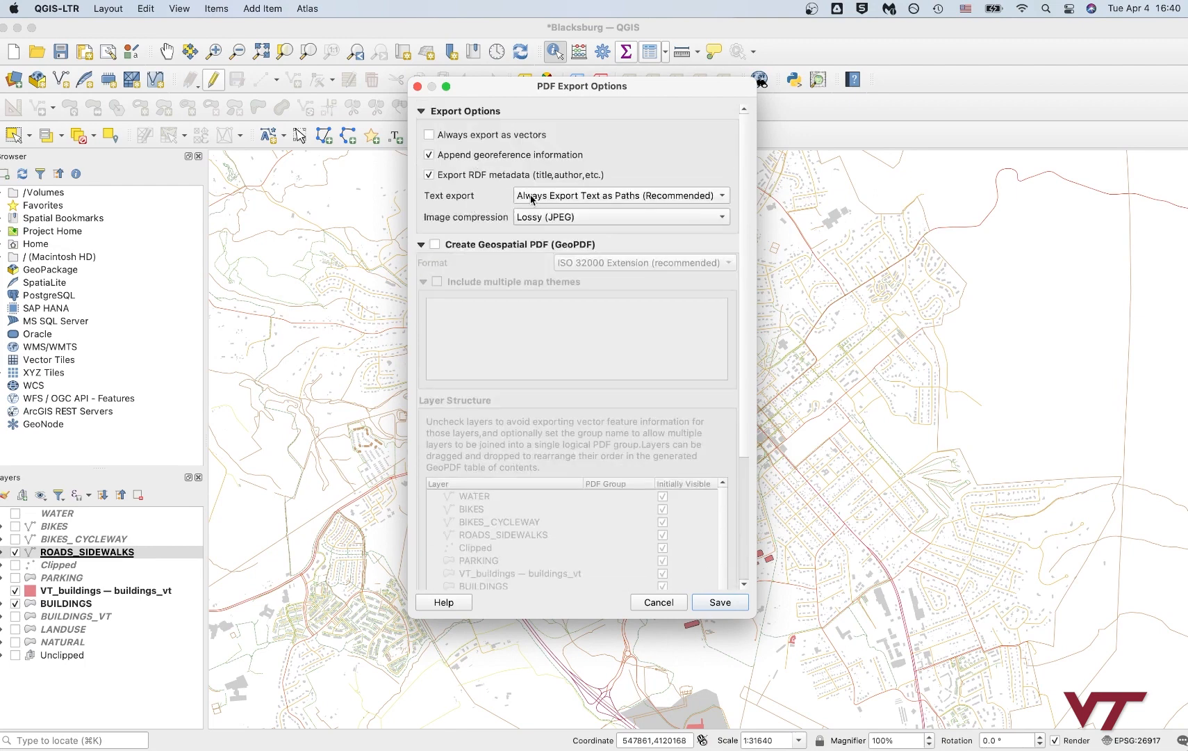
left_click(718, 602)
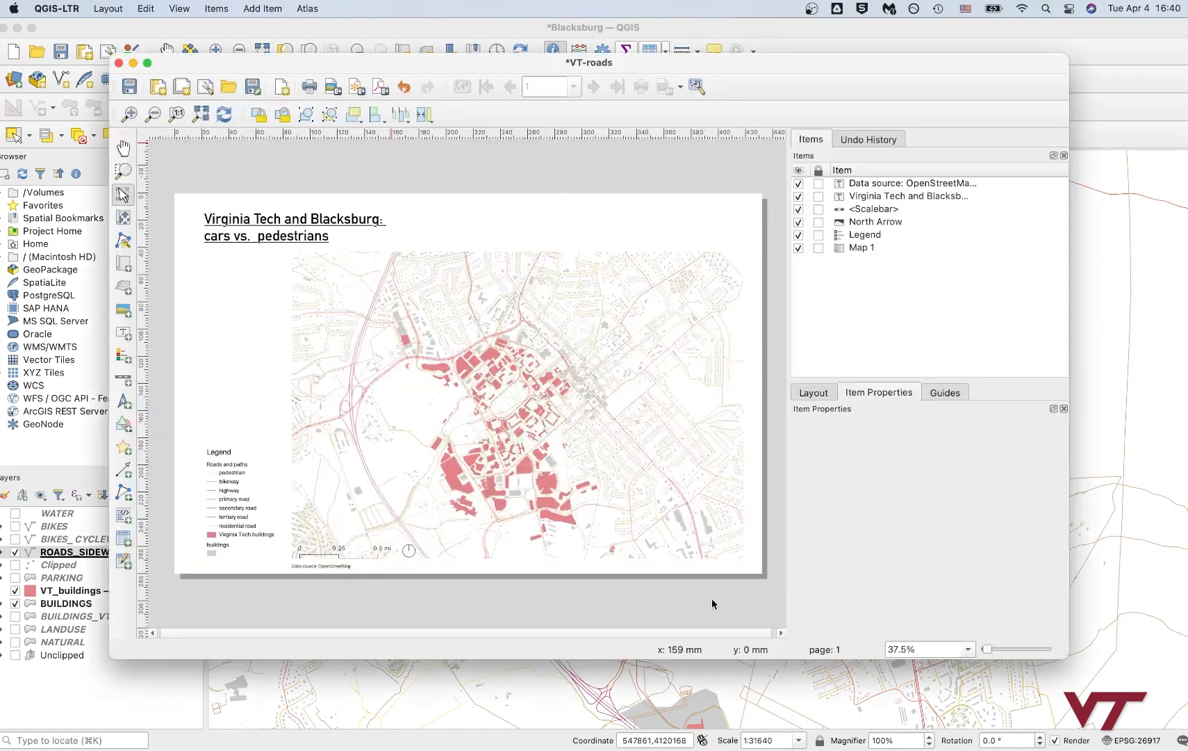